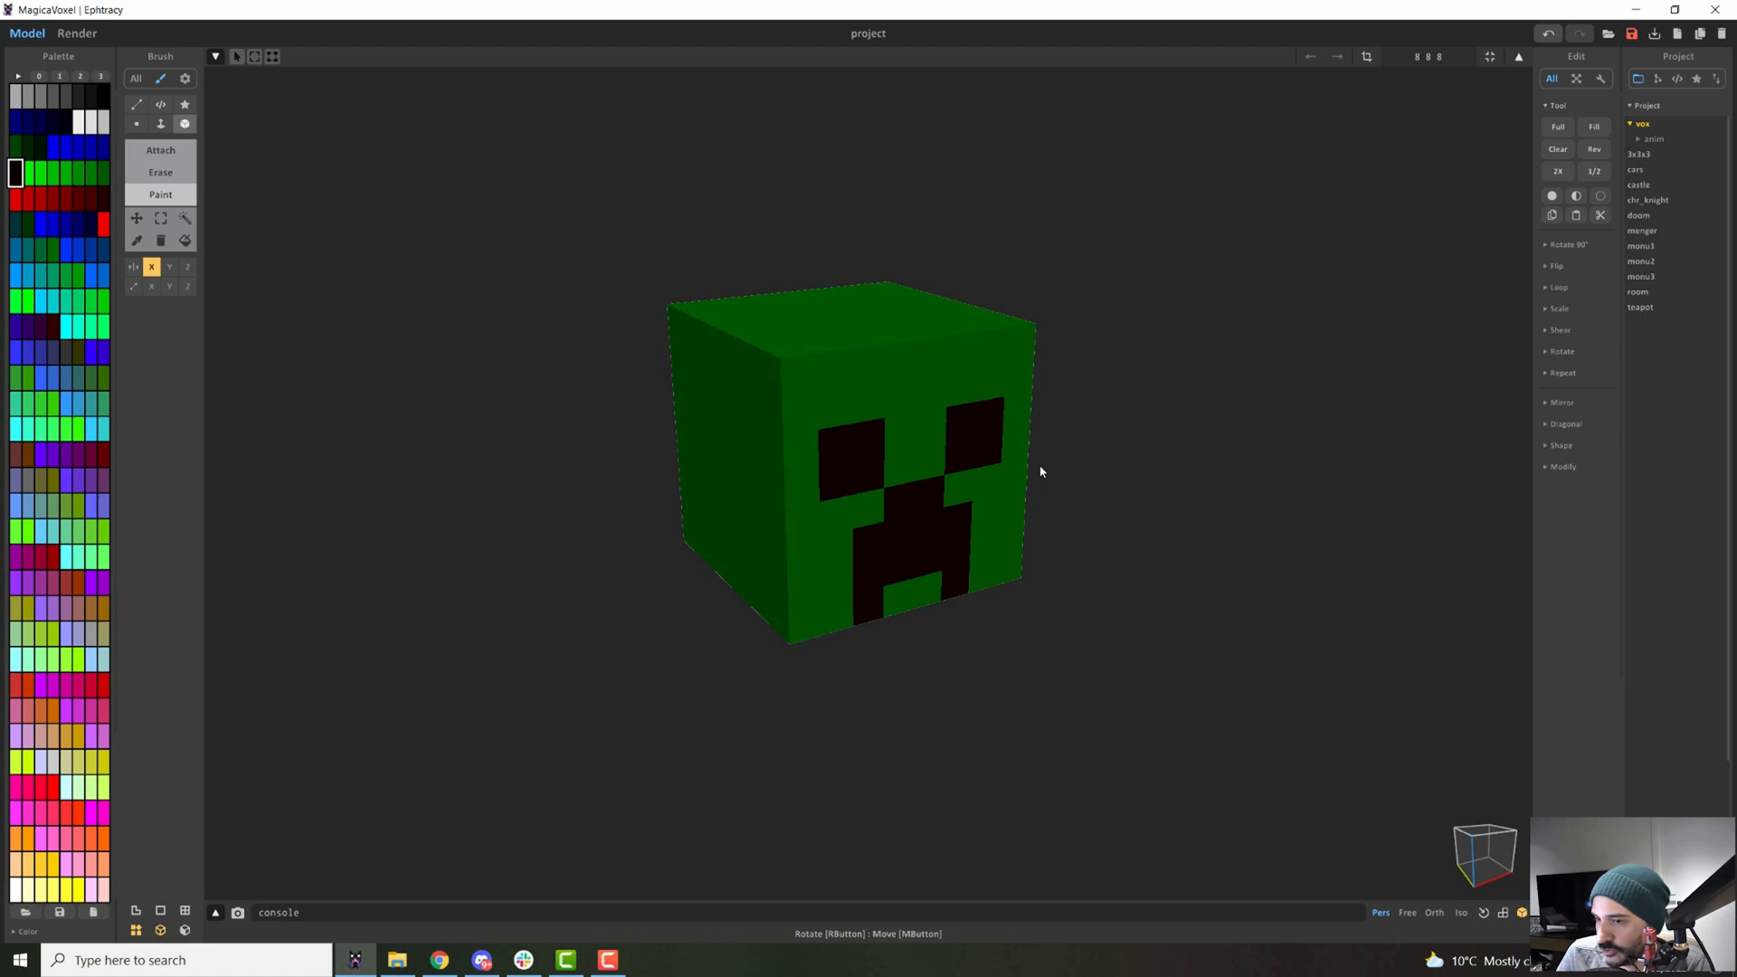
{"action": "mouse_move", "coordinate": [1223, 226]}
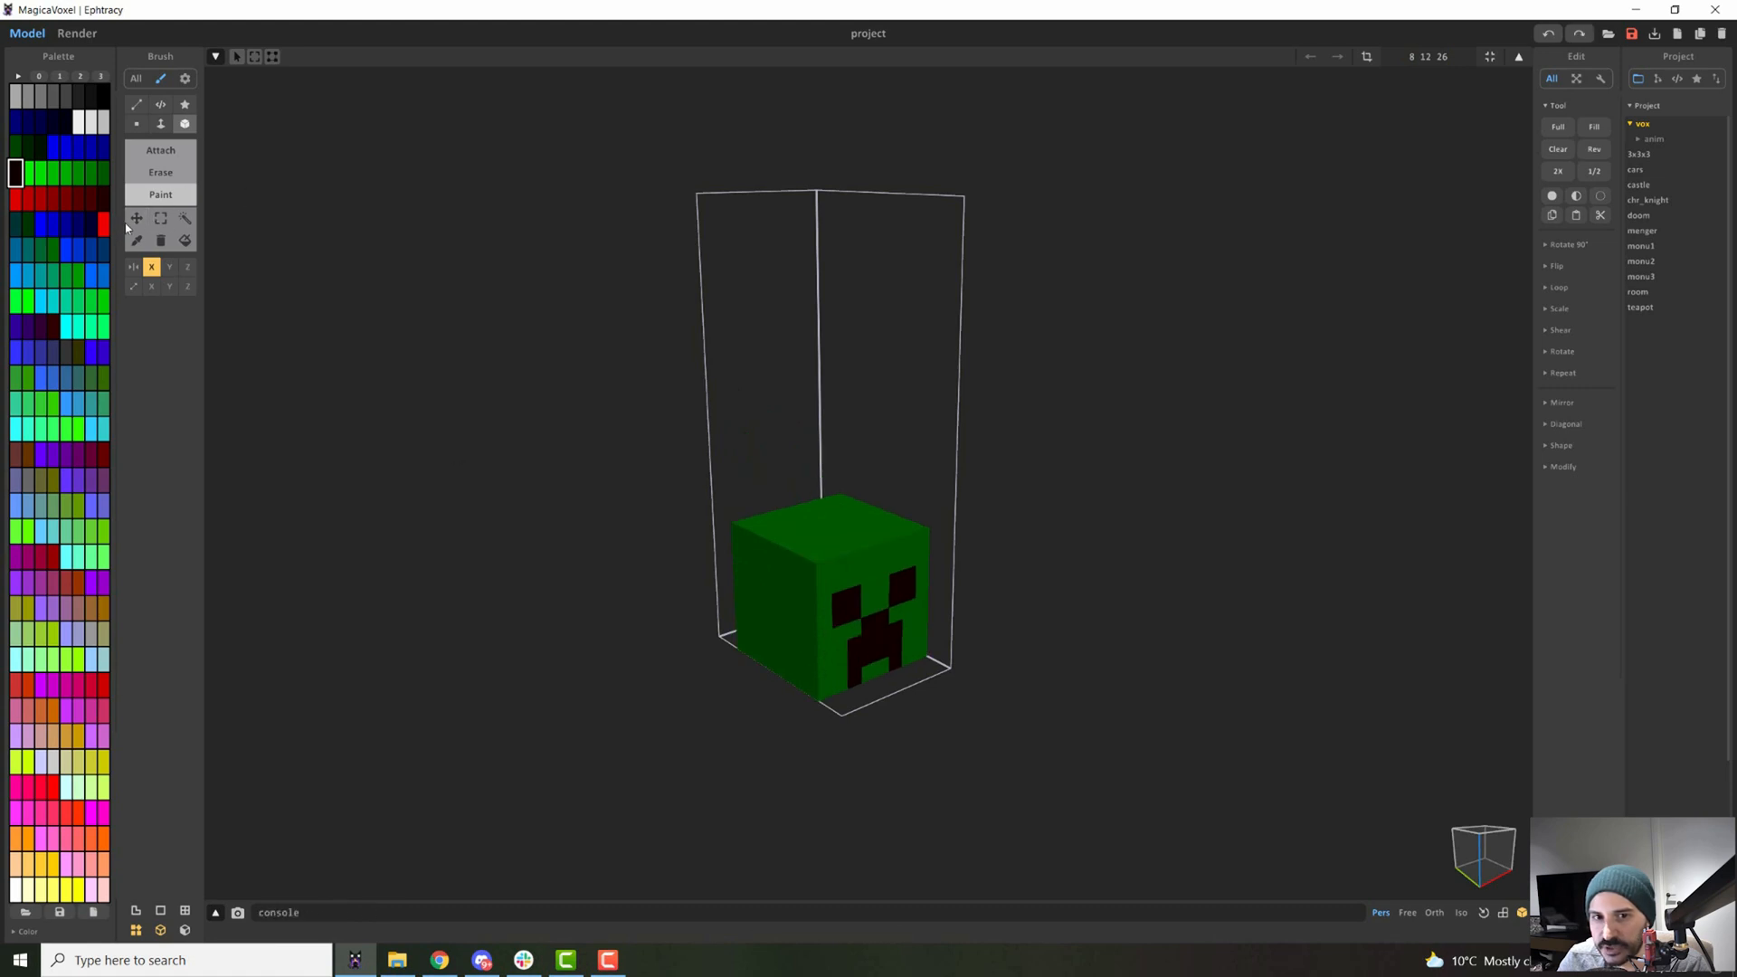
Move the green head voxels up to the top of the 8×12×26 volume.
{"action": "left_click", "coordinate": [136, 219]}
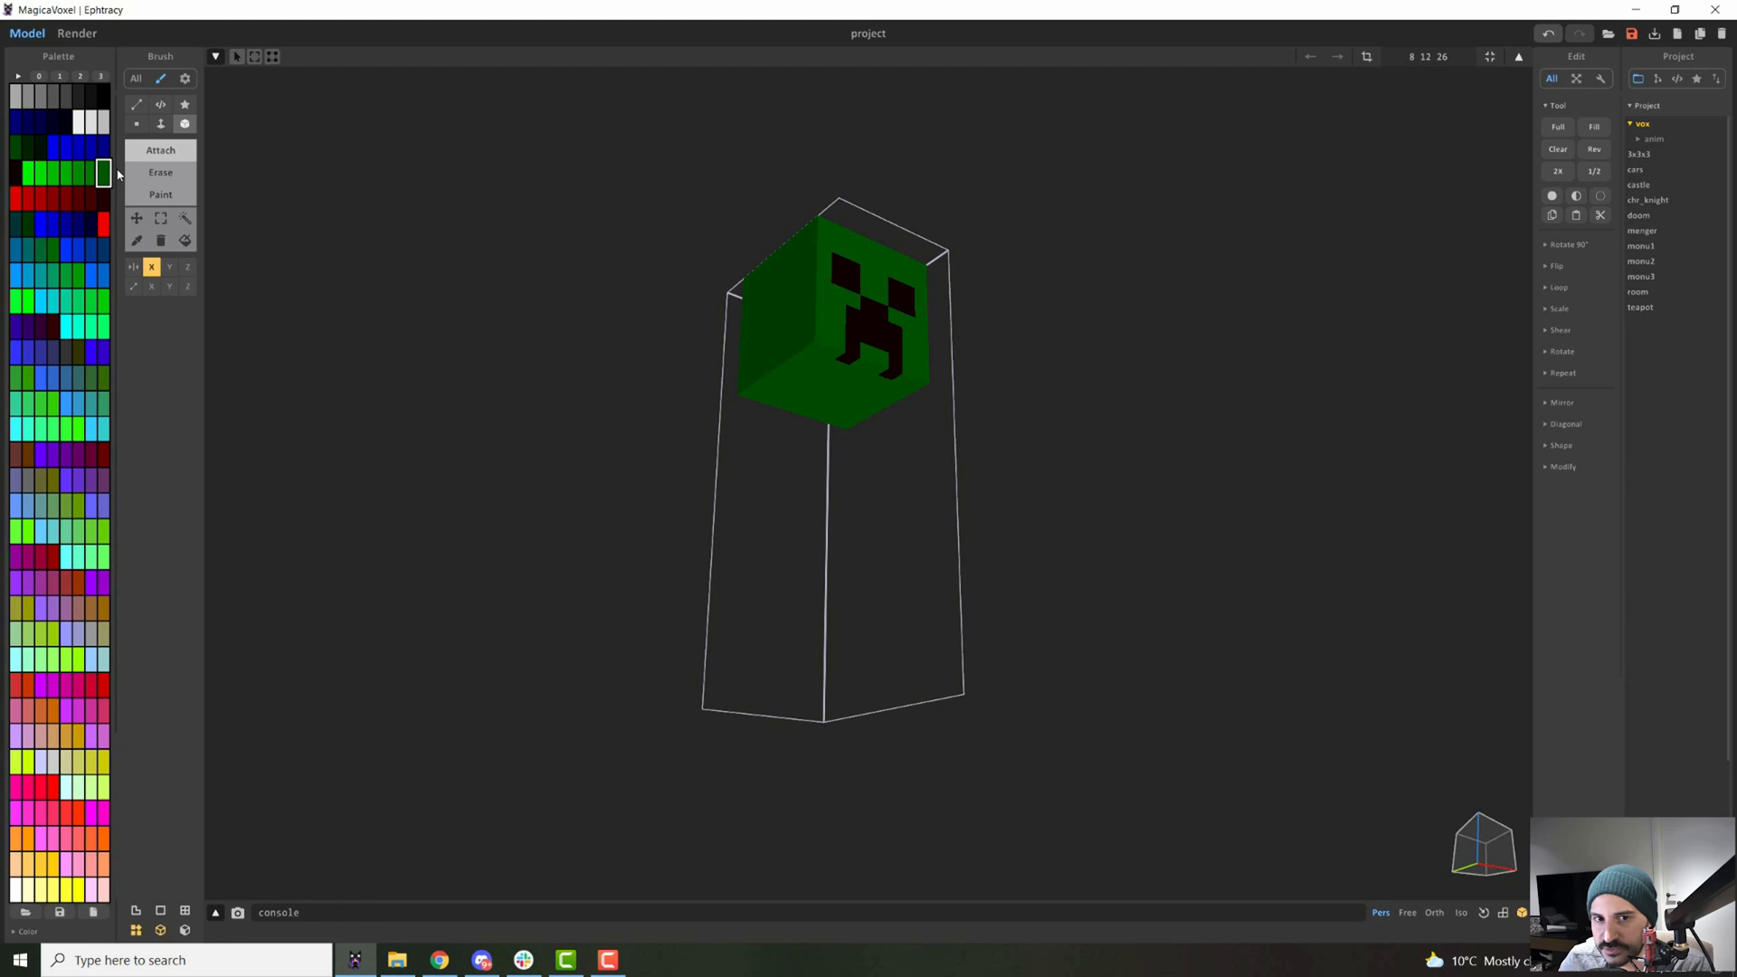
{"action": "mouse_move", "coordinate": [249, 241]}
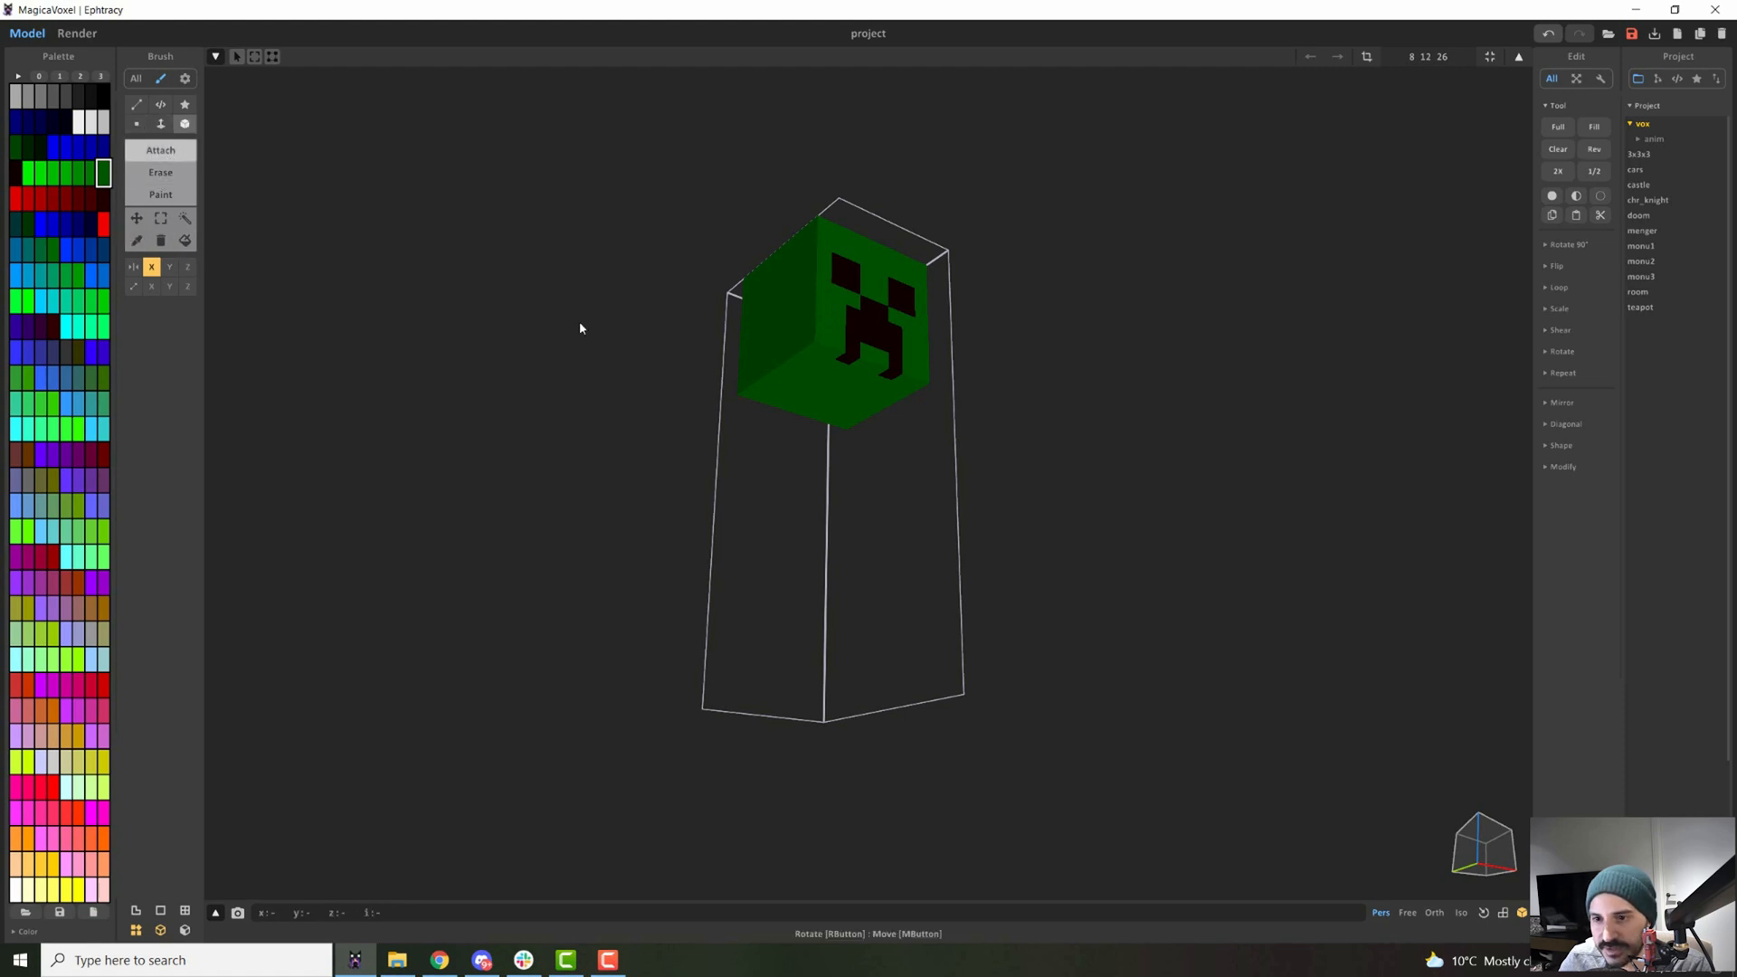
Extrude a green body column downward from the head's underside with Face Attach.
{"action": "left_click_drag", "start_coordinate": [575, 328], "coordinate": [216, 305]}
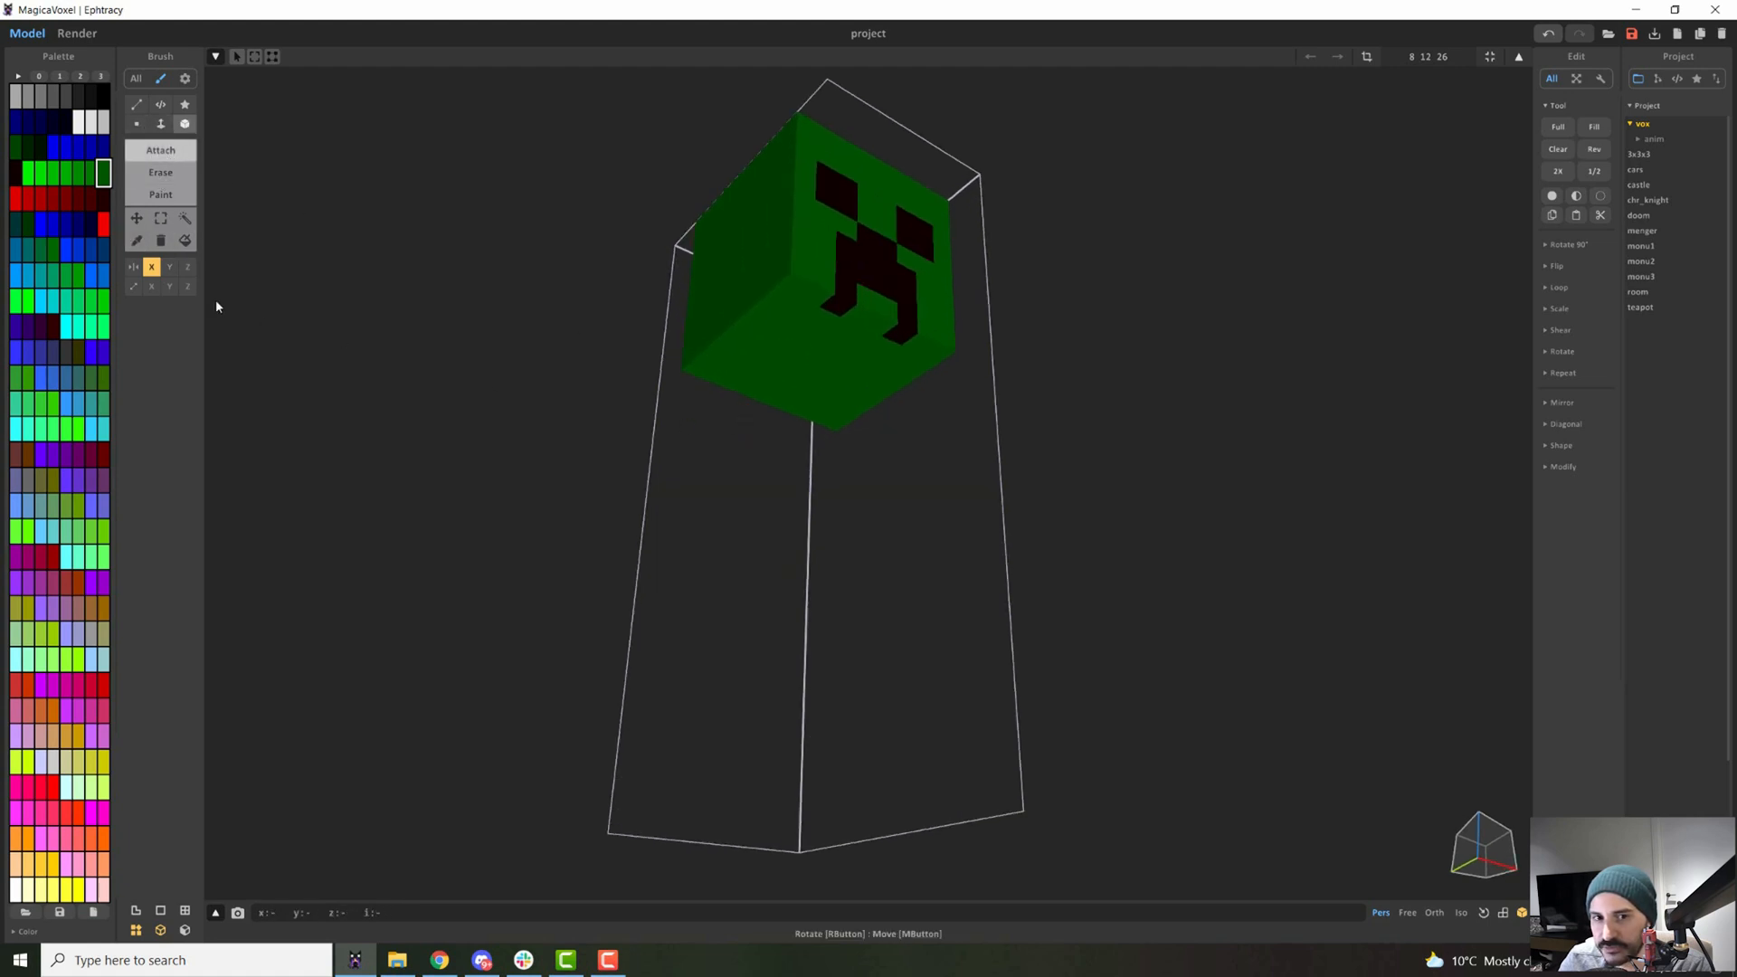
{"action": "mouse_move", "coordinate": [588, 322]}
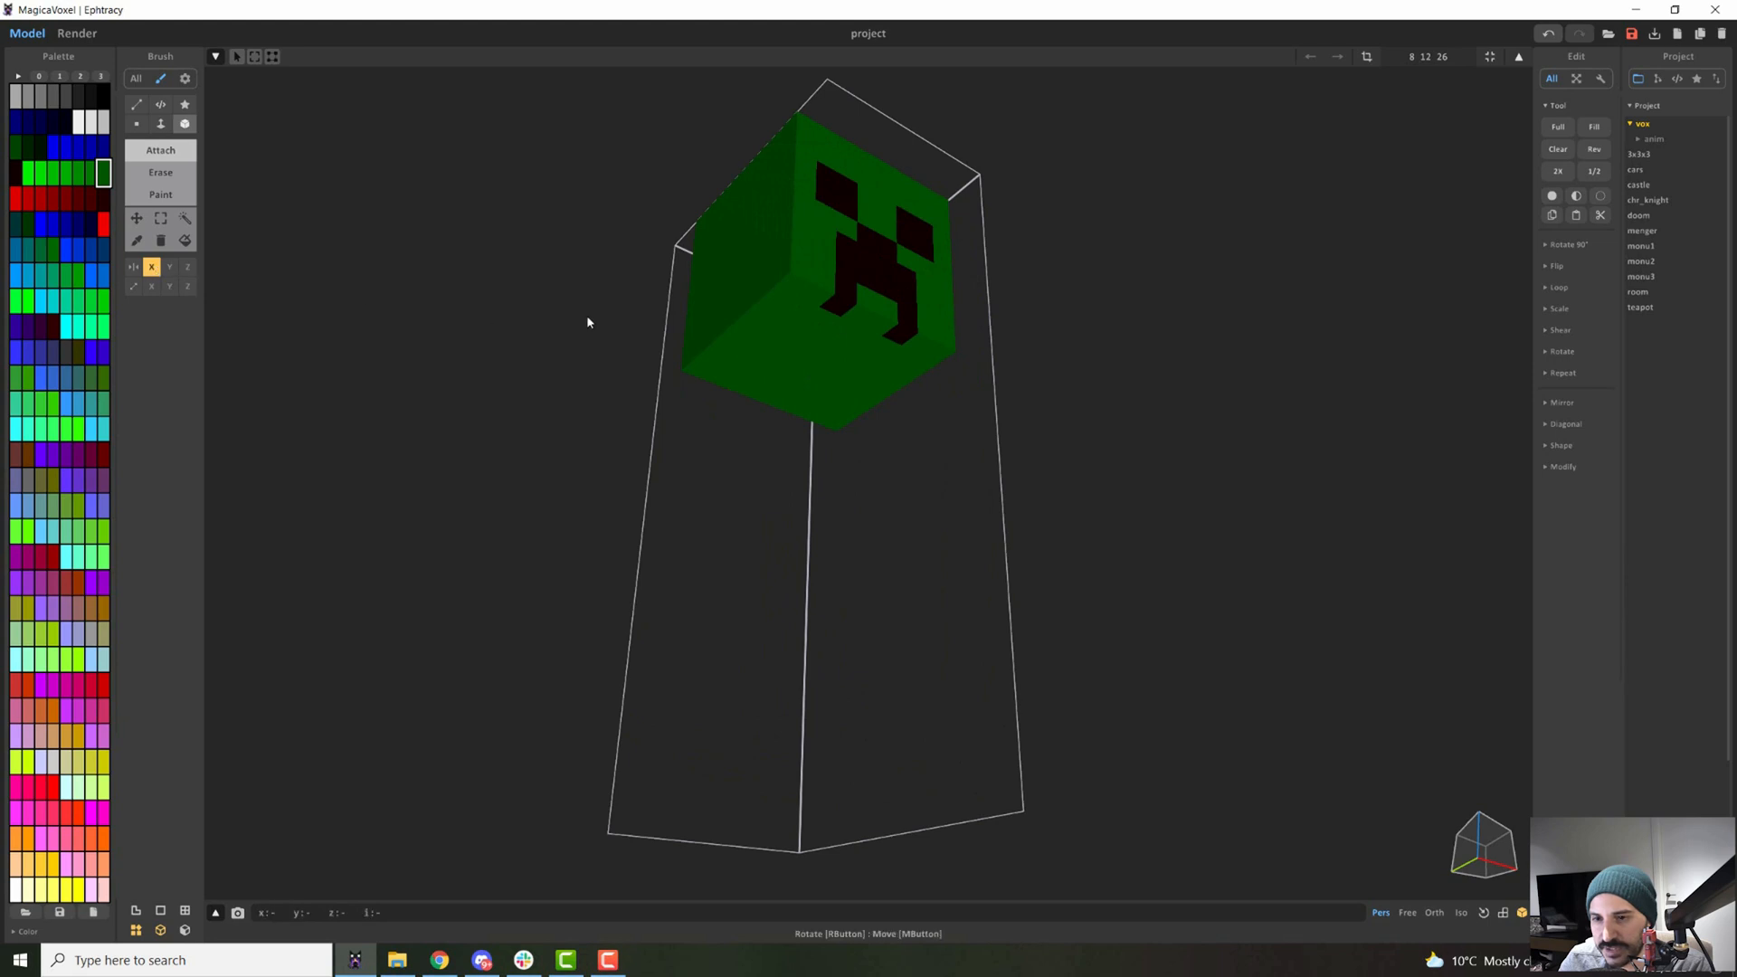
{"action": "mouse_move", "coordinate": [778, 296]}
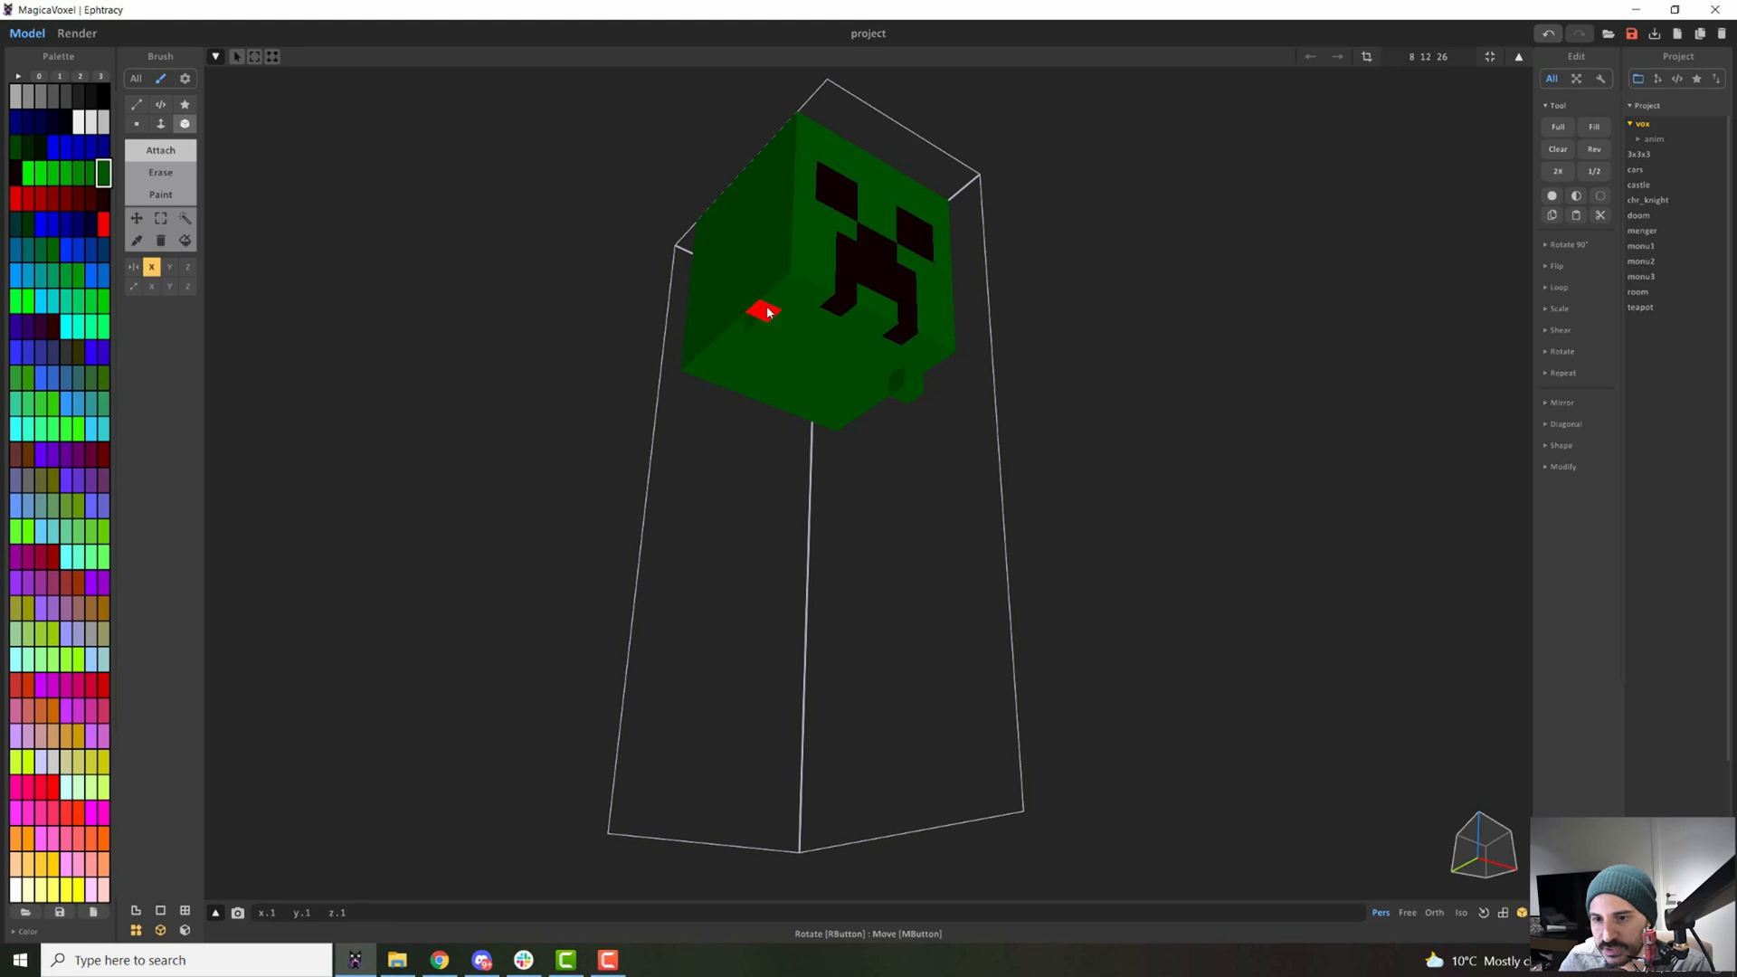
{"action": "mouse_move", "coordinate": [737, 339]}
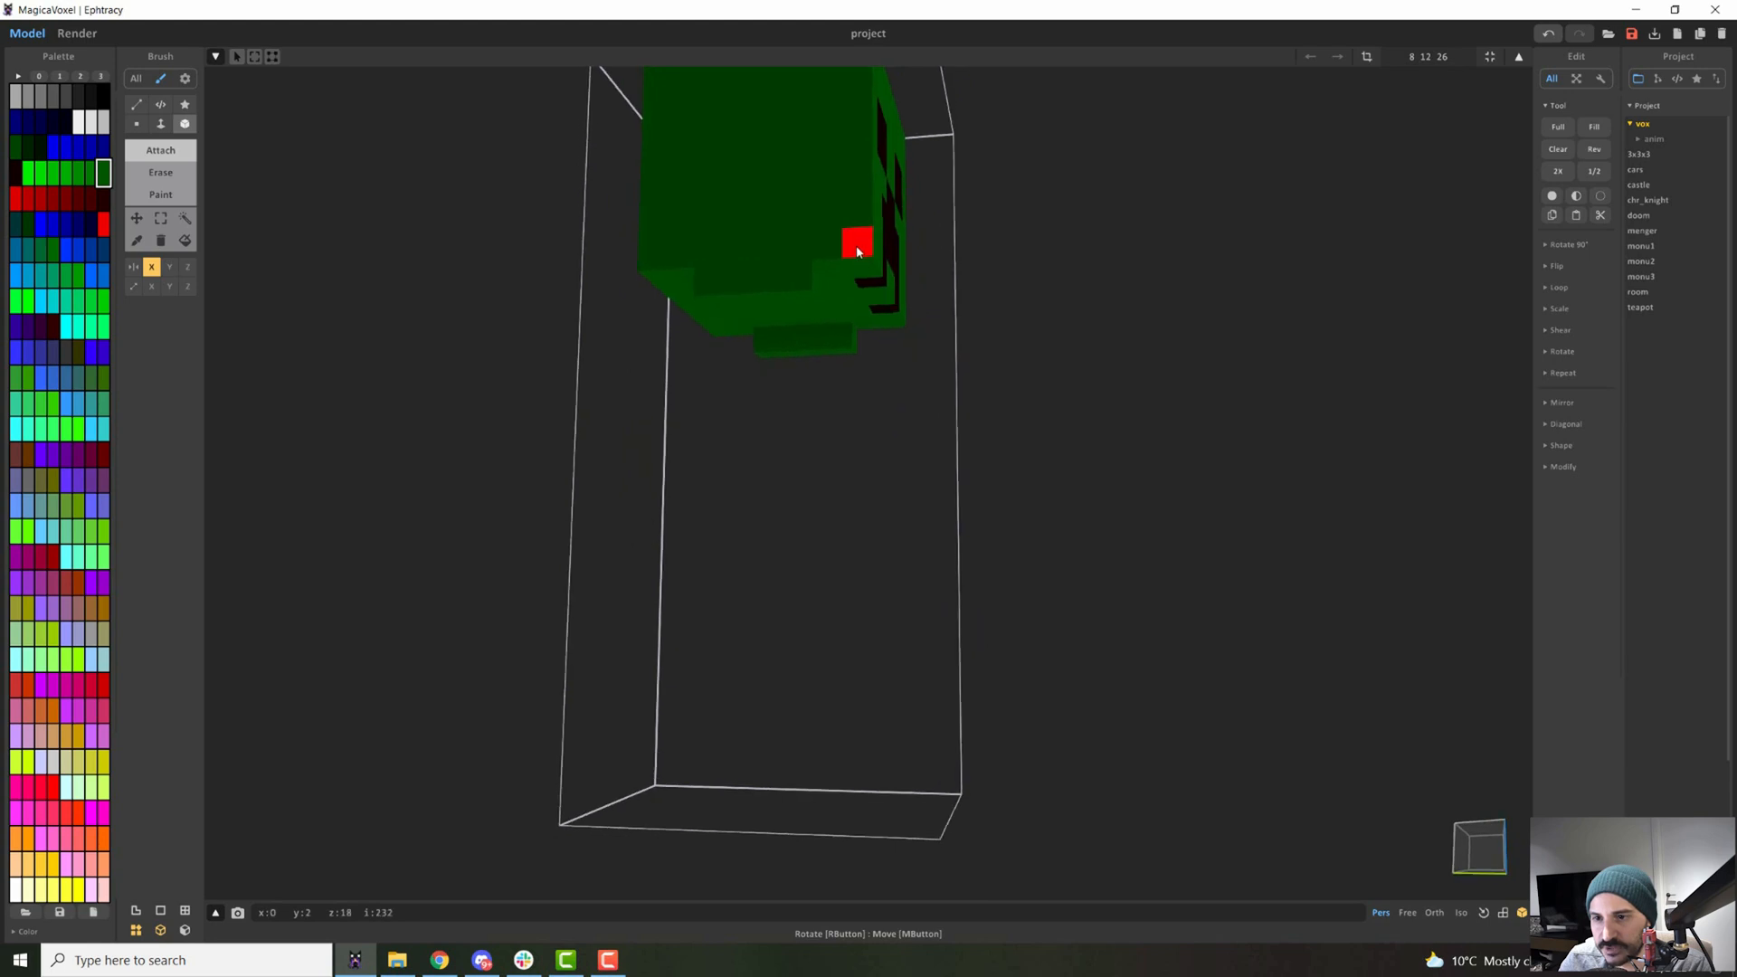
{"action": "mouse_move", "coordinate": [684, 284]}
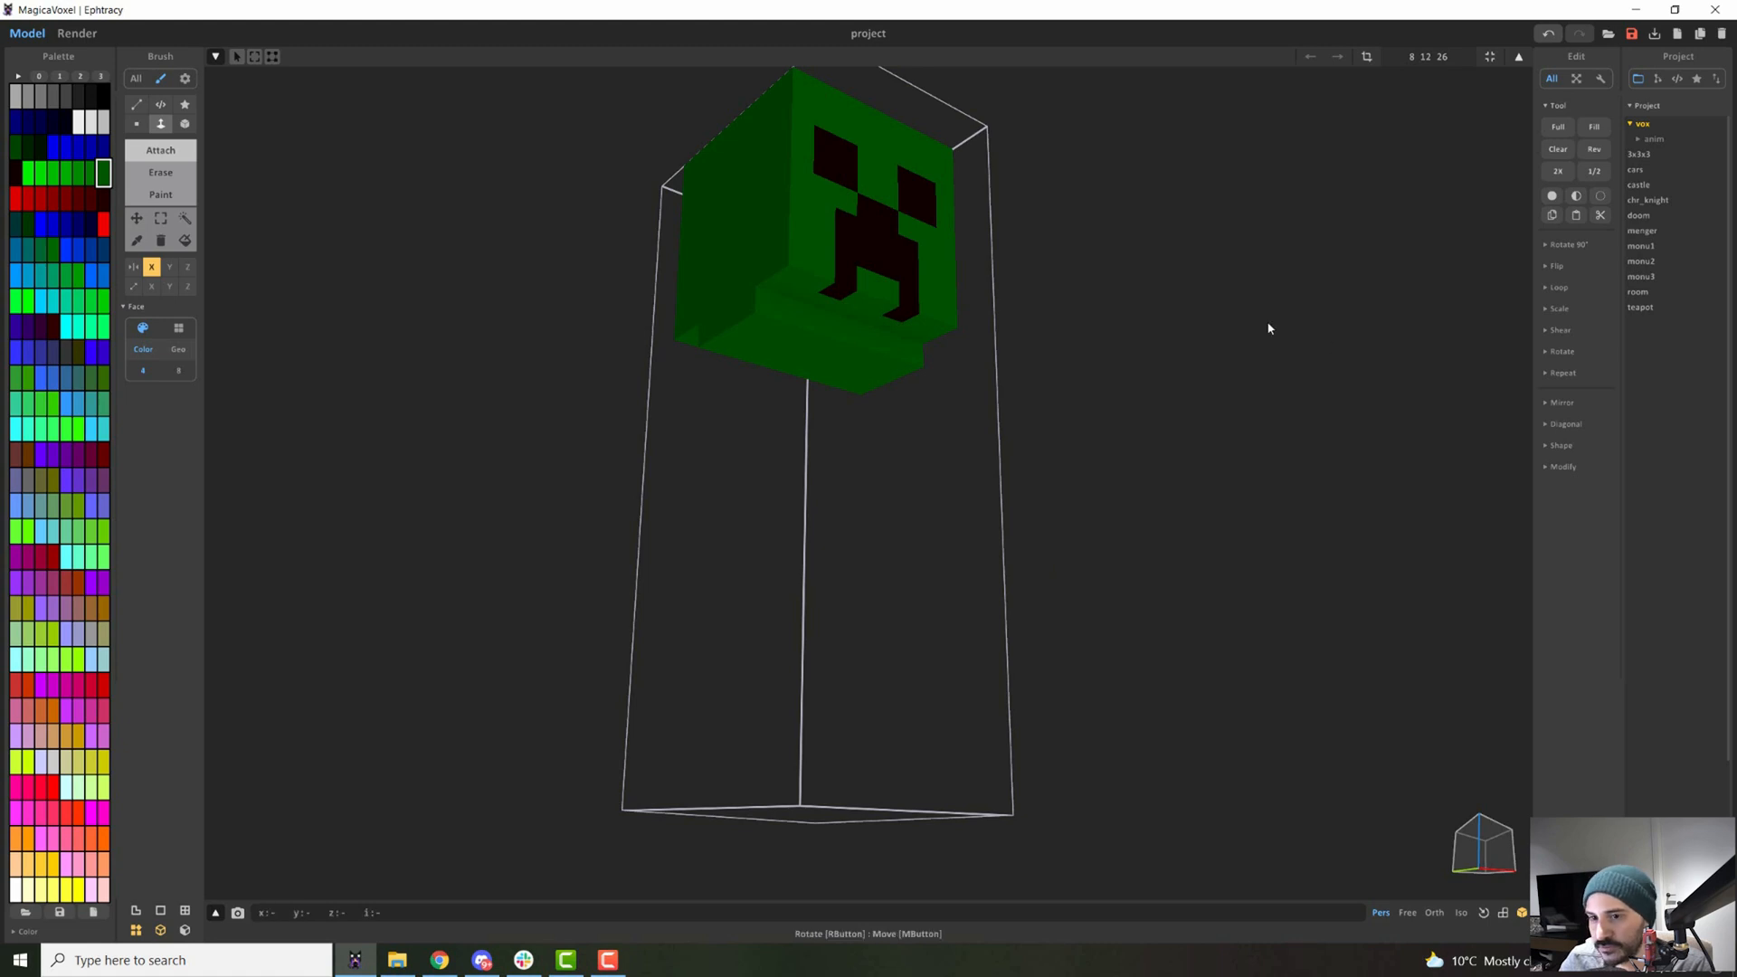
{"action": "left_click", "coordinate": [852, 666]}
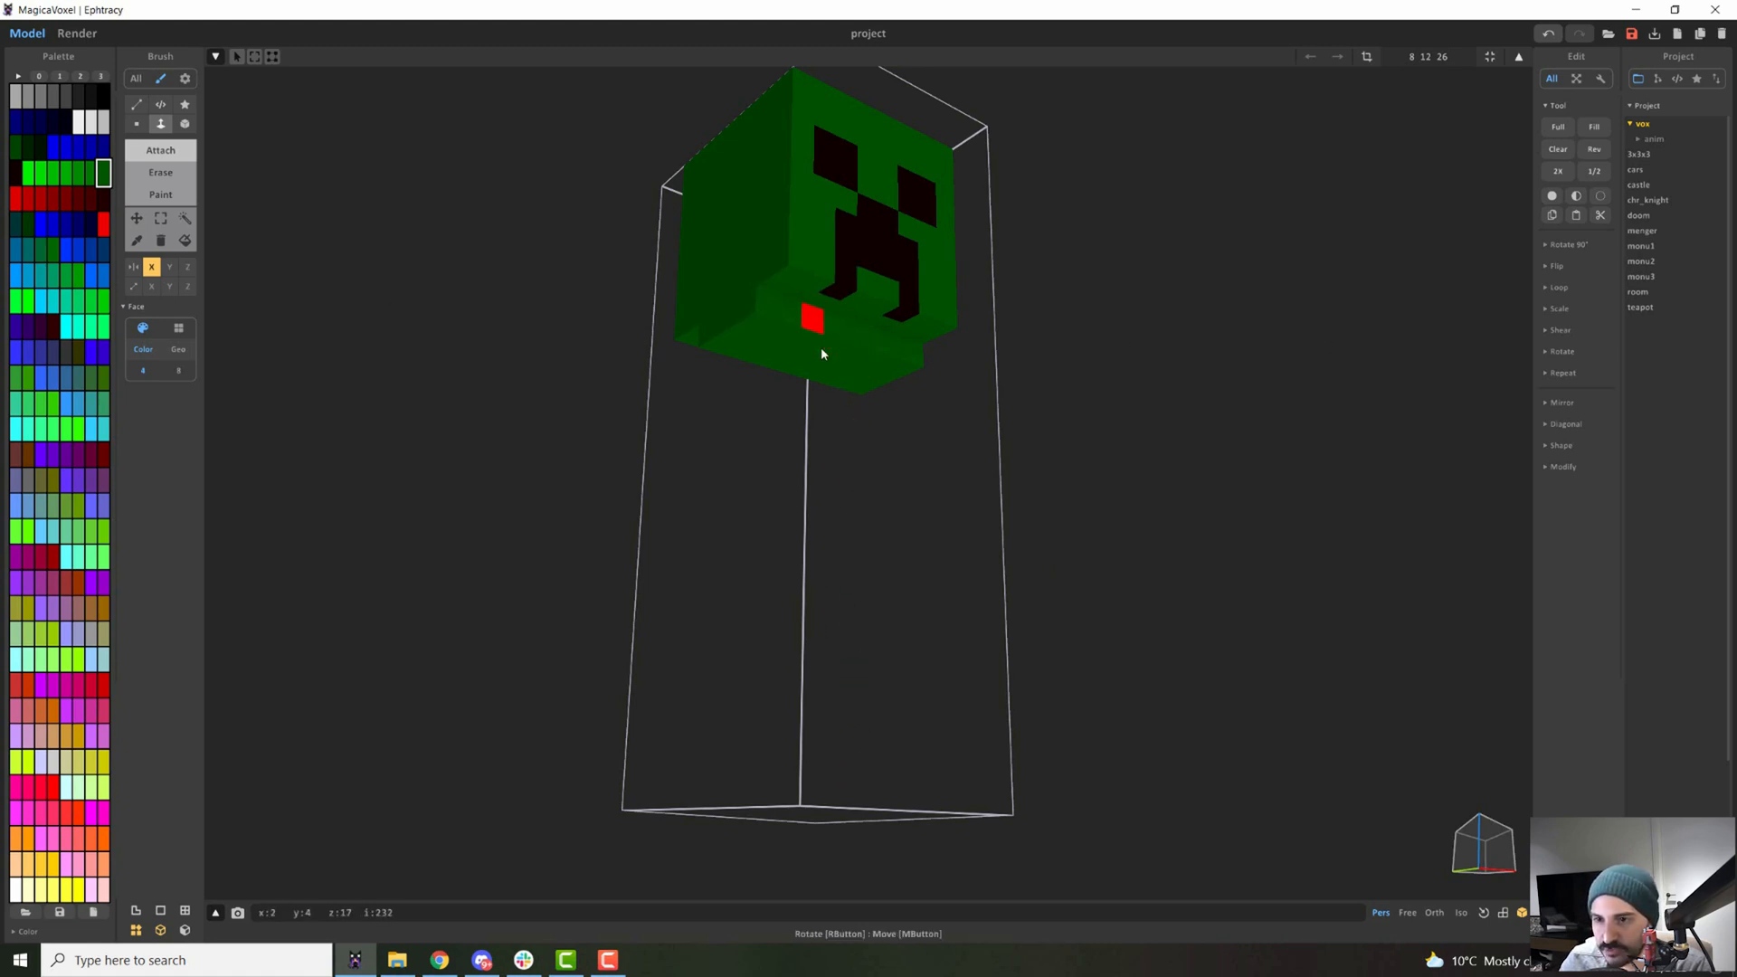
{"action": "left_click", "coordinate": [810, 318]}
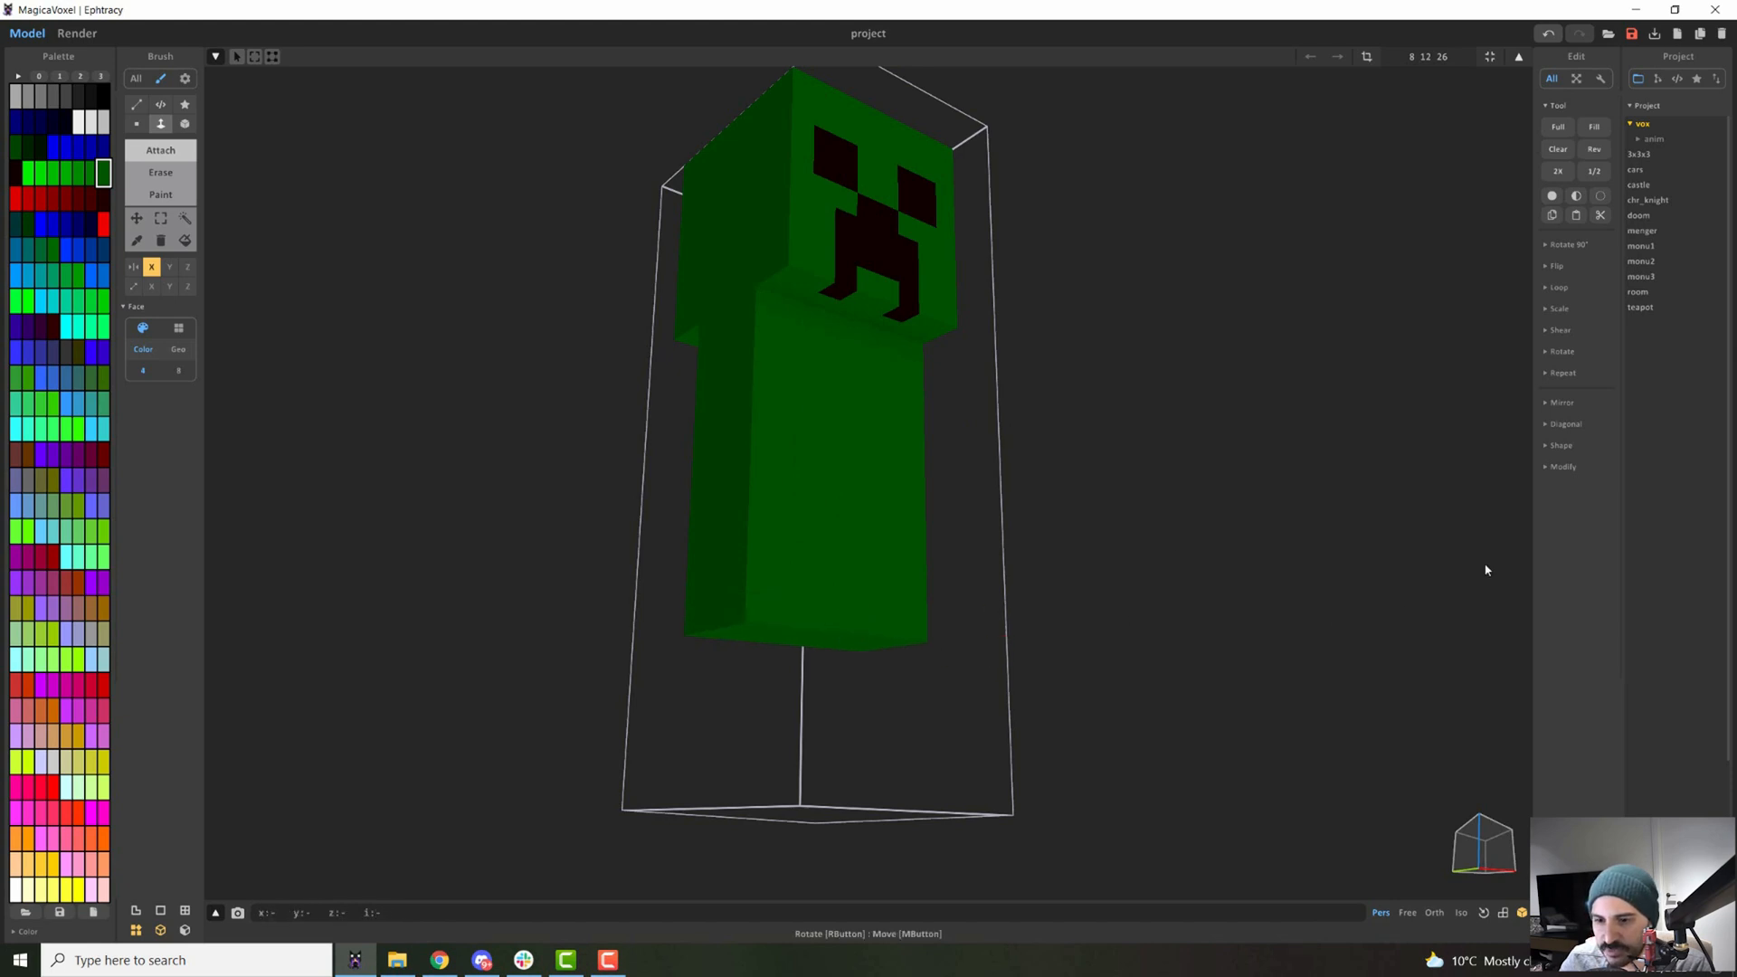
Erase outer voxel layers from the body so it is slimmer than the head.
{"action": "left_click", "coordinate": [762, 463]}
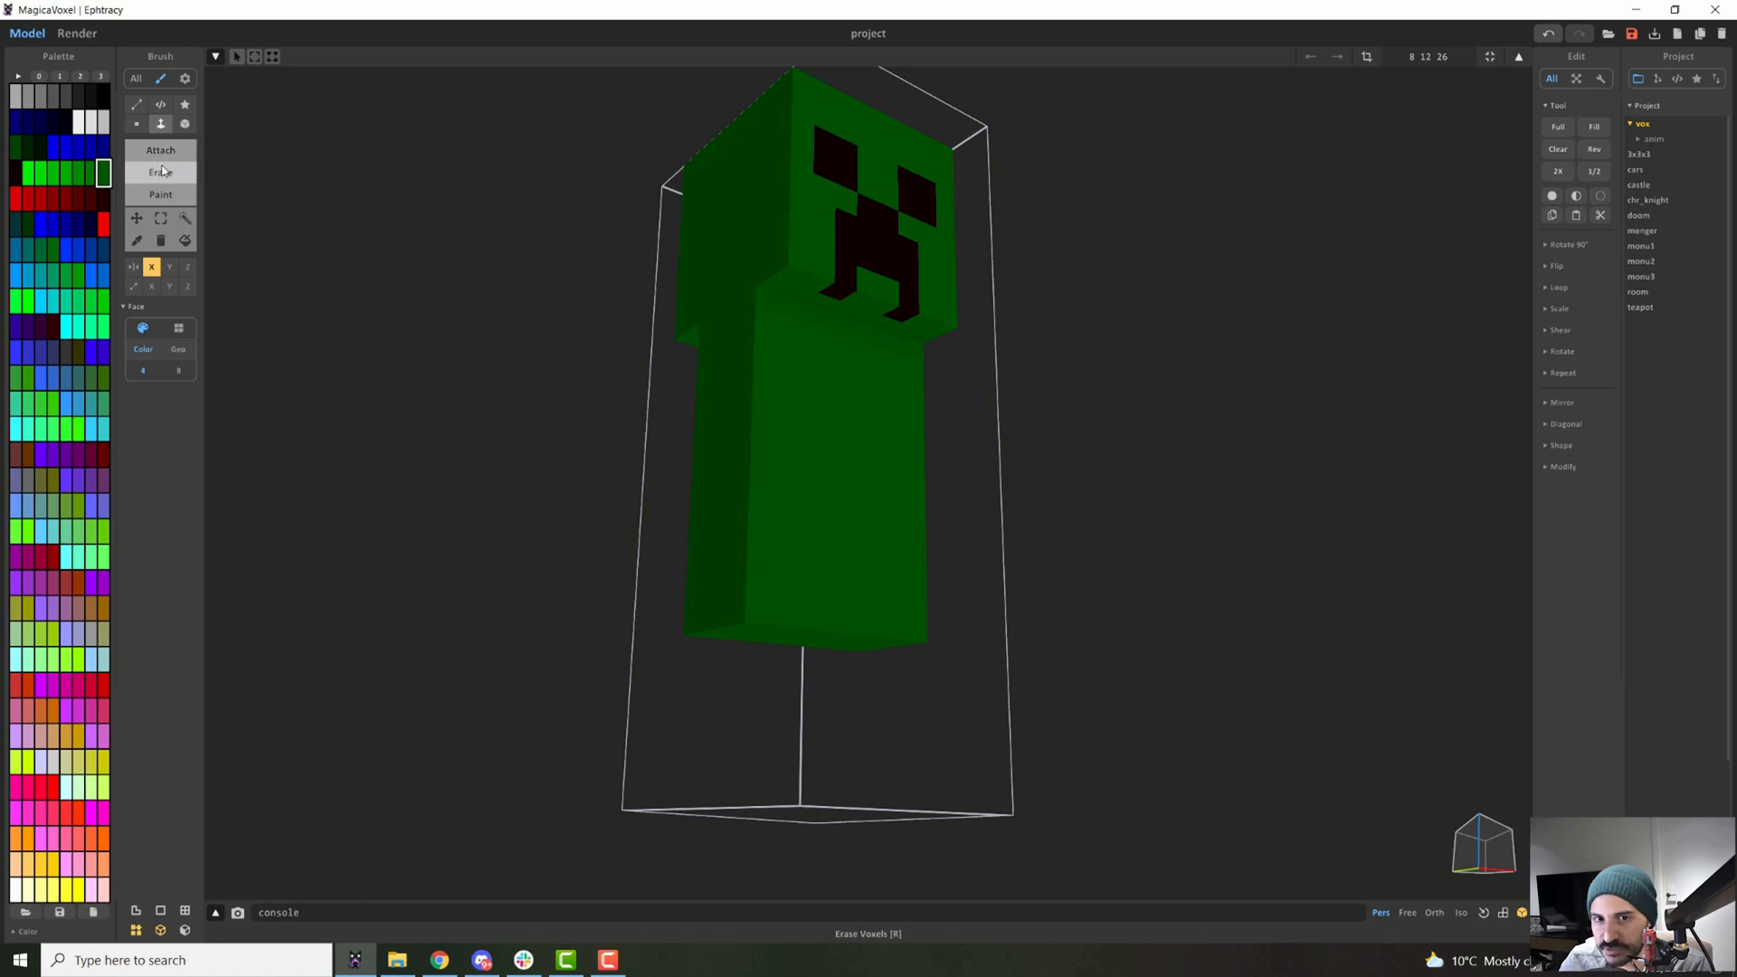
{"action": "left_click", "coordinate": [185, 123]}
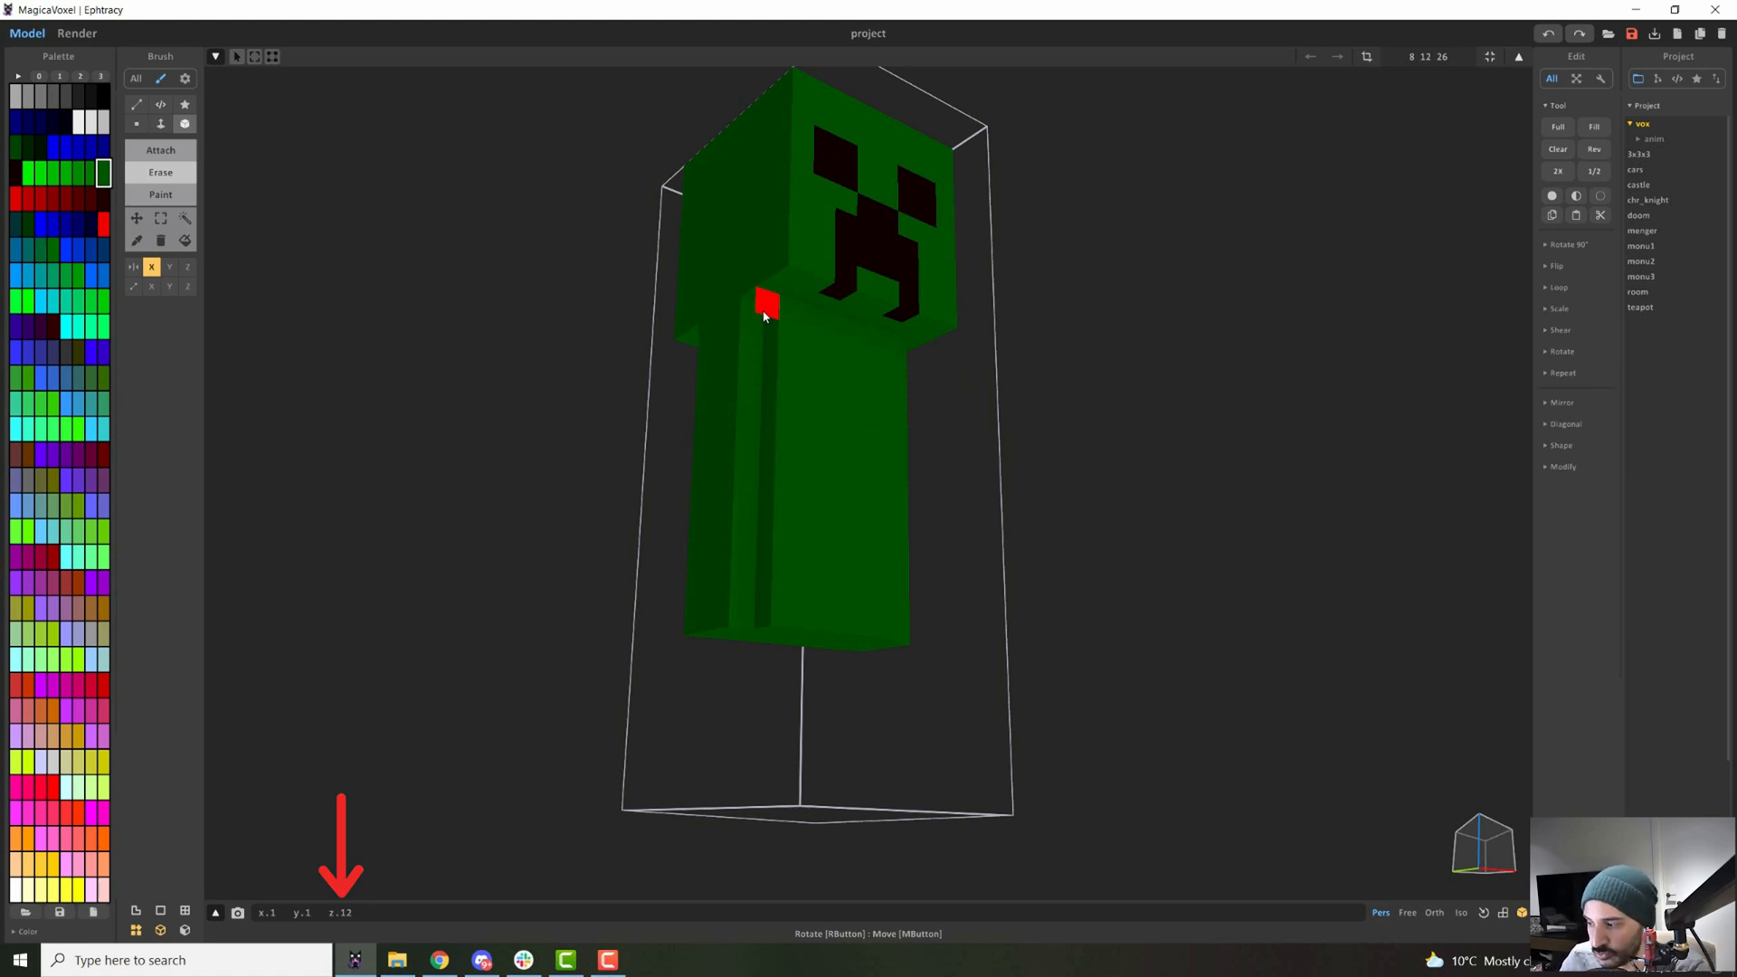
{"action": "mouse_move", "coordinate": [812, 344]}
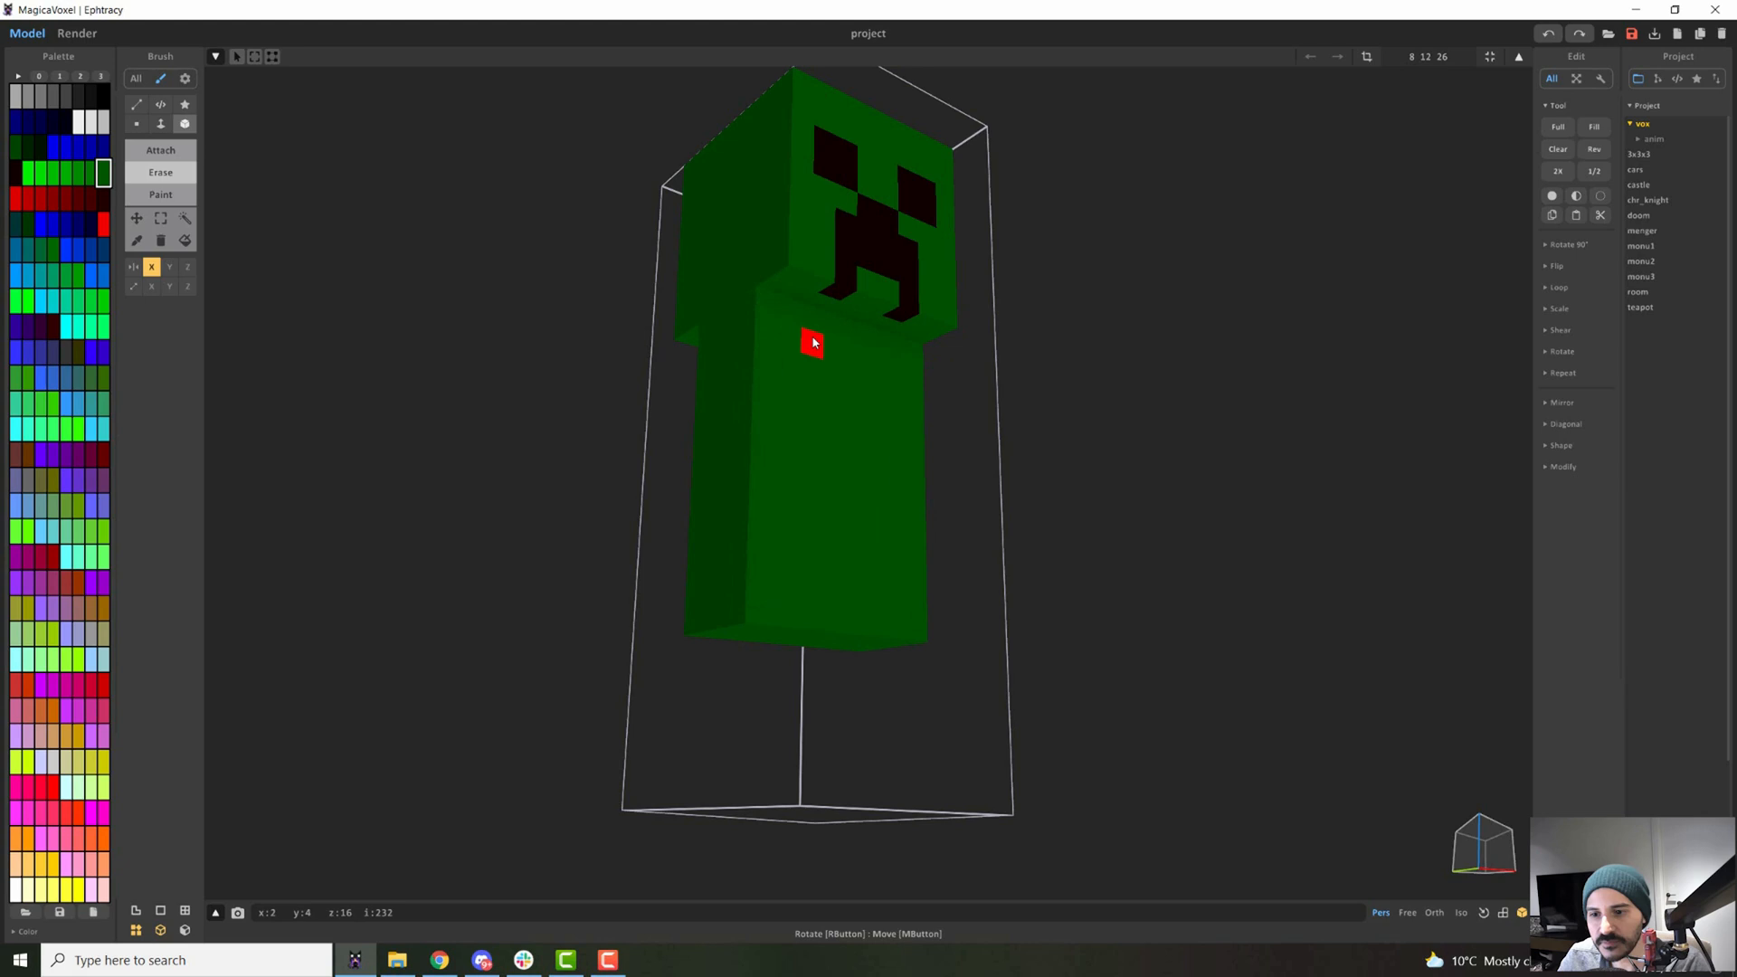
{"action": "mouse_move", "coordinate": [792, 653]}
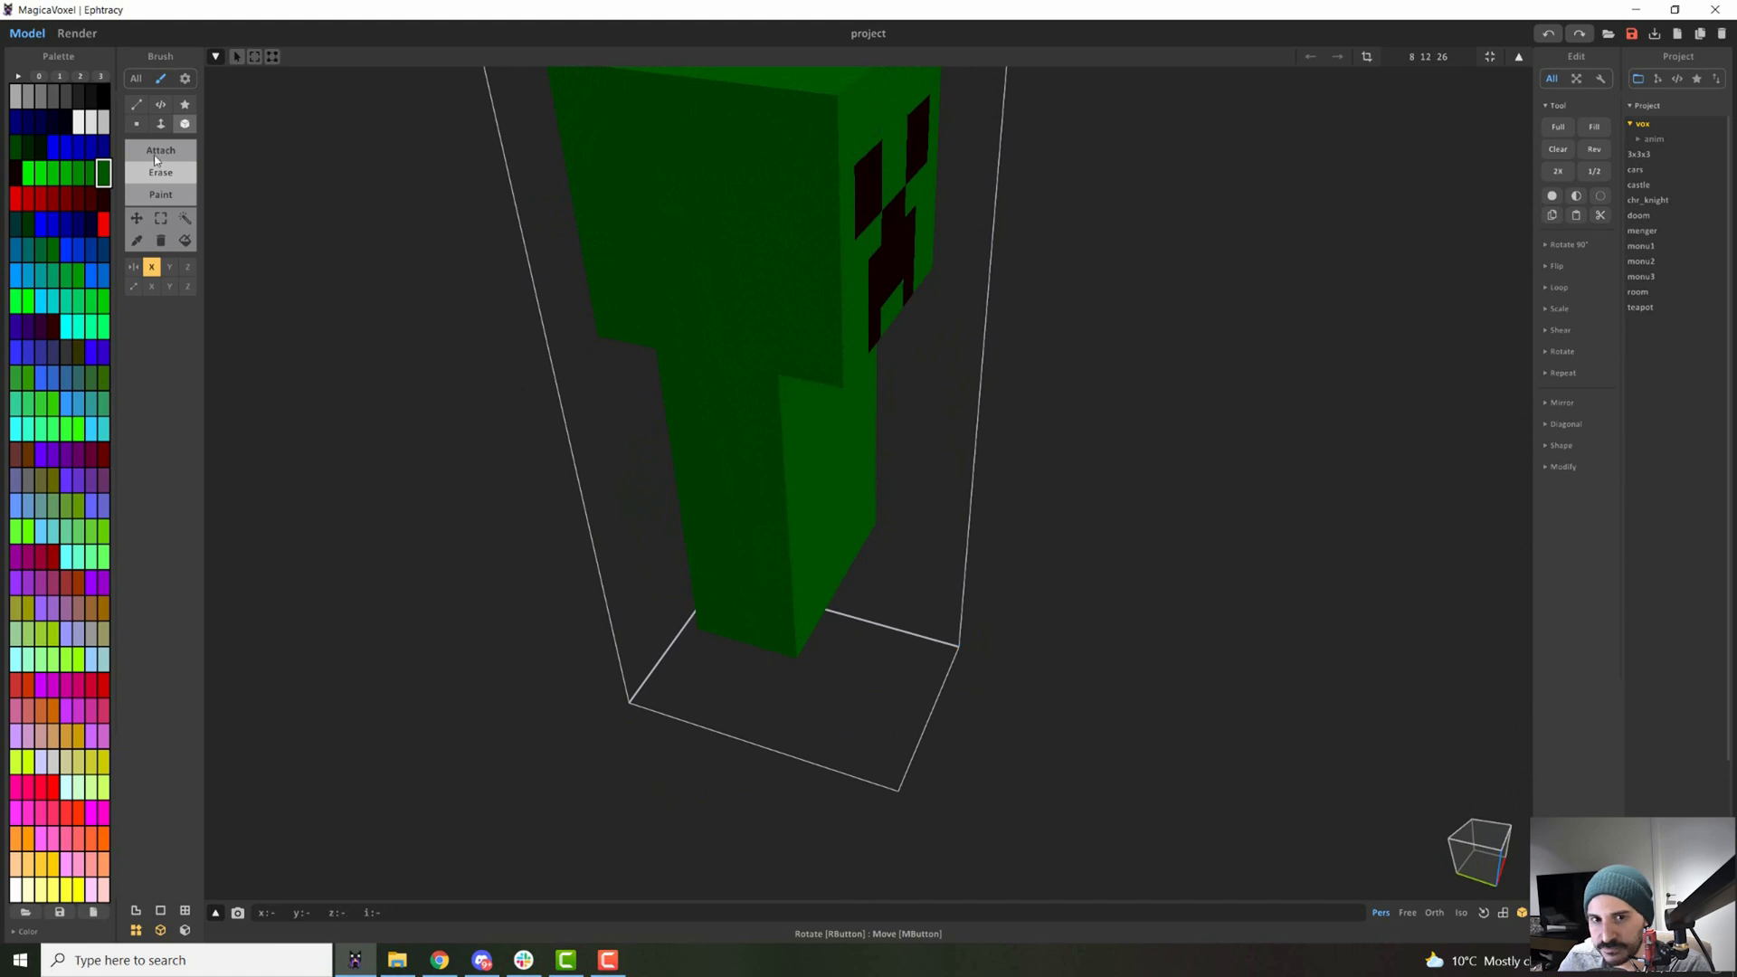
Attach a box-mode leg block under the body and move copies to form four legs.
{"action": "left_click", "coordinate": [185, 125]}
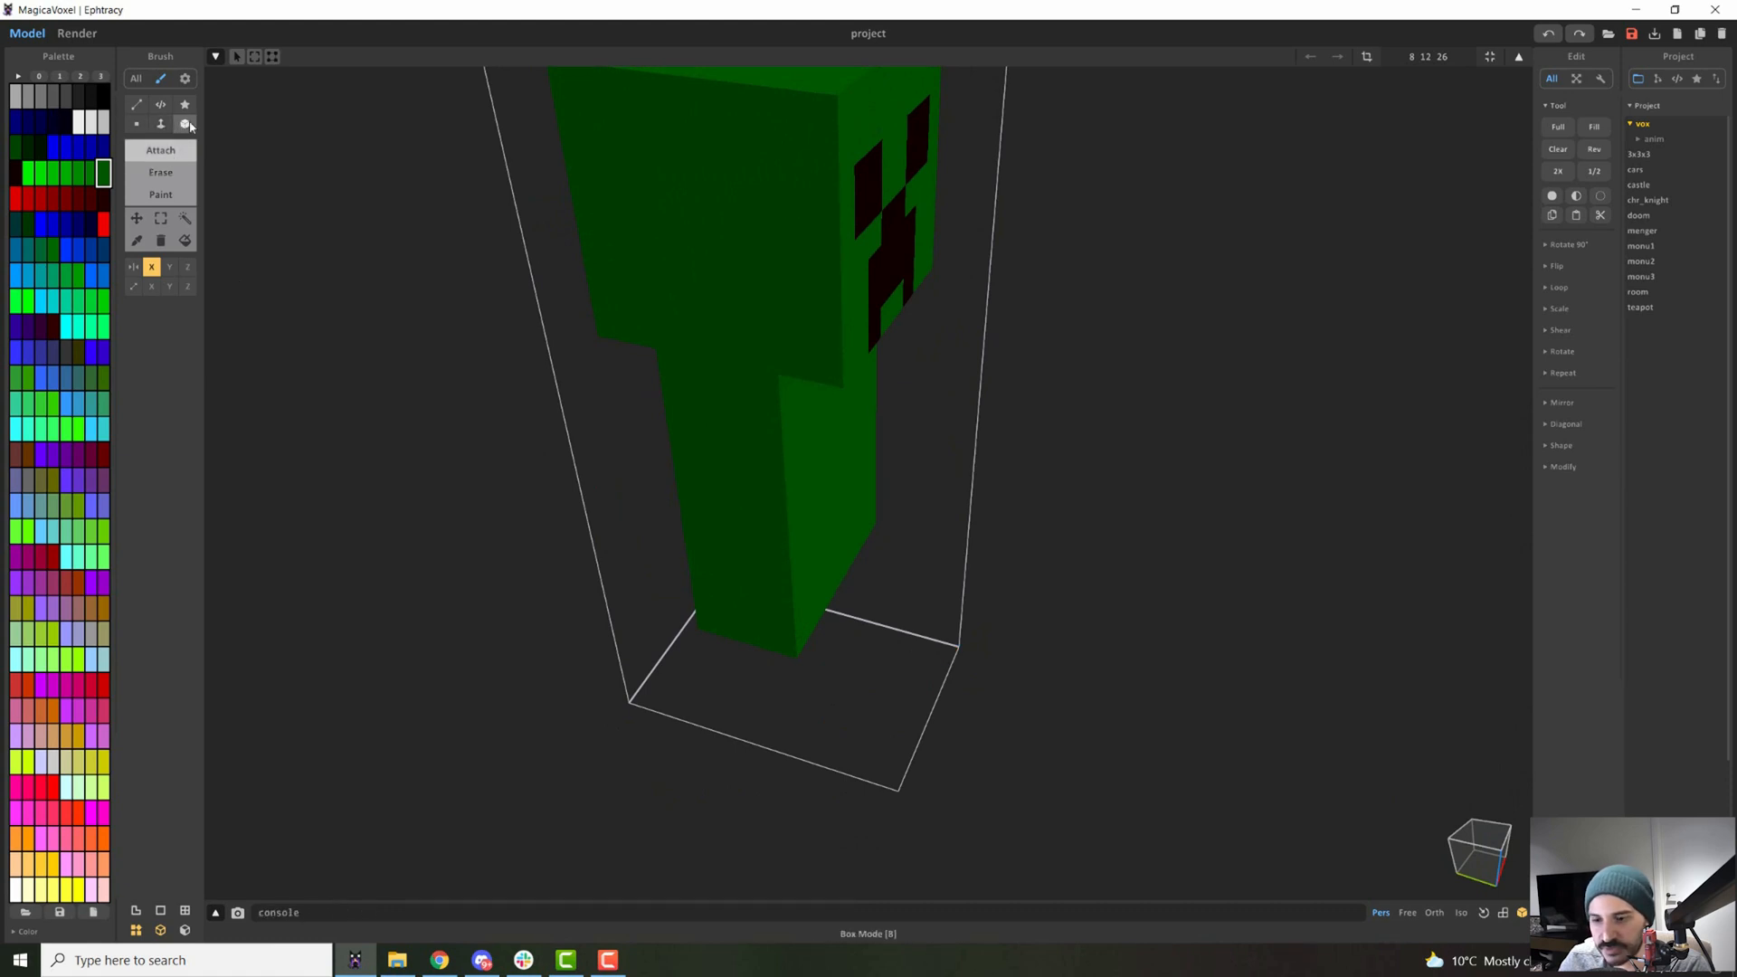
{"action": "left_click", "coordinate": [925, 648]}
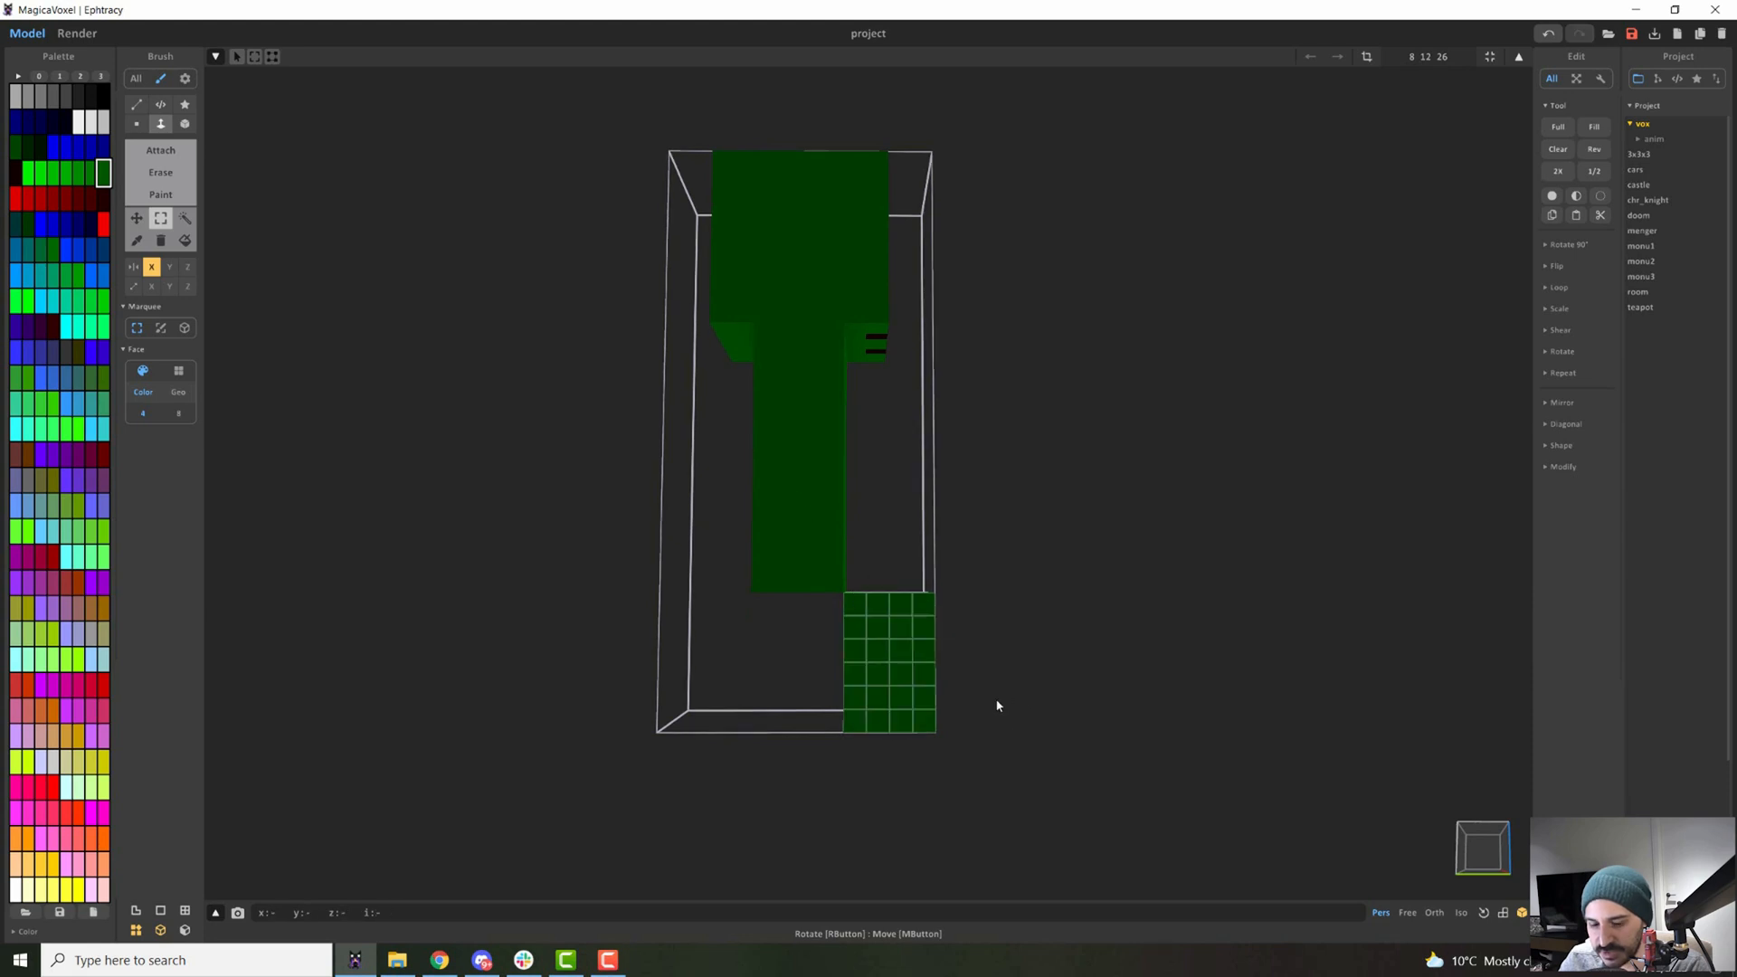
{"action": "mouse_move", "coordinate": [961, 660]}
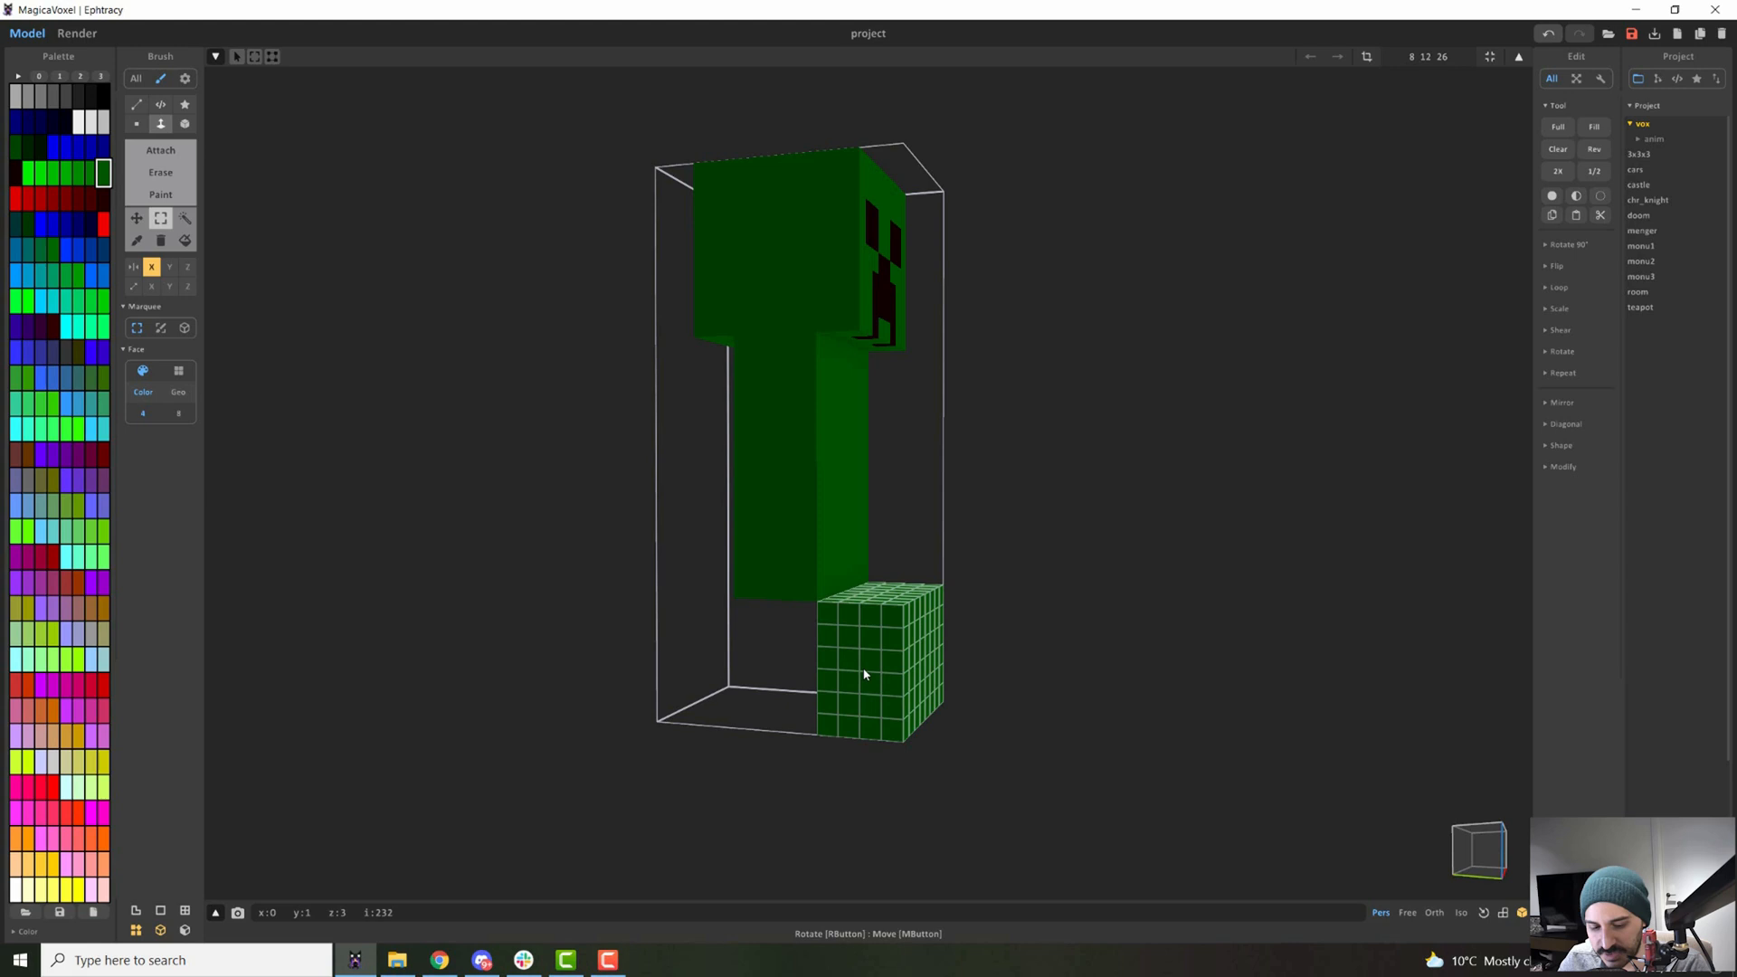
{"action": "left_click", "coordinate": [136, 219]}
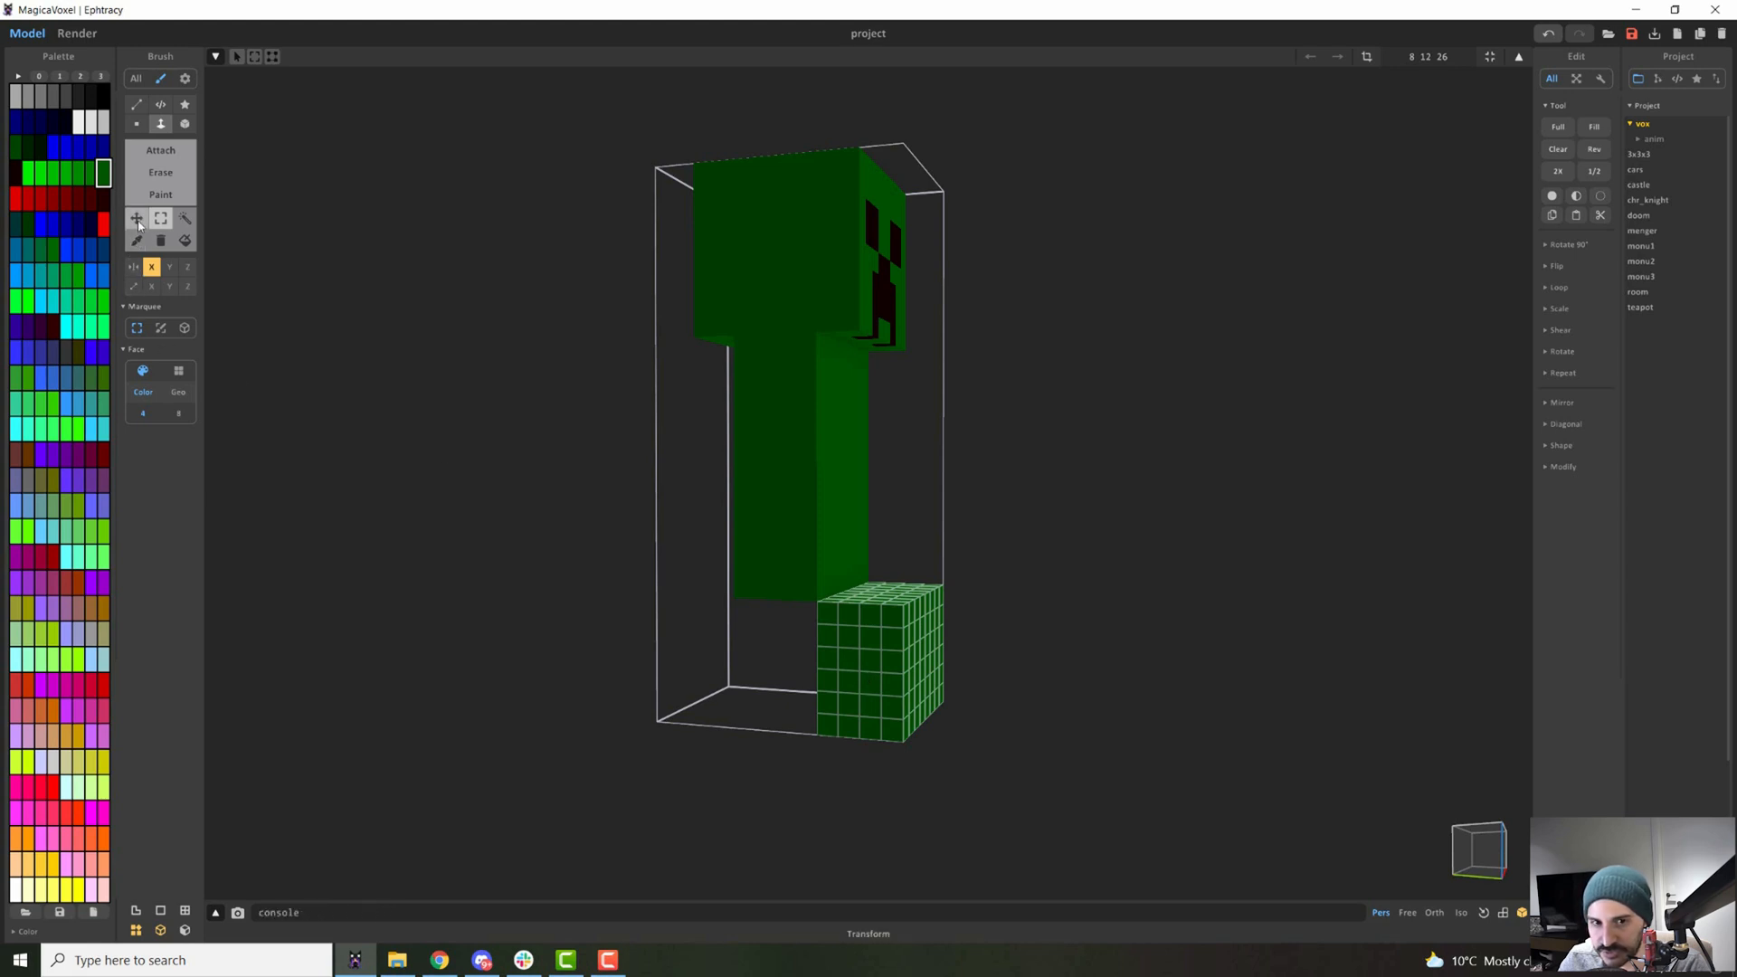
{"action": "left_click", "coordinate": [136, 219]}
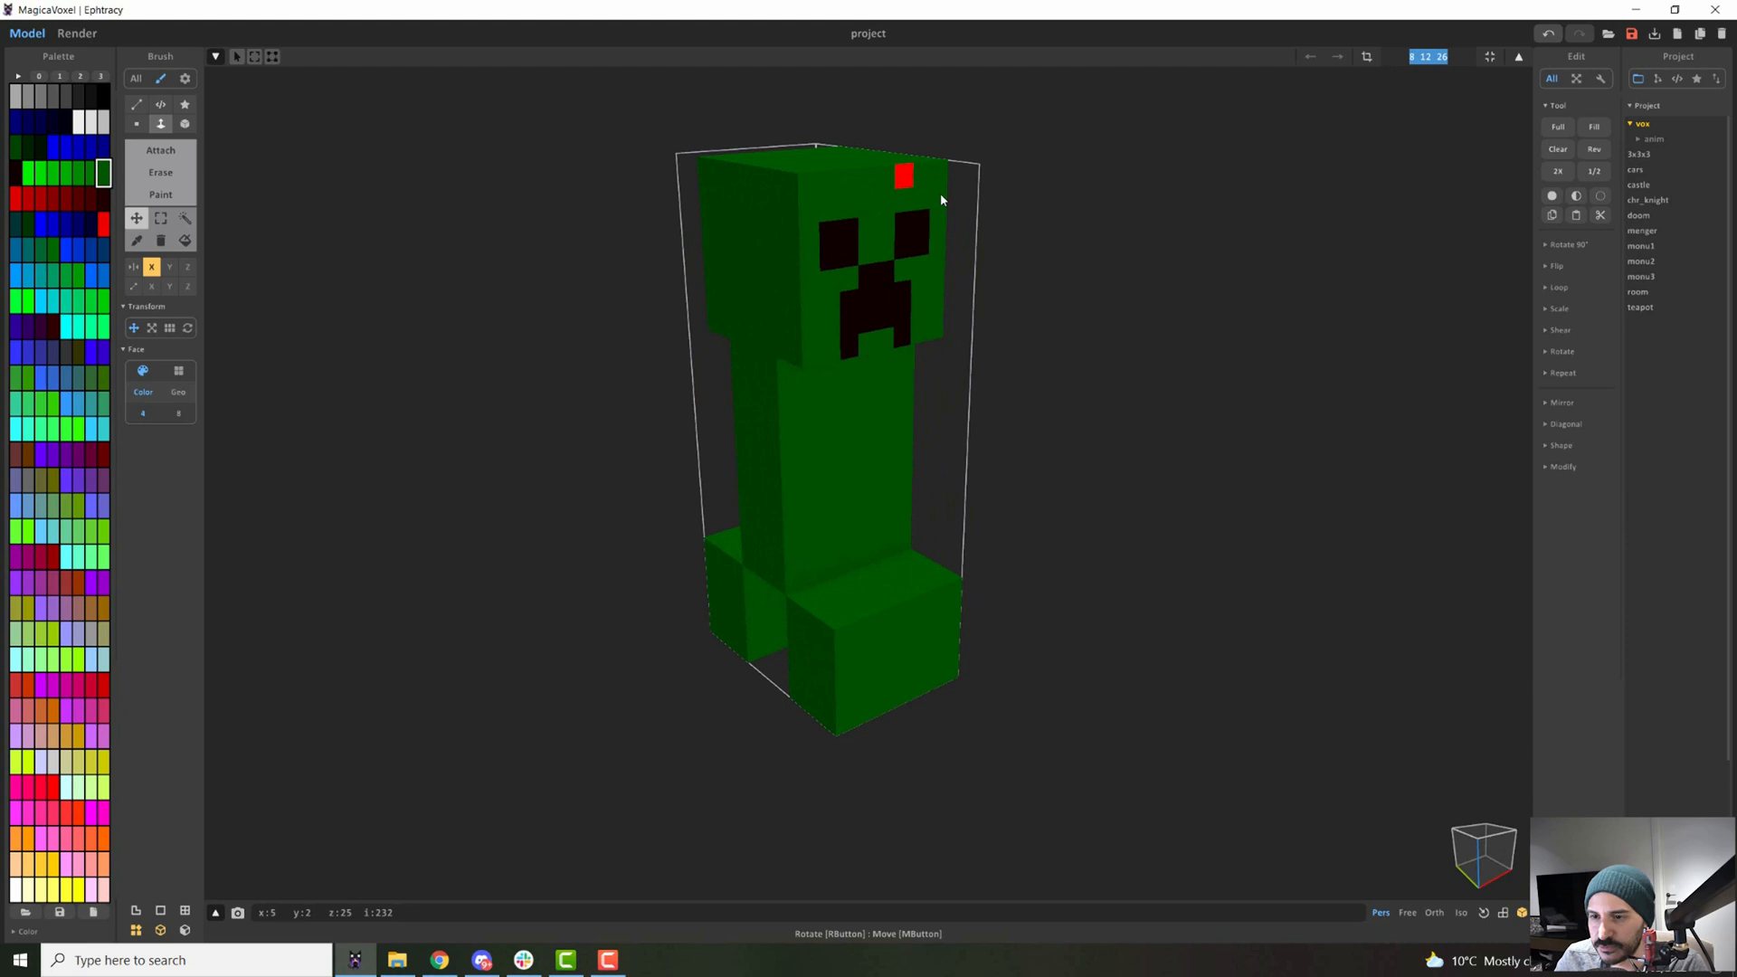
Resize the model's bounding volume wider than the creeper.
{"action": "left_click", "coordinate": [903, 178]}
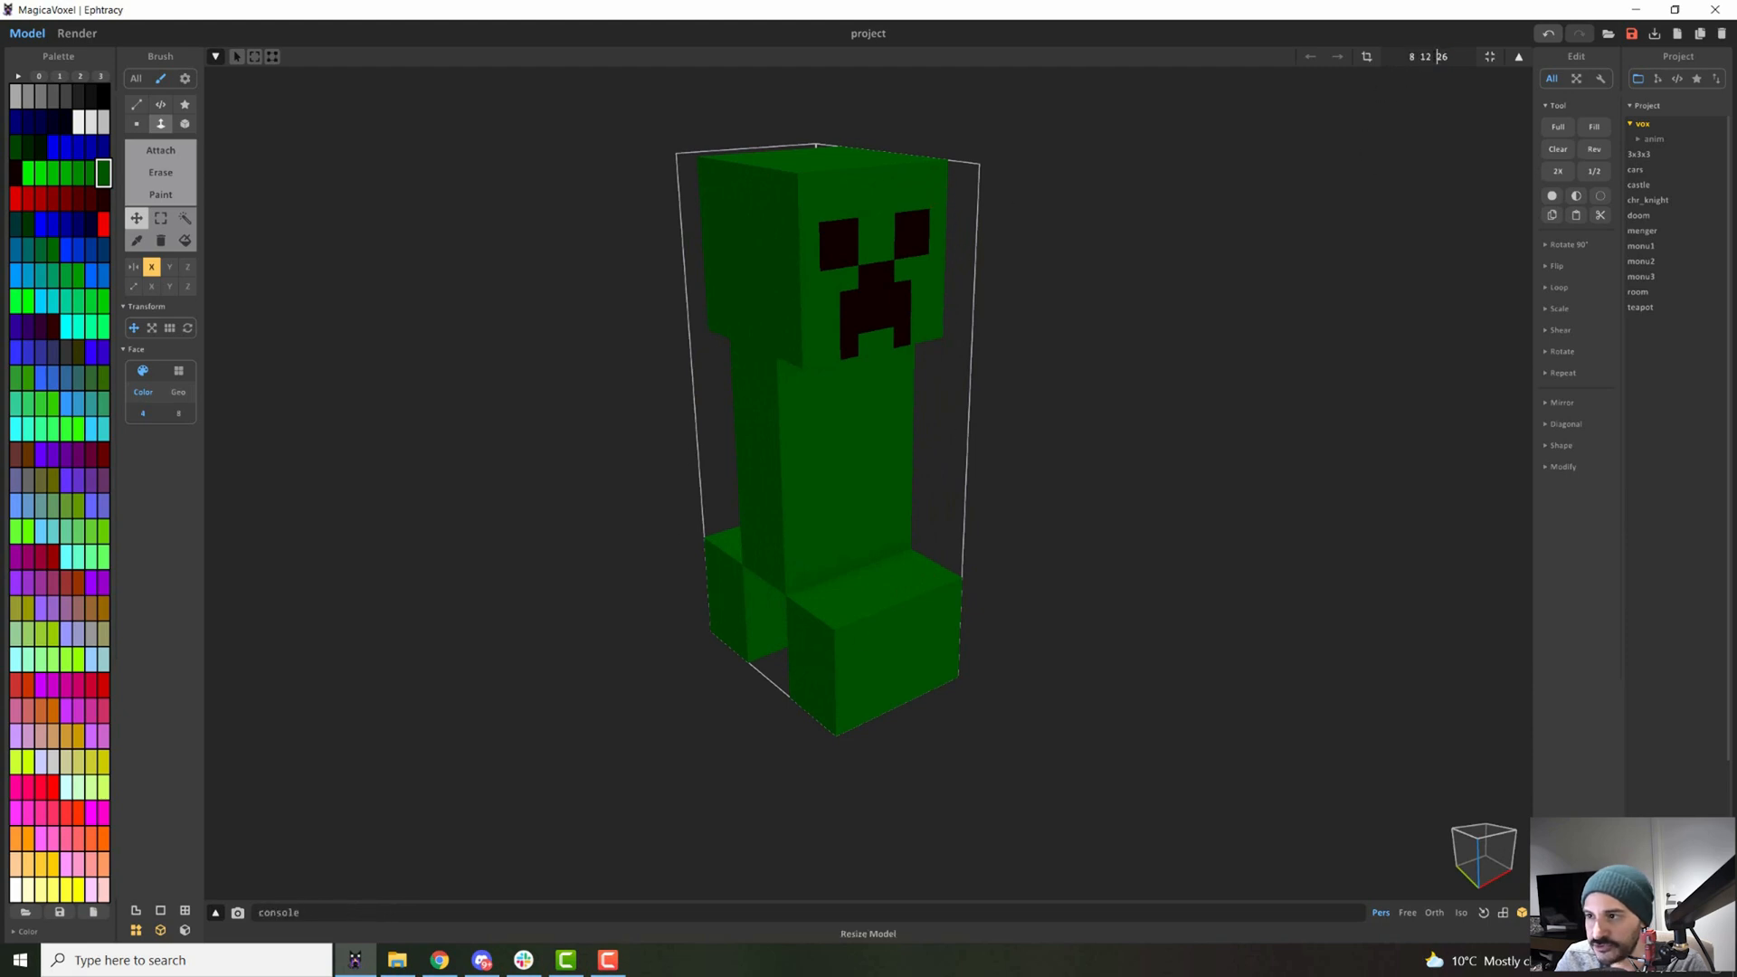
{"action": "left_click", "coordinate": [1365, 56]}
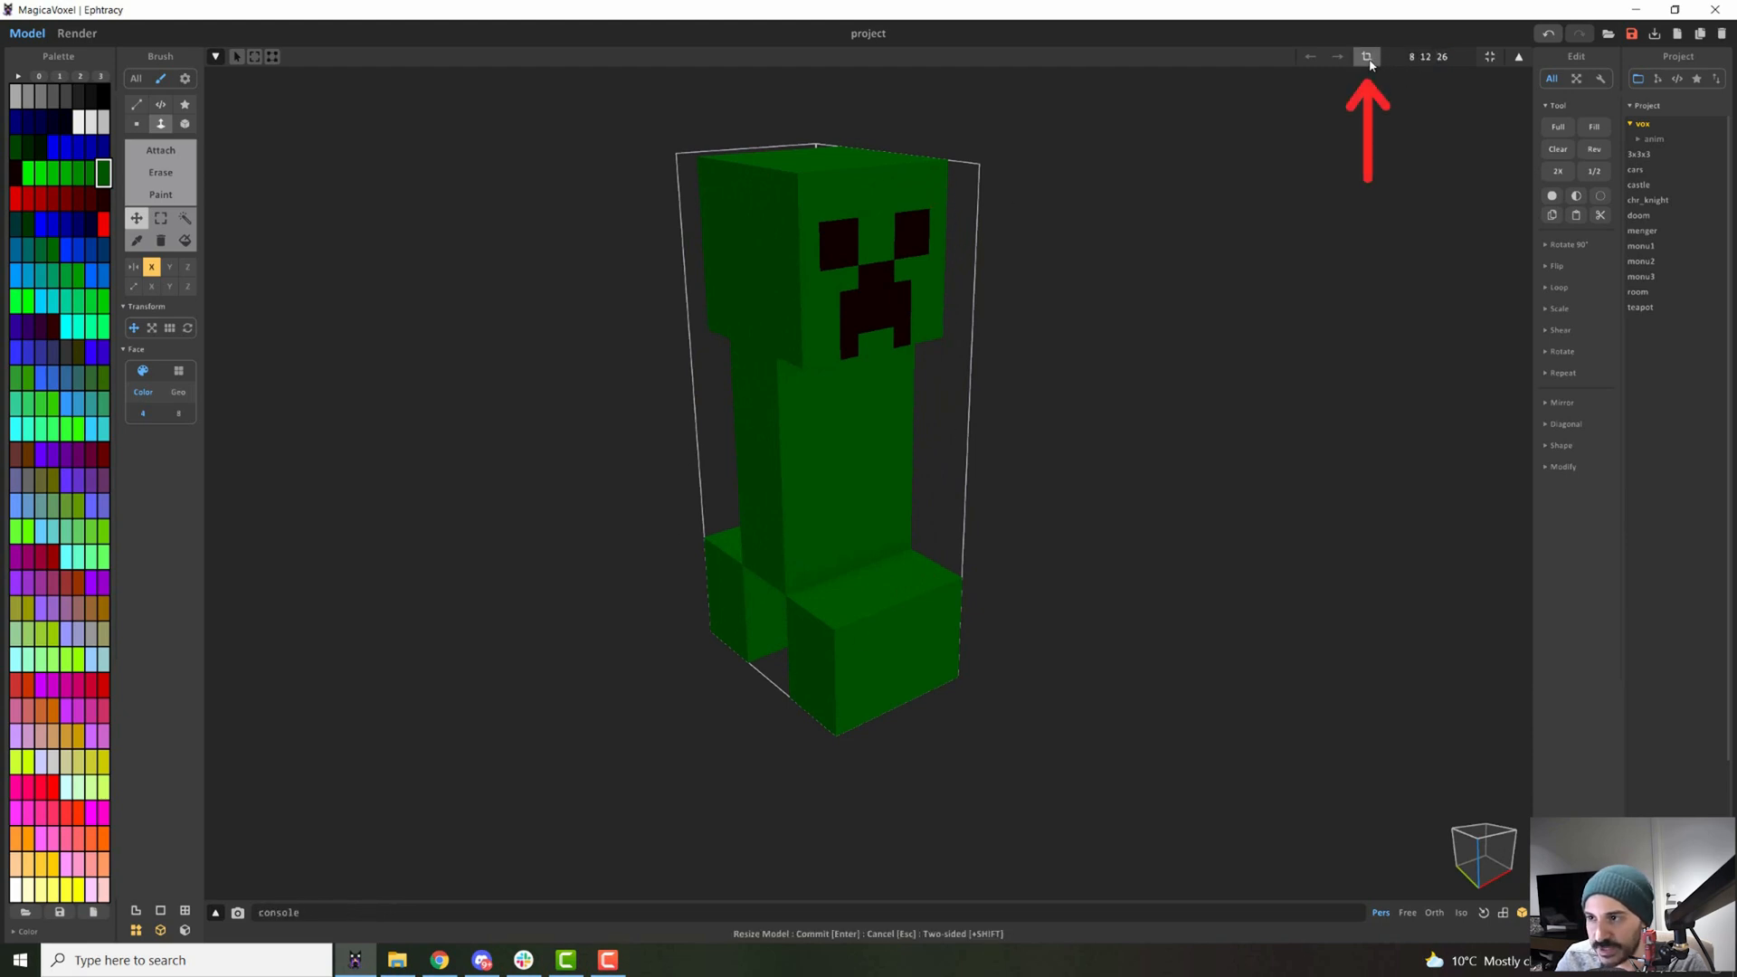
{"action": "left_click", "coordinate": [1367, 56]}
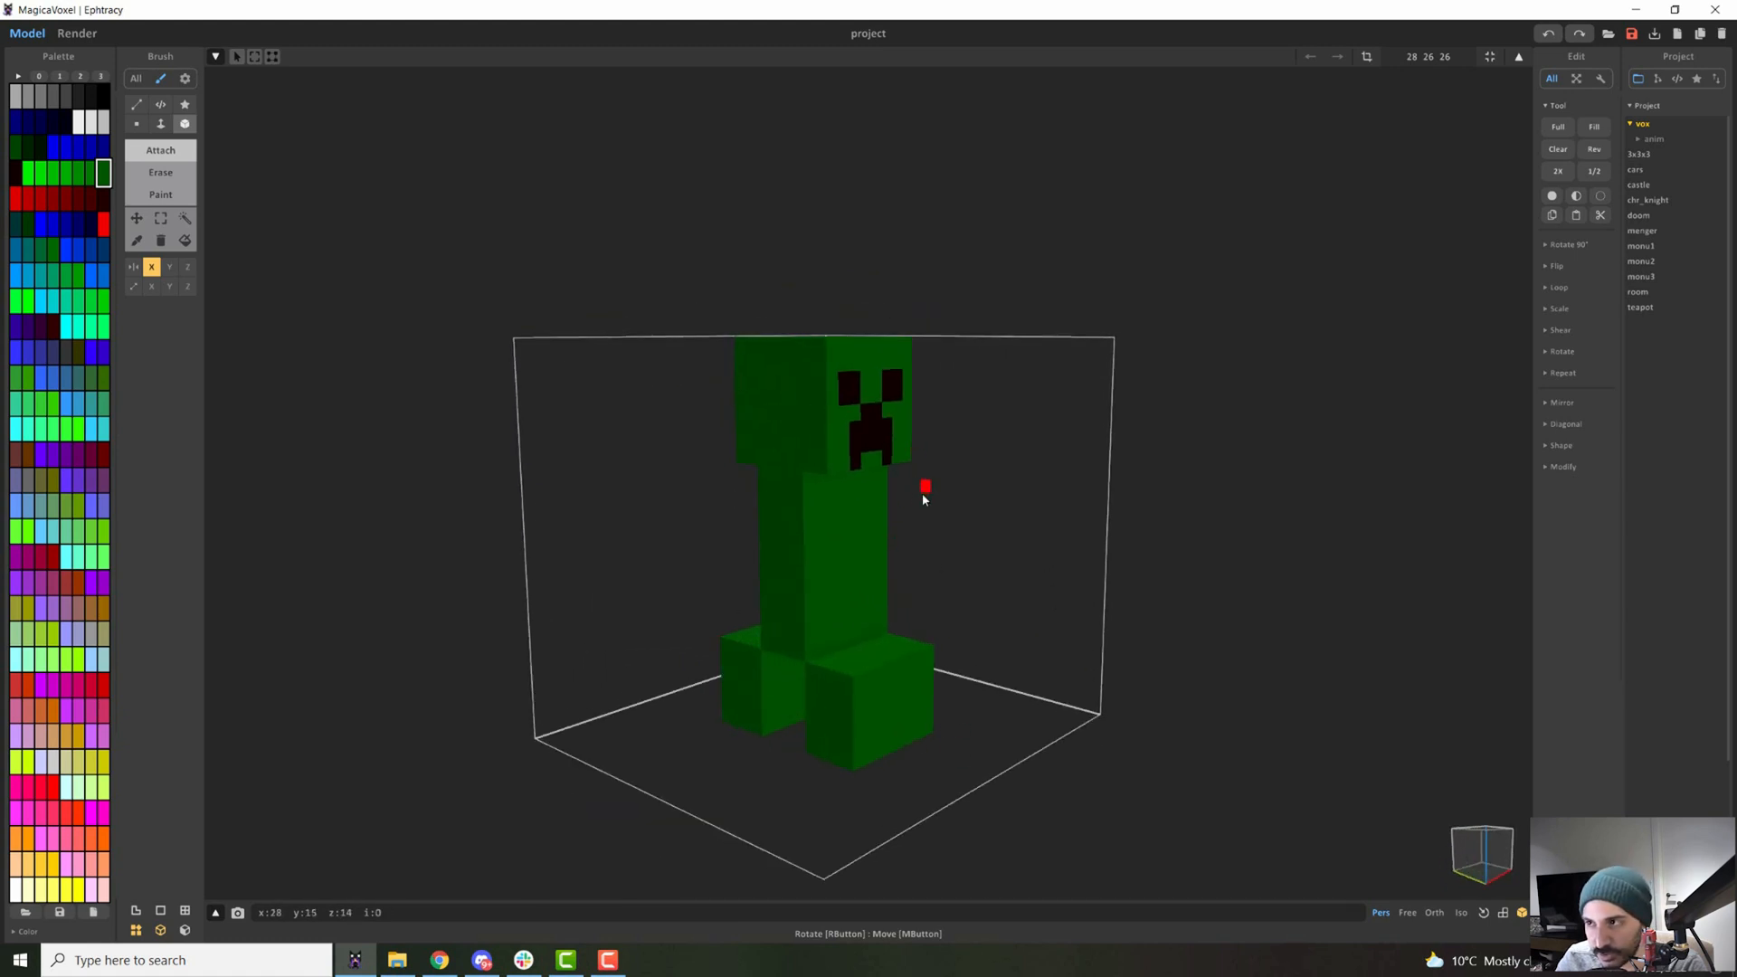
{"action": "left_click", "coordinate": [1489, 56]}
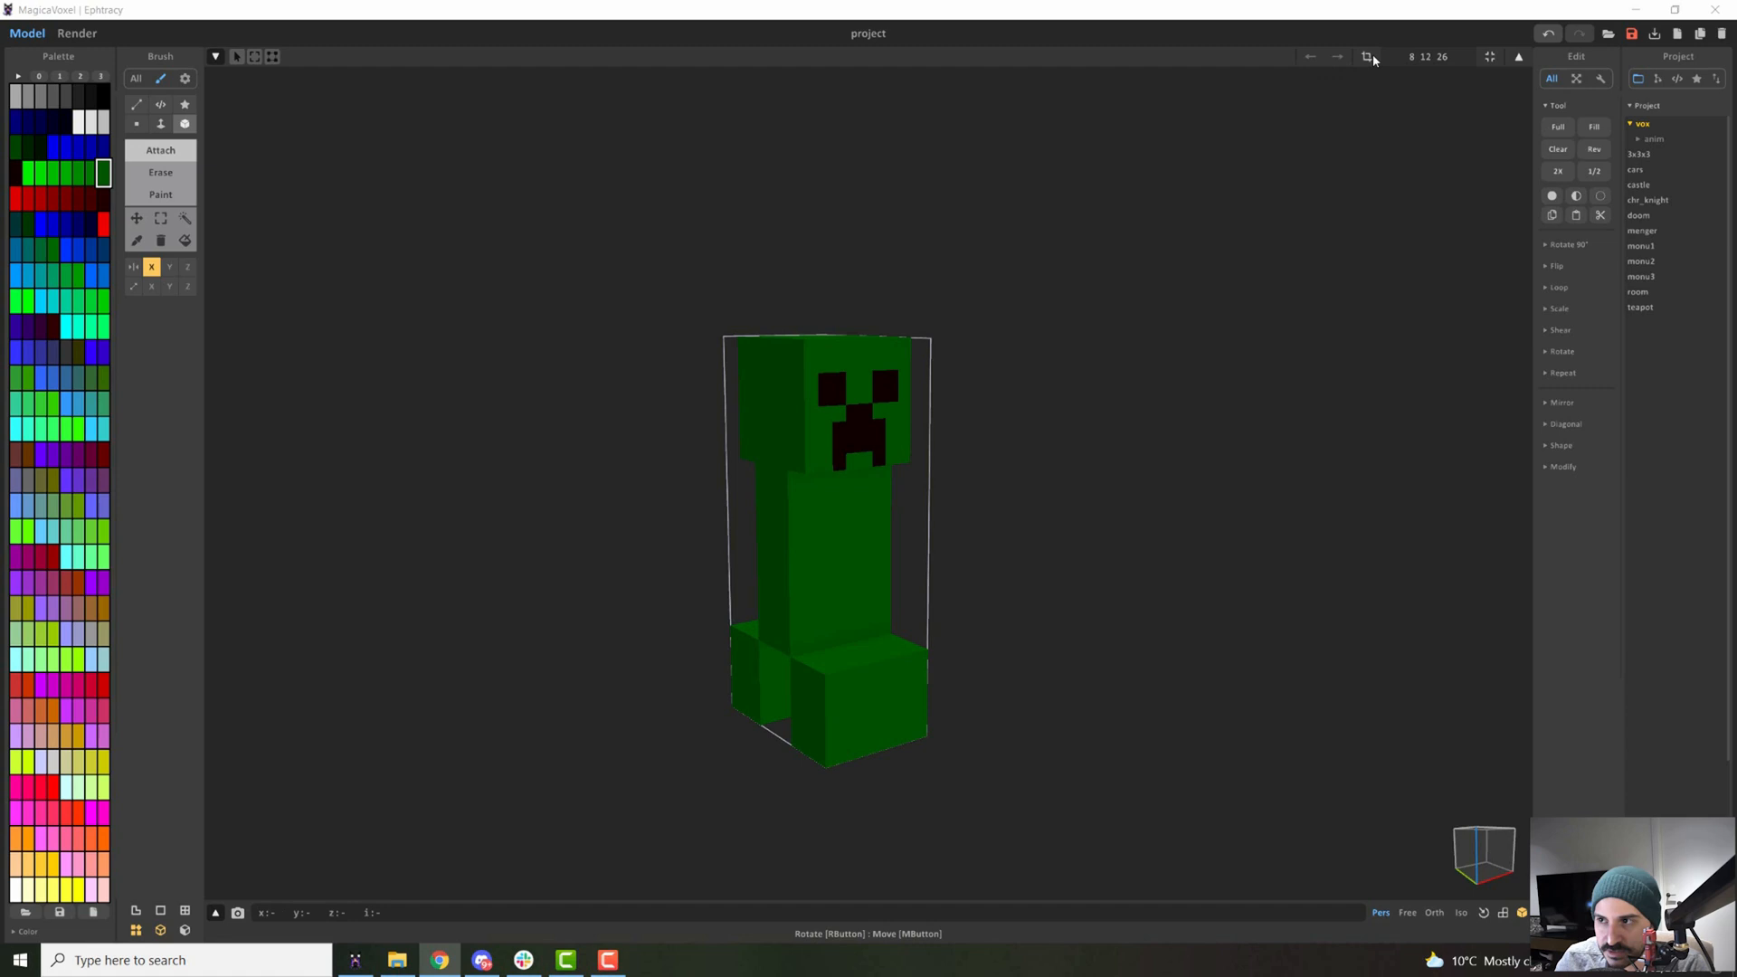
{"action": "mouse_move", "coordinate": [1279, 105]}
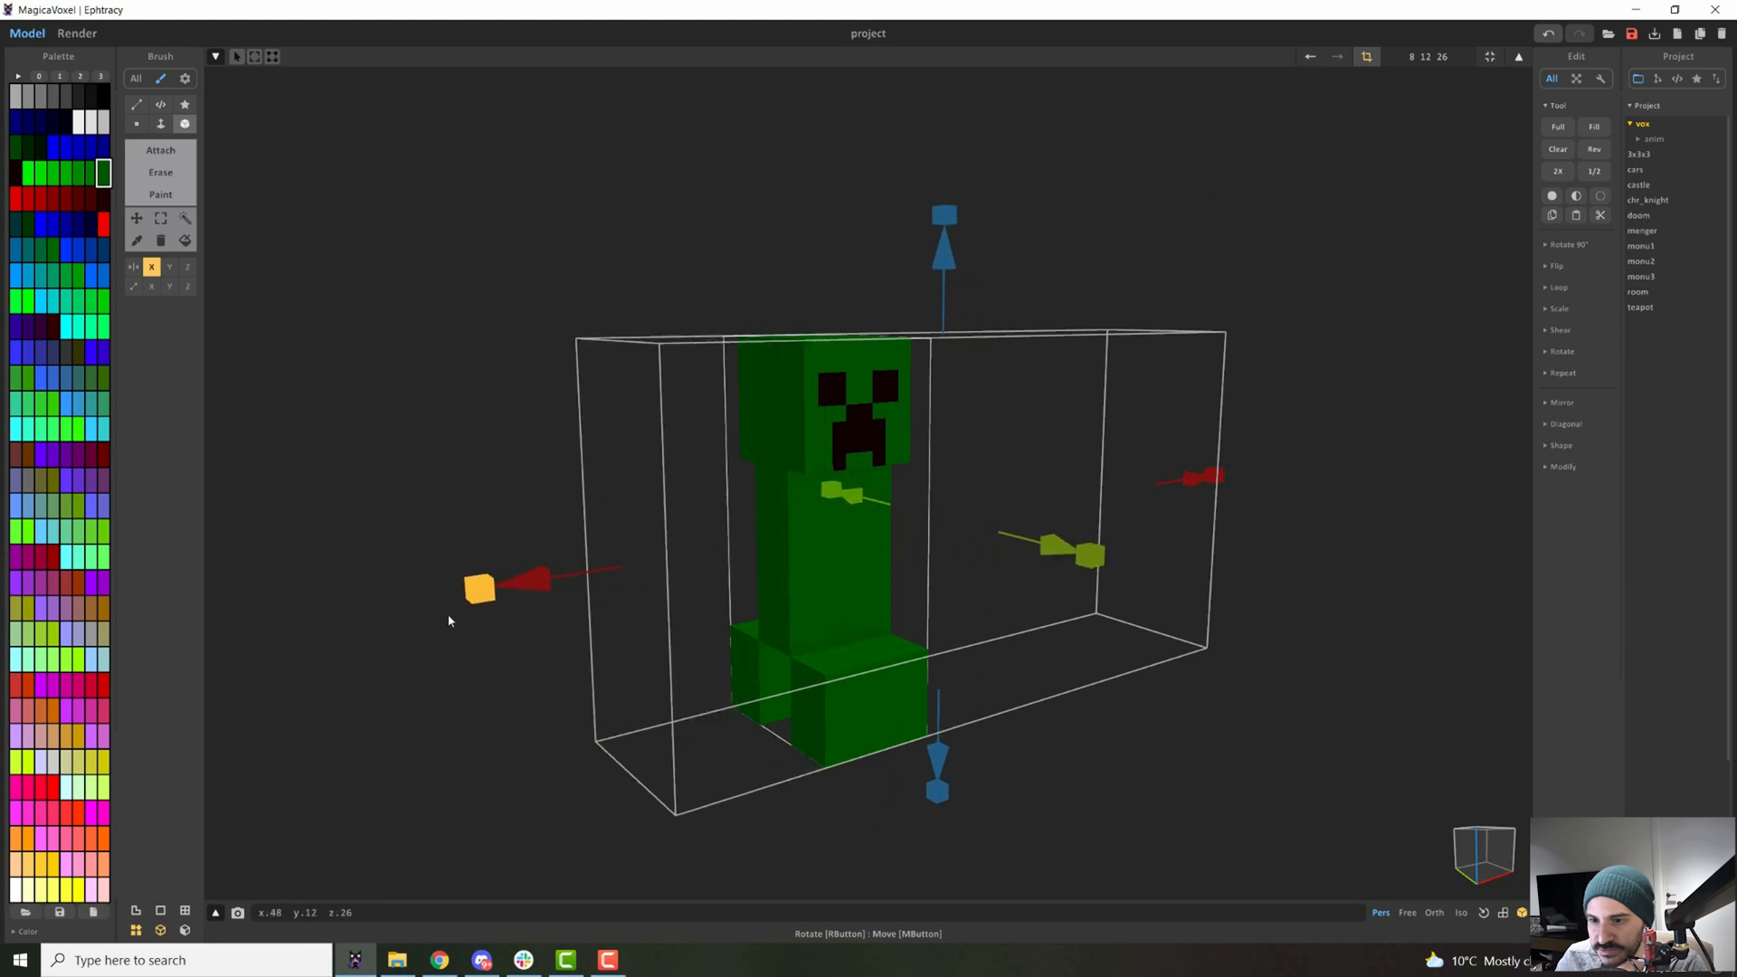
Undo the volume resizes and fit the model bounds snugly to the 8×12×26 creeper.
{"action": "left_click", "coordinate": [1309, 56]}
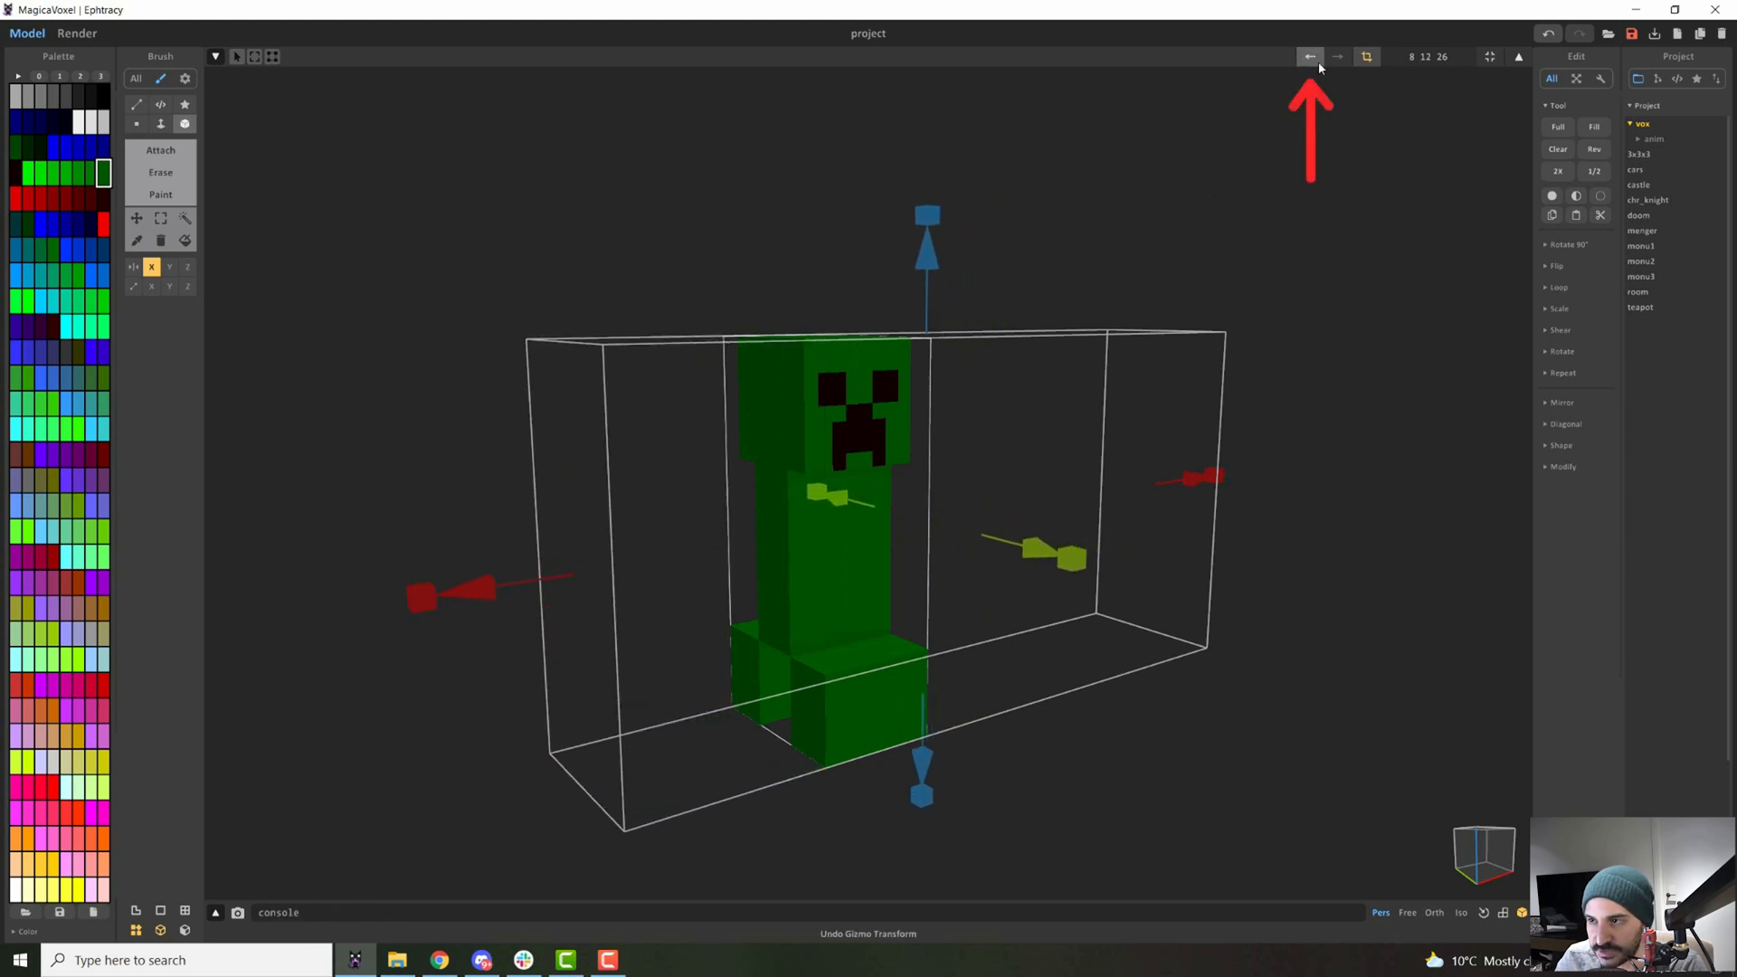
{"action": "left_click", "coordinate": [1310, 56]}
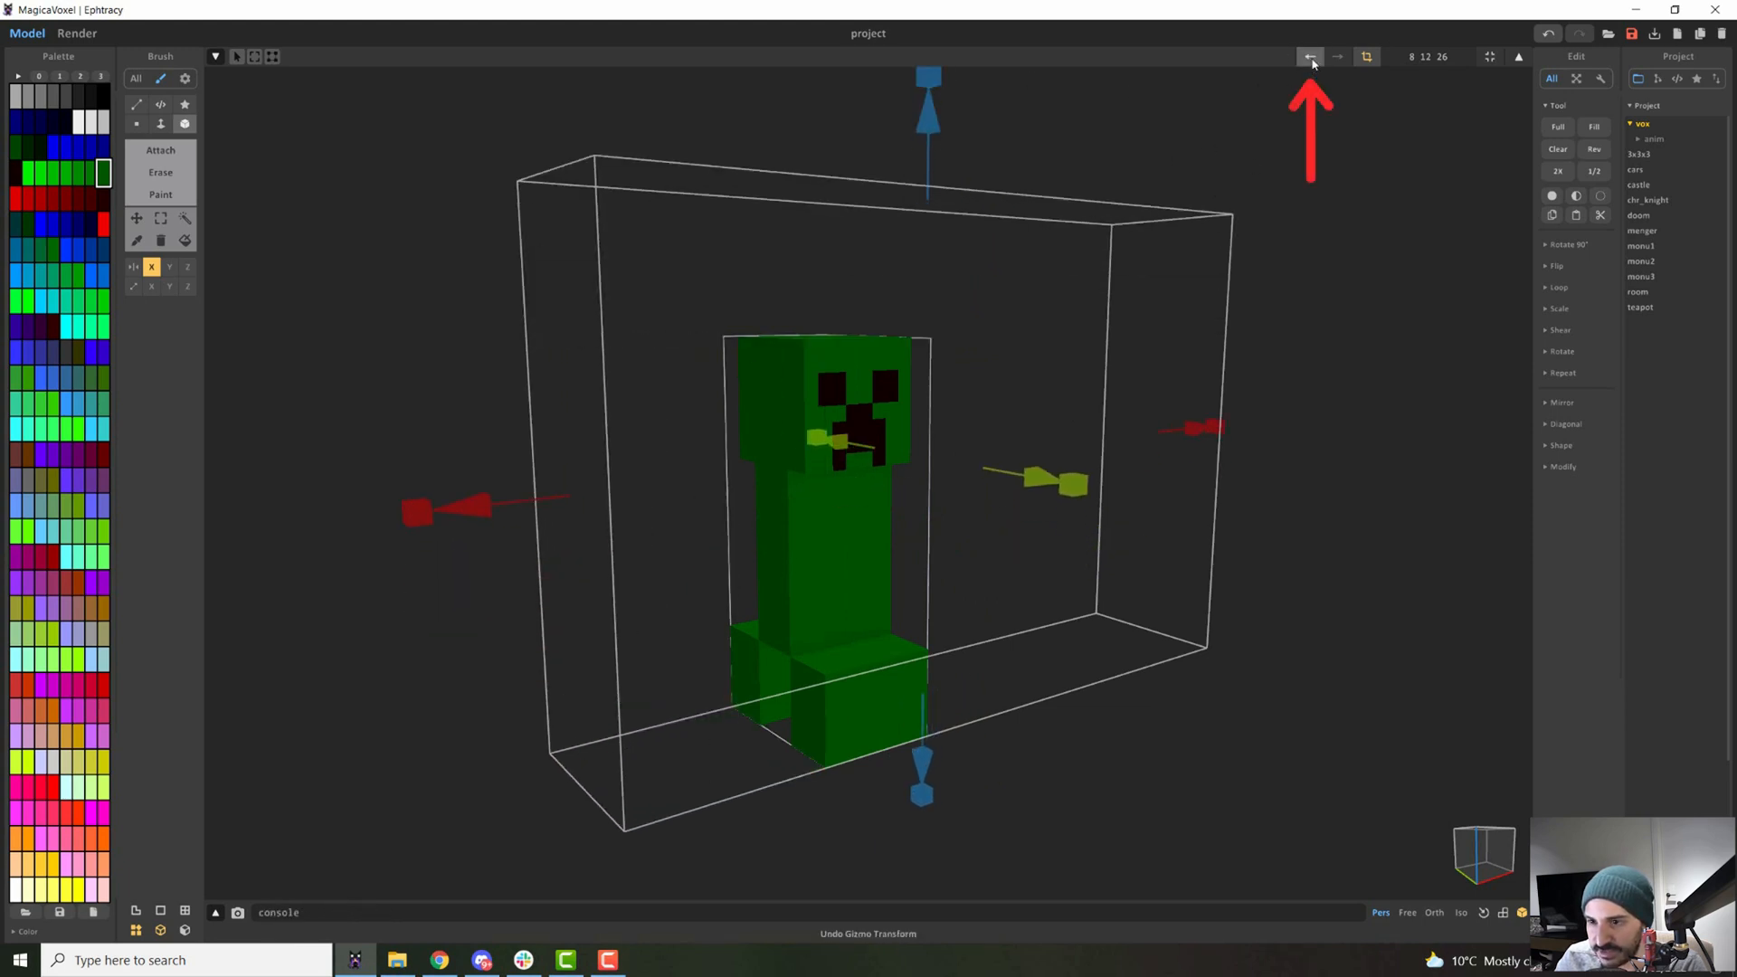
{"action": "left_click", "coordinate": [1336, 56]}
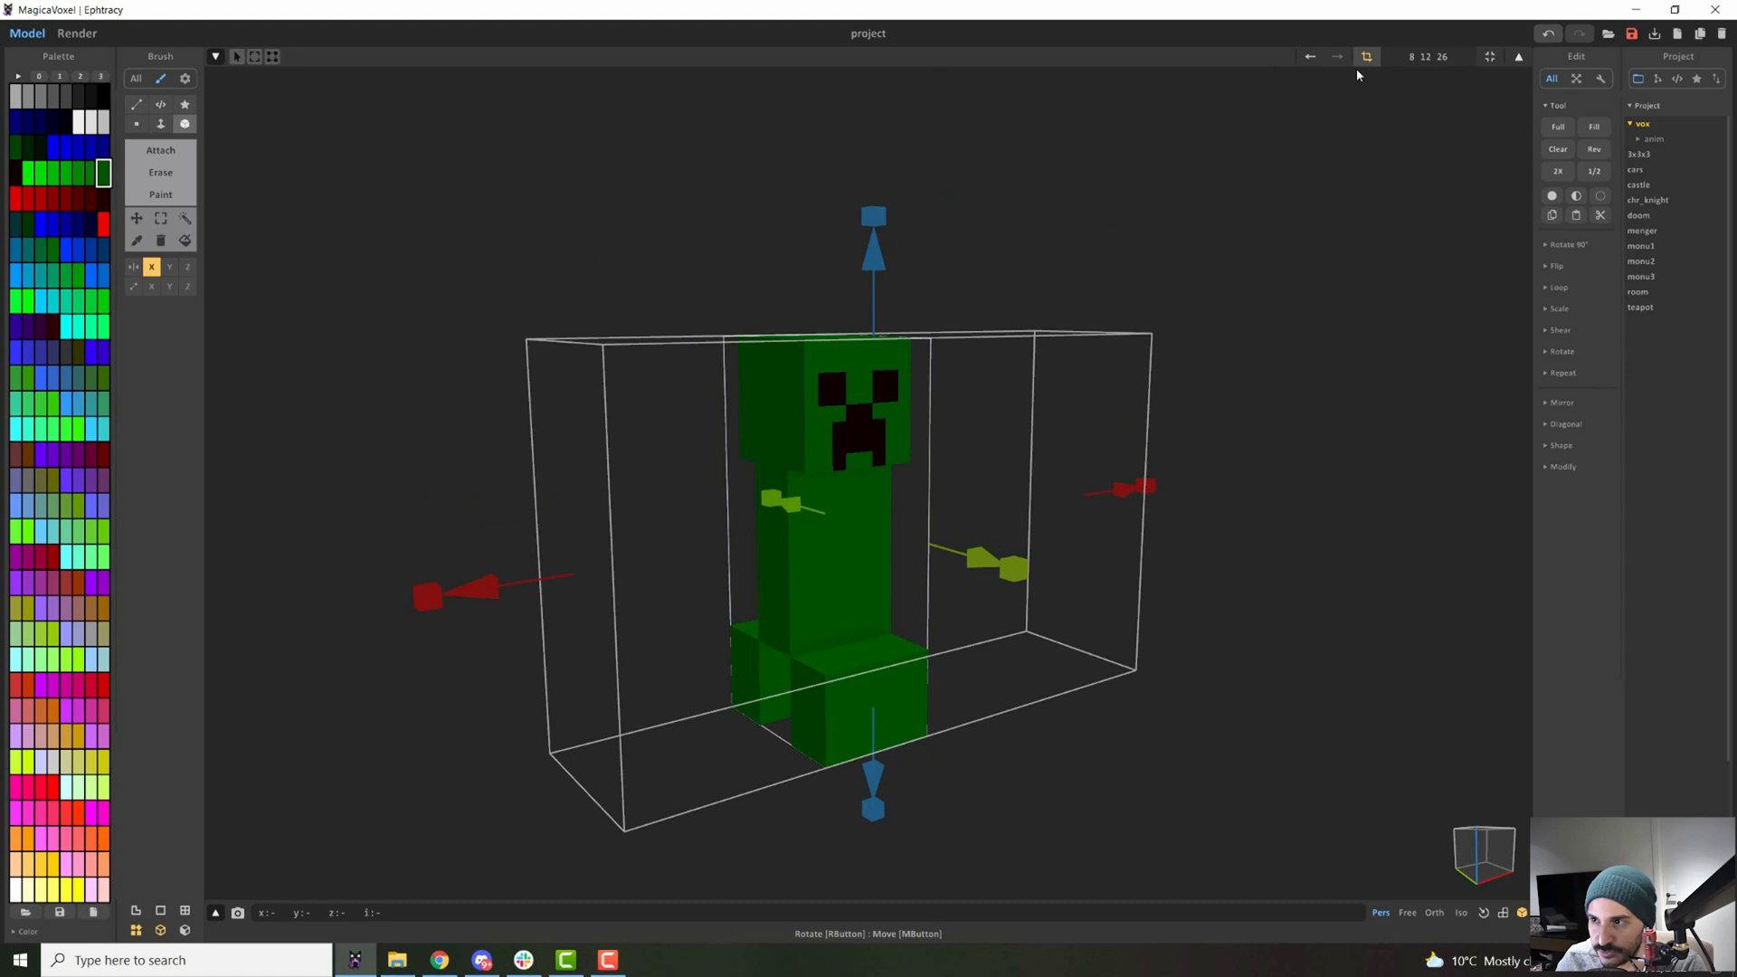
{"action": "left_click", "coordinate": [1335, 56]}
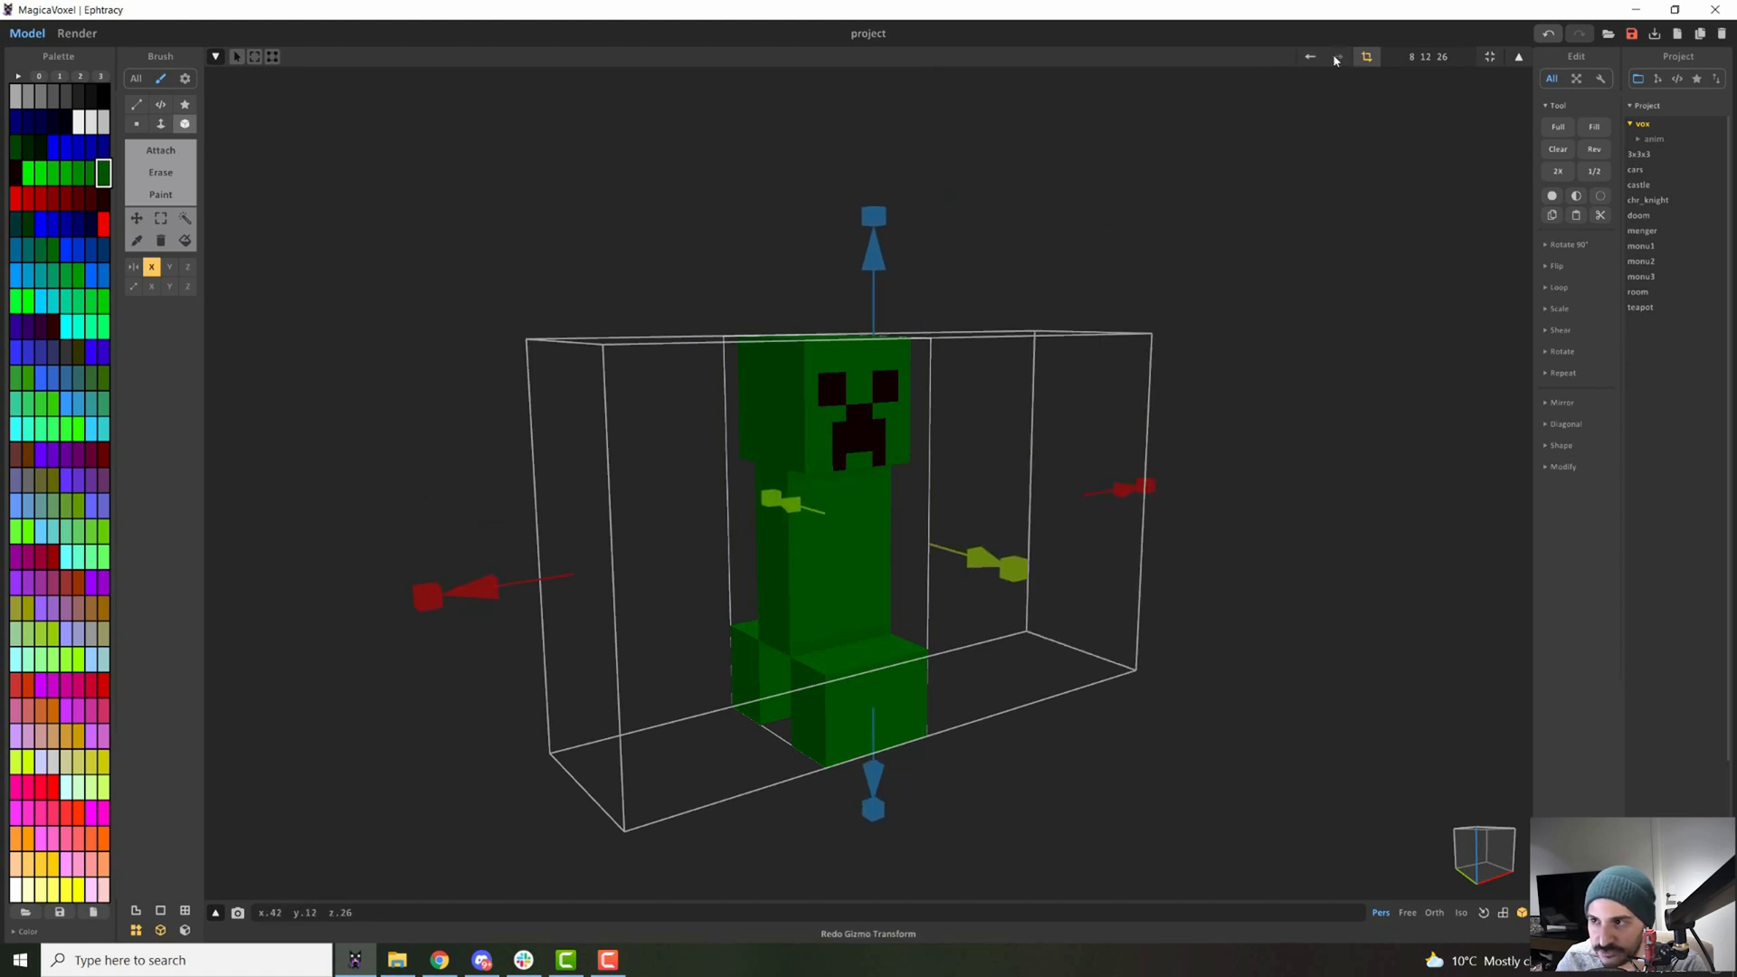
{"action": "left_click", "coordinate": [1335, 56]}
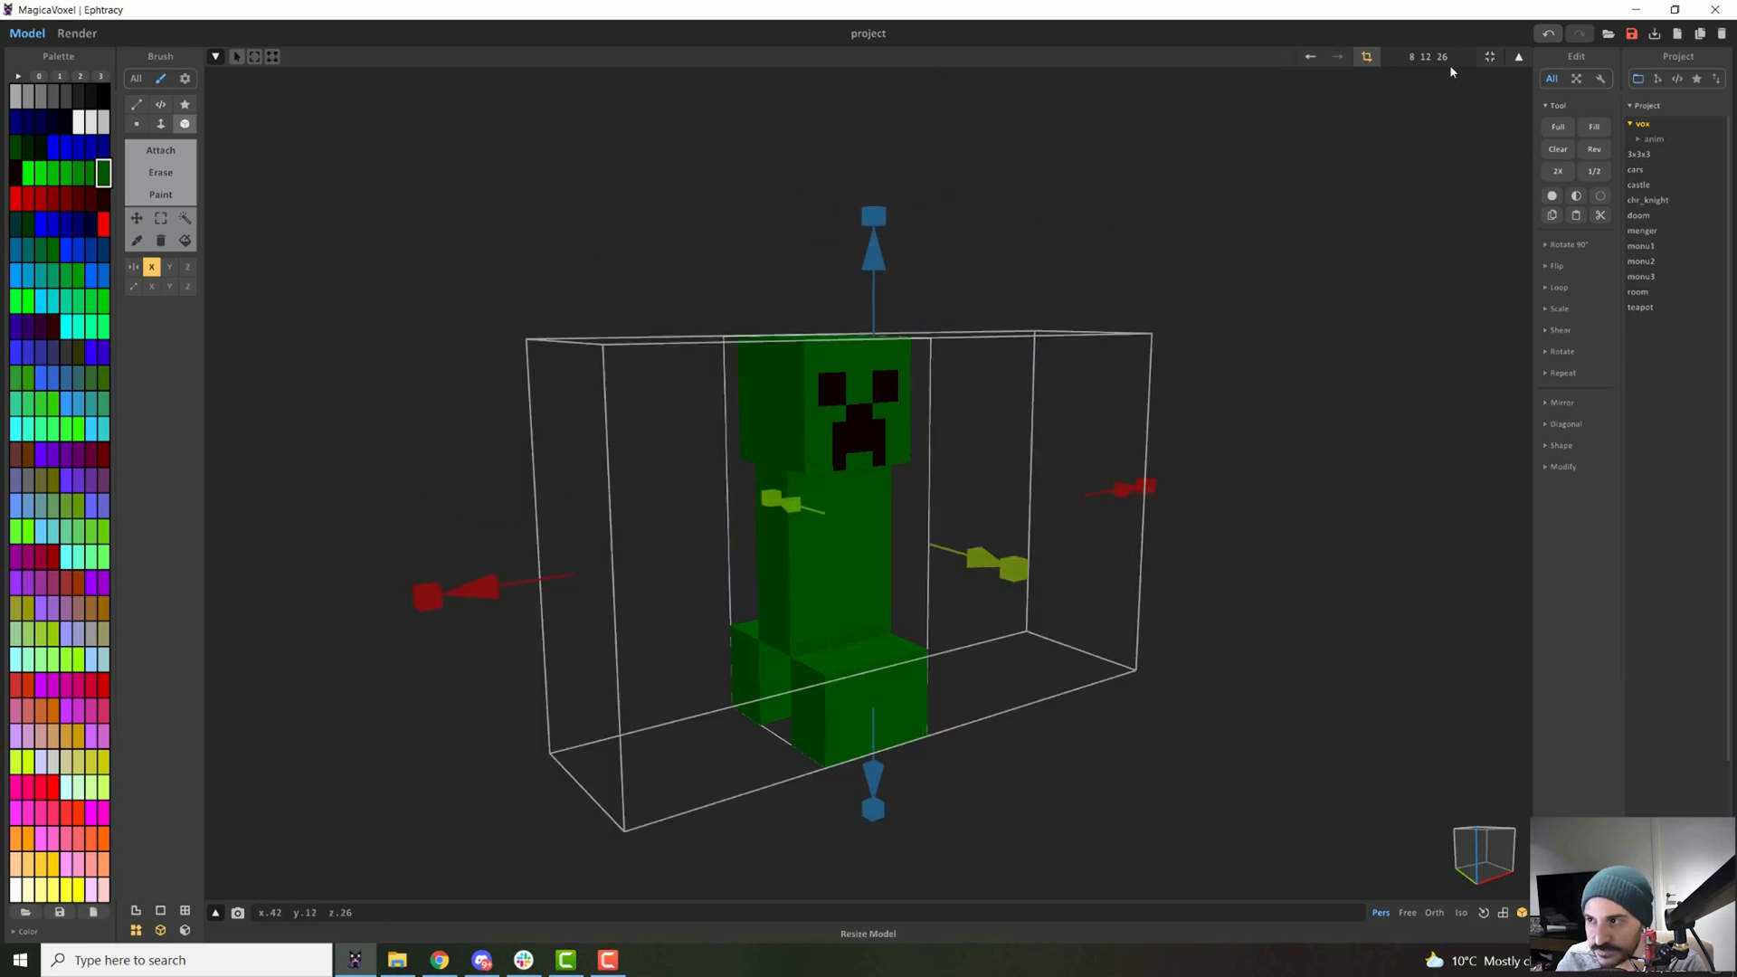
{"action": "left_click", "coordinate": [1518, 56]}
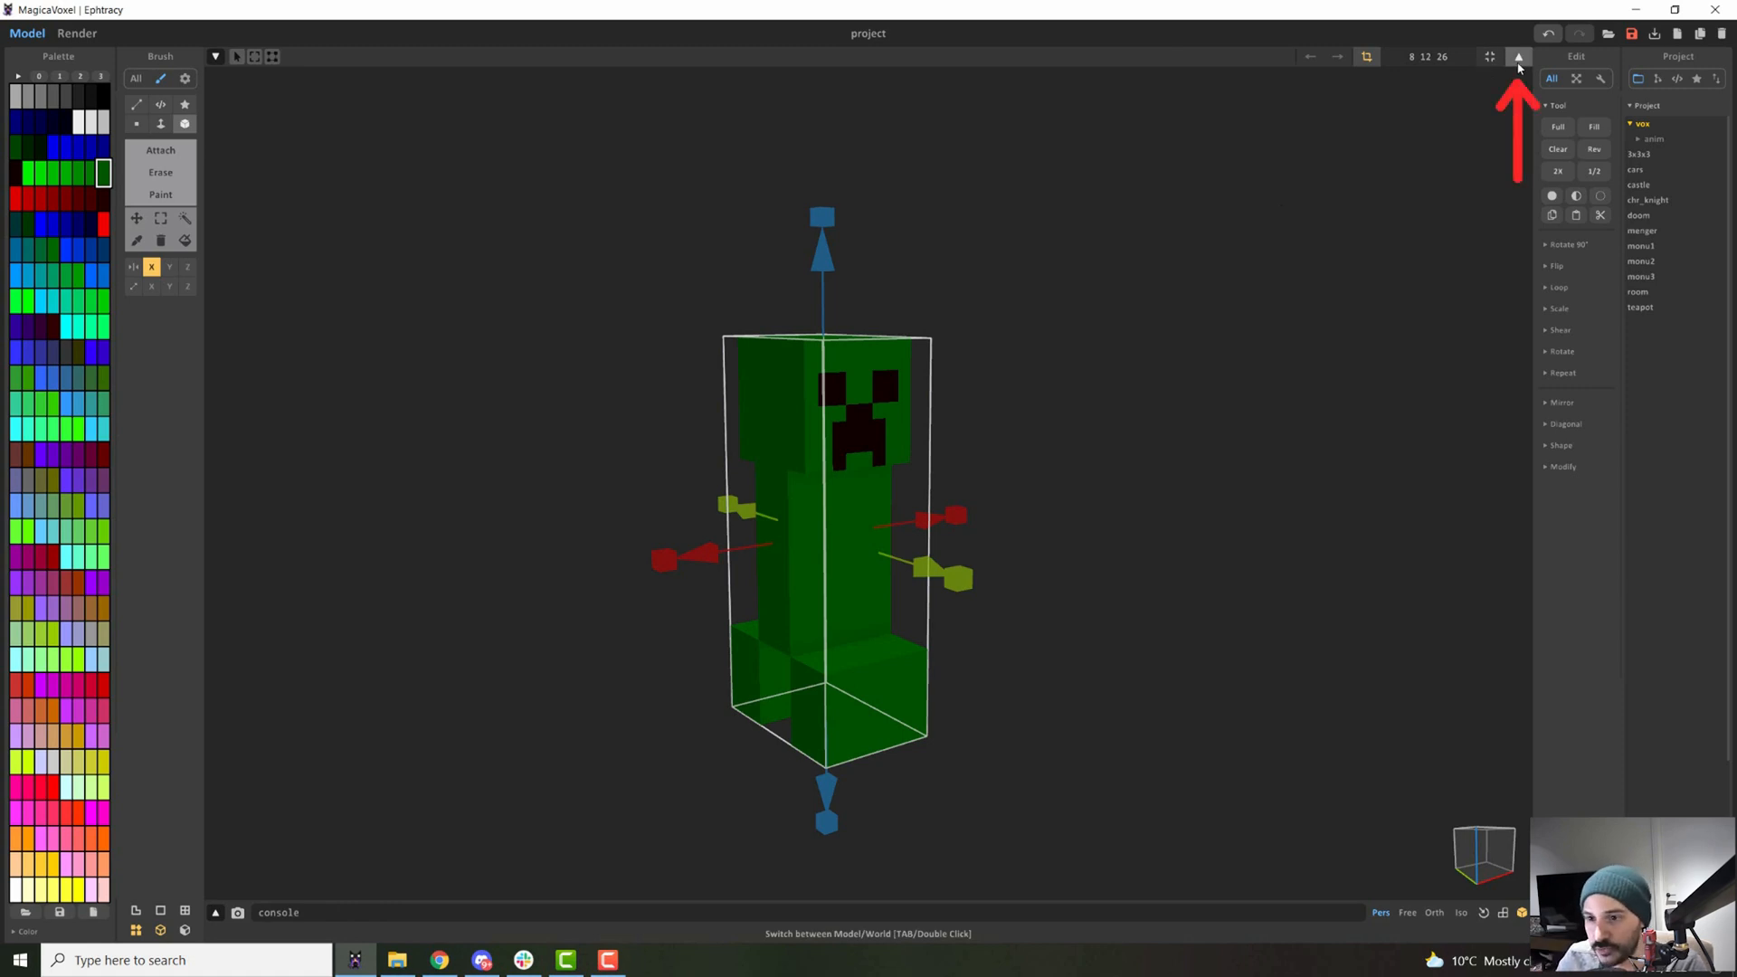
Switch from Model mode to the World scene showing the creeper on the ground grid.
{"action": "left_click", "coordinate": [1518, 56]}
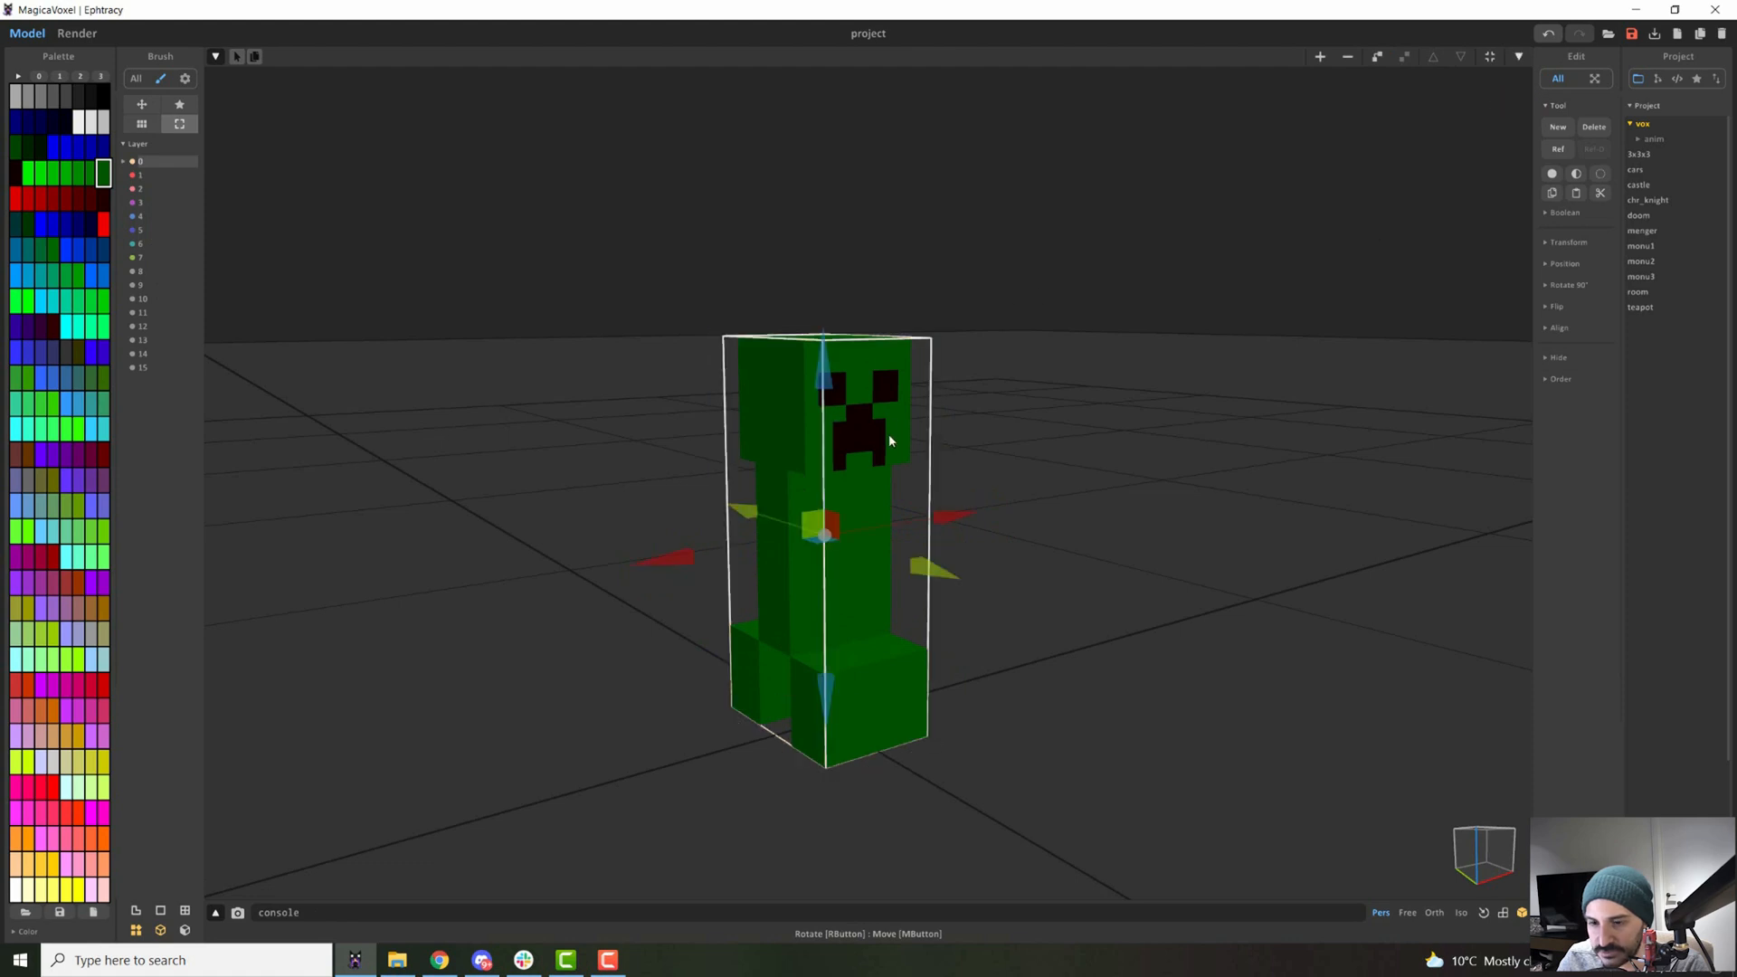
{"action": "mouse_move", "coordinate": [1478, 92]}
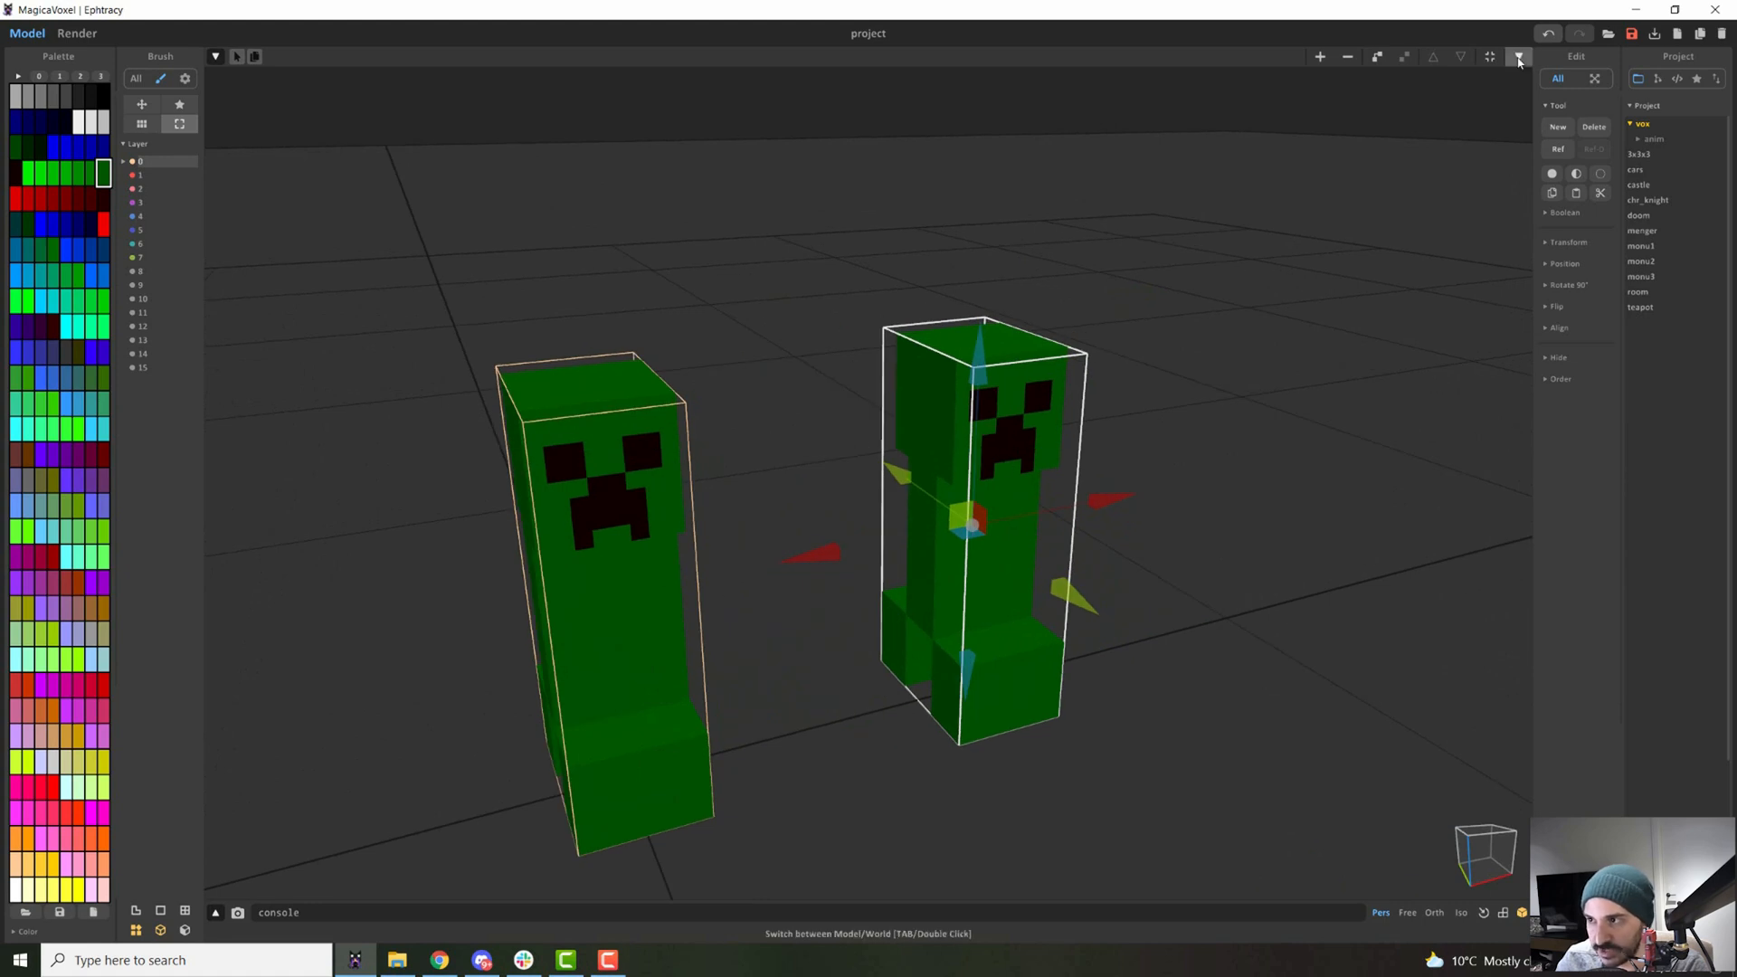
{"action": "left_click", "coordinate": [1518, 56]}
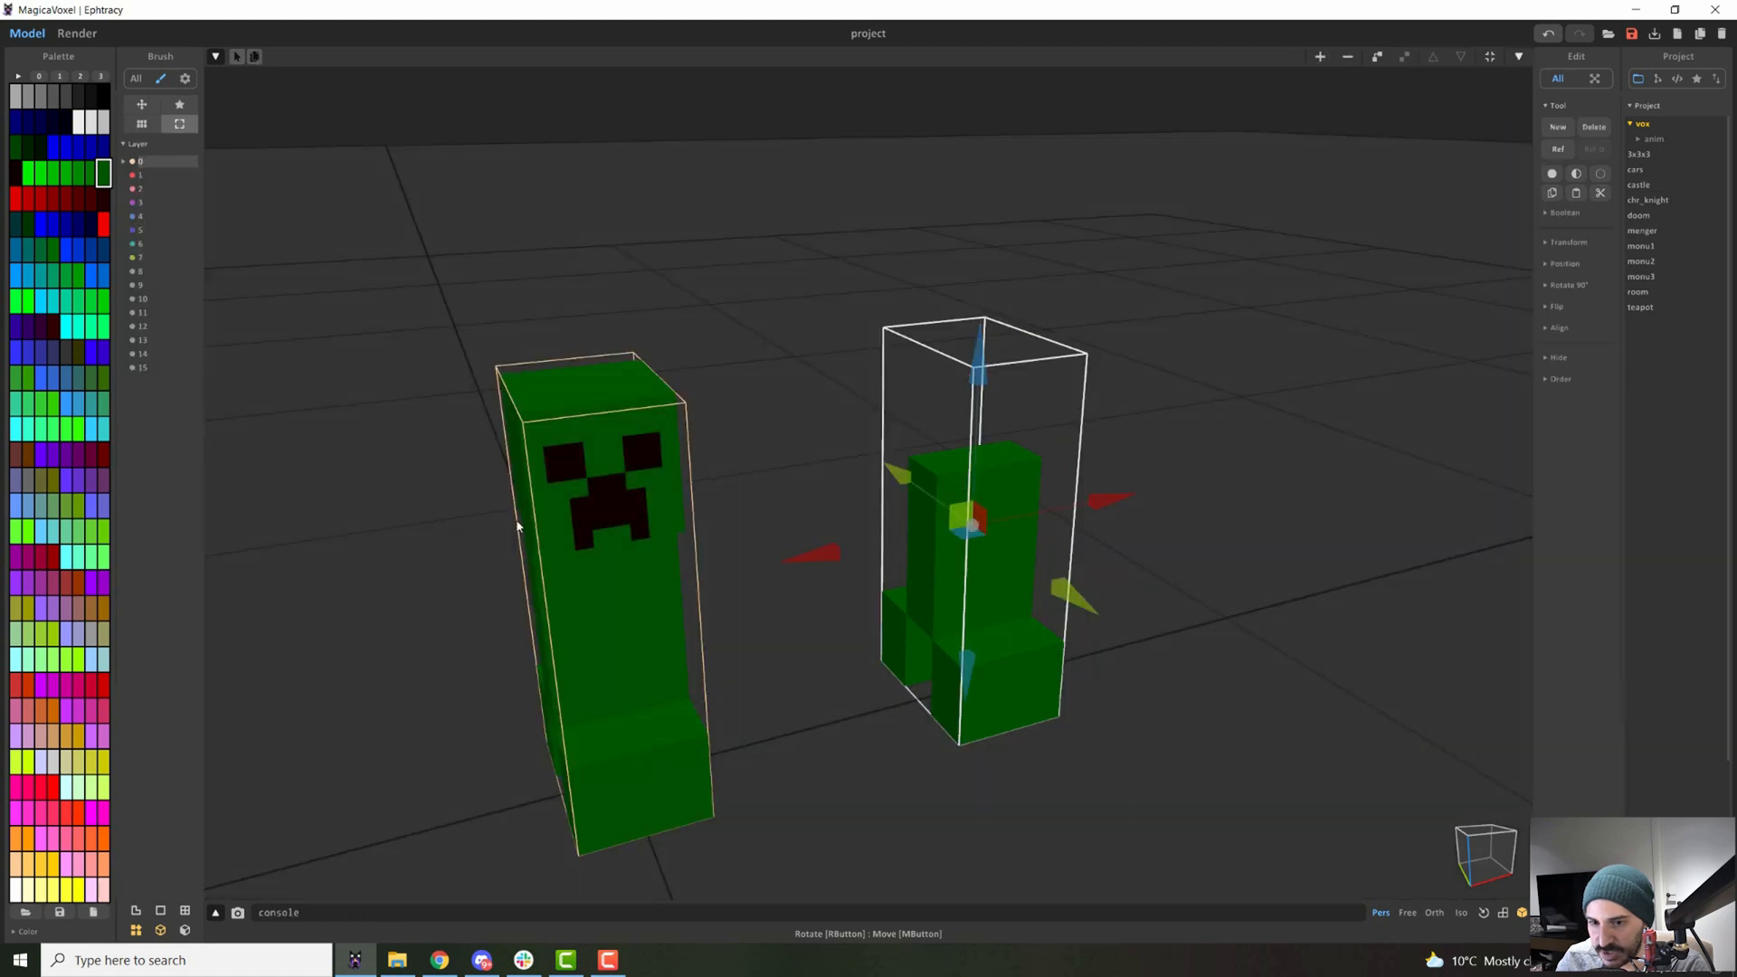
{"action": "mouse_move", "coordinate": [1096, 492]}
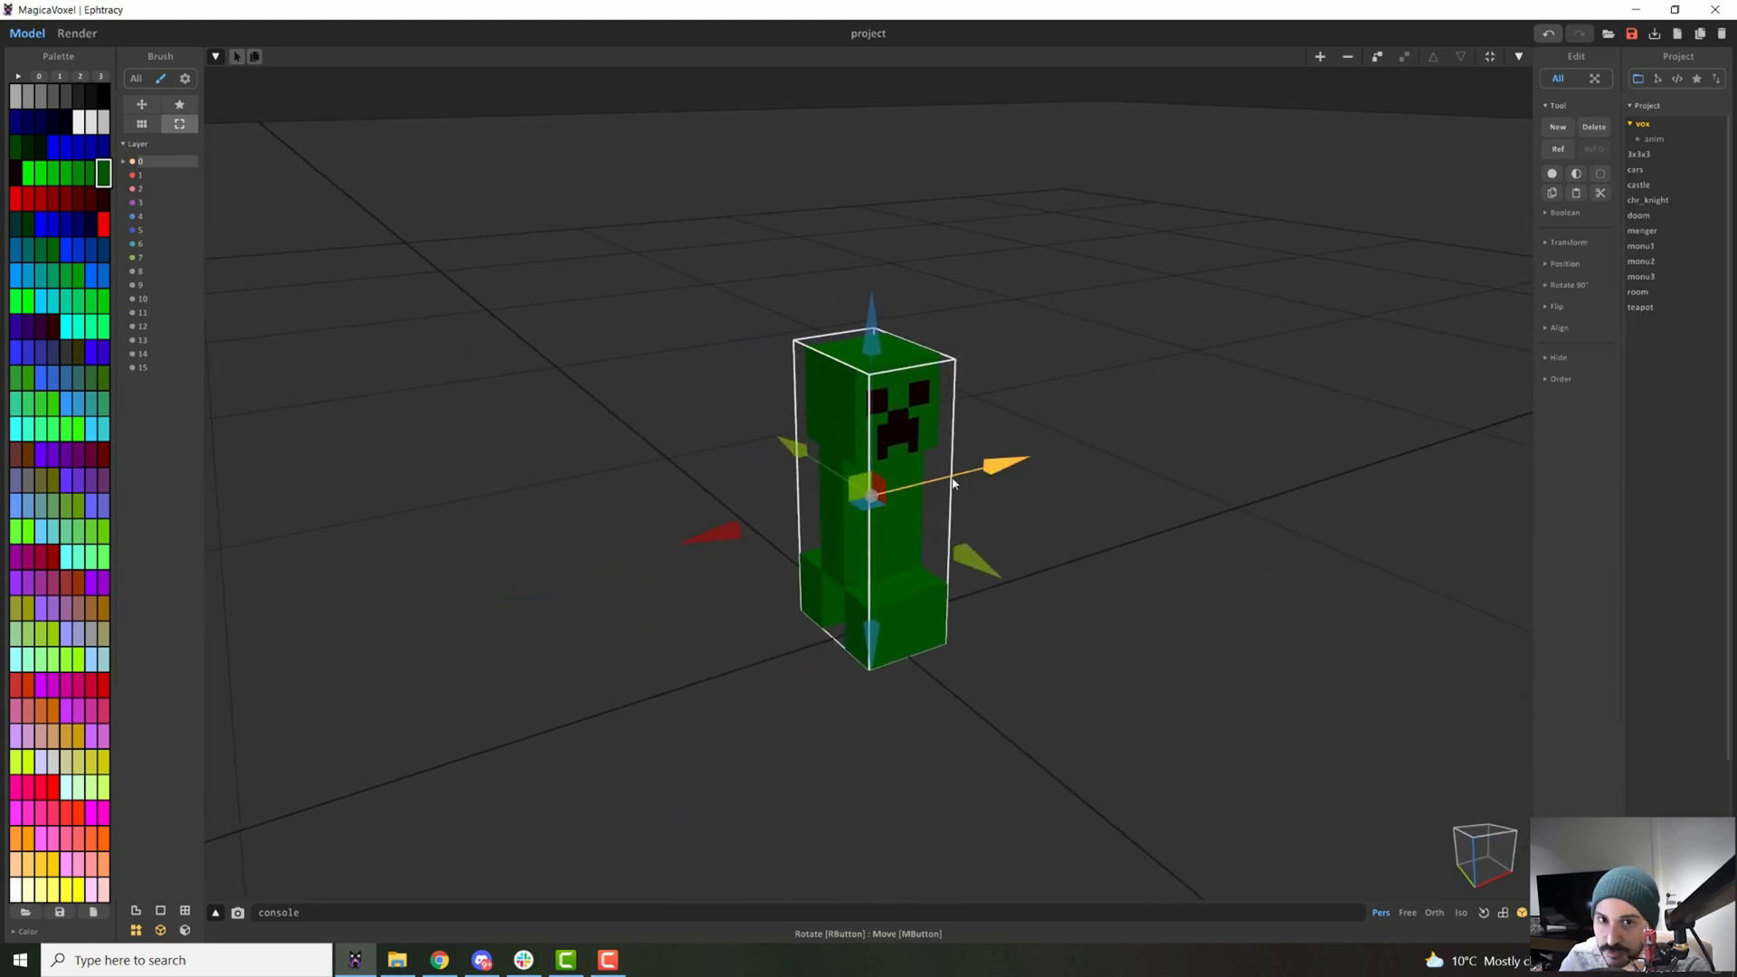
{"action": "mouse_move", "coordinate": [576, 409]}
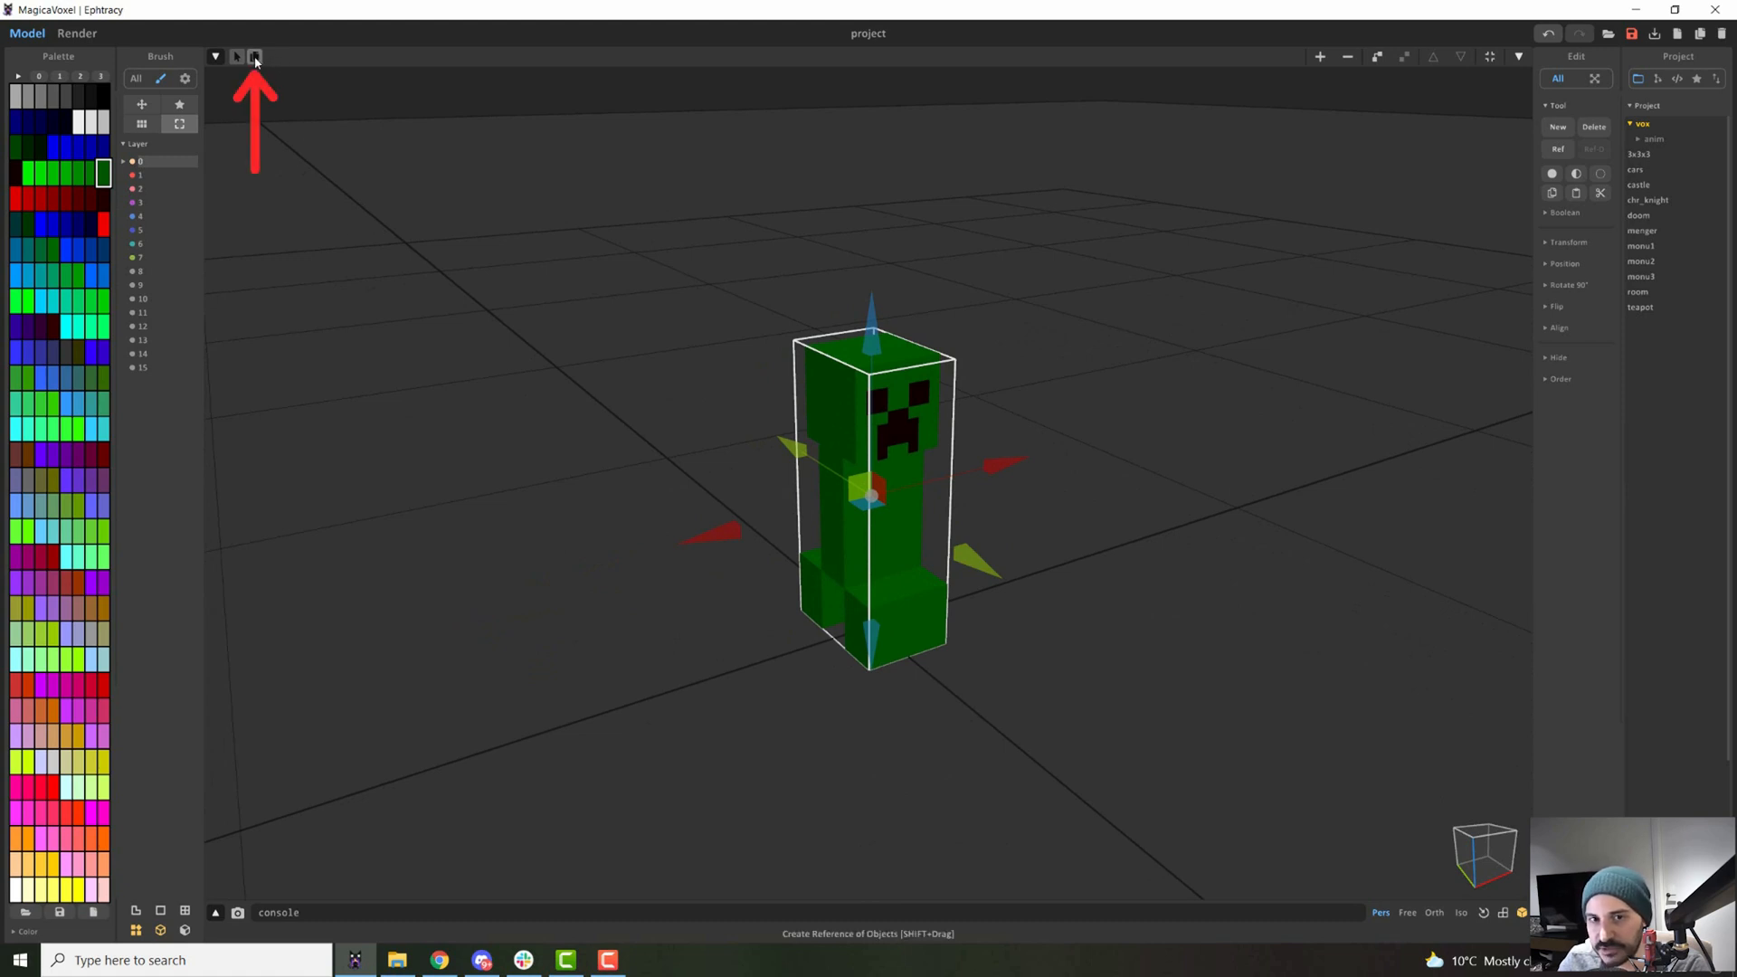
{"action": "left_click", "coordinate": [253, 56]}
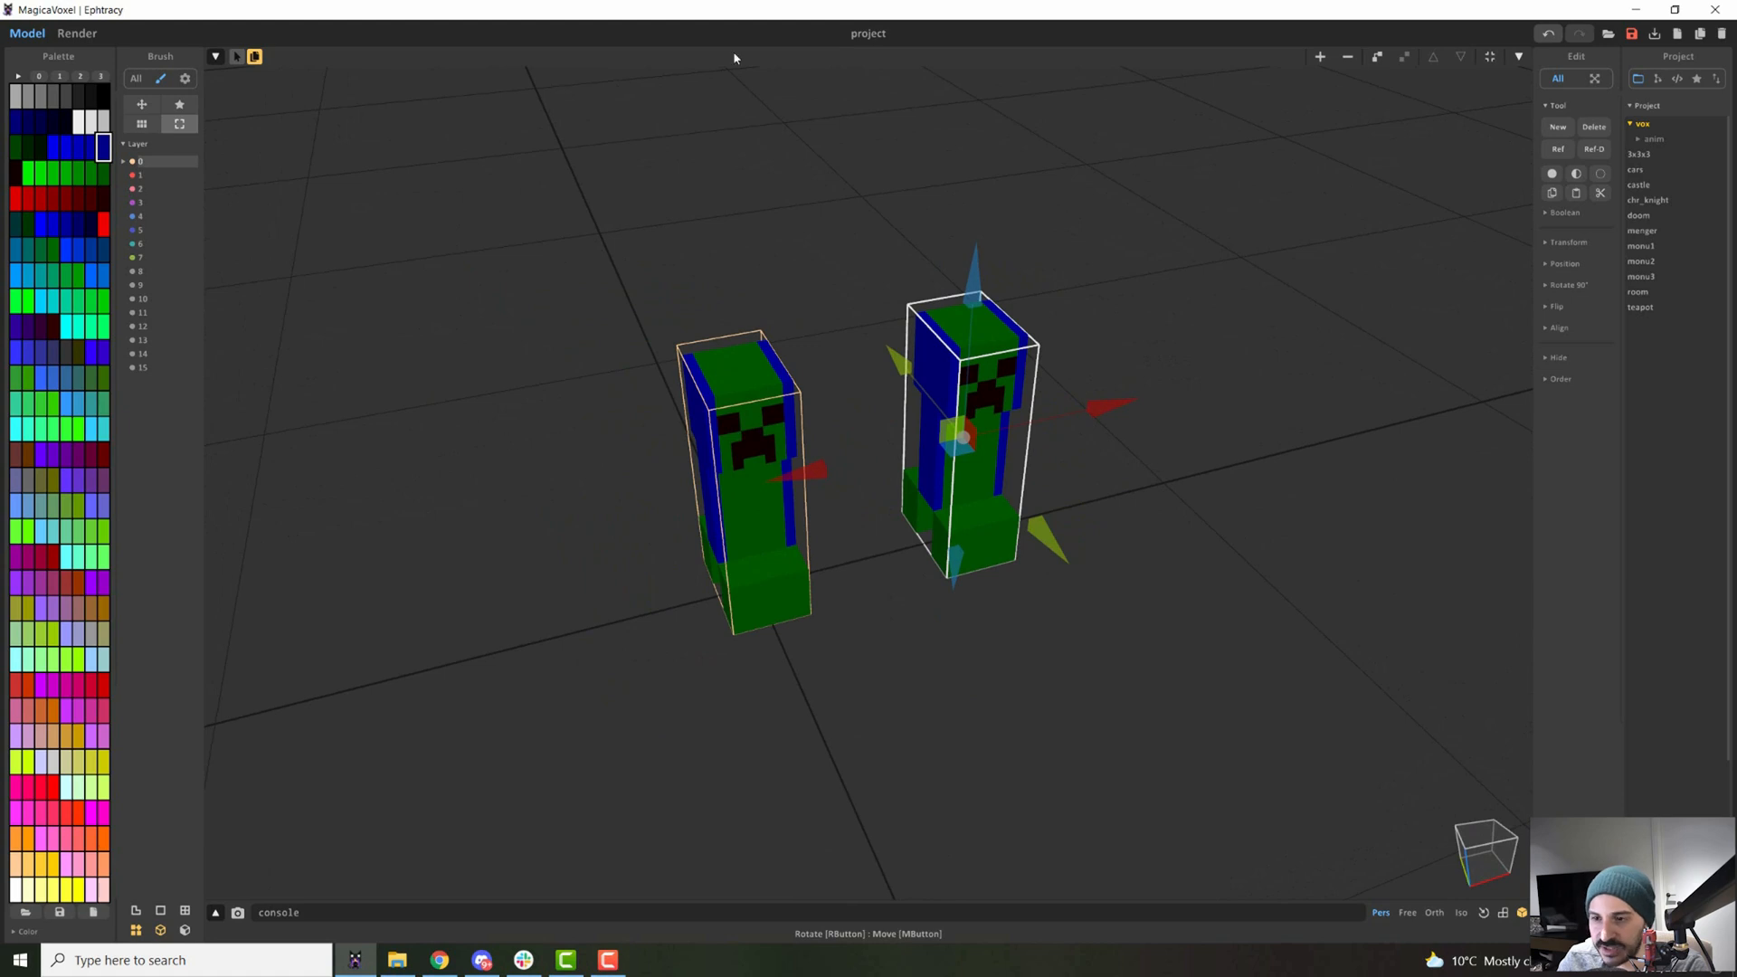
{"action": "mouse_move", "coordinate": [914, 349]}
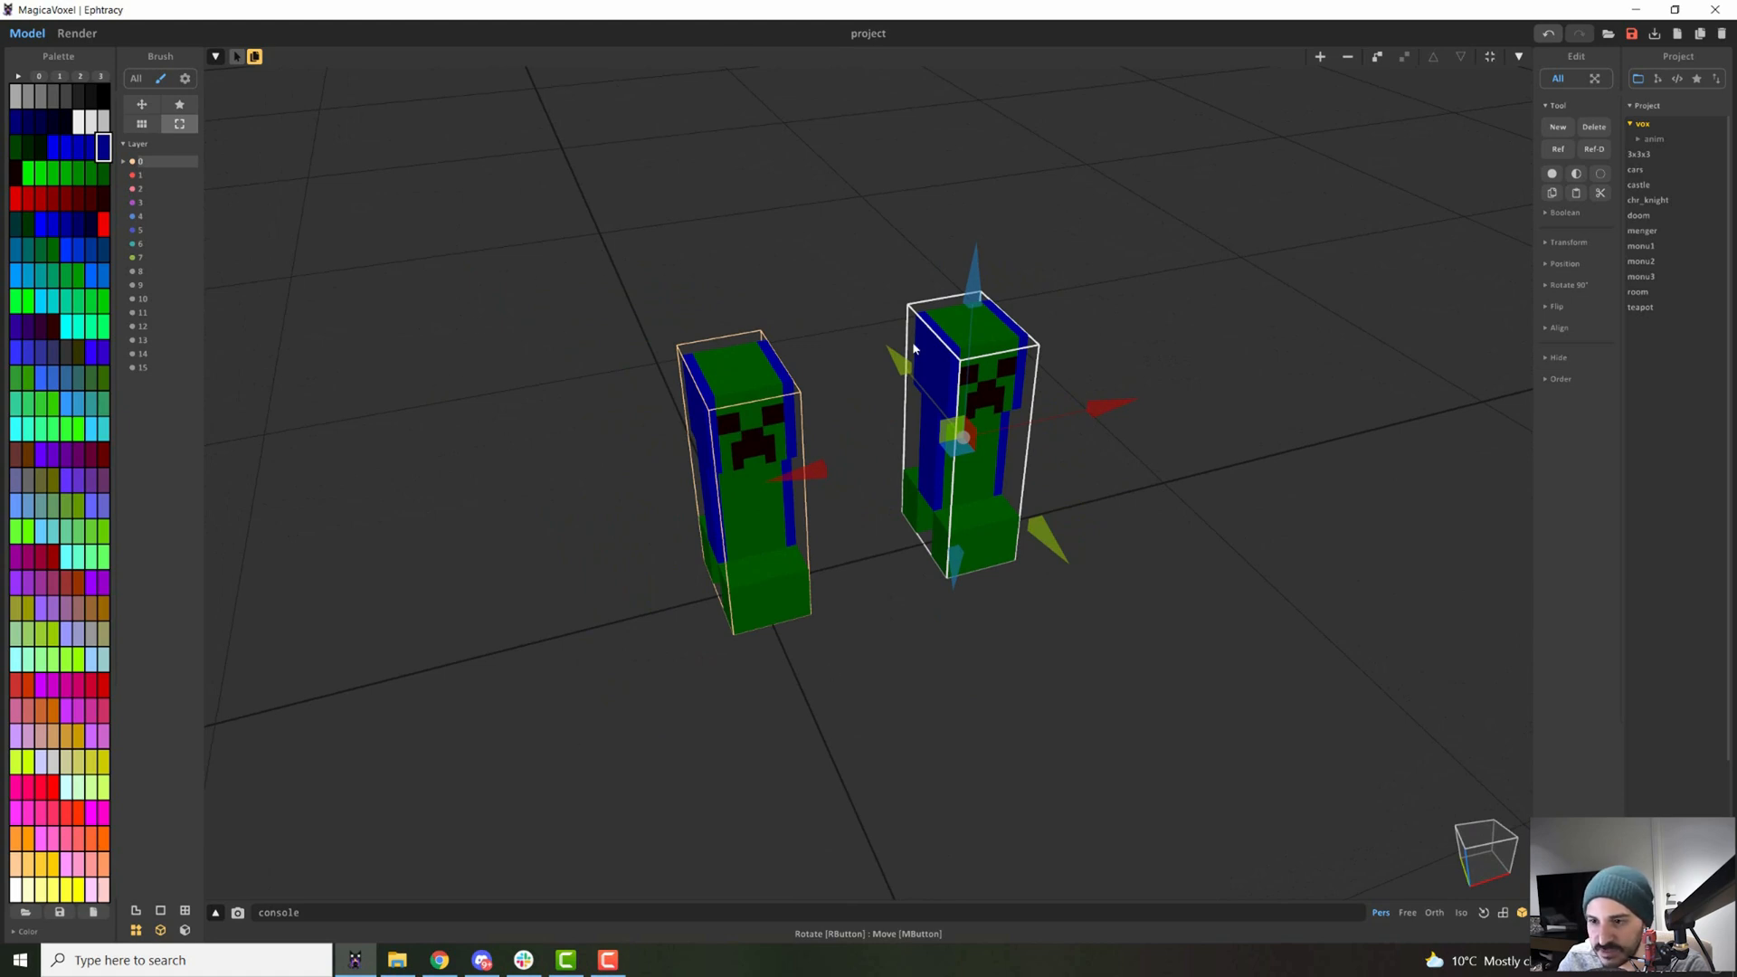
{"action": "mouse_move", "coordinate": [897, 449]}
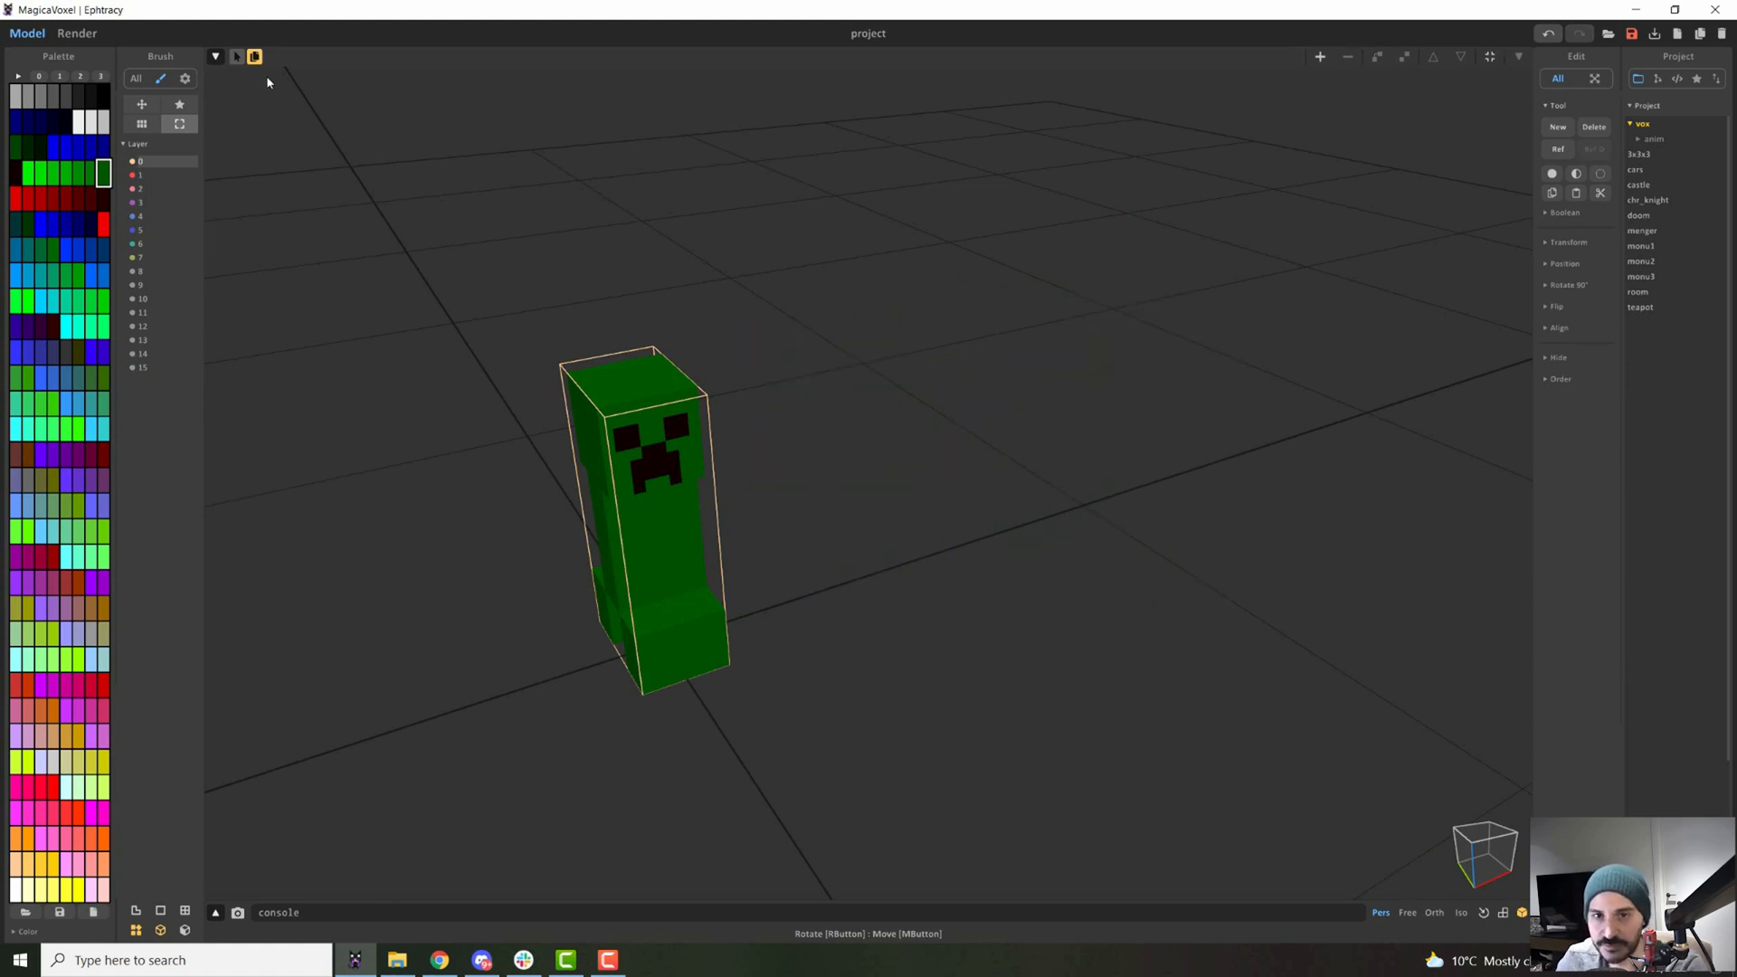
{"action": "mouse_move", "coordinate": [236, 57]}
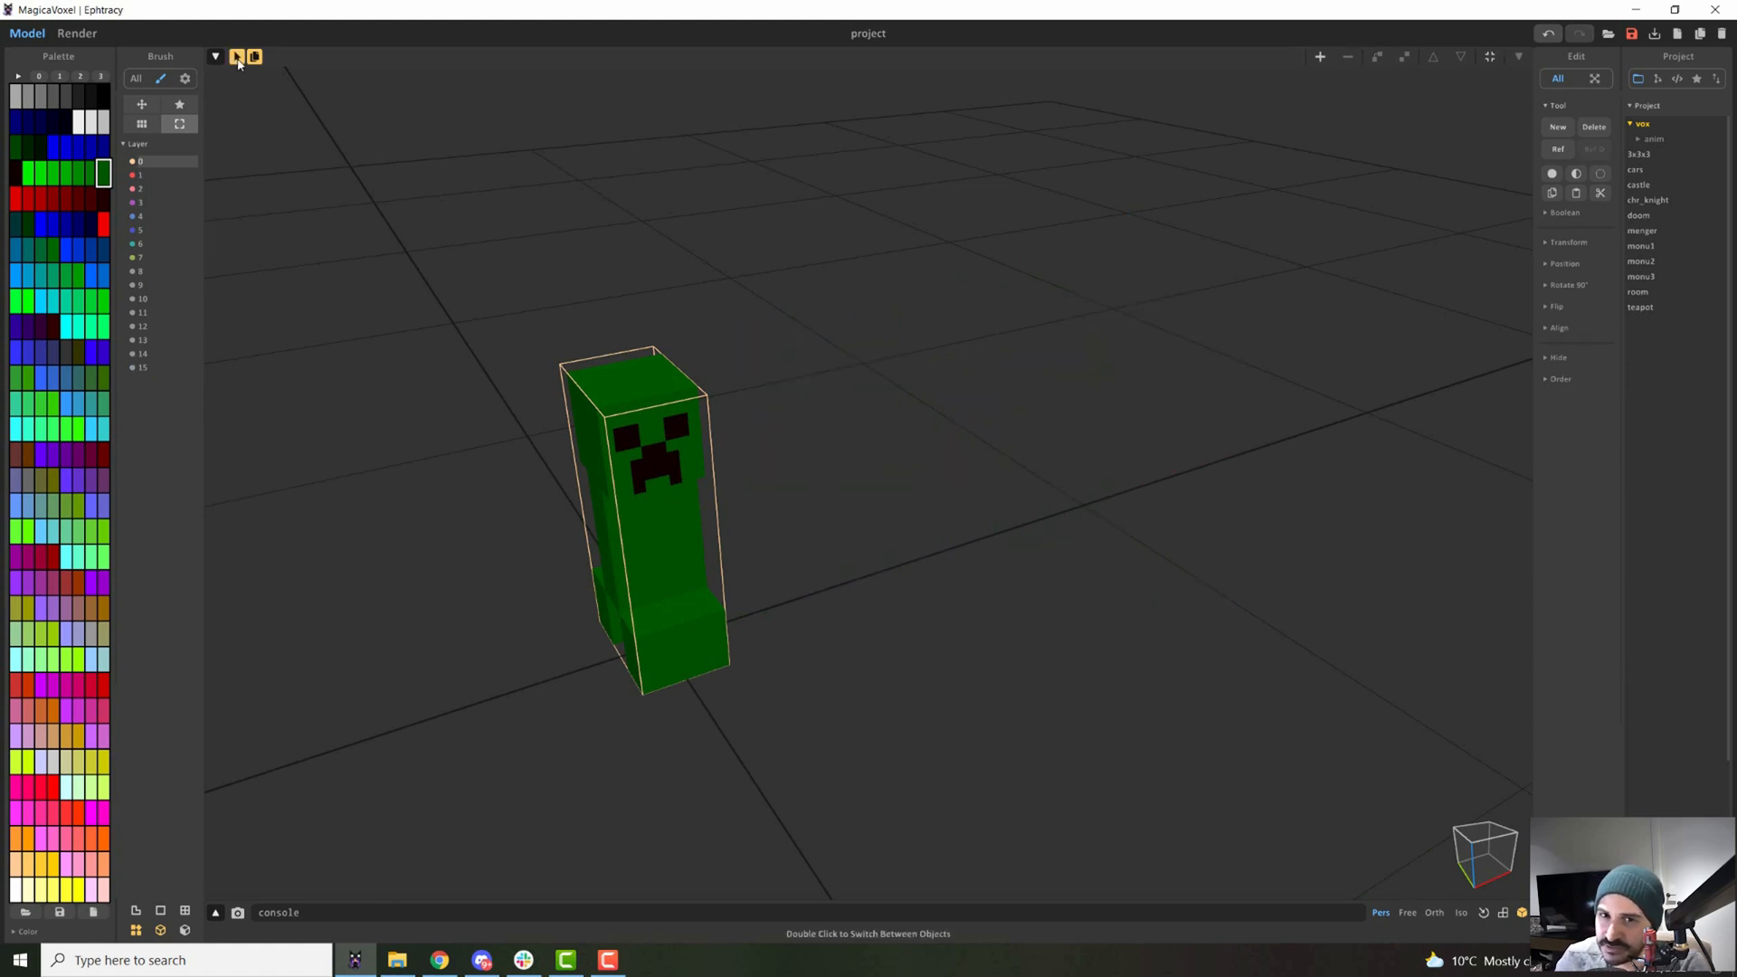
Add a new empty 40×40×40 object around the creeper and return to the scene.
{"action": "left_click", "coordinate": [235, 56]}
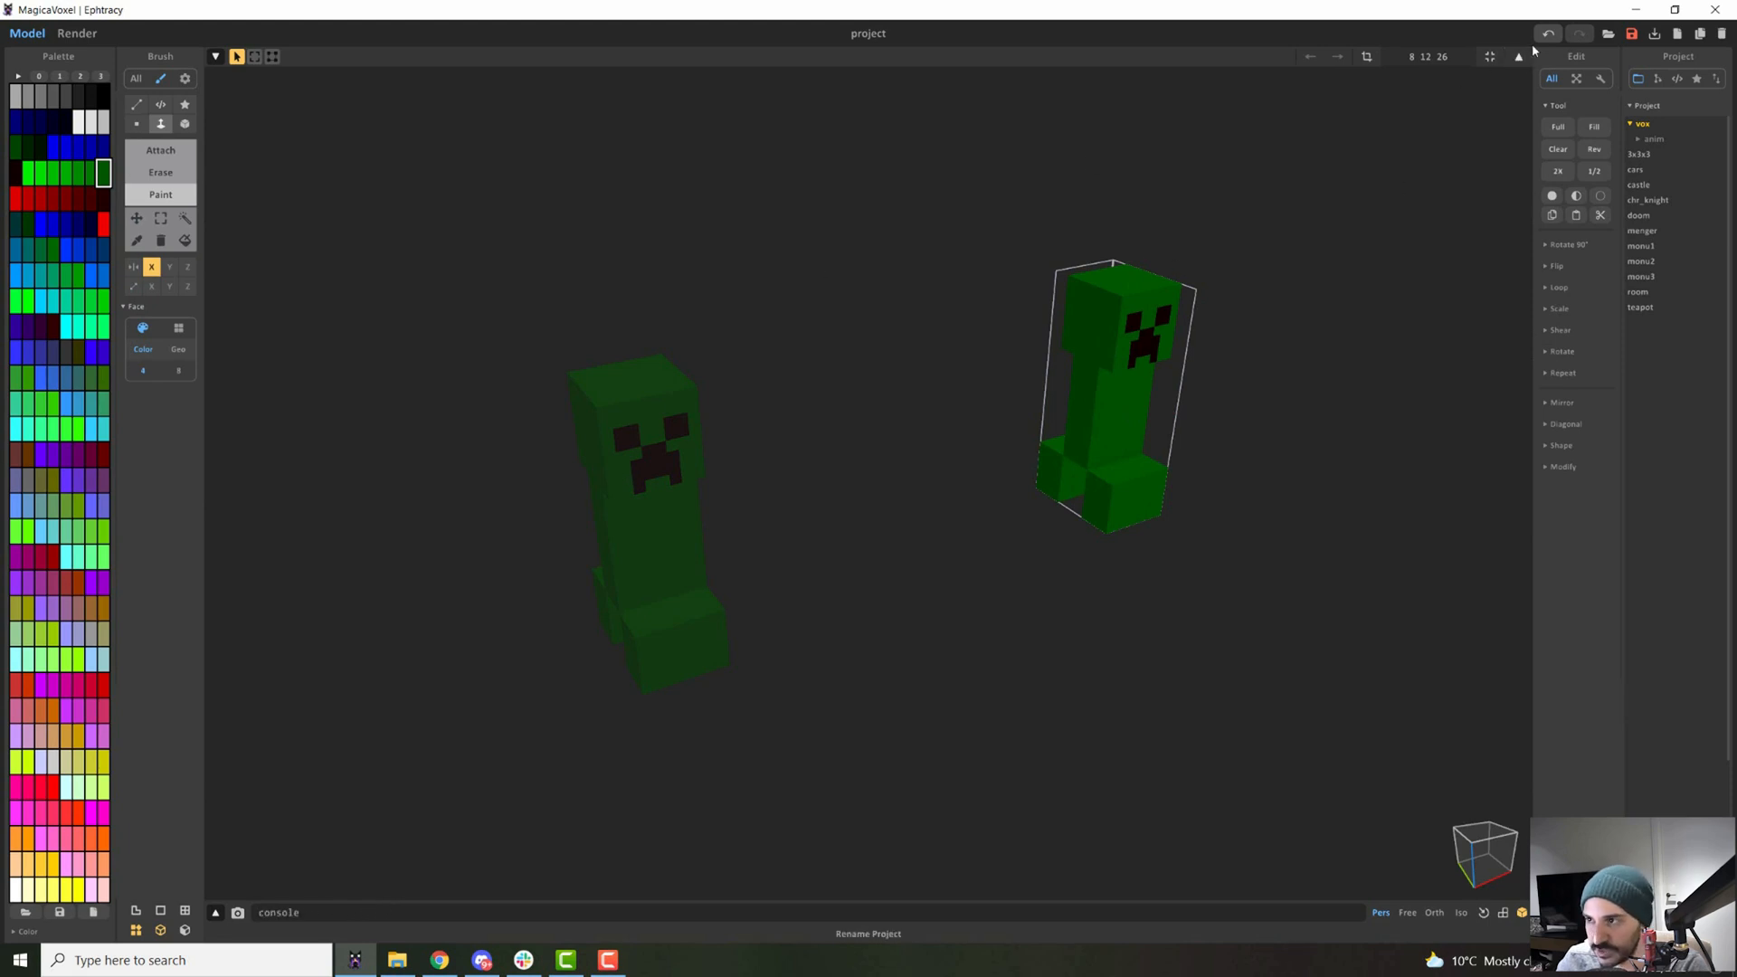
{"action": "mouse_move", "coordinate": [639, 433]}
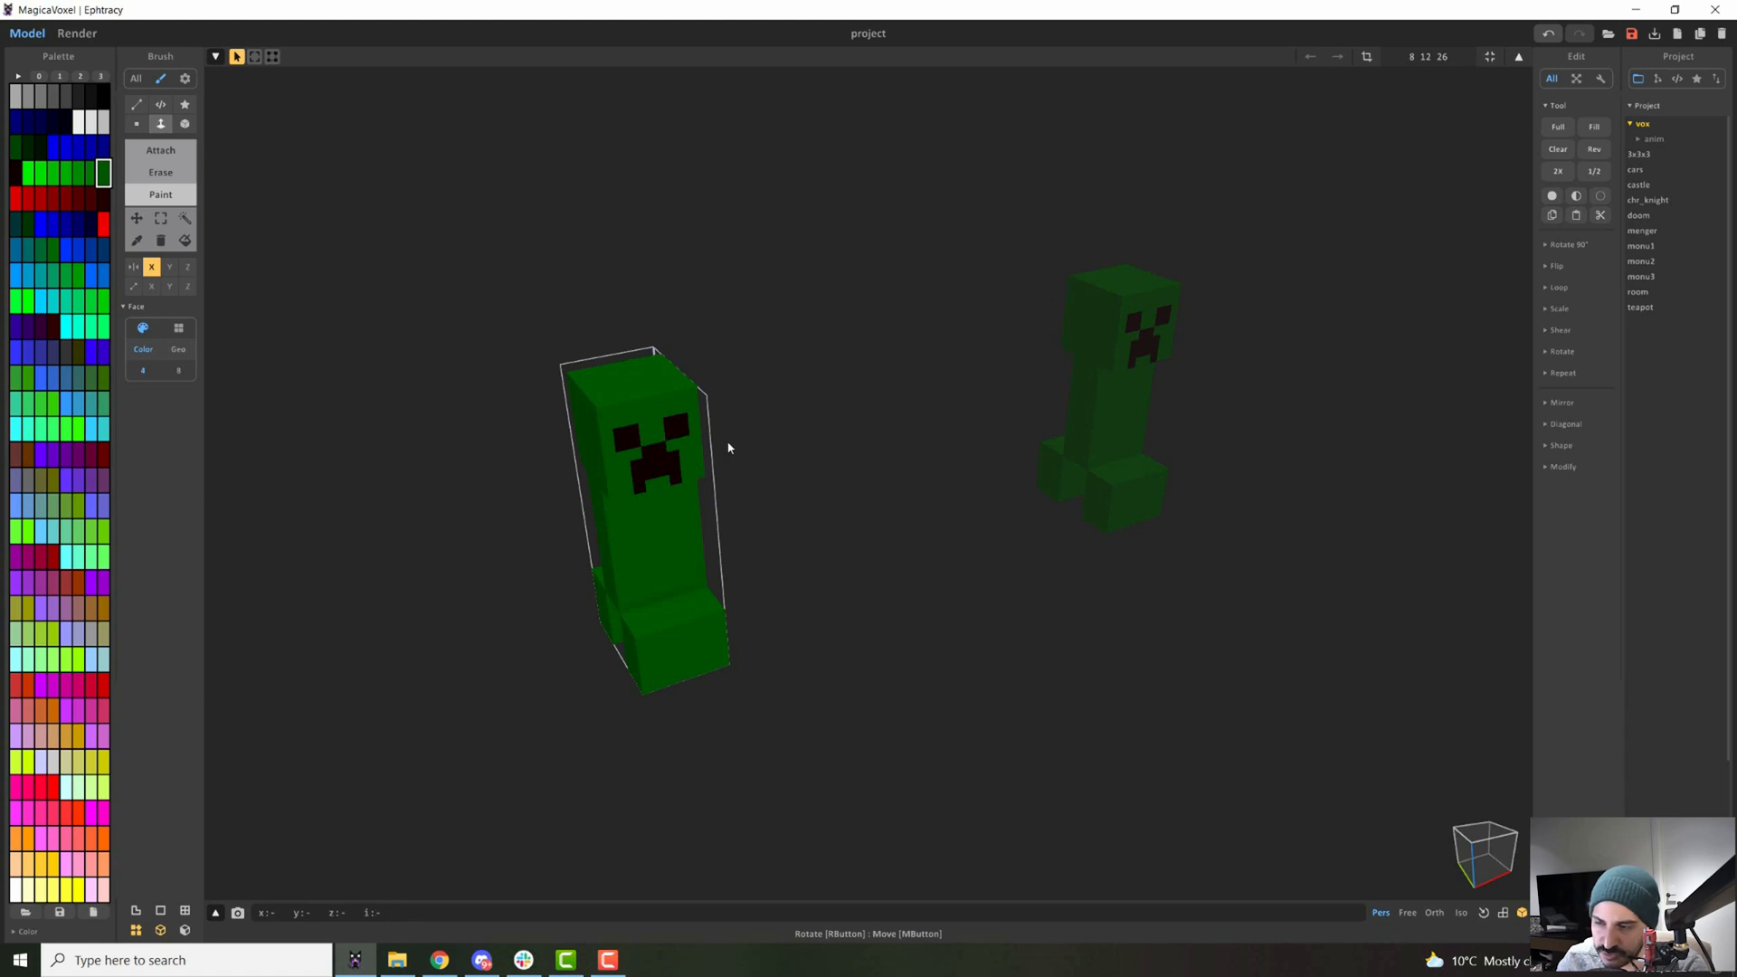
{"action": "mouse_move", "coordinate": [1188, 279]}
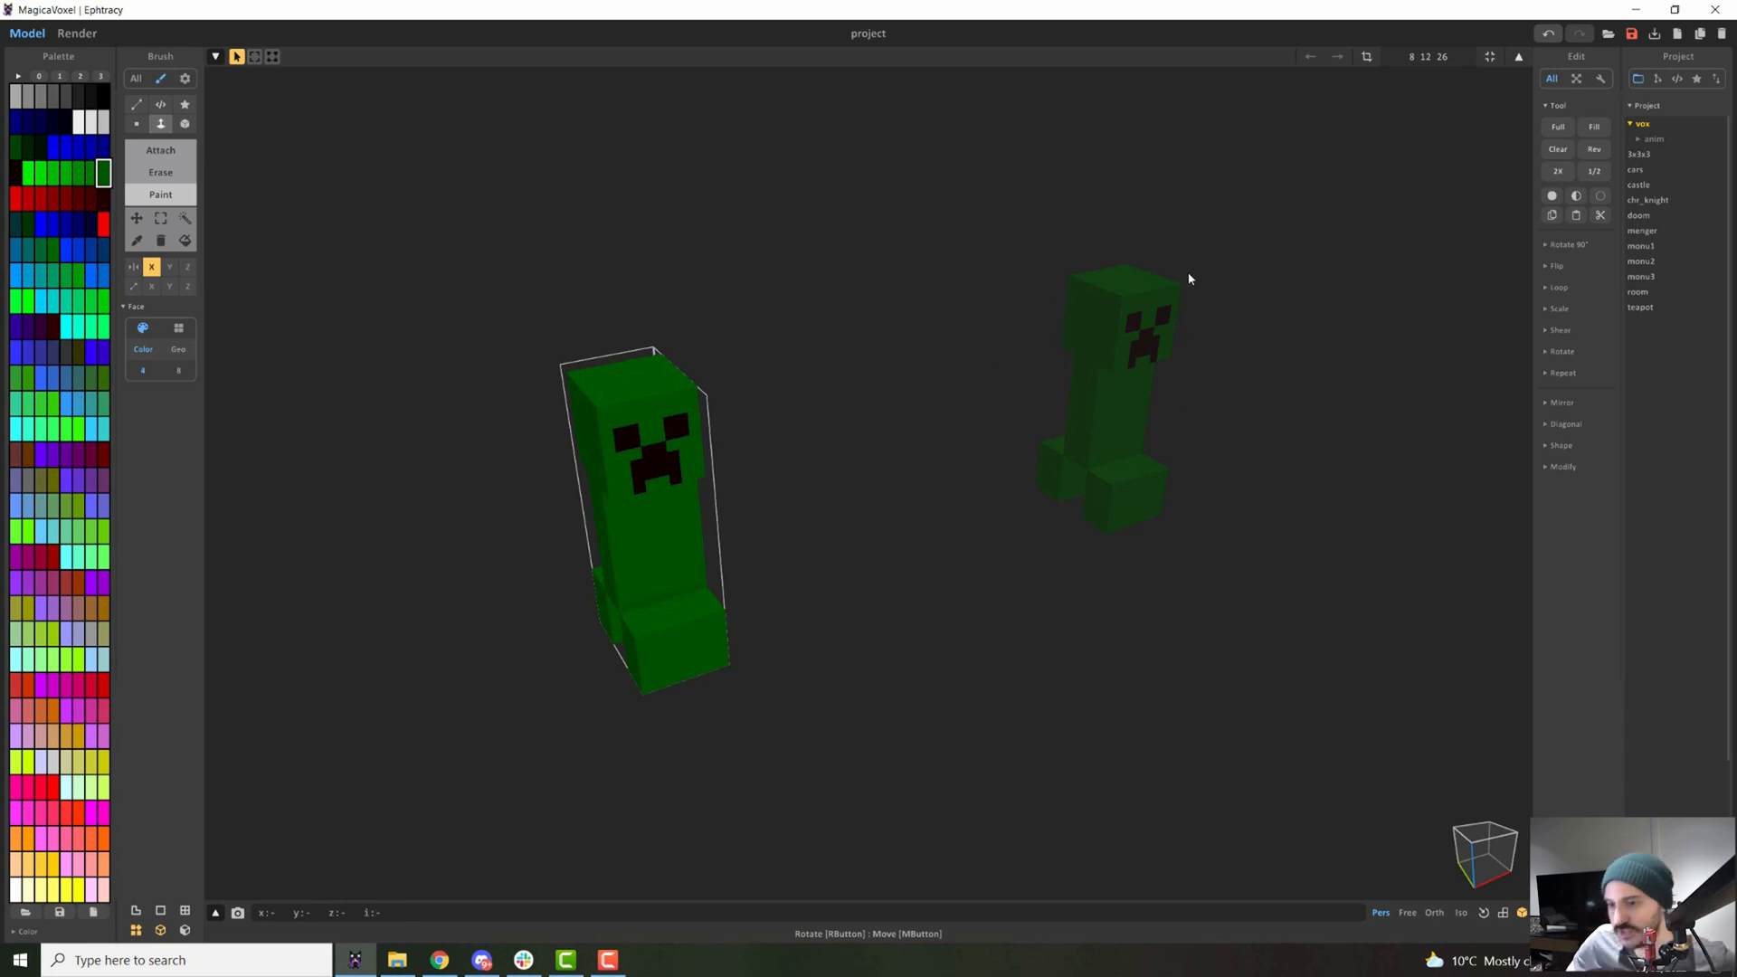
{"action": "mouse_move", "coordinate": [1156, 248]}
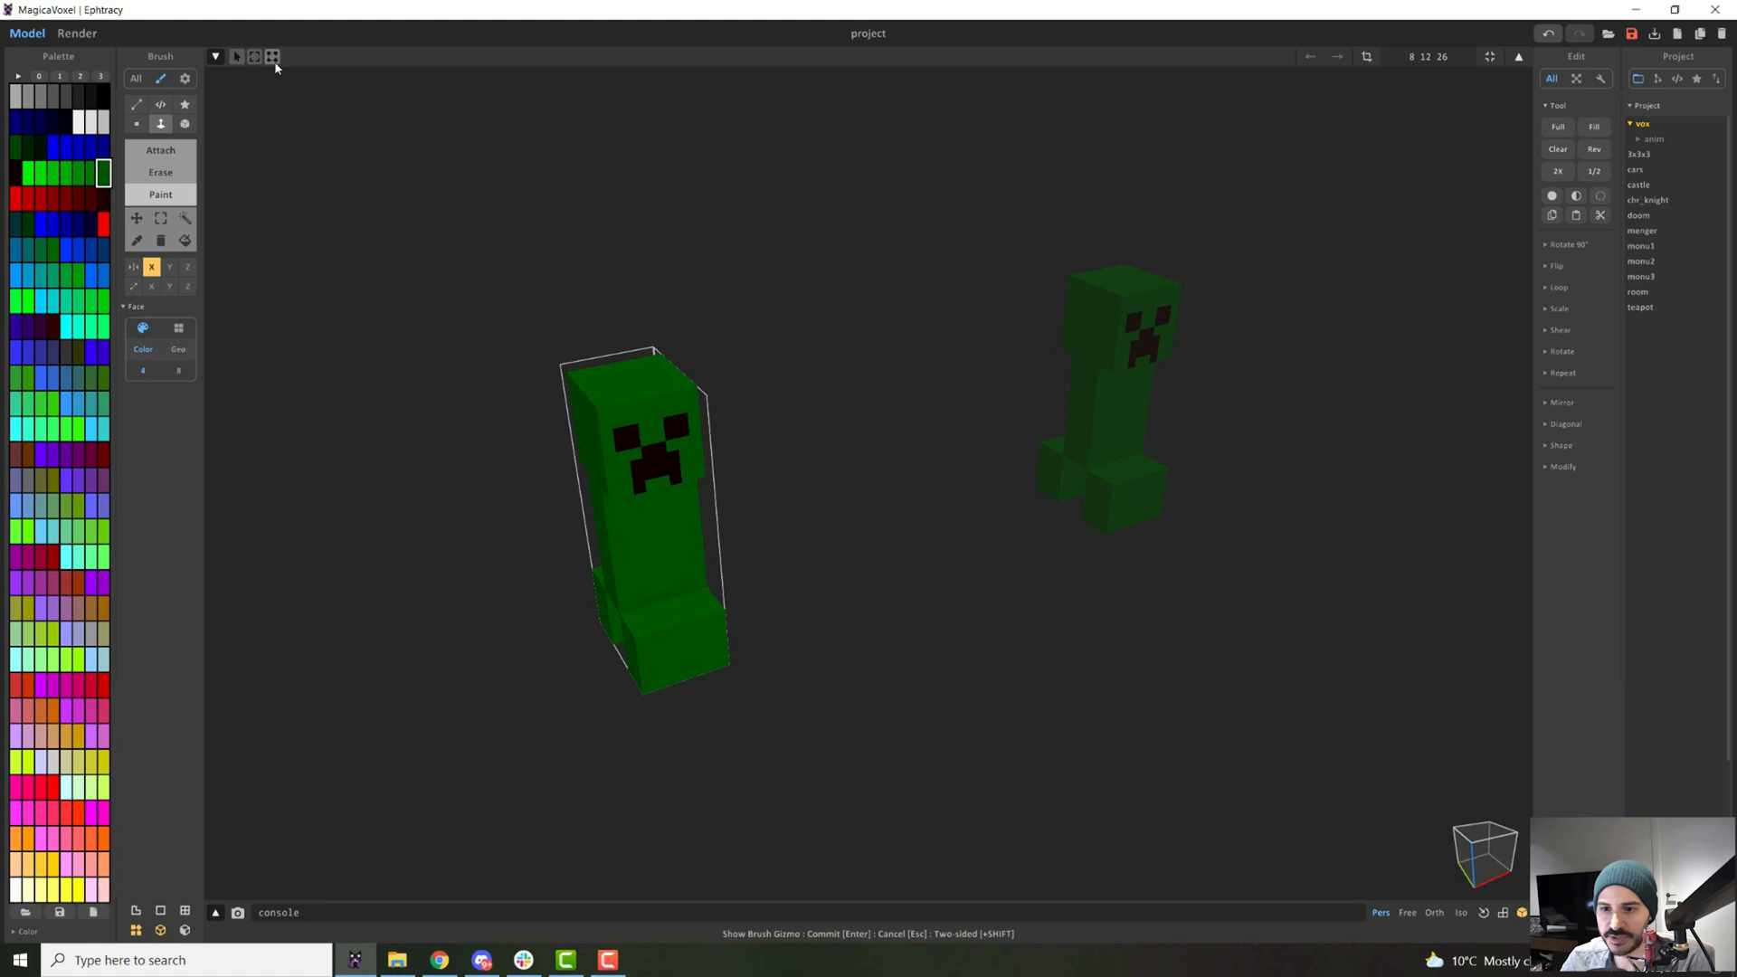
{"action": "left_click", "coordinate": [253, 56]}
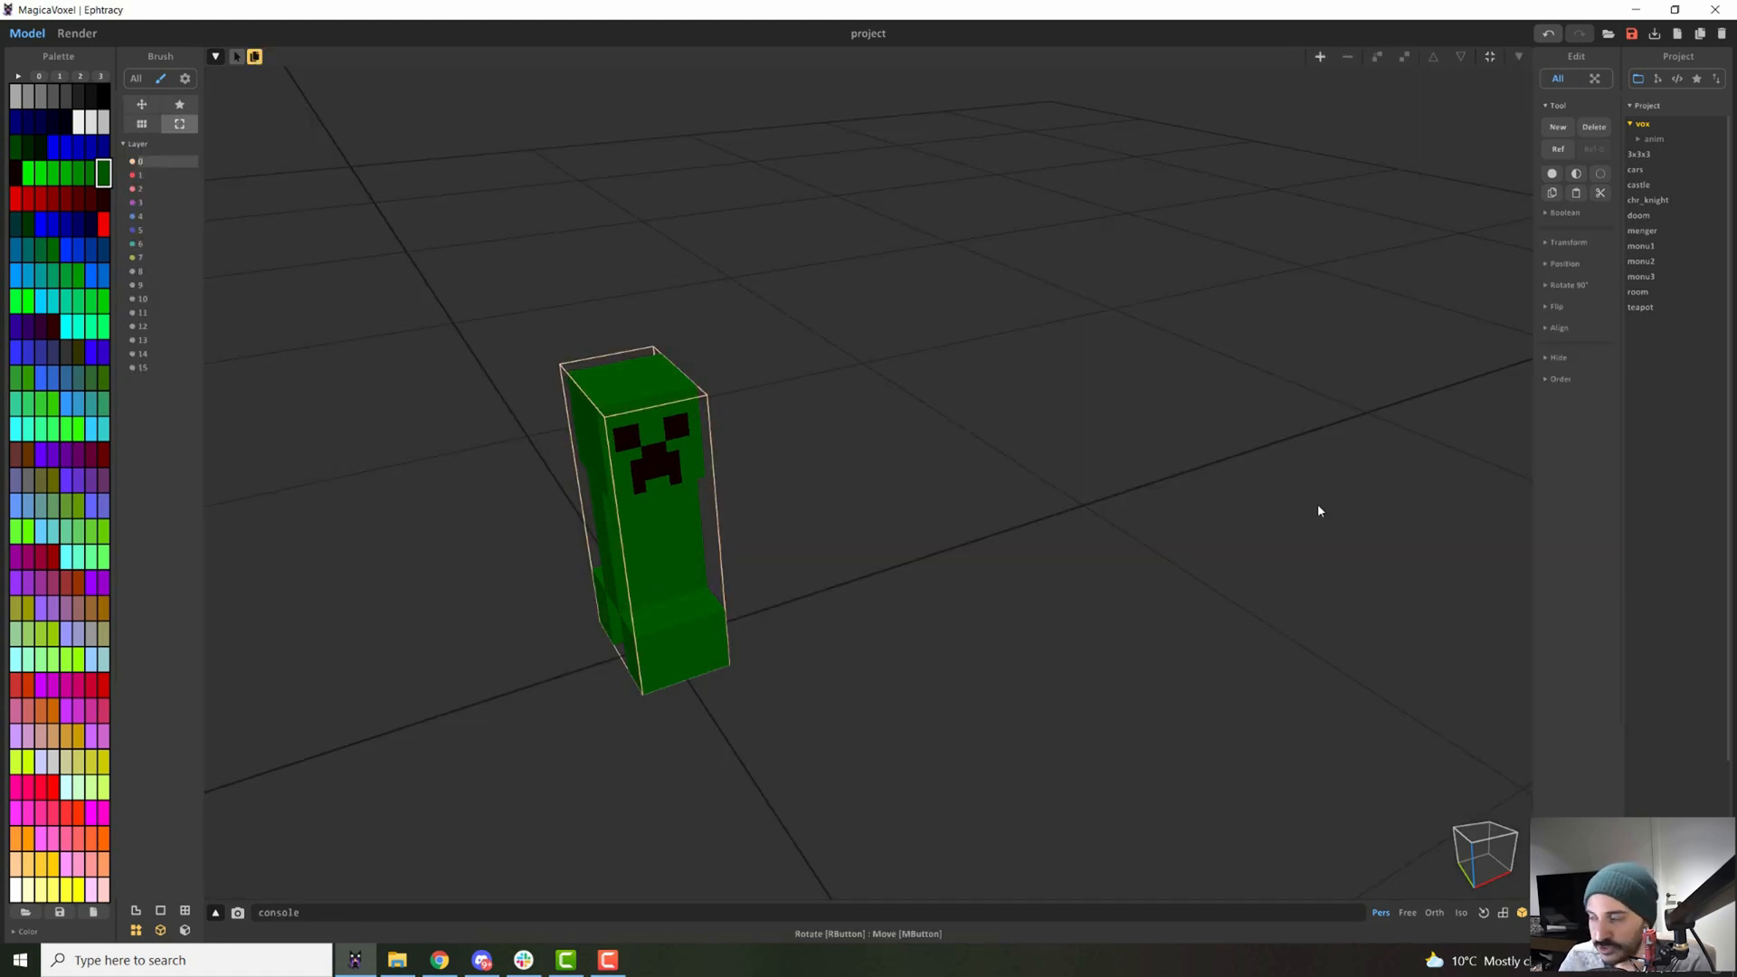
{"action": "mouse_move", "coordinate": [825, 593]}
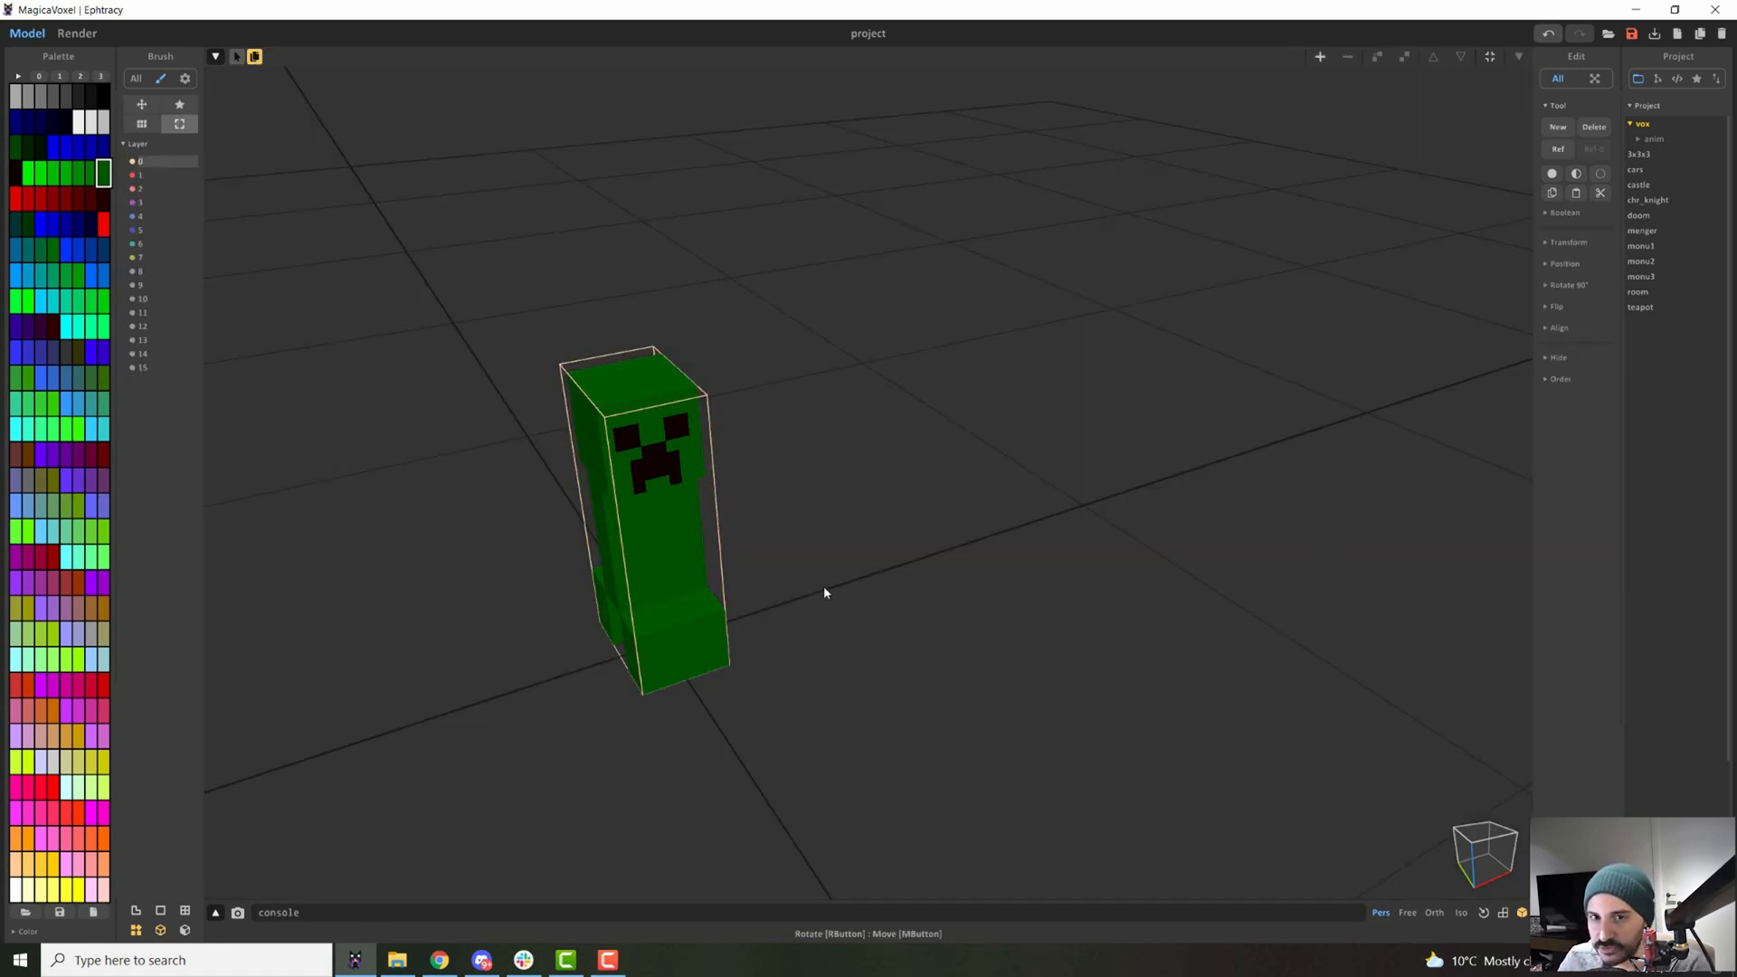
{"action": "mouse_move", "coordinate": [826, 264]}
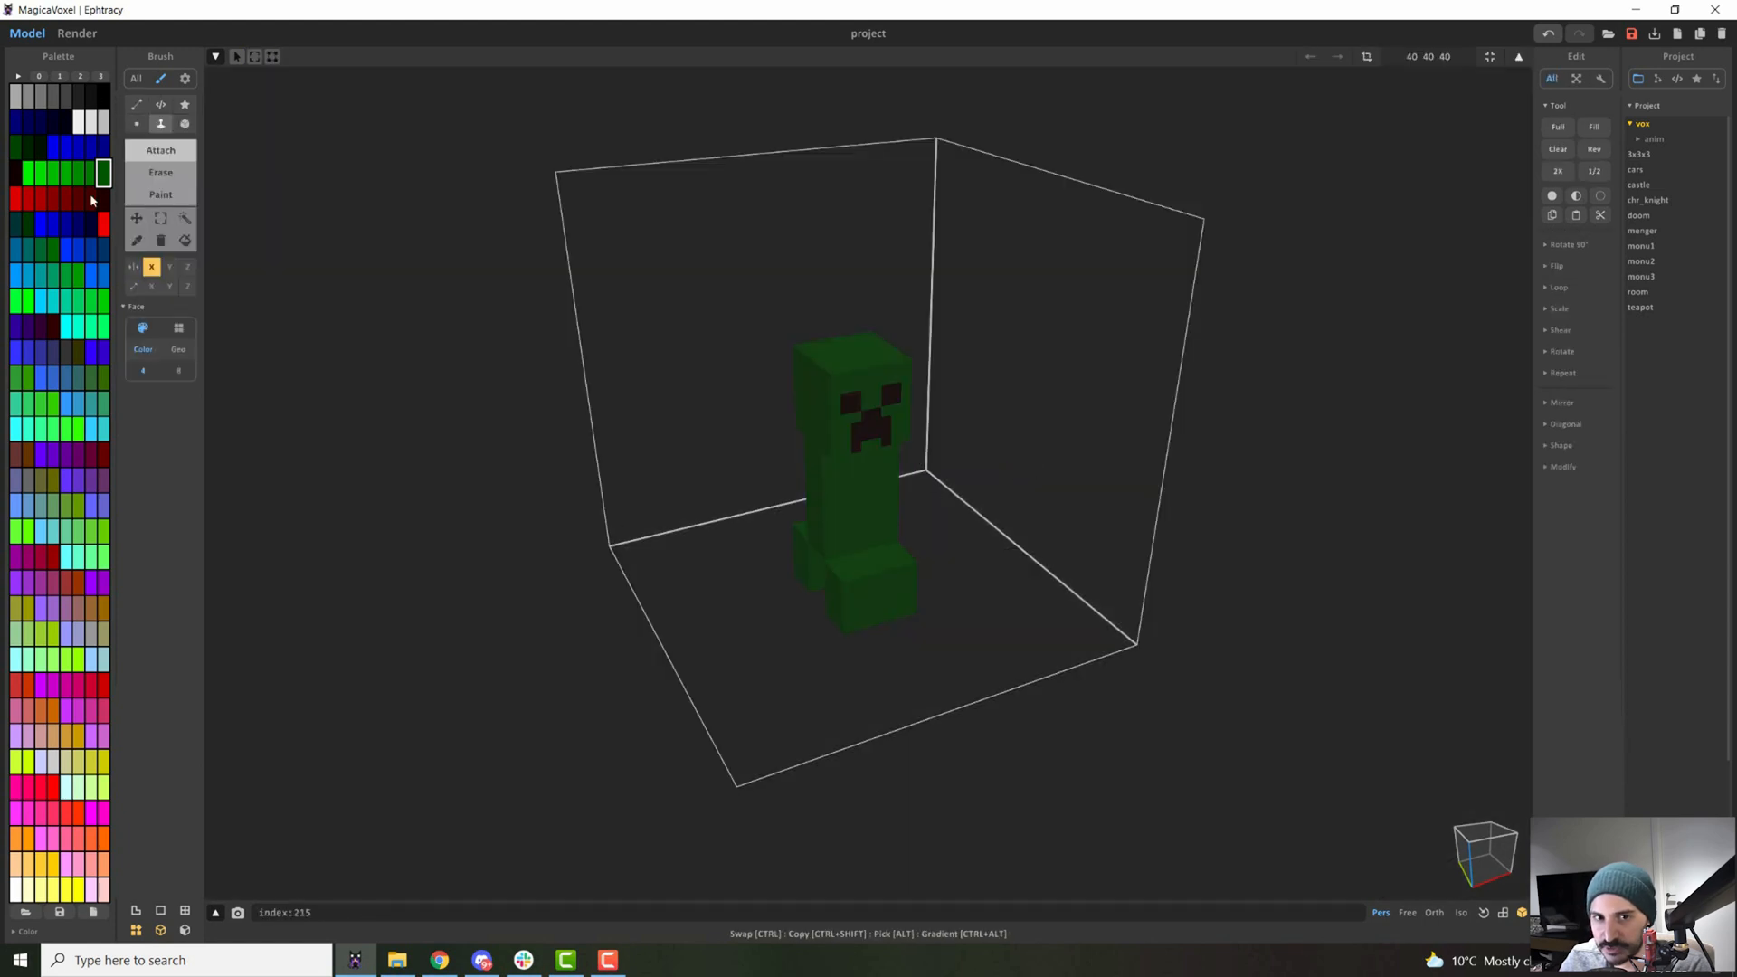
Build a white brimmed hat above the head as its own object using the white palette colour.
{"action": "left_click", "coordinate": [886, 654]}
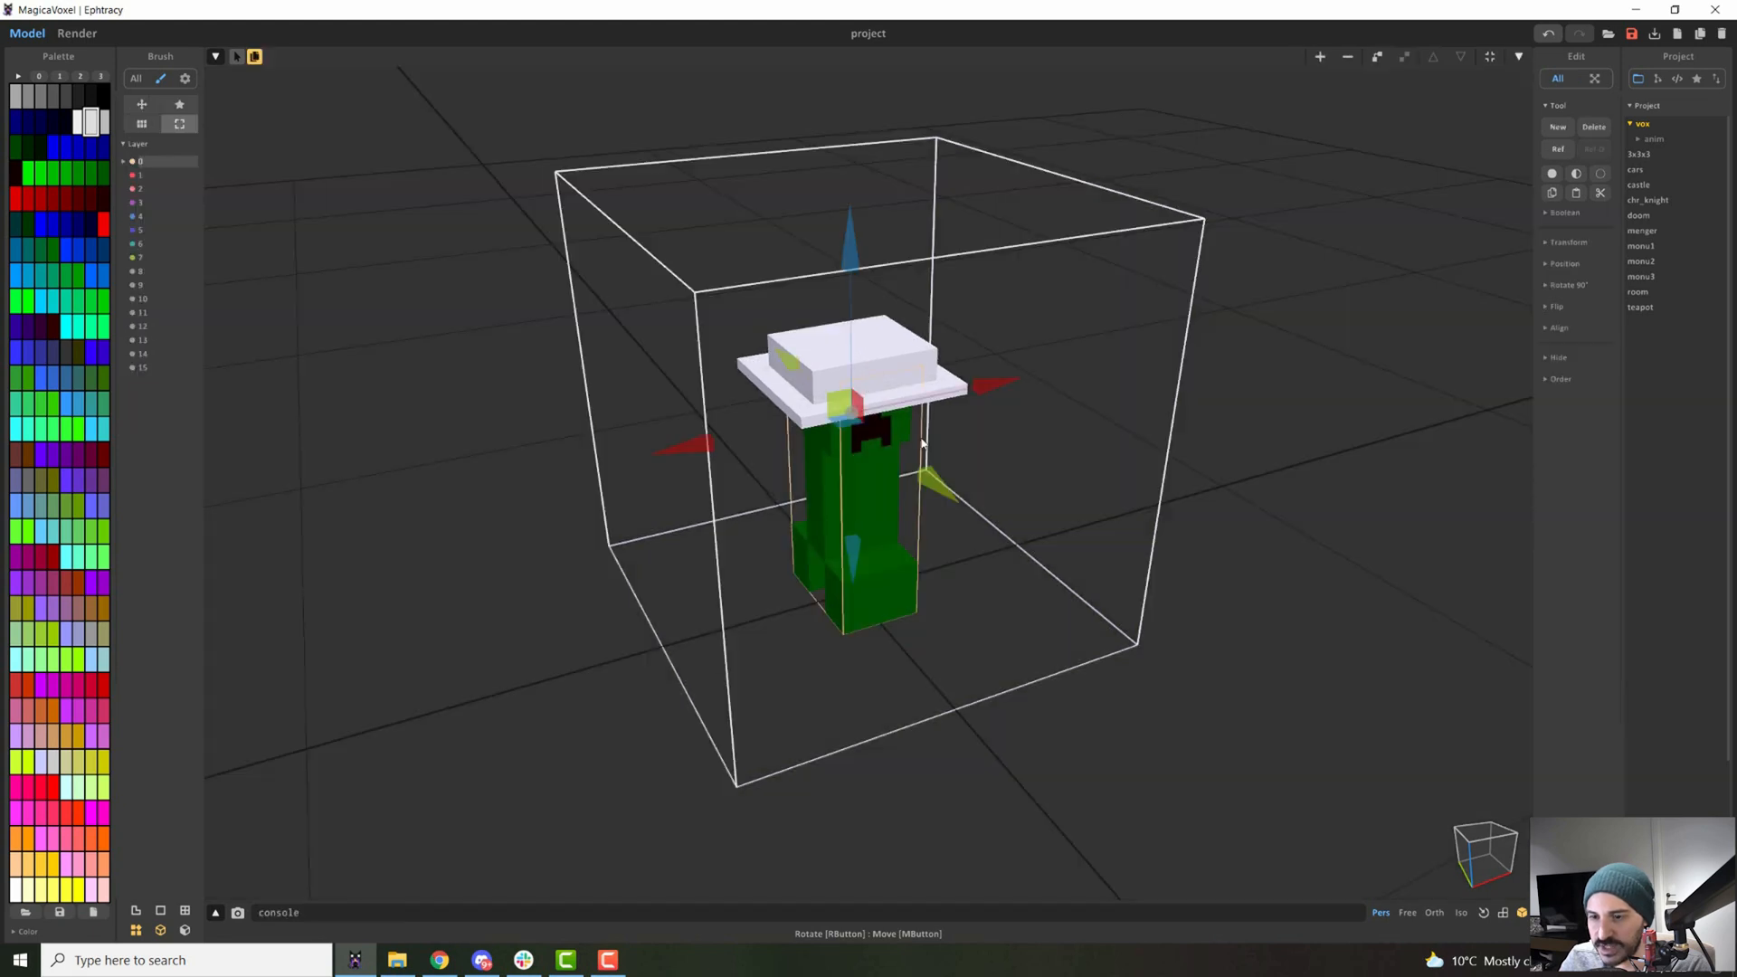
{"action": "left_click", "coordinate": [1489, 56]}
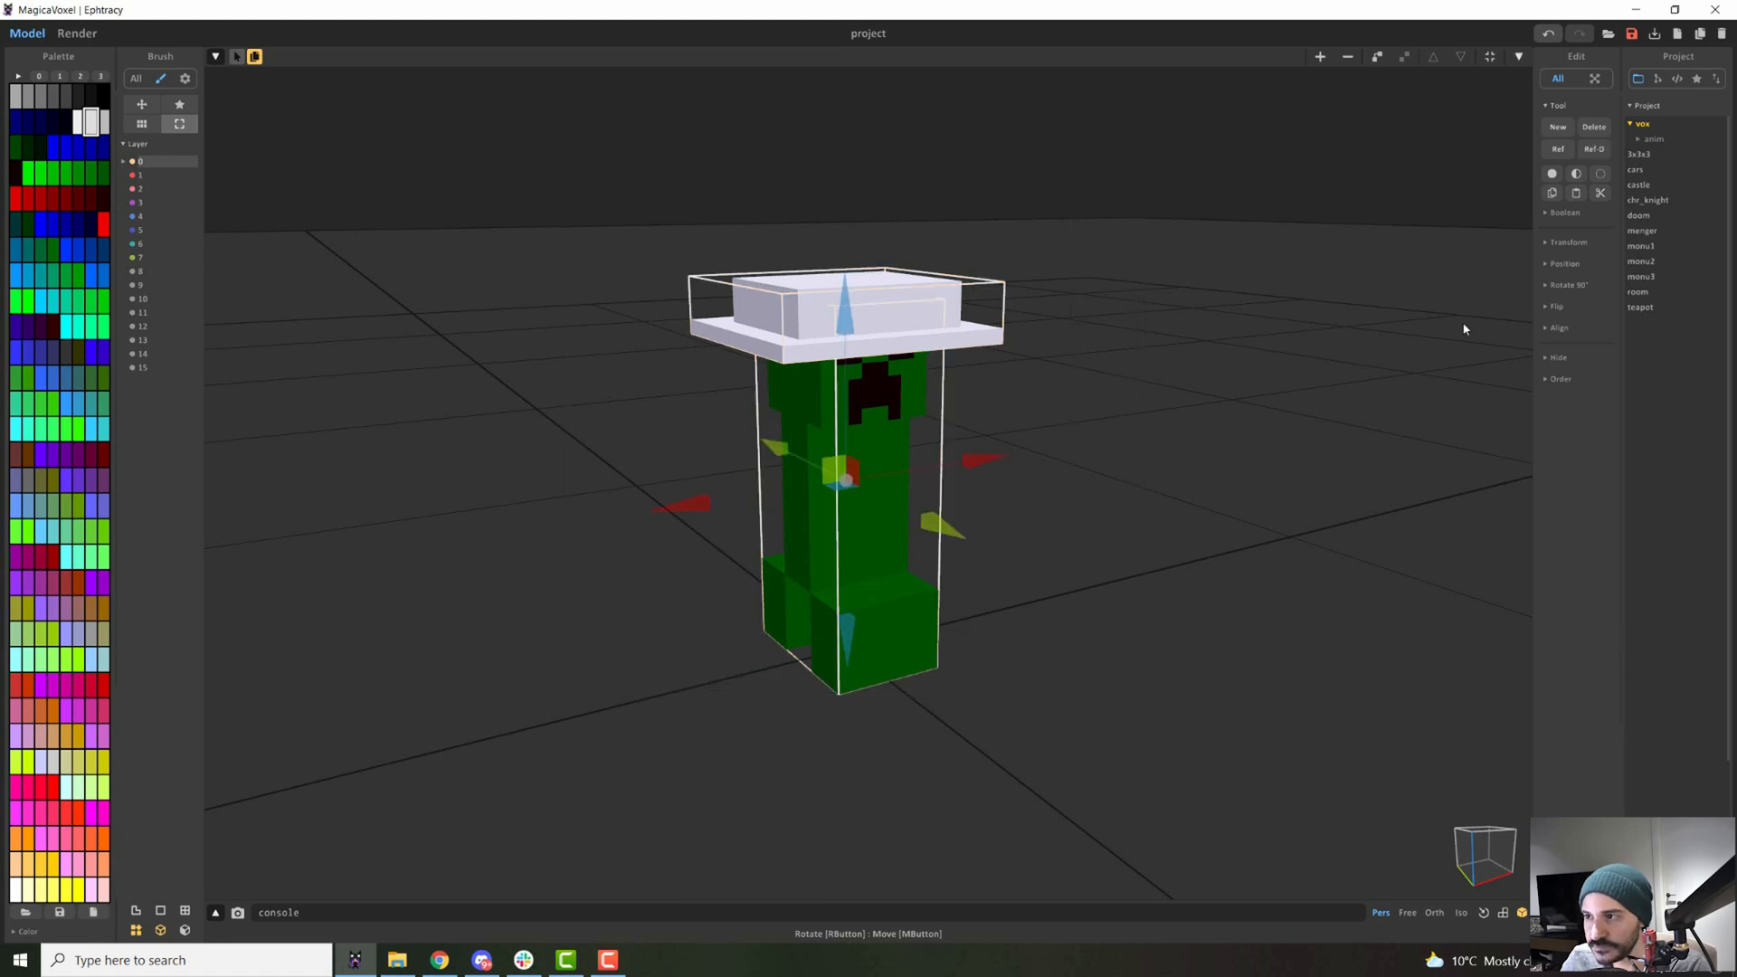
Union the white hat and the creeper into one object with the Boolean panel.
{"action": "left_click", "coordinate": [1563, 212]}
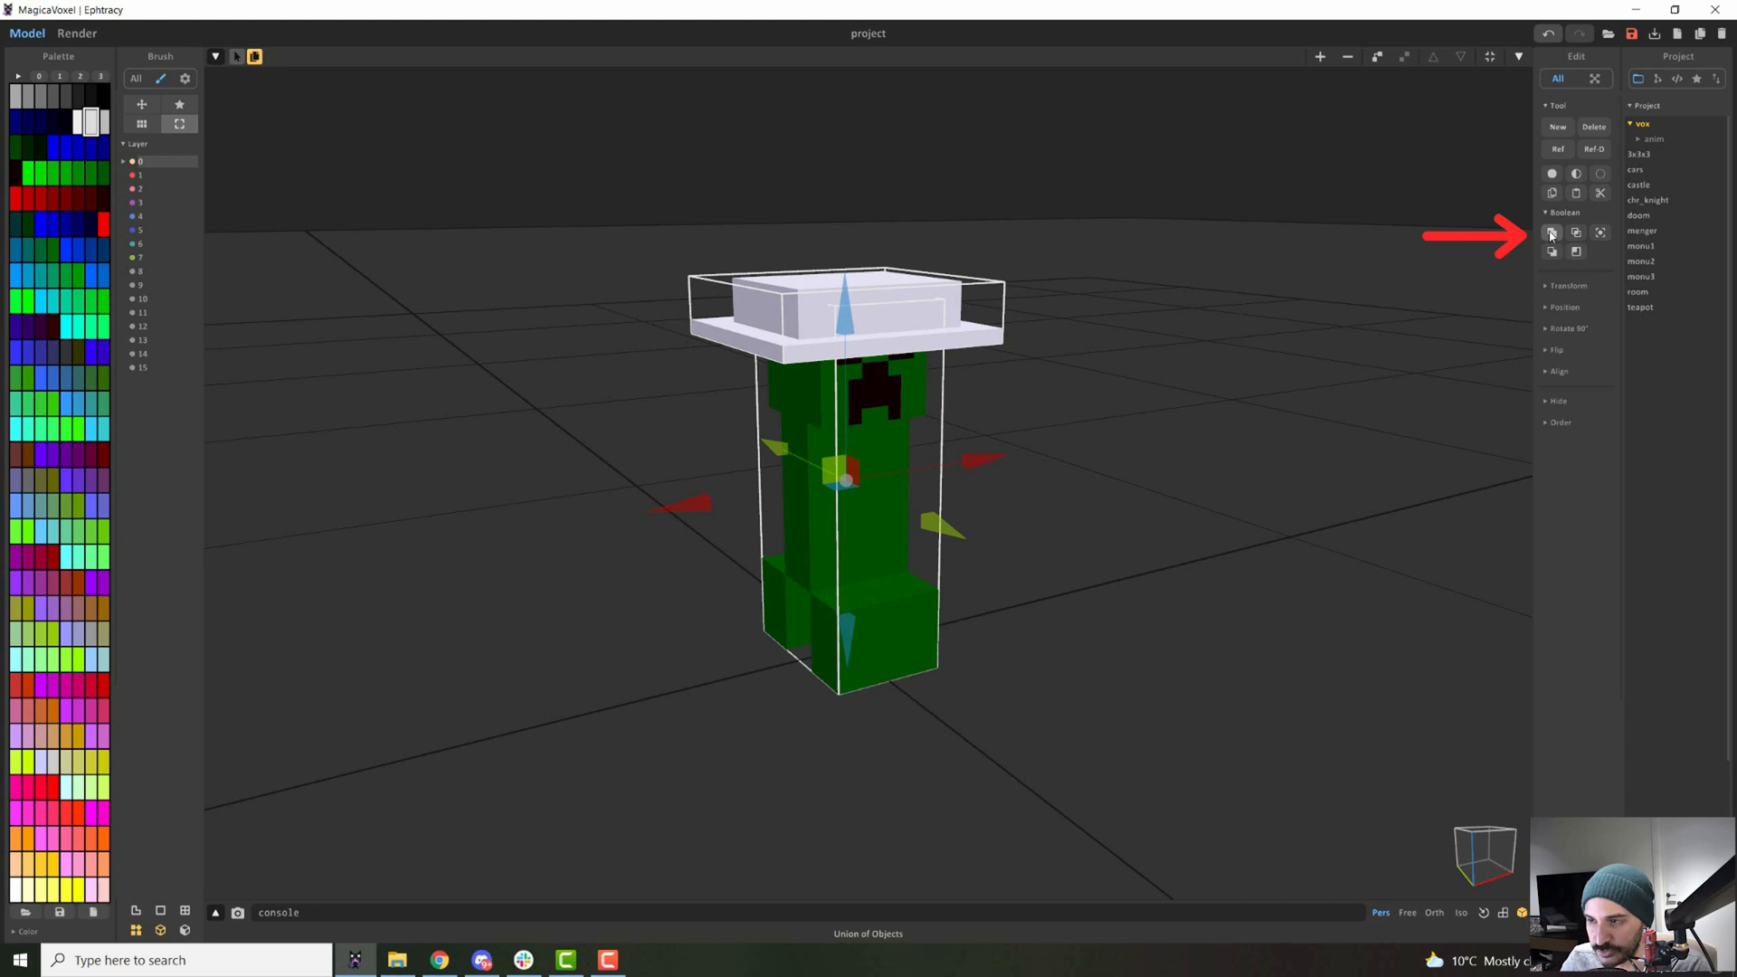
{"action": "left_click", "coordinate": [1551, 234]}
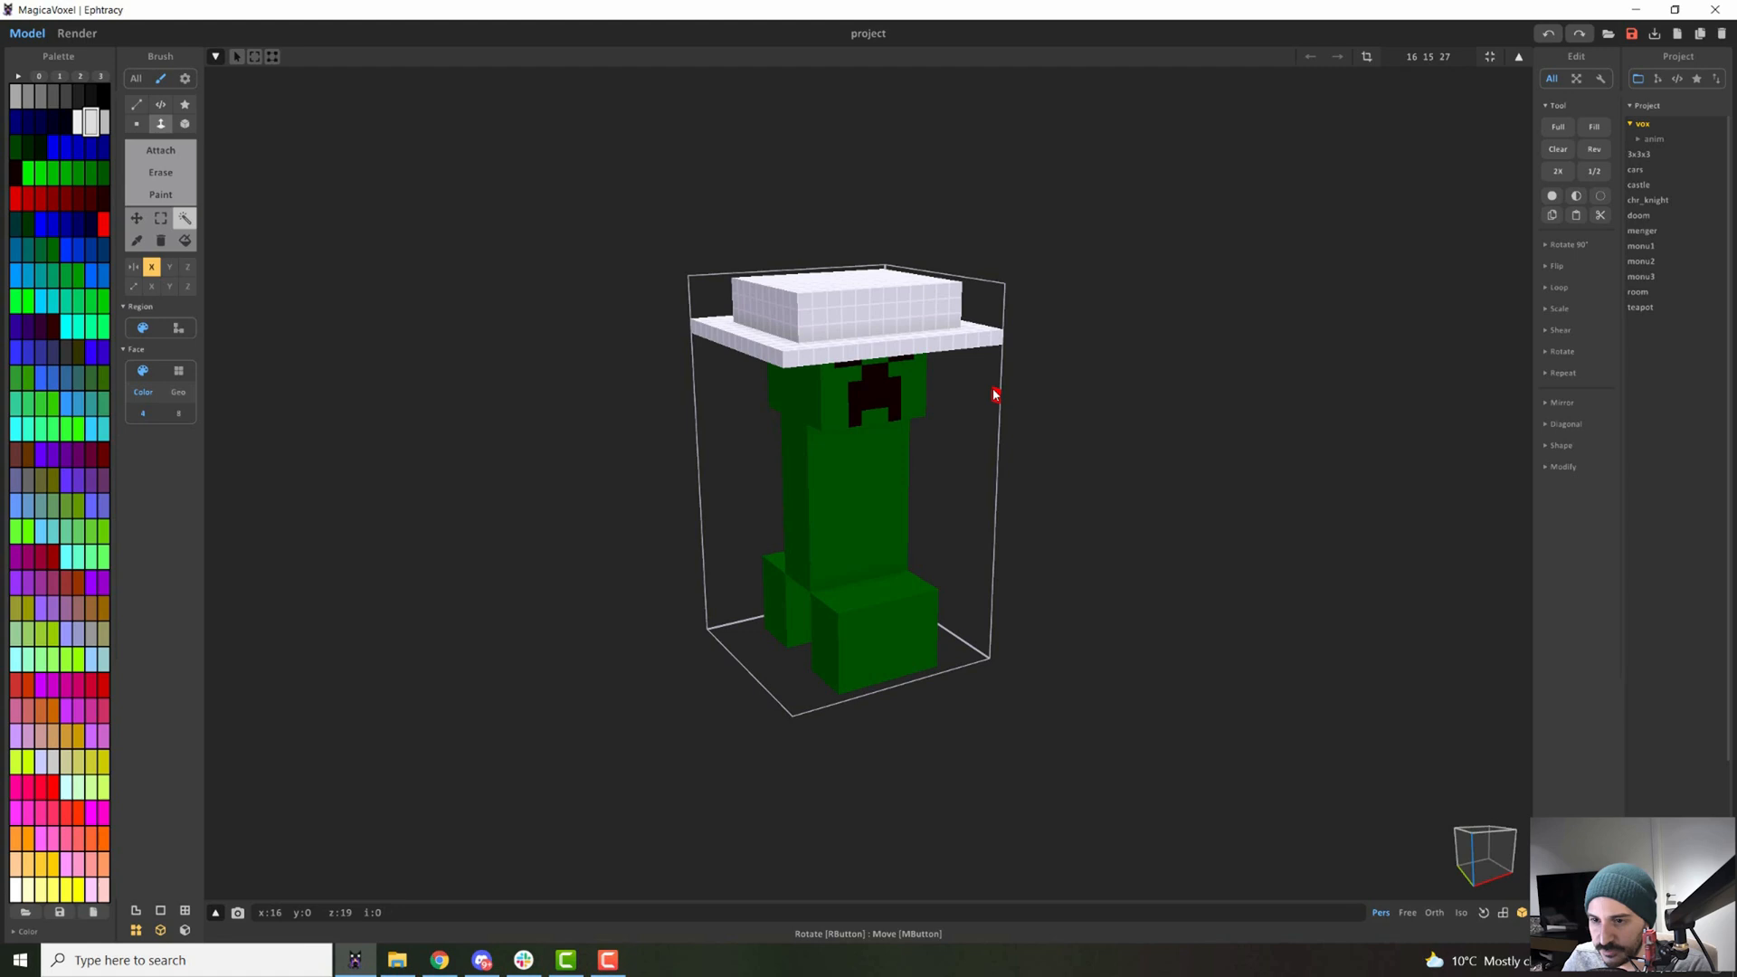
{"action": "left_click", "coordinate": [254, 56]}
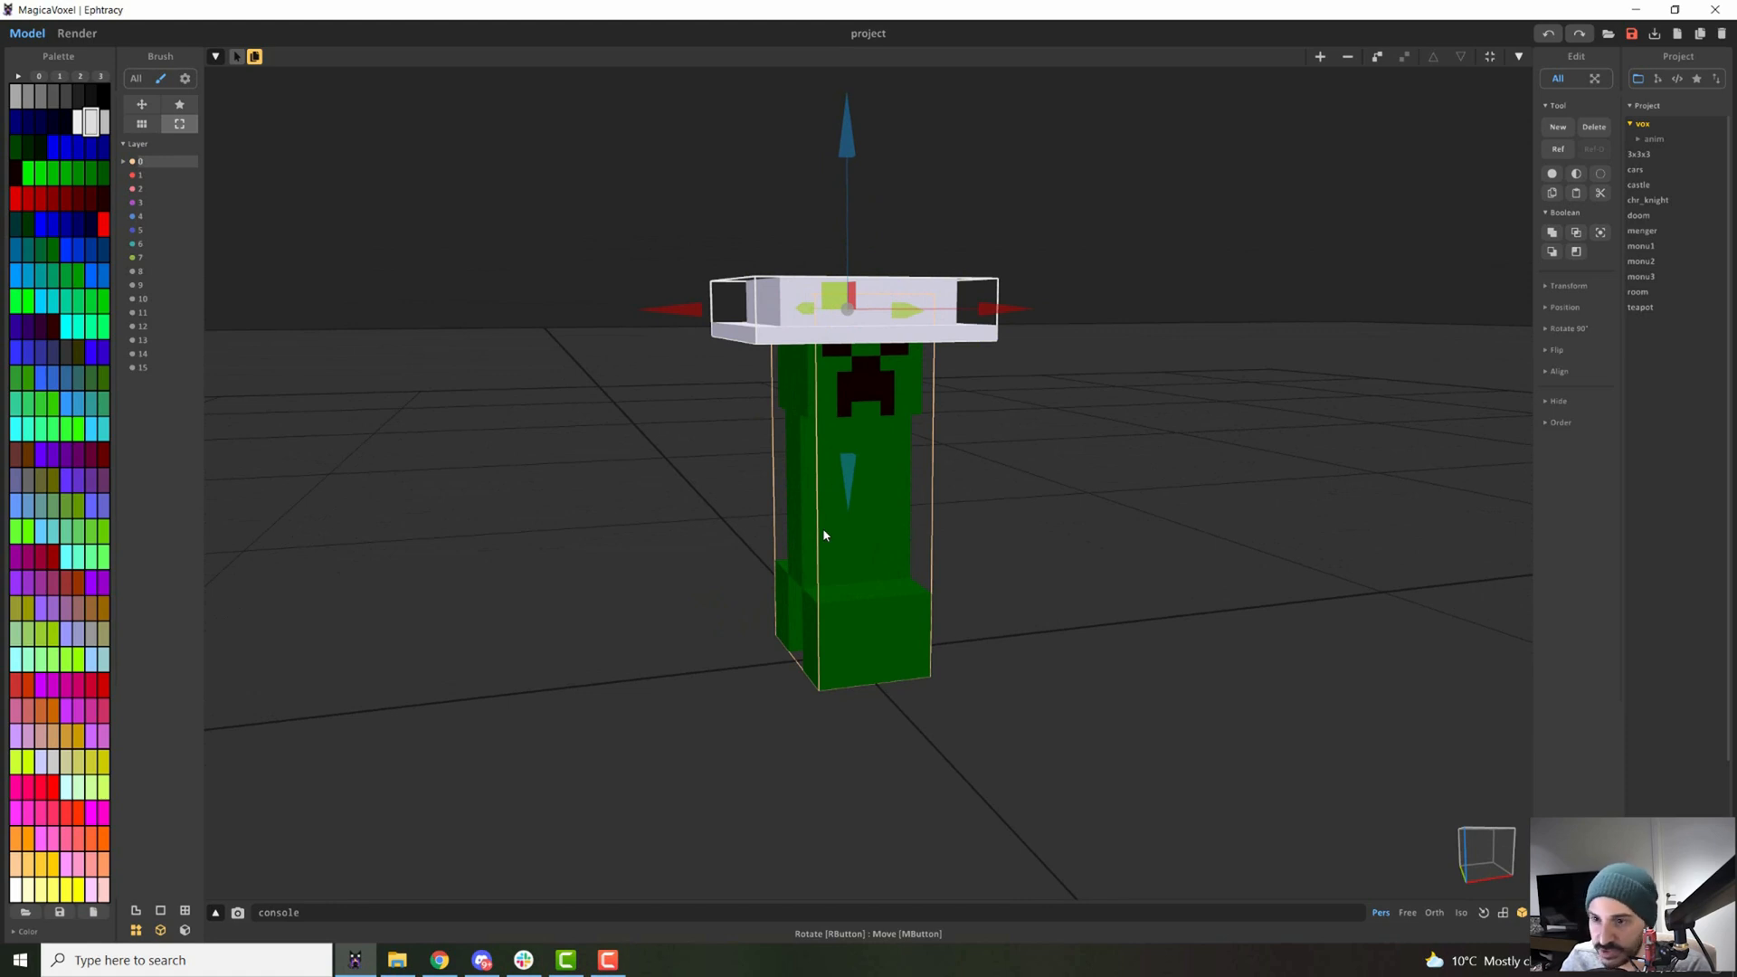
{"action": "mouse_move", "coordinate": [912, 503]}
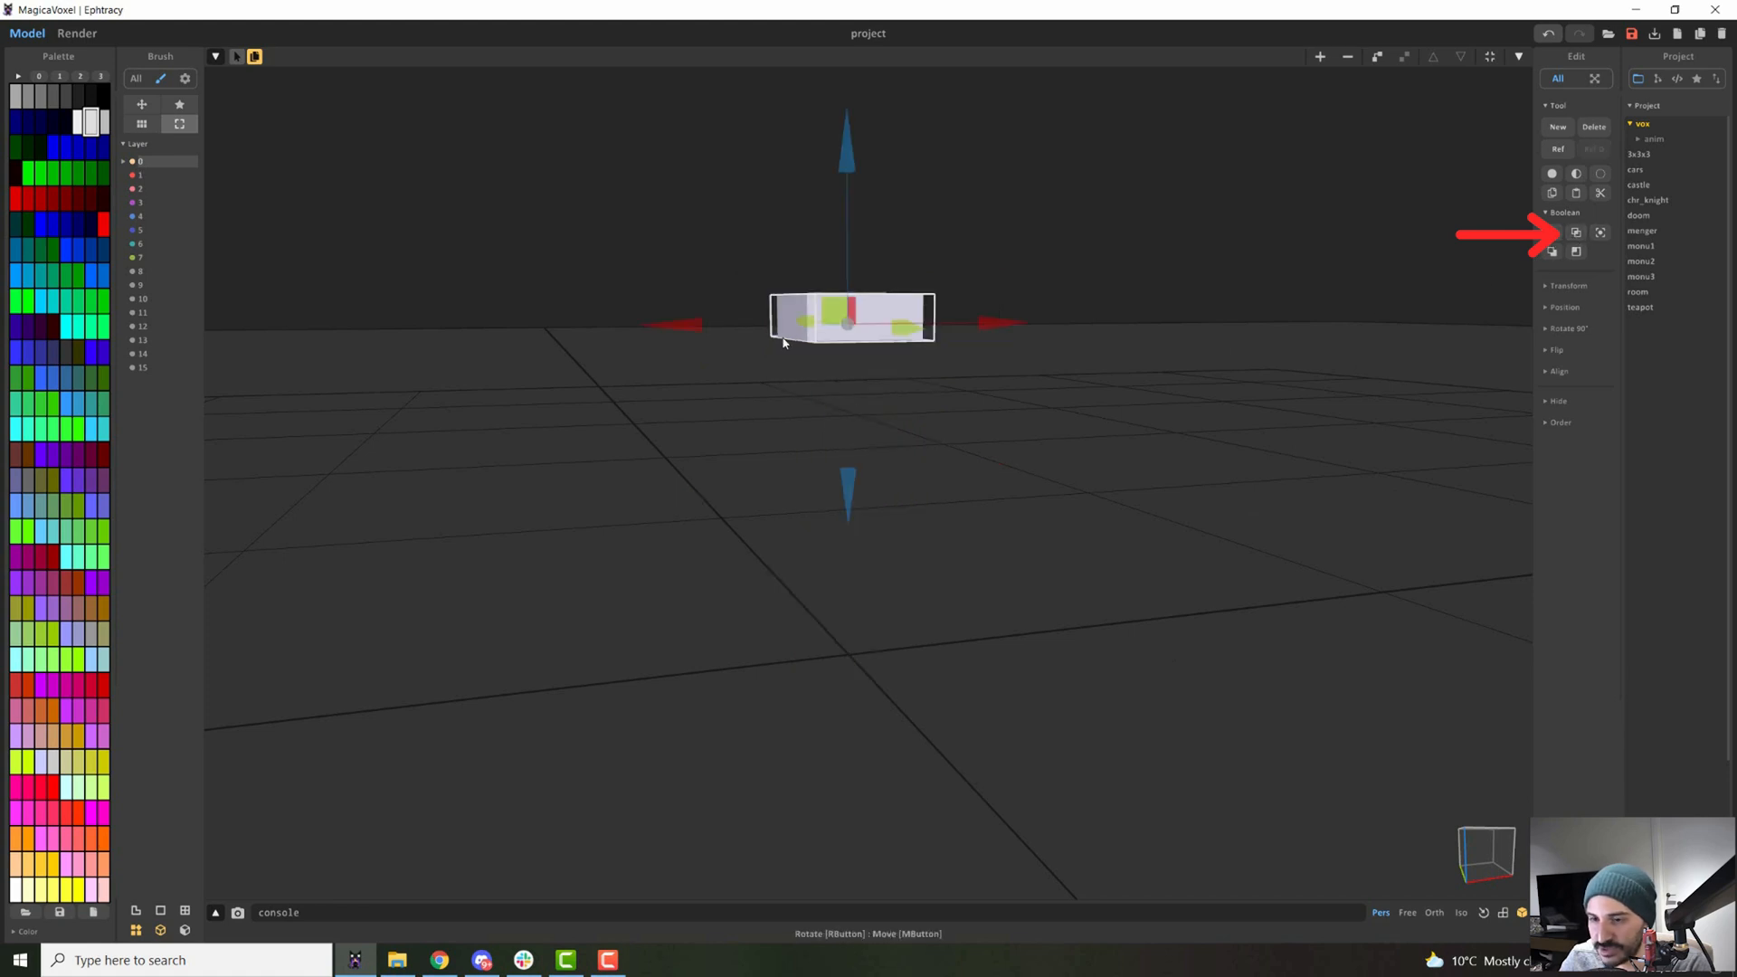
{"action": "mouse_move", "coordinate": [790, 297]}
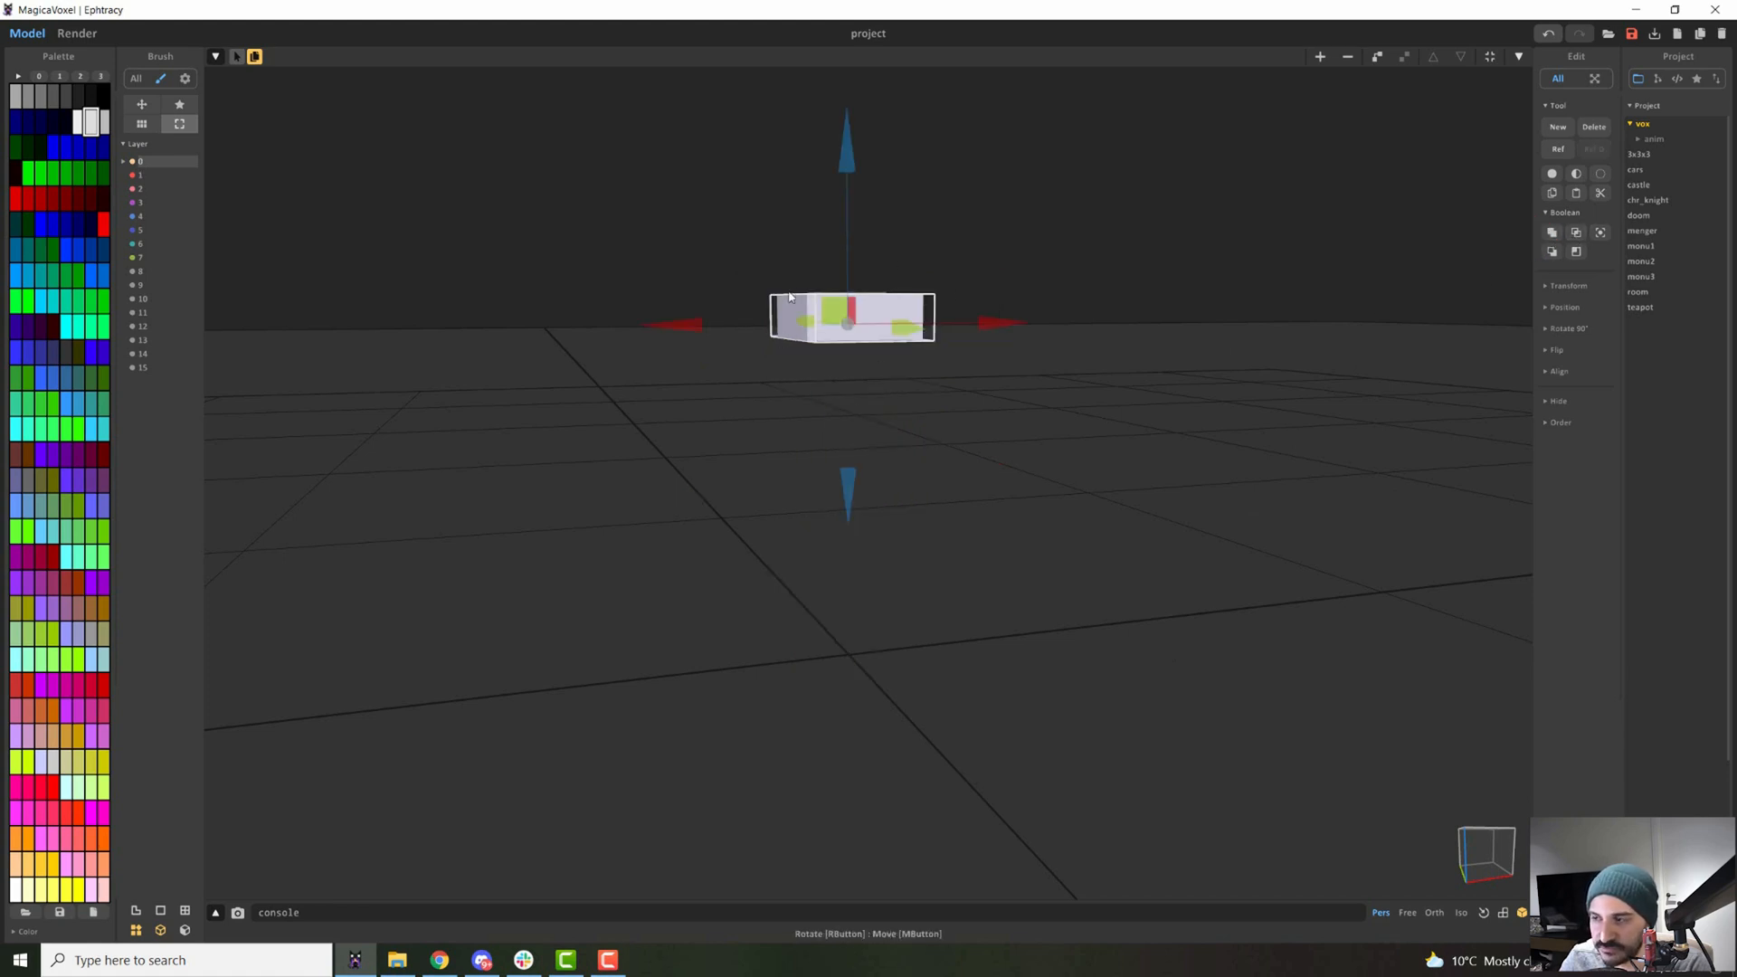
Select the flat white slab and the creeper and merge them with a Boolean union.
{"action": "left_click", "coordinate": [1601, 233]}
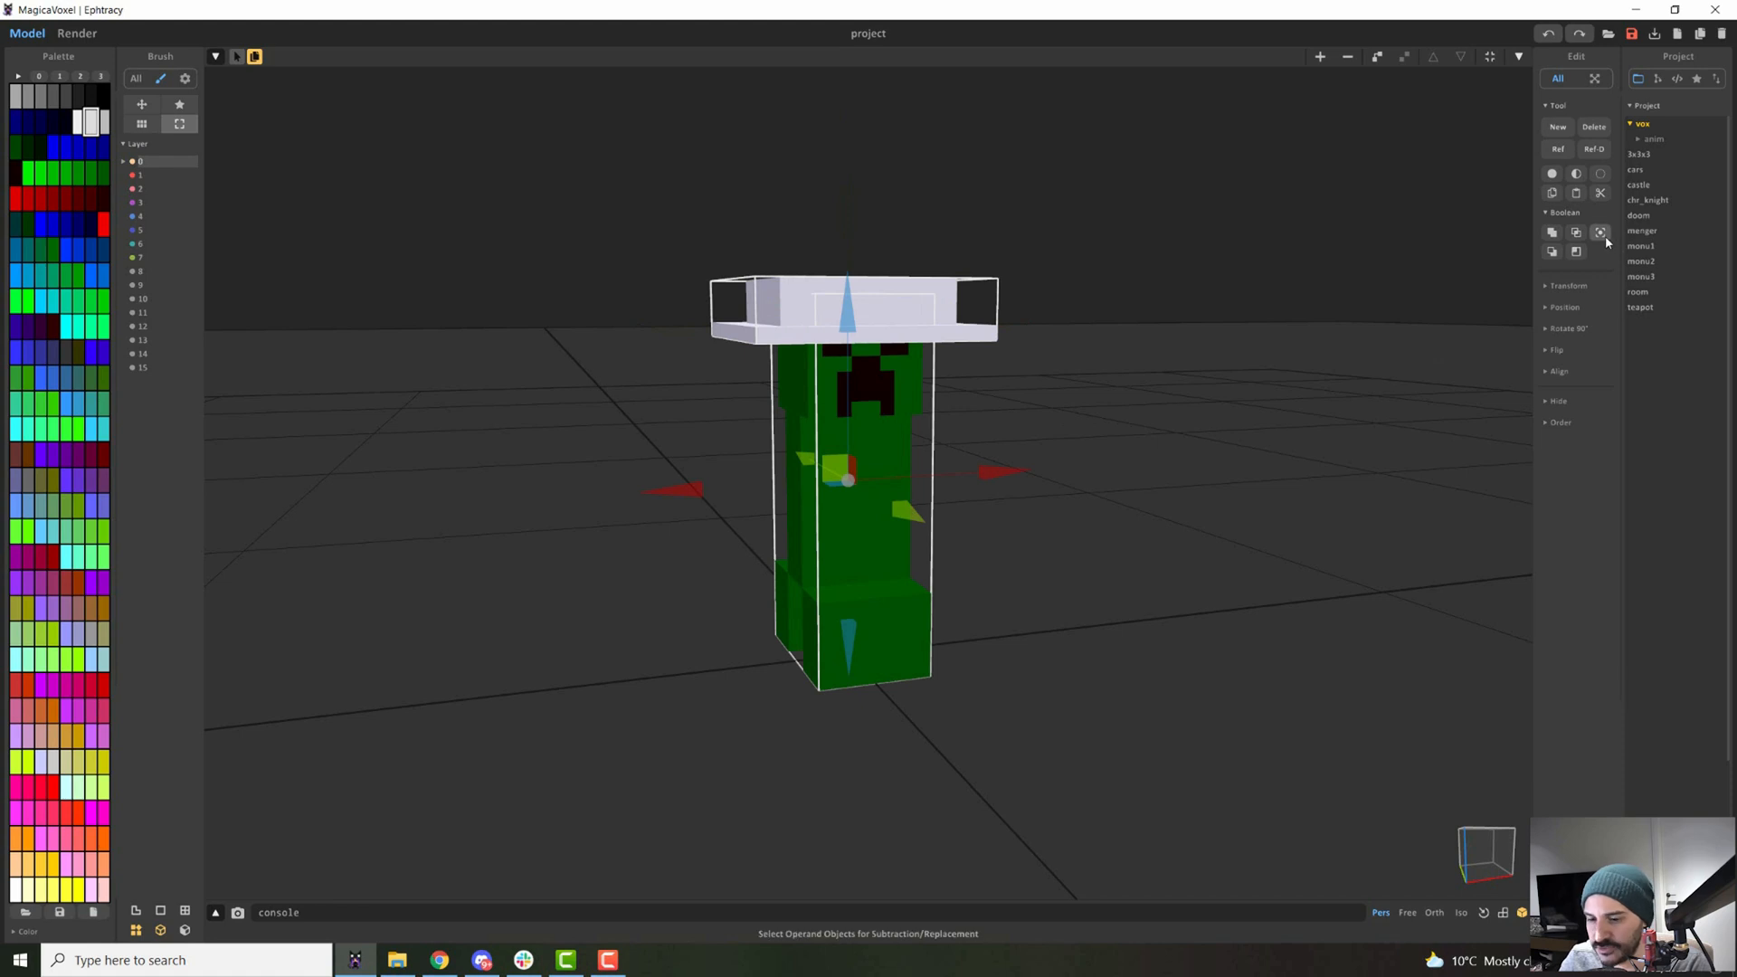
{"action": "left_click", "coordinate": [1552, 234]}
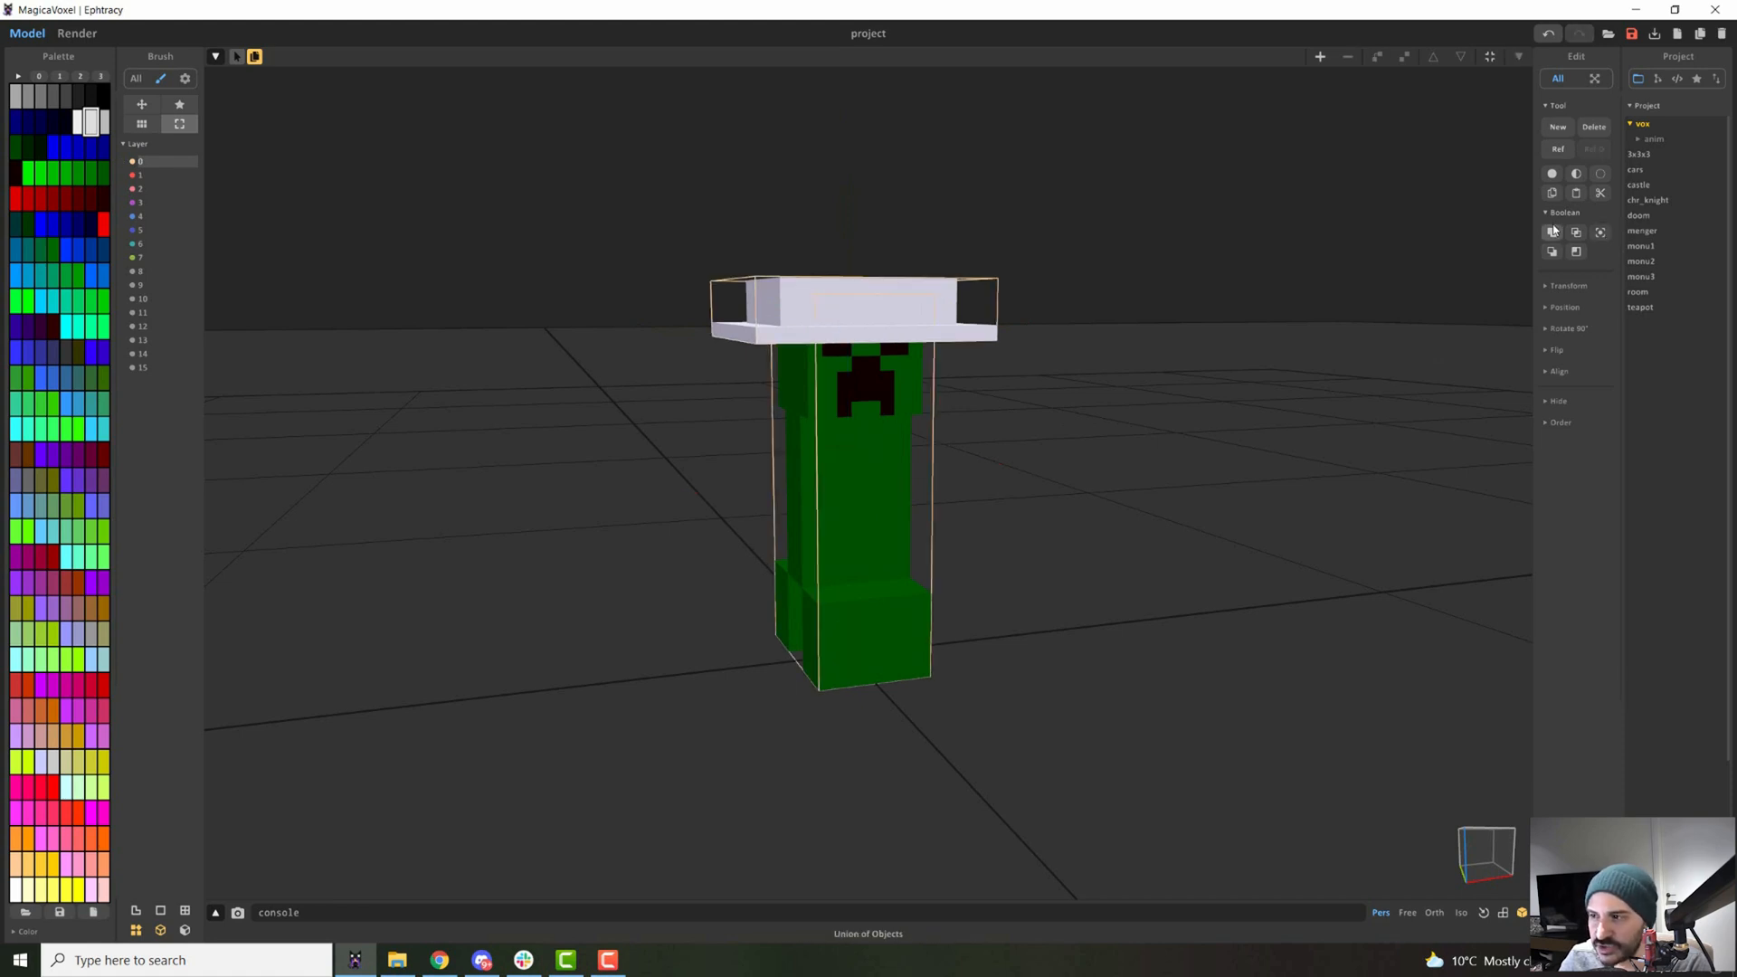
{"action": "left_click", "coordinate": [1576, 232]}
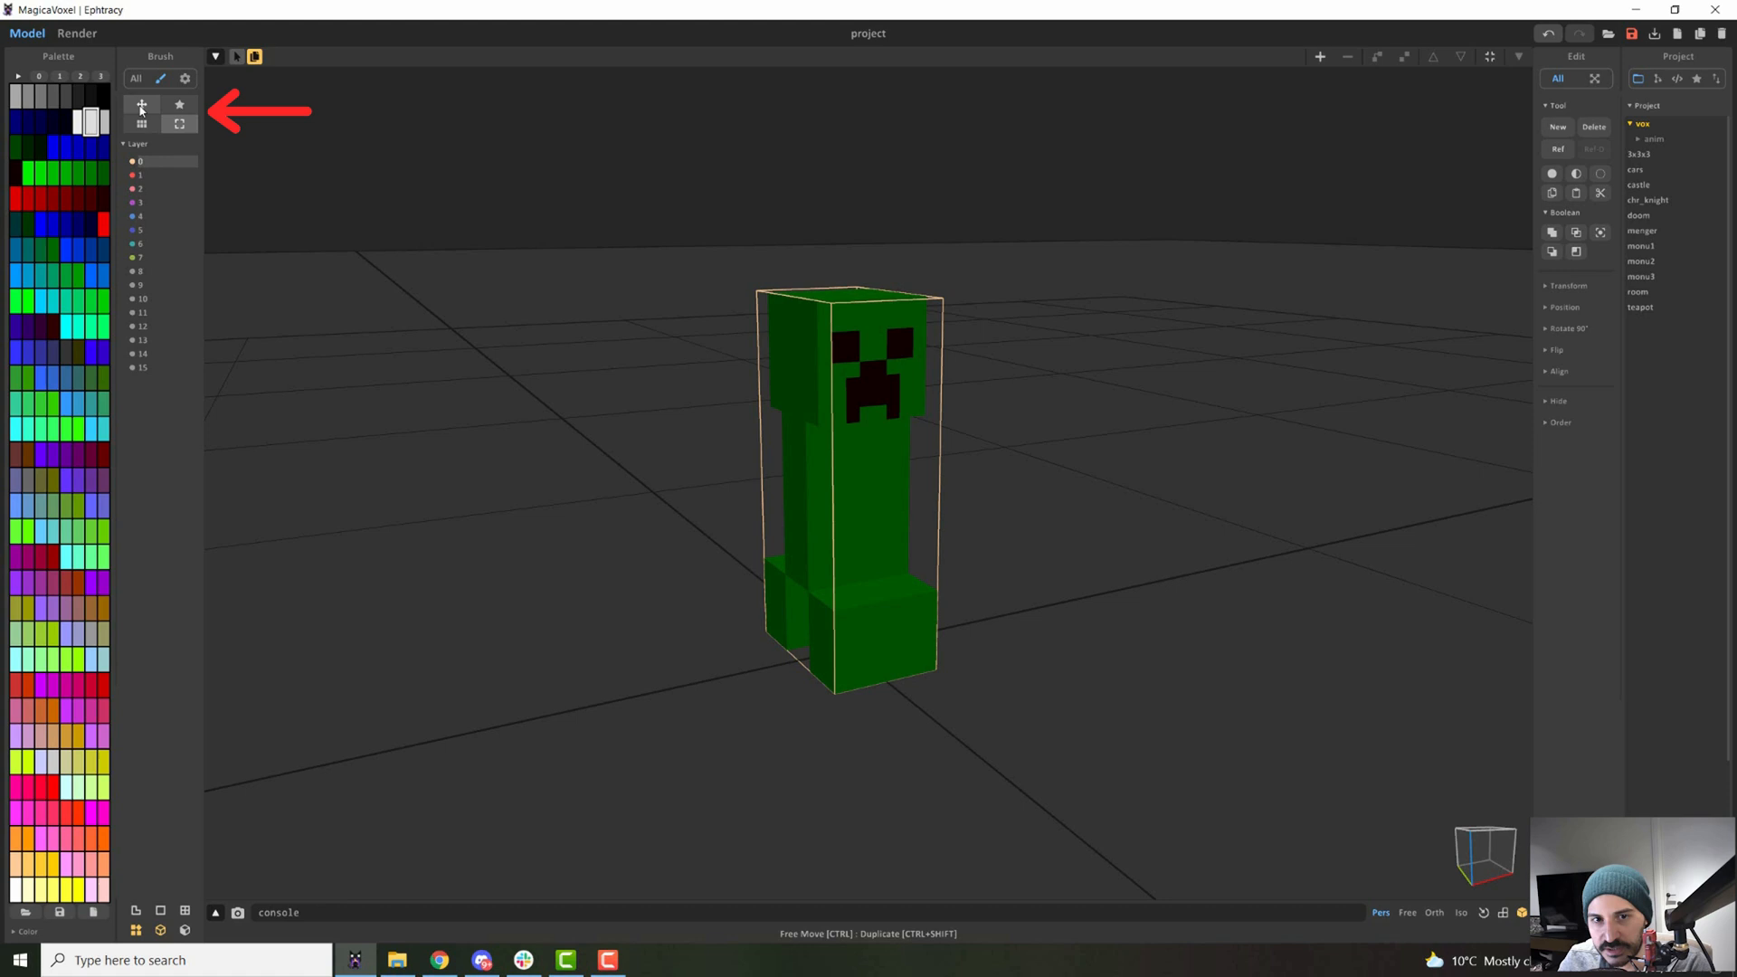
{"action": "left_click", "coordinate": [179, 125]}
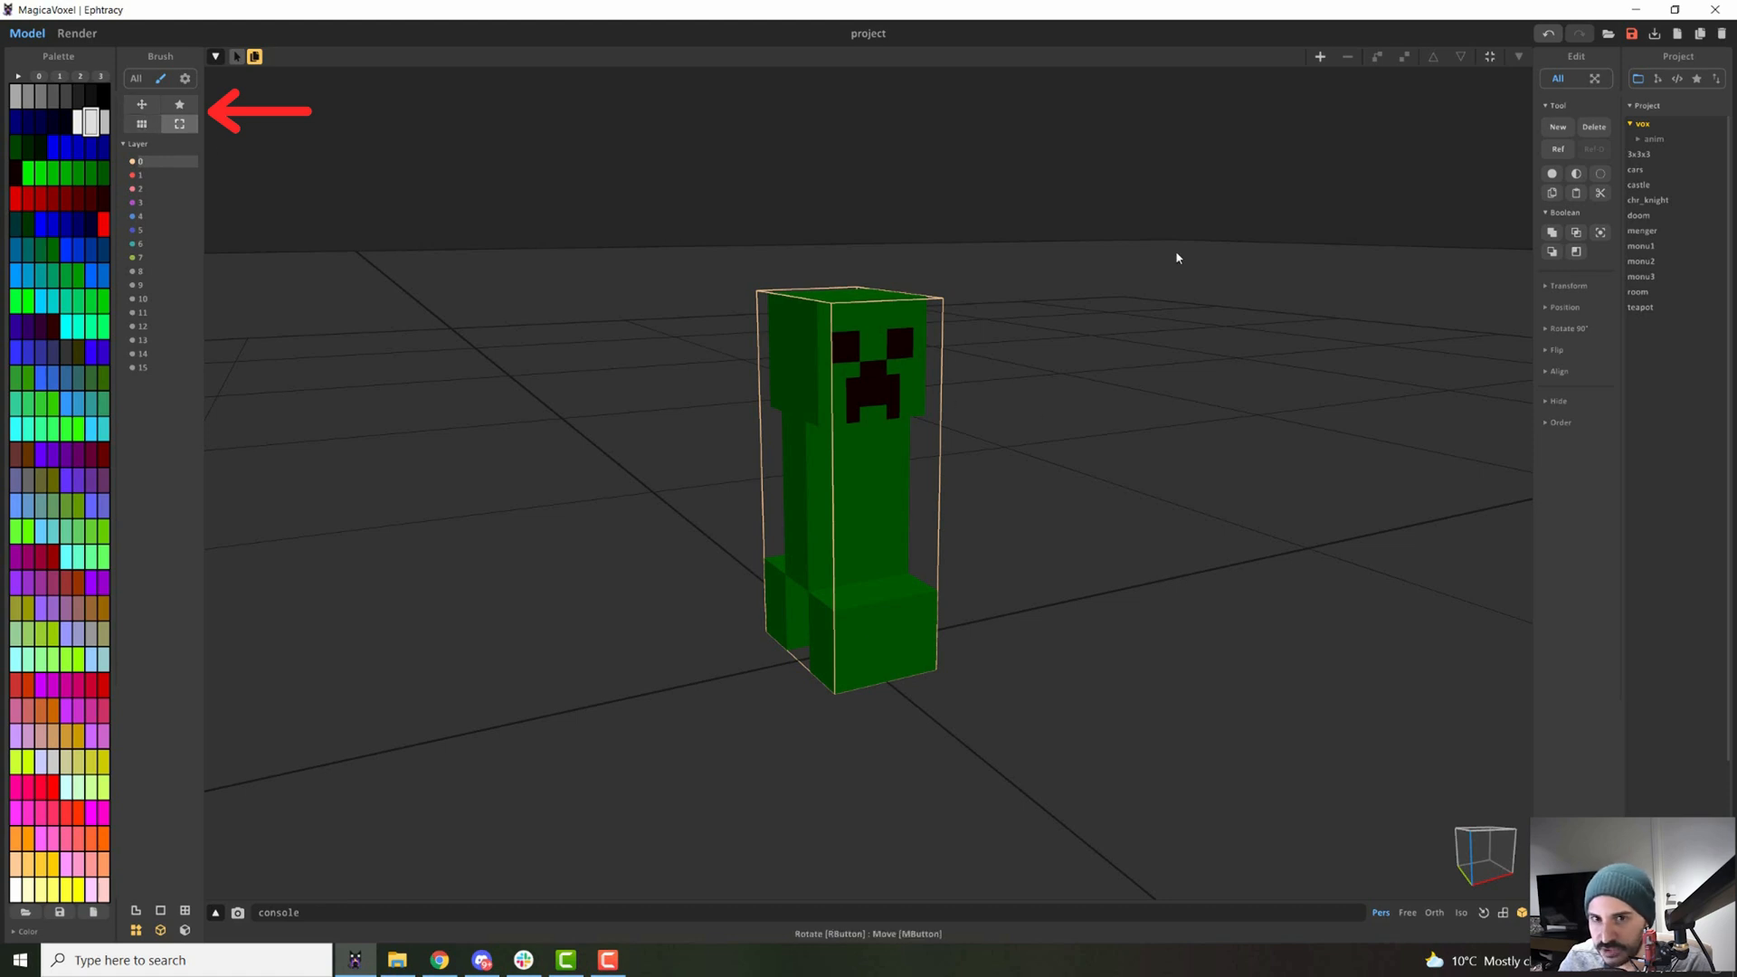
{"action": "left_click", "coordinate": [141, 105]}
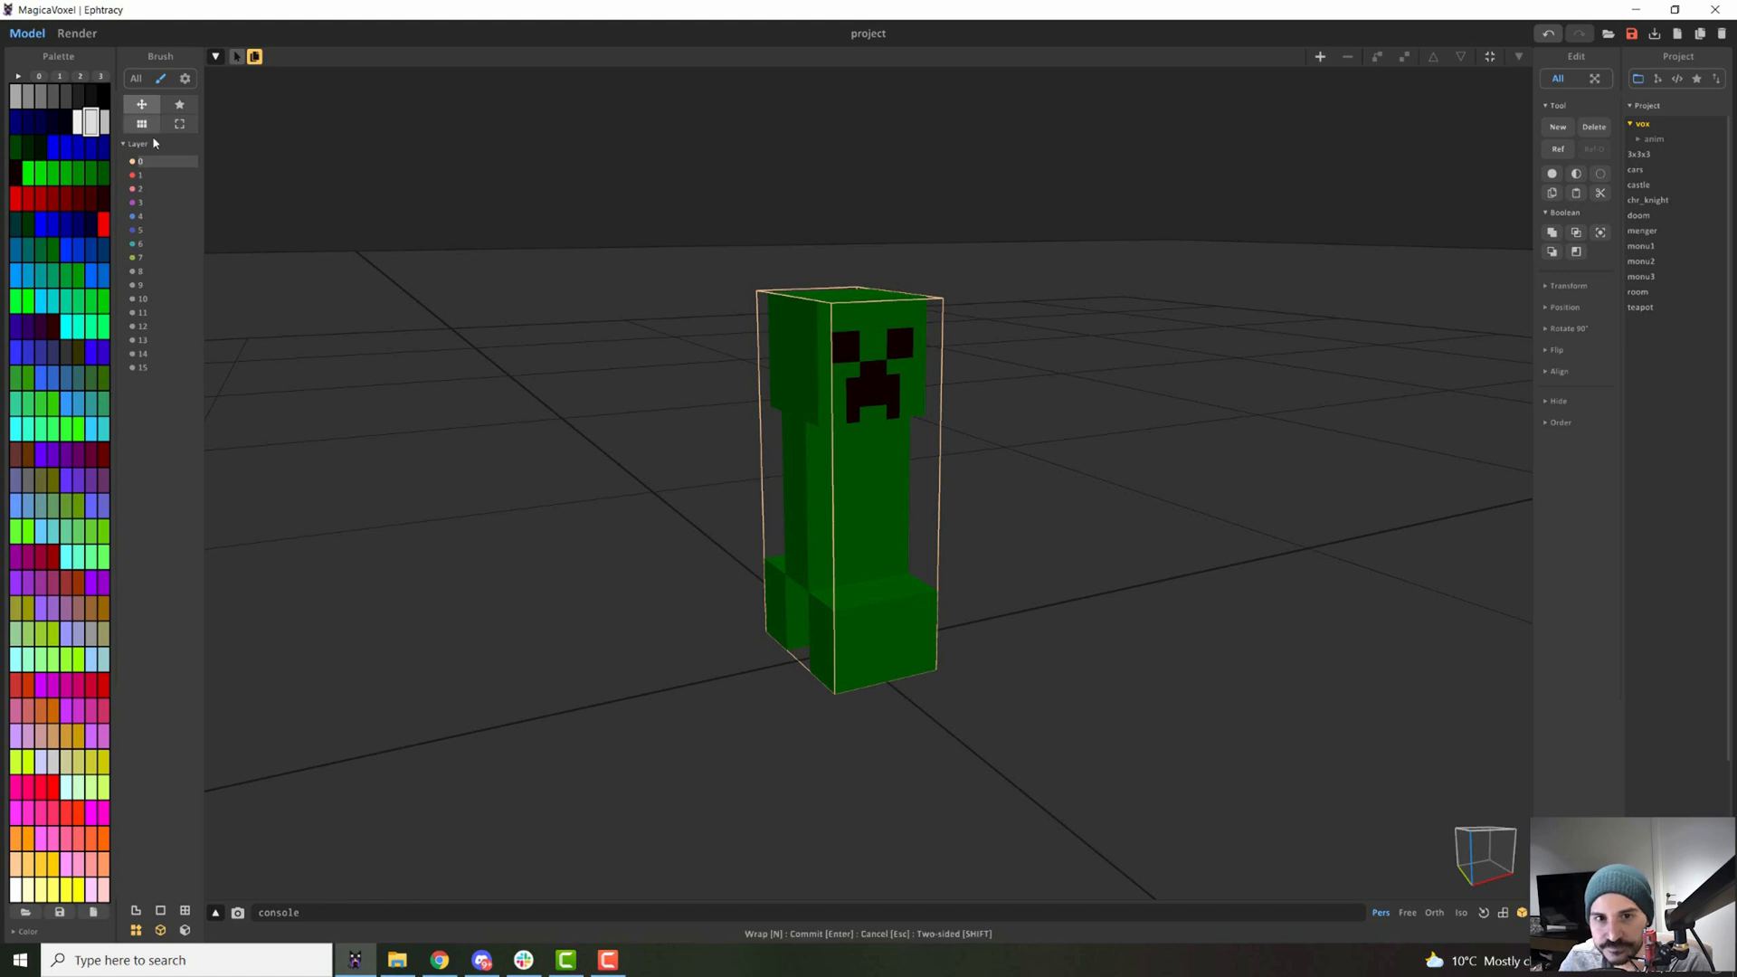
{"action": "scroll", "scroll_direction": "down", "scroll_amount": 3}
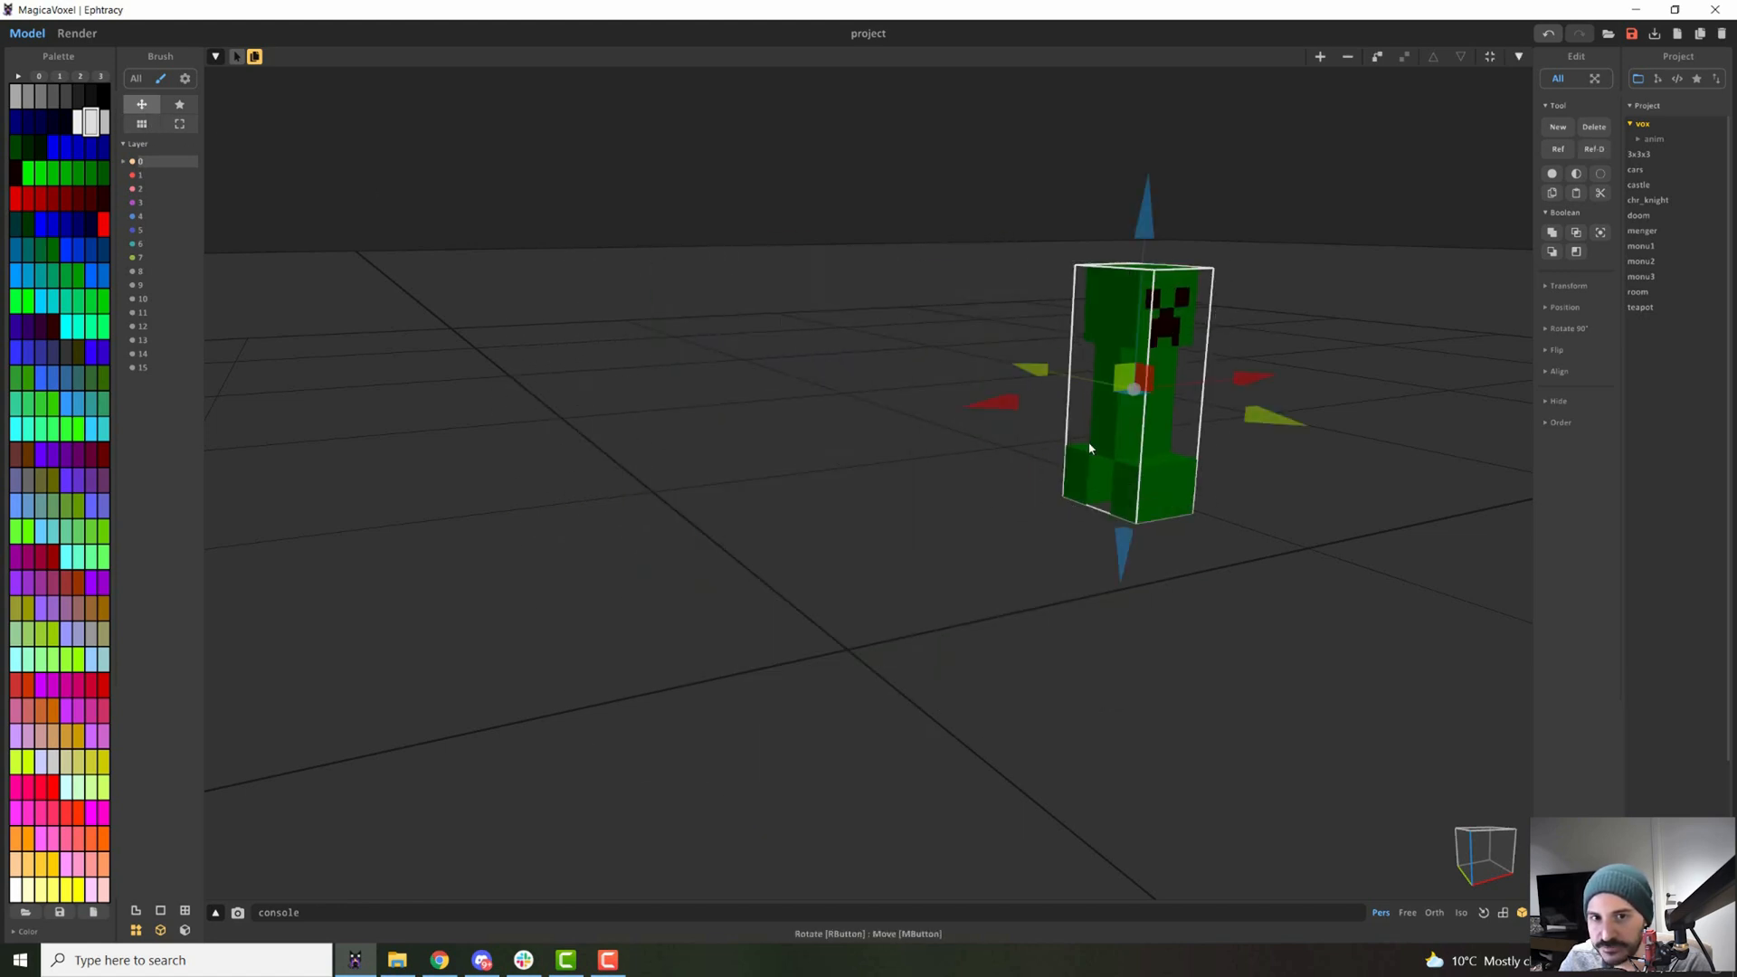
{"action": "left_click", "coordinate": [179, 123]}
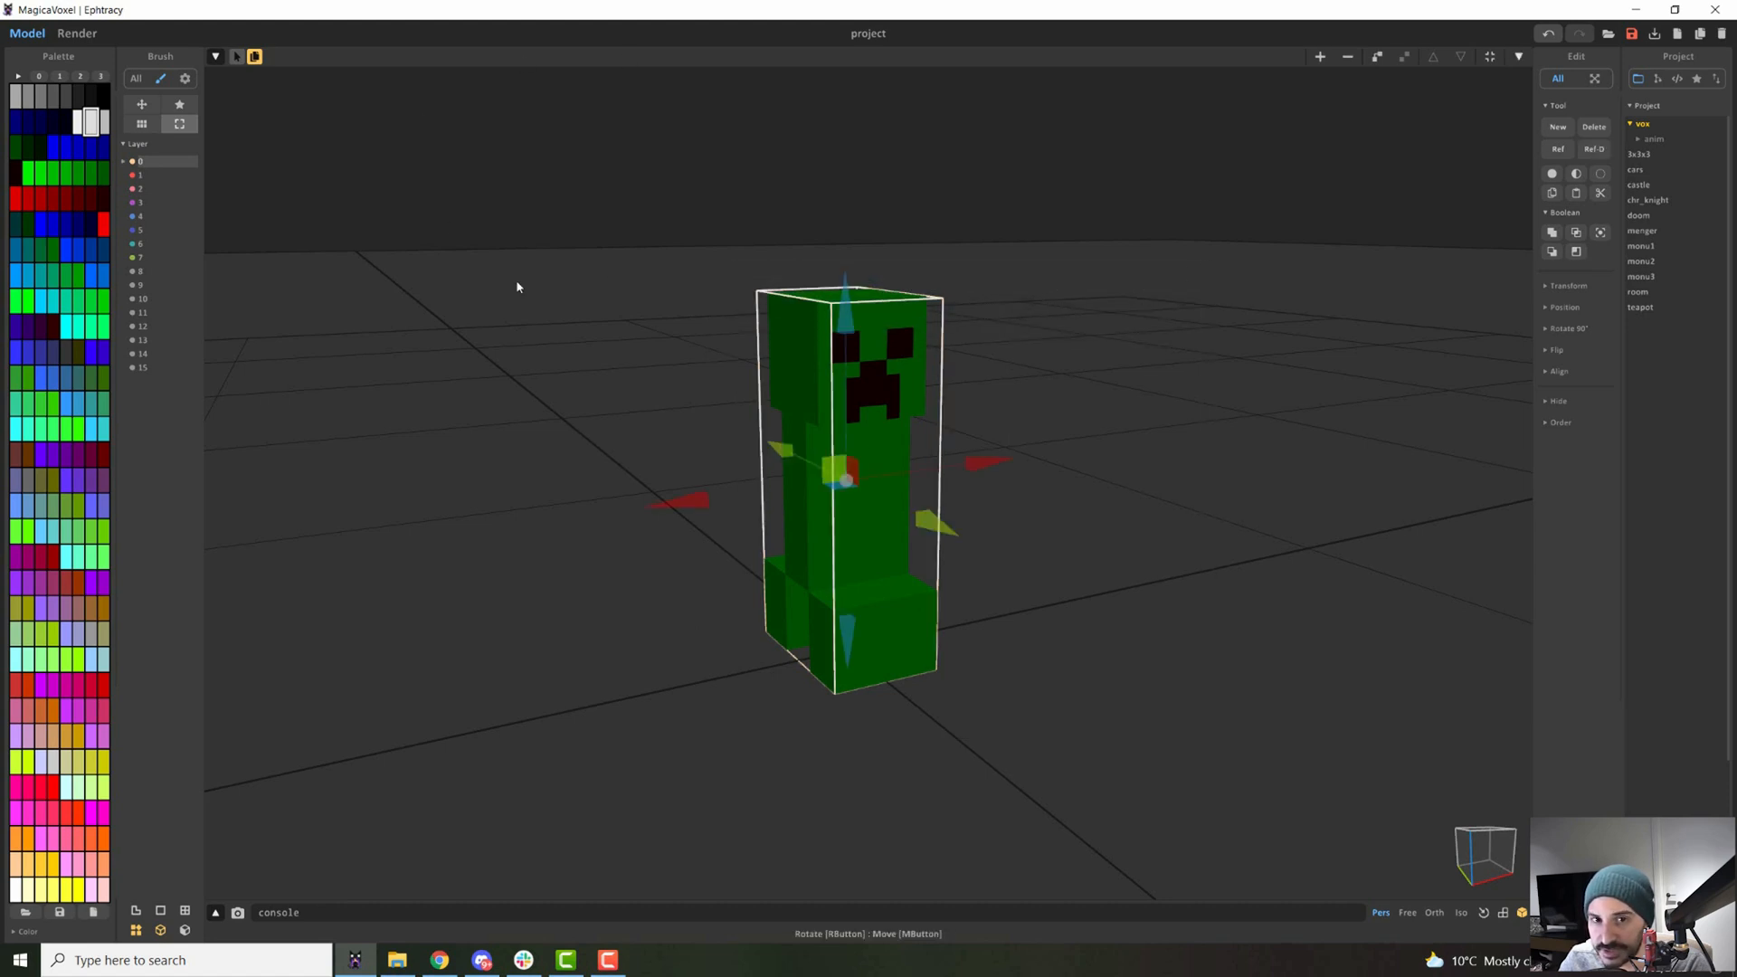
{"action": "mouse_move", "coordinate": [618, 404]}
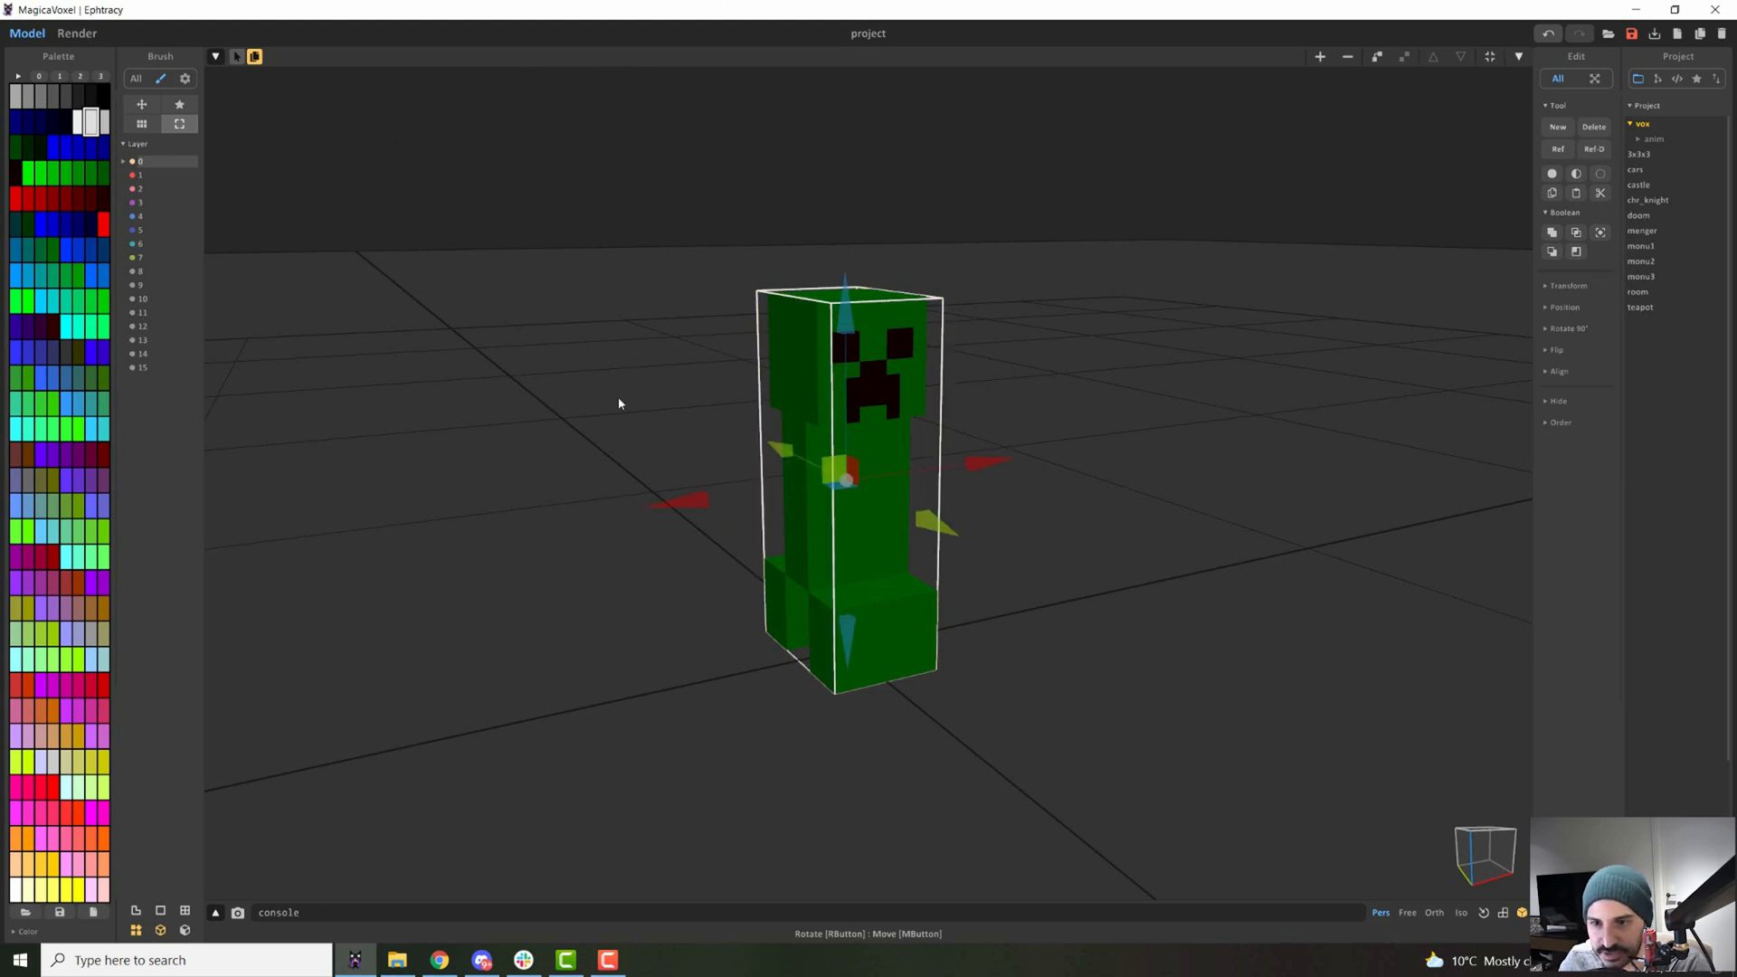
{"action": "left_click", "coordinate": [141, 123]}
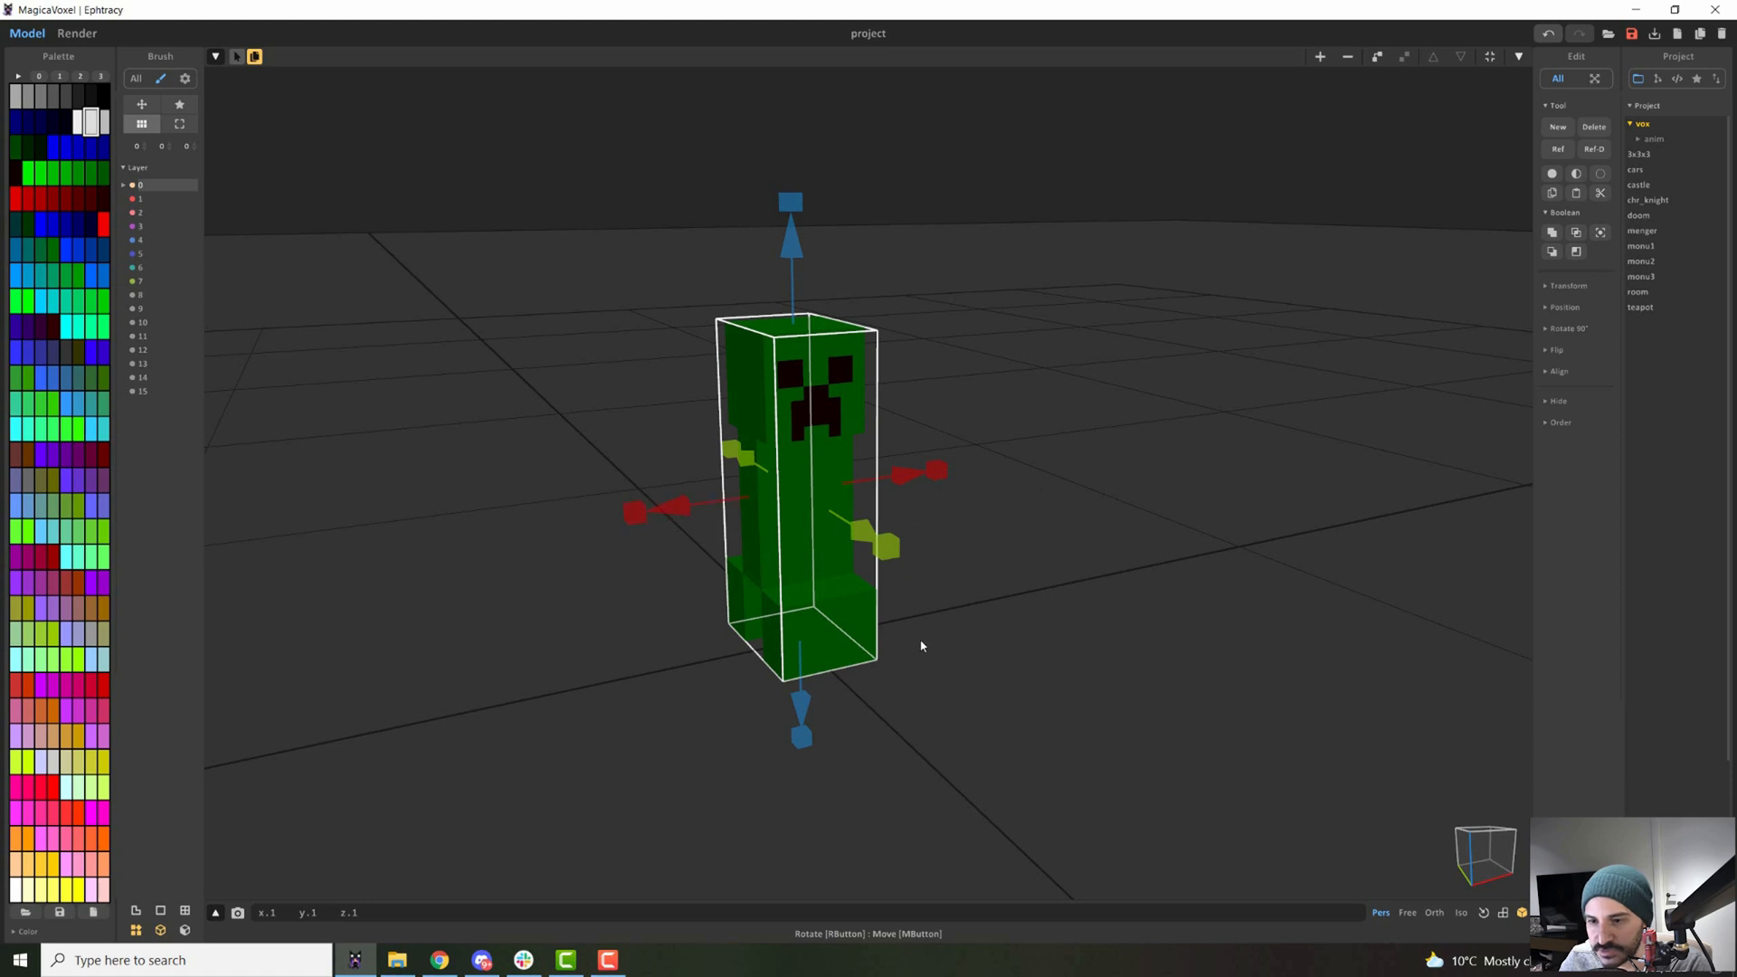
{"action": "mouse_move", "coordinate": [935, 470]}
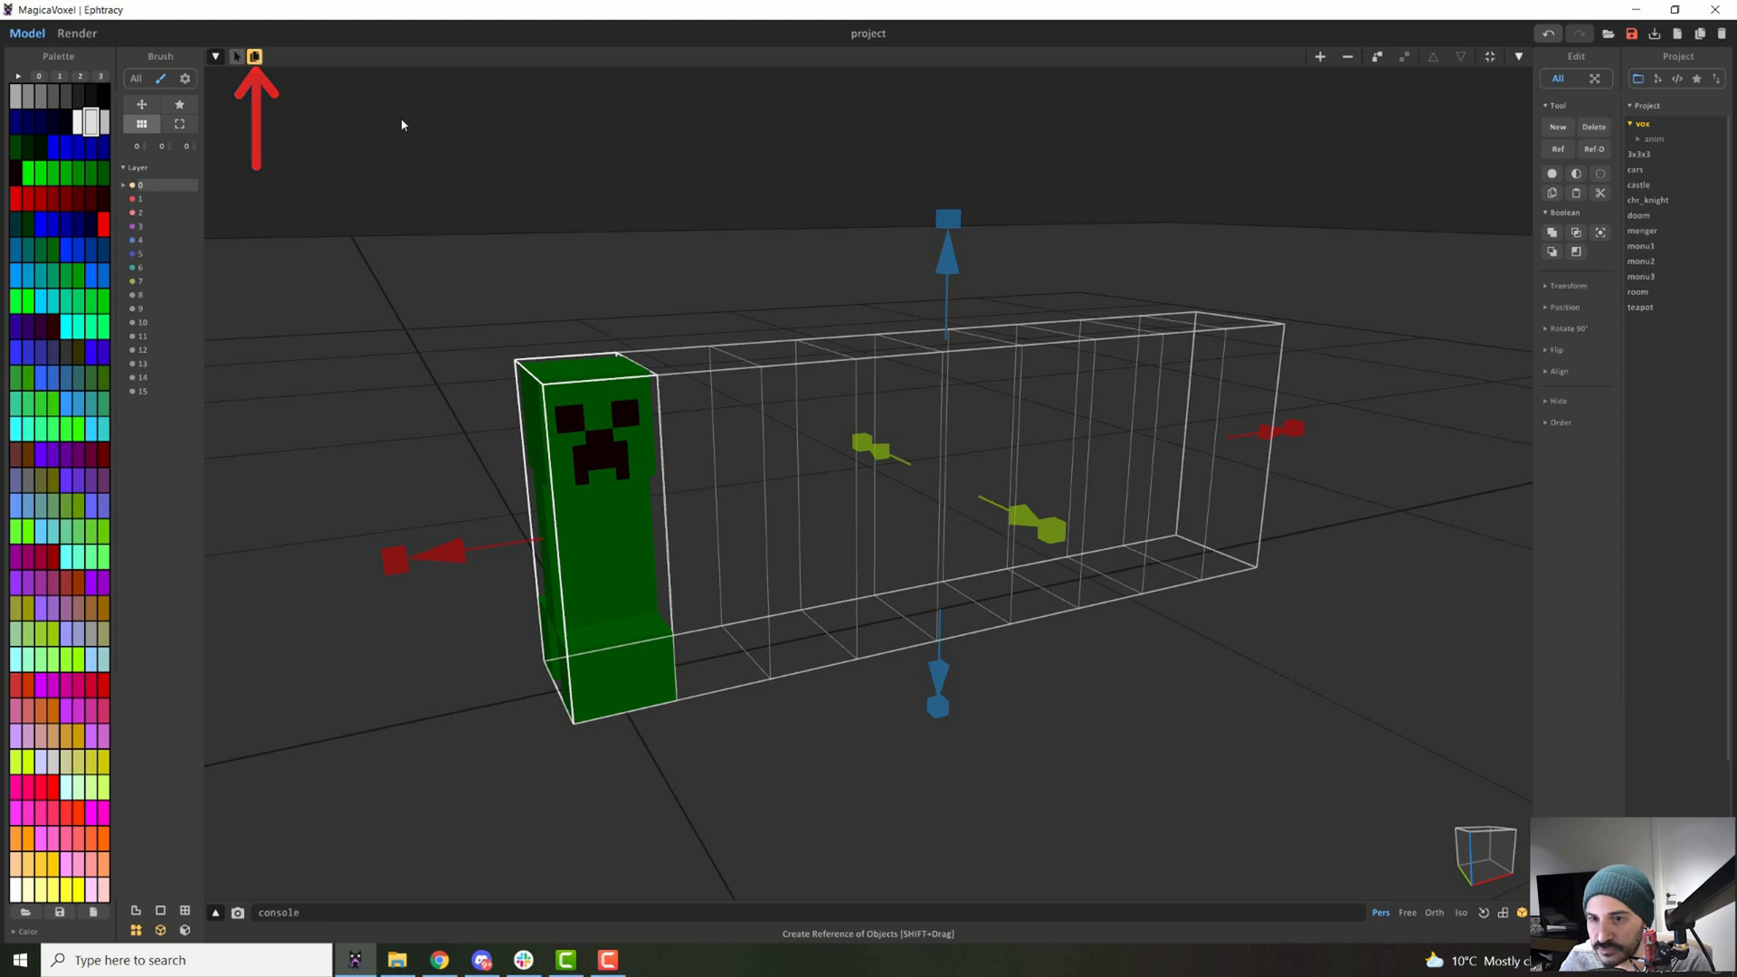
Display the row of referenced creeper copies as solid models.
{"action": "left_click", "coordinate": [254, 56]}
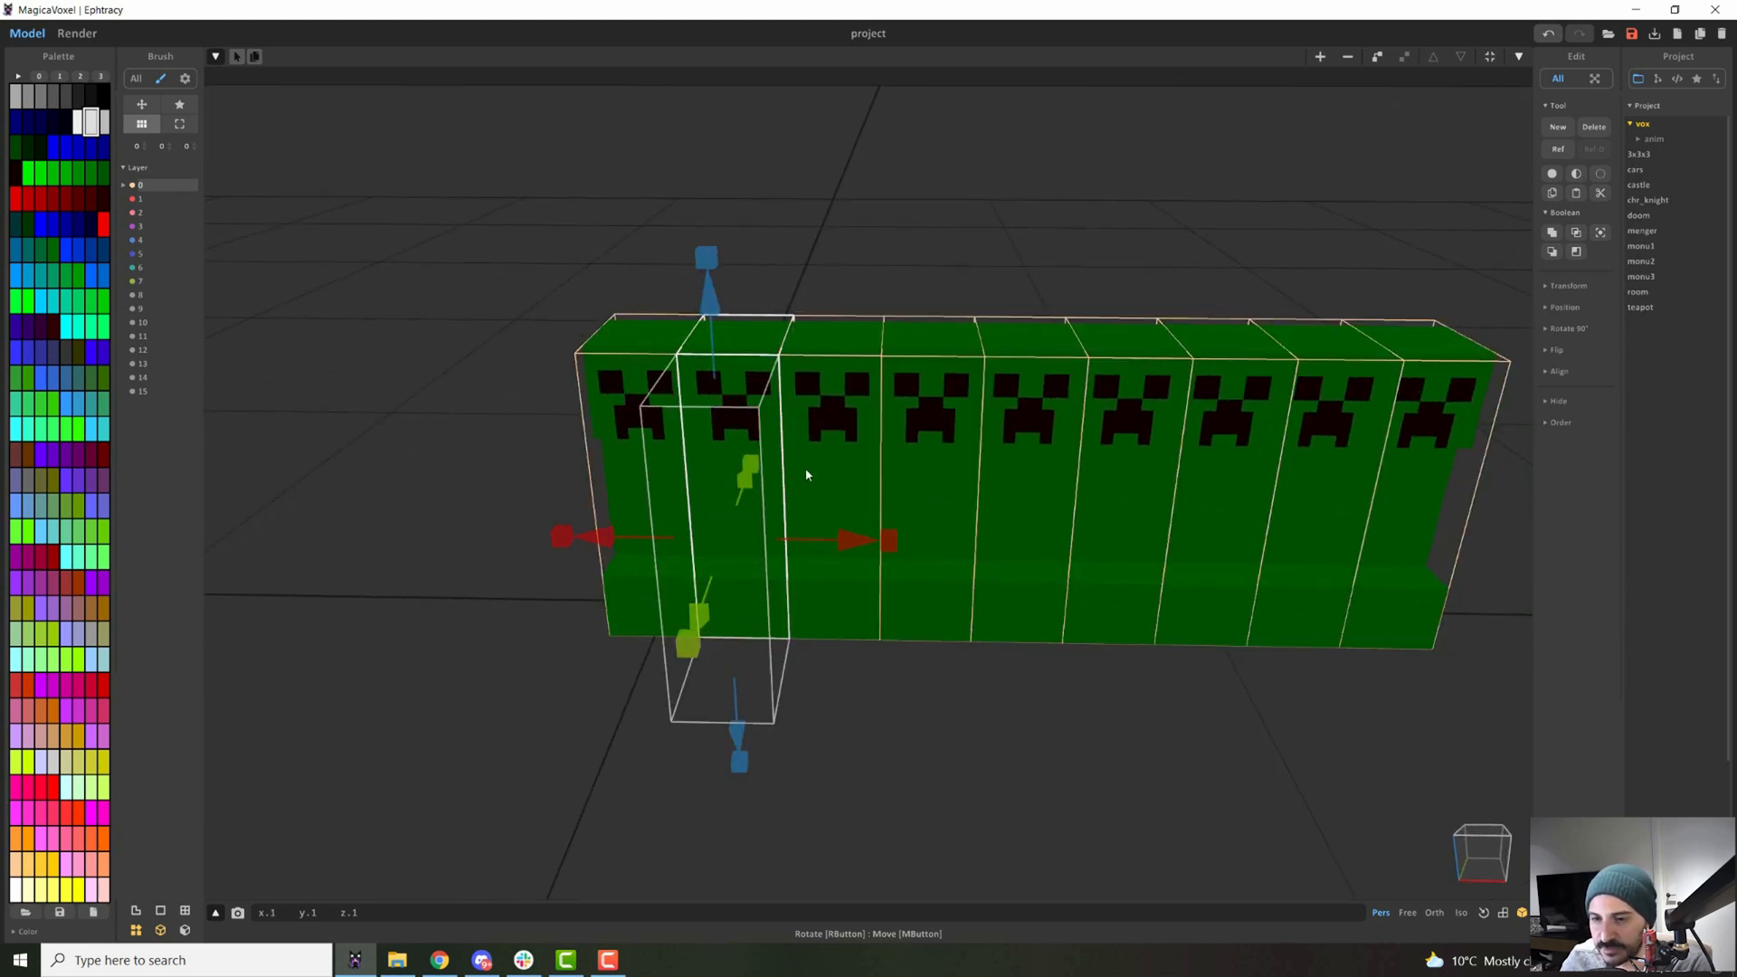
Undo the row of copies so a single green creeper stands alone again.
{"action": "left_click", "coordinate": [141, 105]}
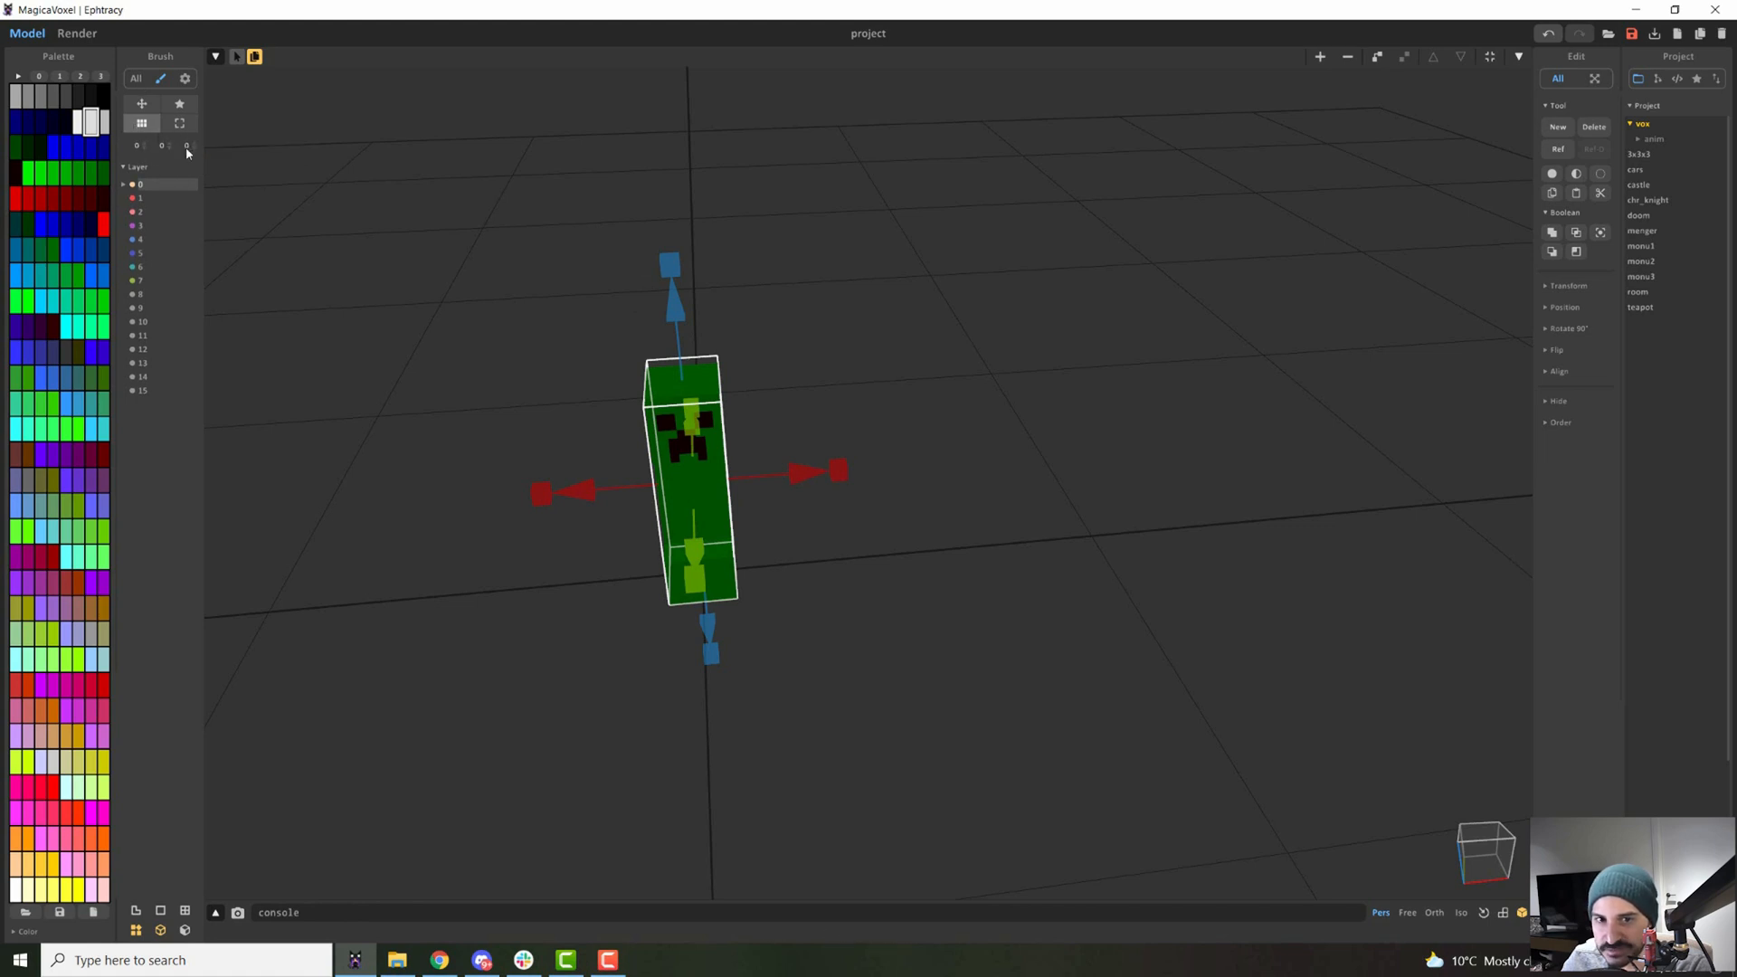
{"action": "mouse_move", "coordinate": [696, 477]}
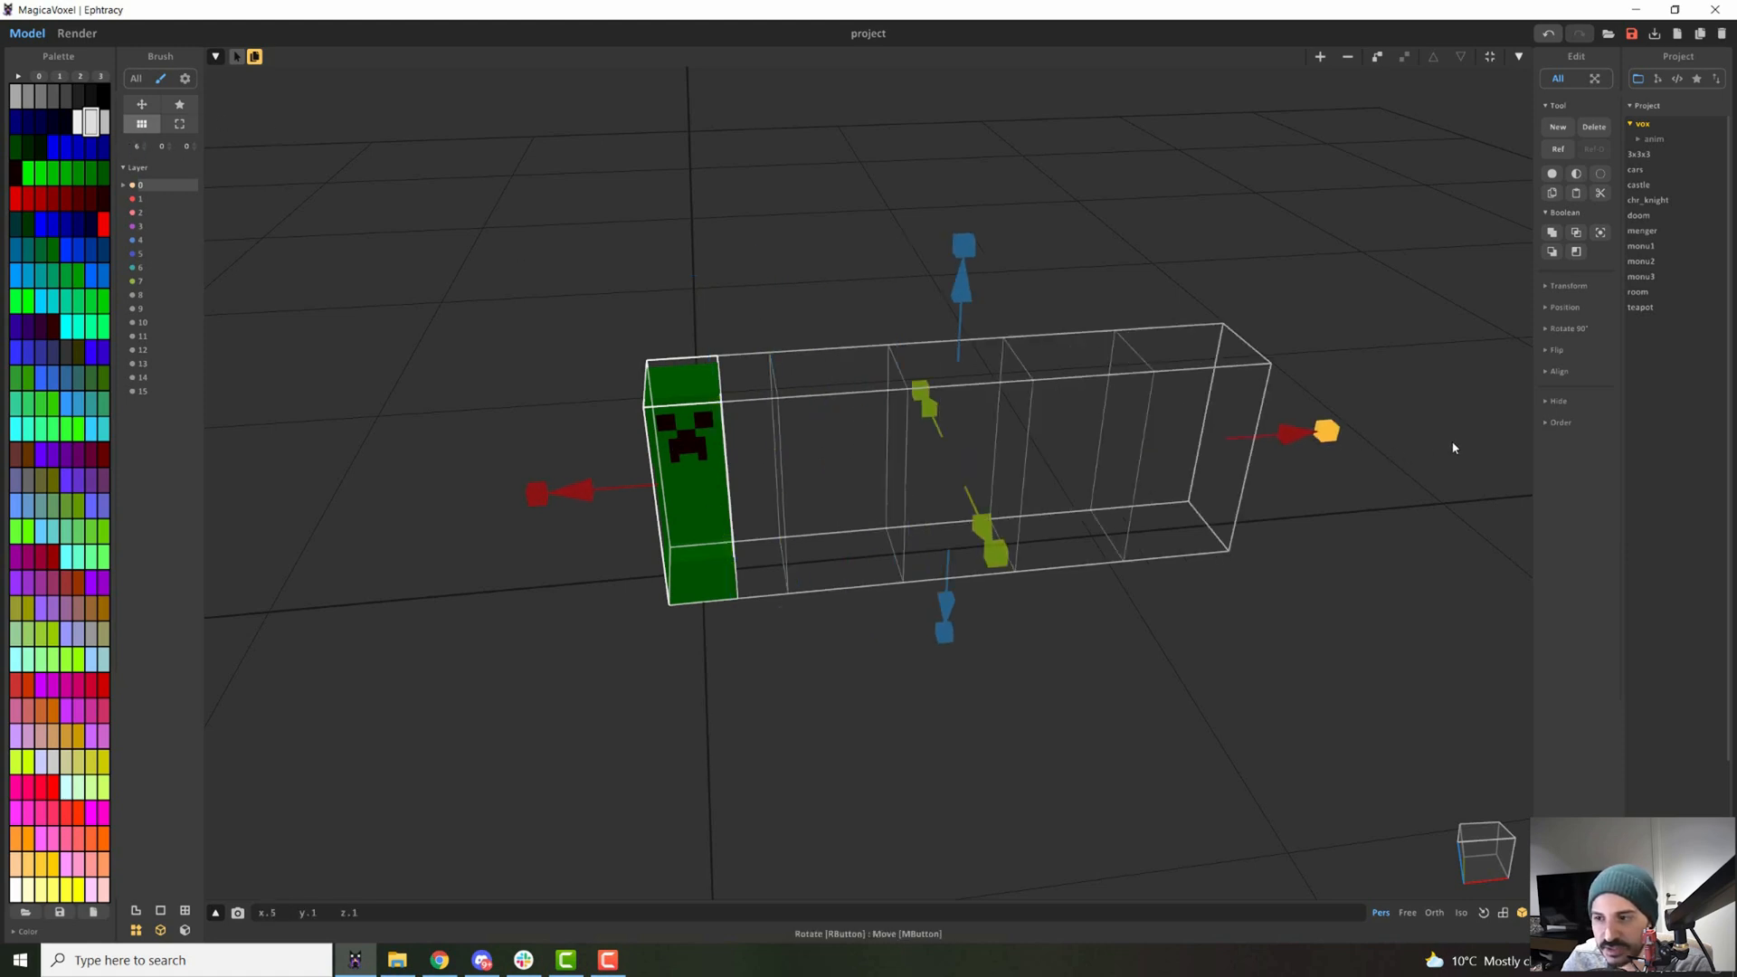
Stretch the creeper references into a grid about seven across and three rows deep.
{"action": "left_click_drag", "start_coordinate": [965, 443], "coordinate": [1075, 398]}
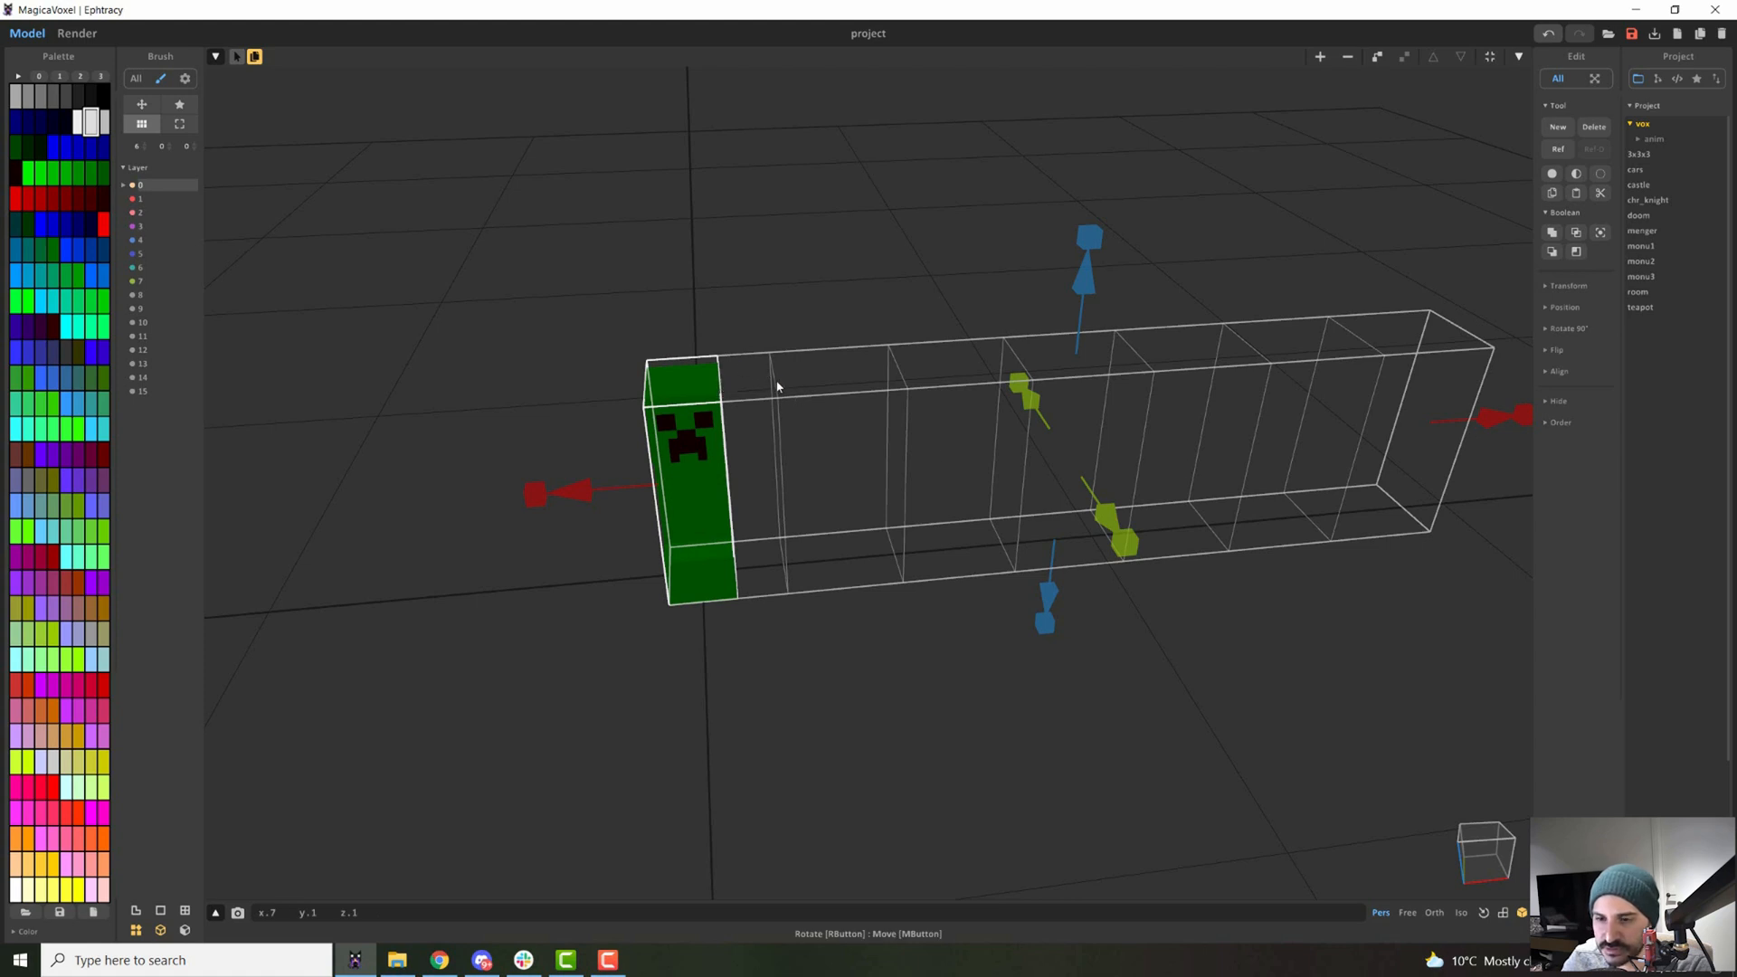
{"action": "mouse_move", "coordinate": [532, 410]}
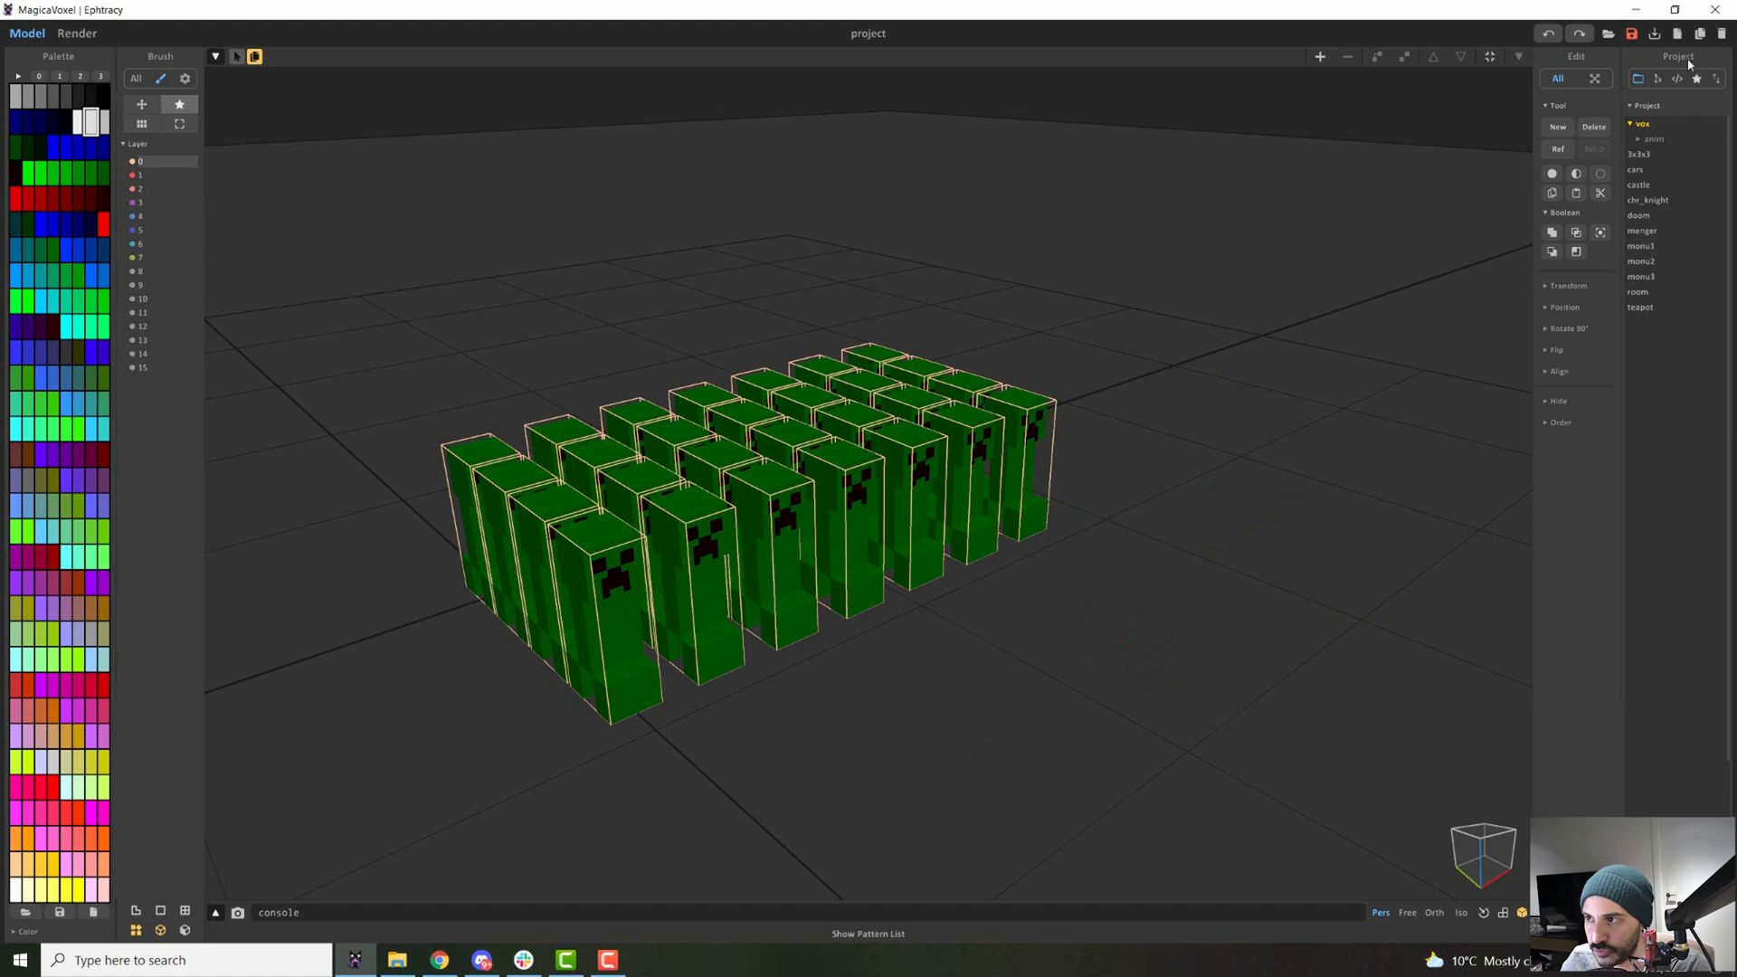
{"action": "left_click", "coordinate": [1724, 56]}
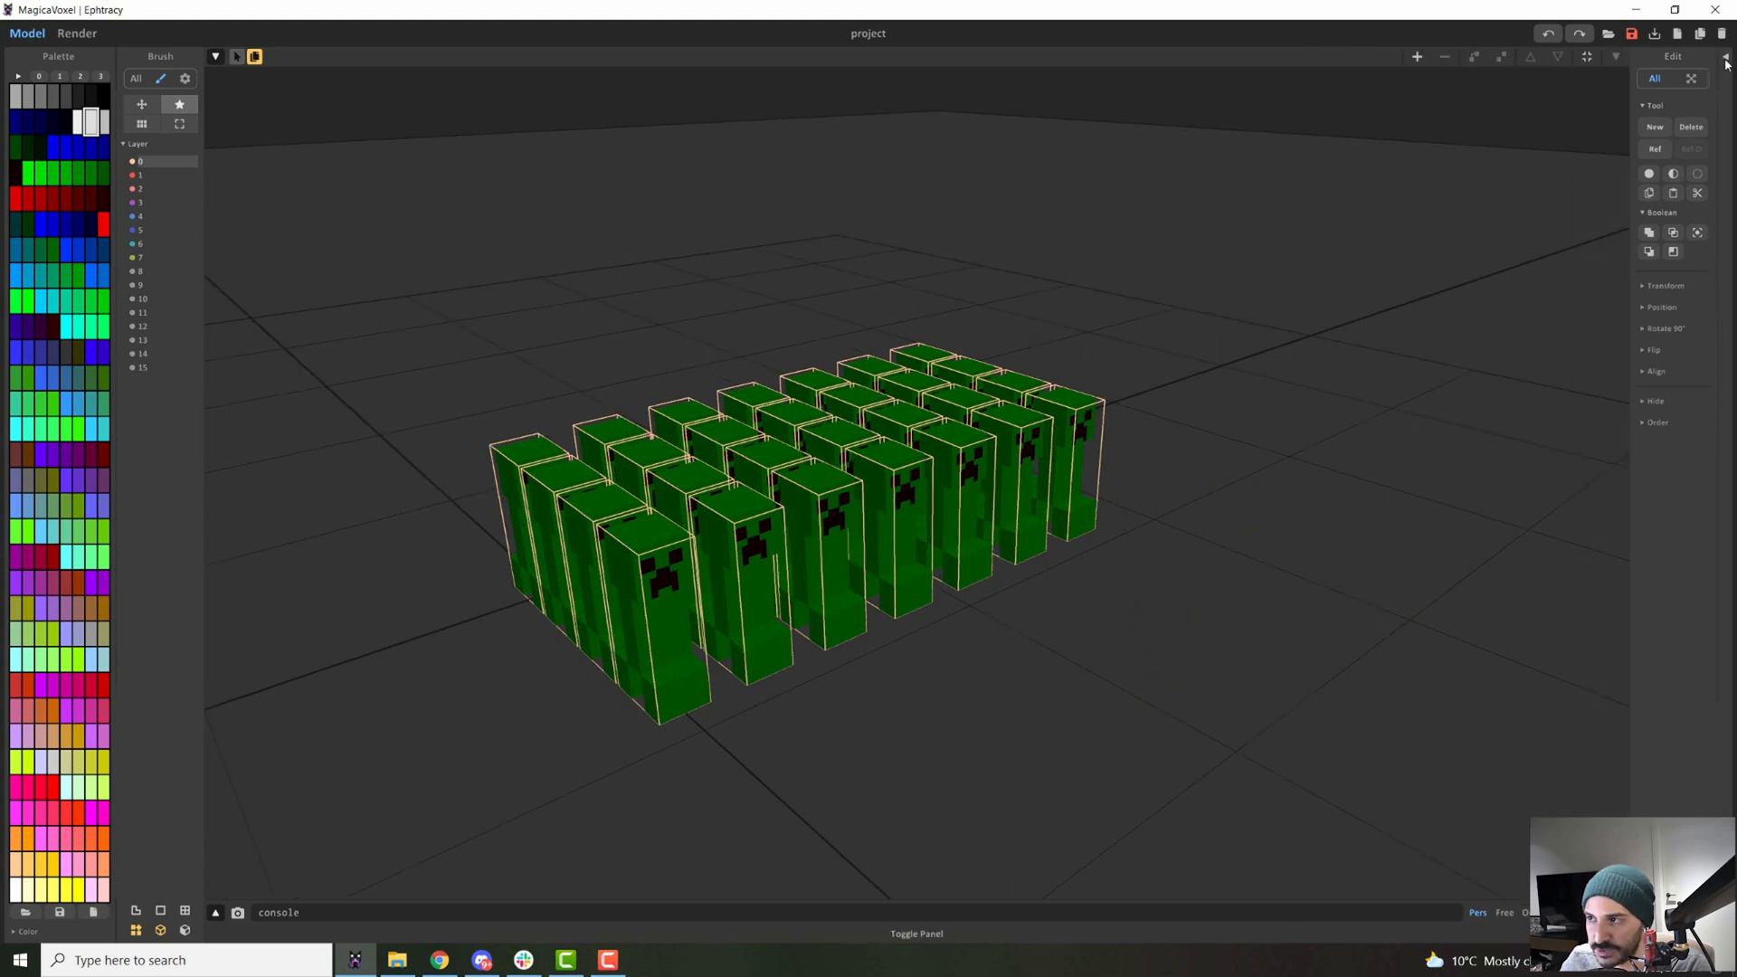
{"action": "left_click", "coordinate": [1678, 56]}
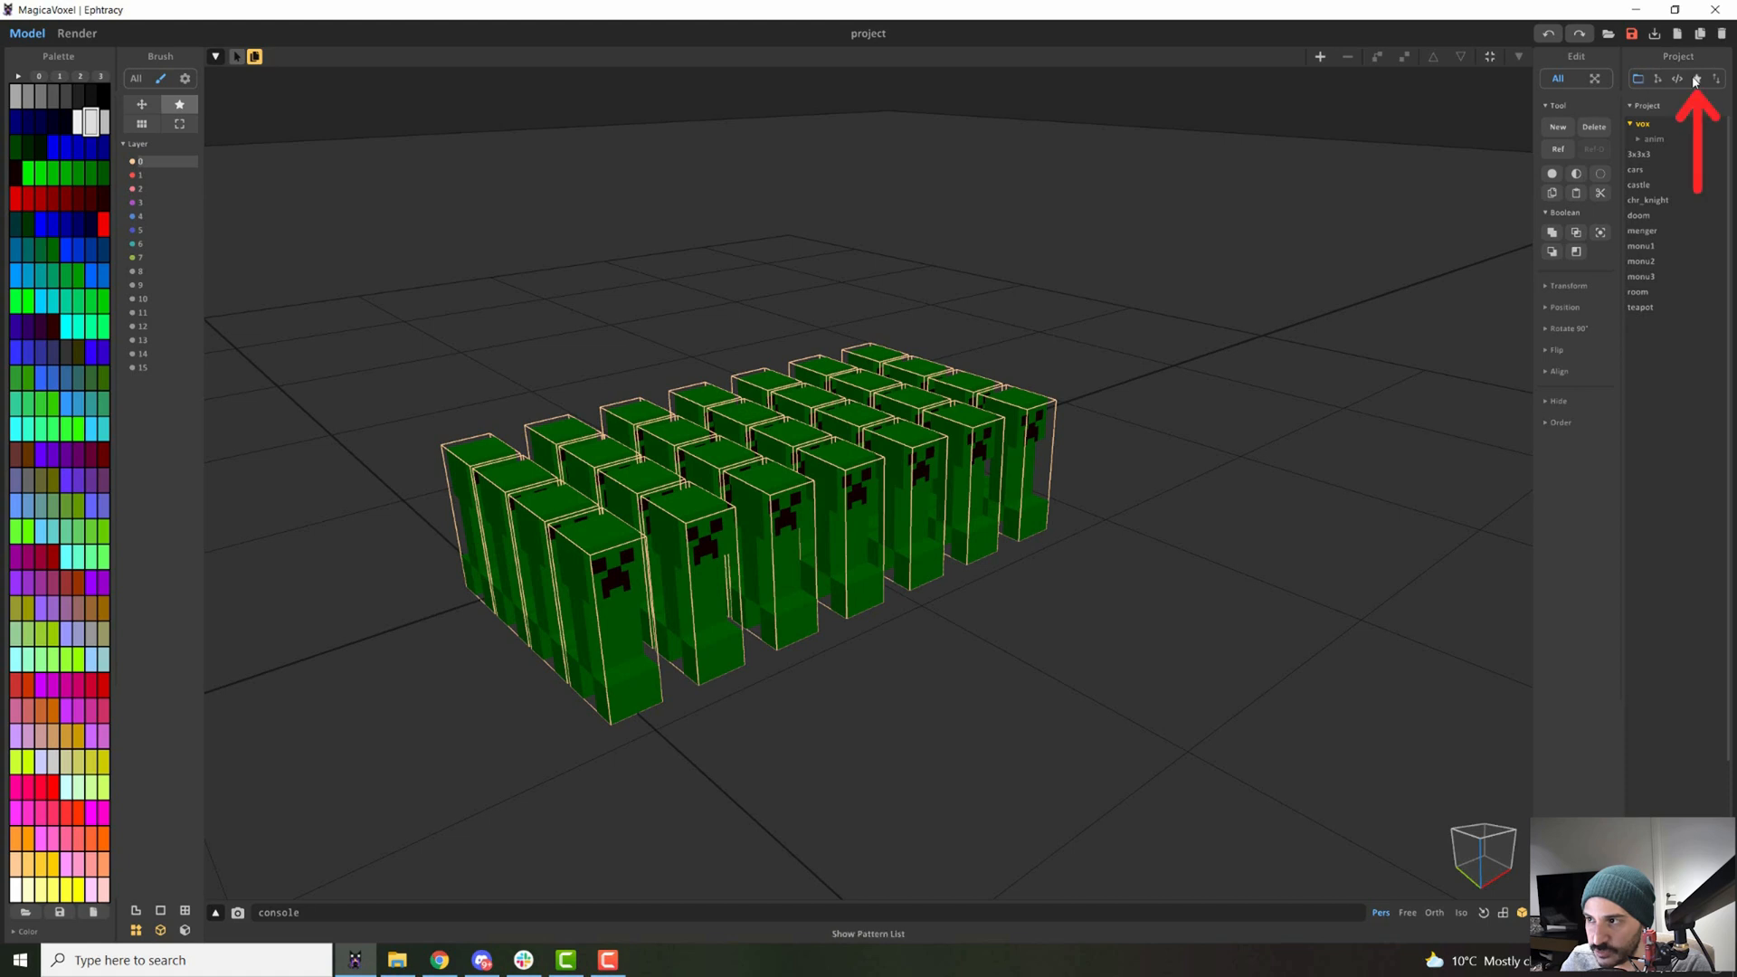
Load the cars and then the monu2 model from the pattern library as stamping patterns.
{"action": "left_click", "coordinate": [1695, 78]}
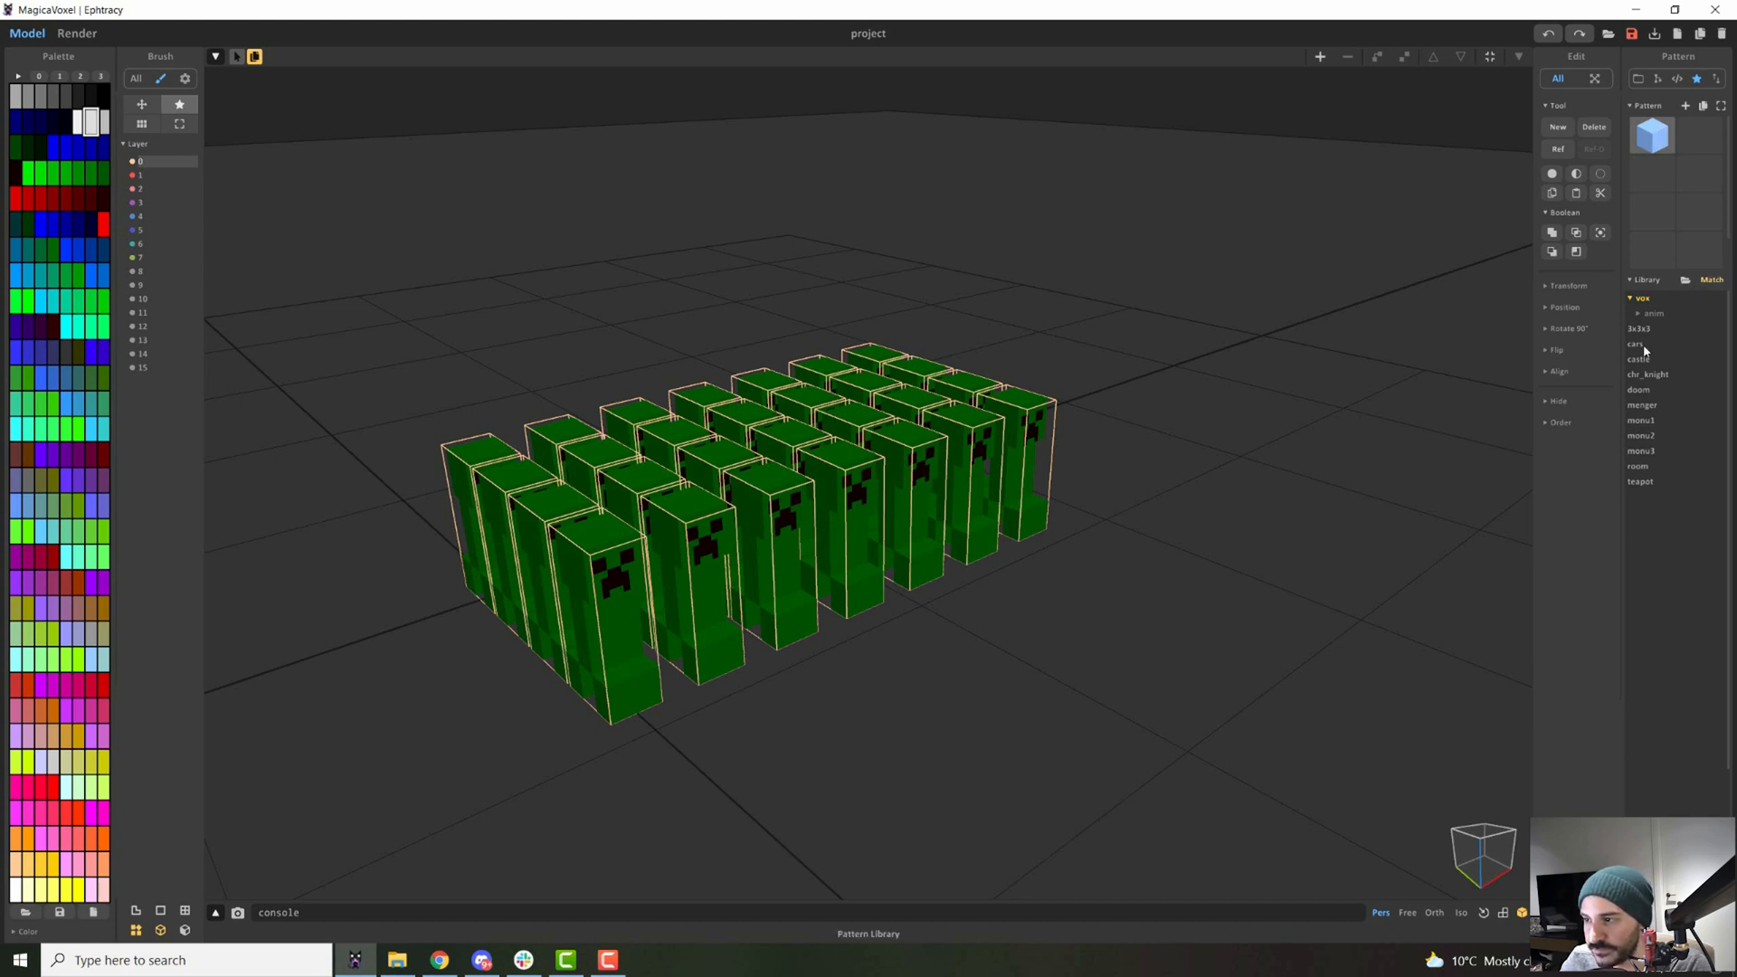
{"action": "left_click", "coordinate": [1636, 344]}
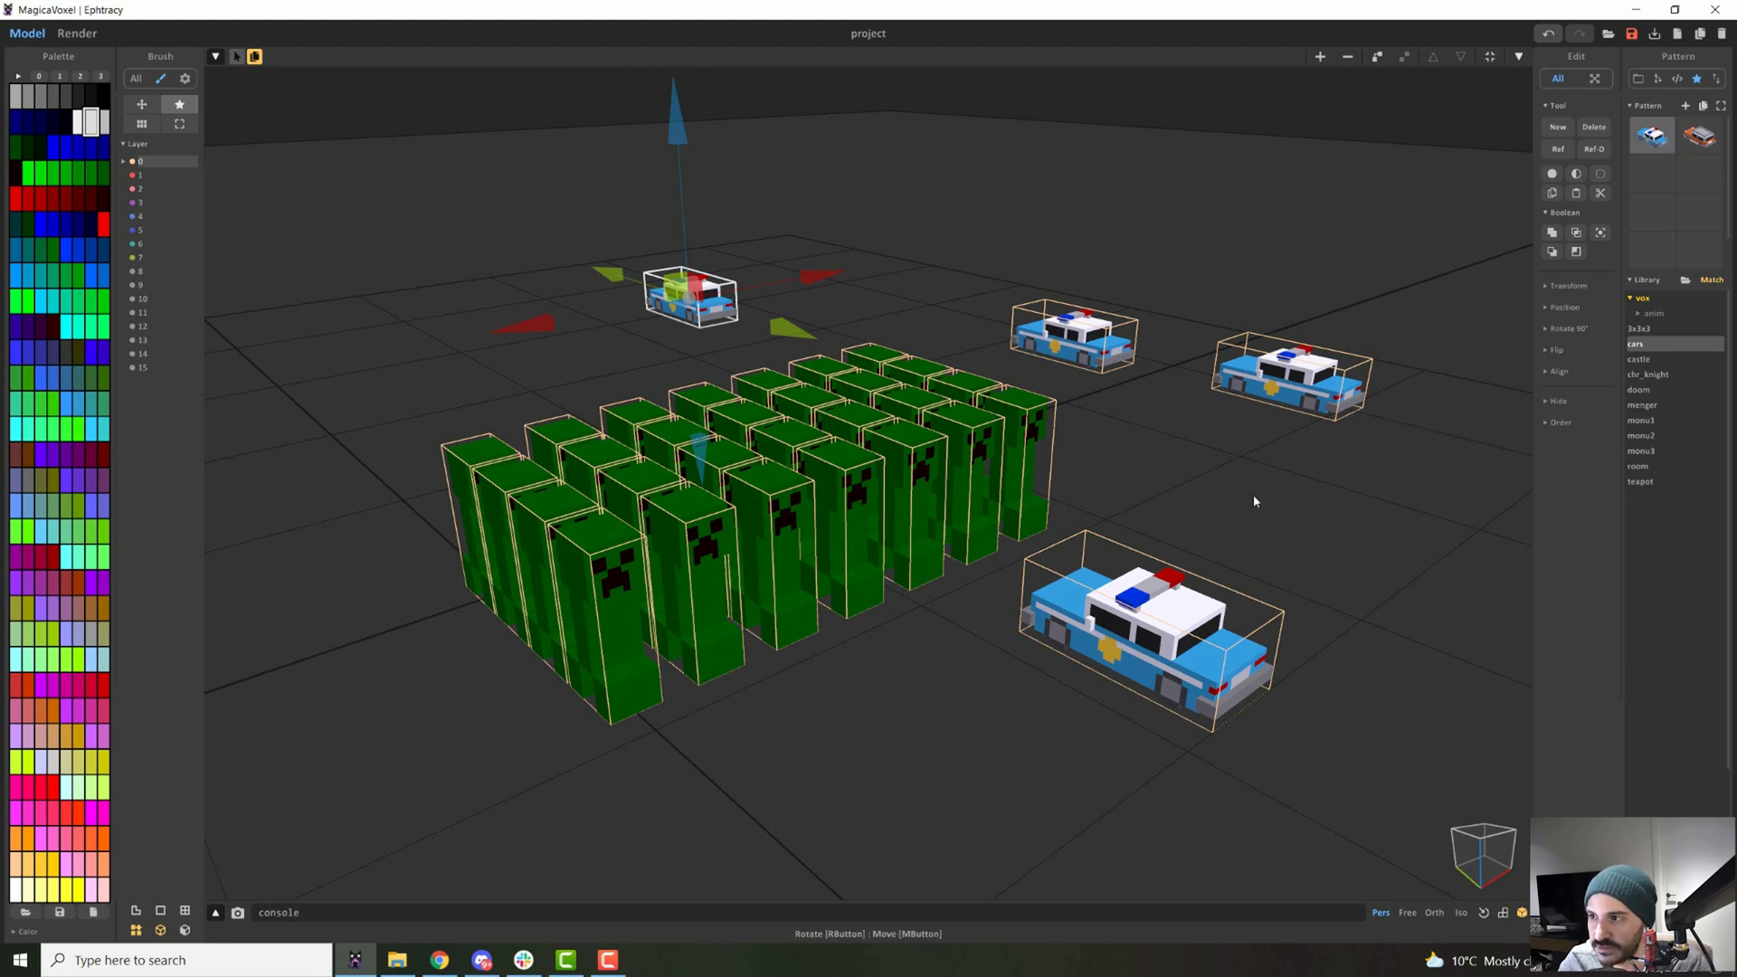
{"action": "mouse_move", "coordinate": [761, 302]}
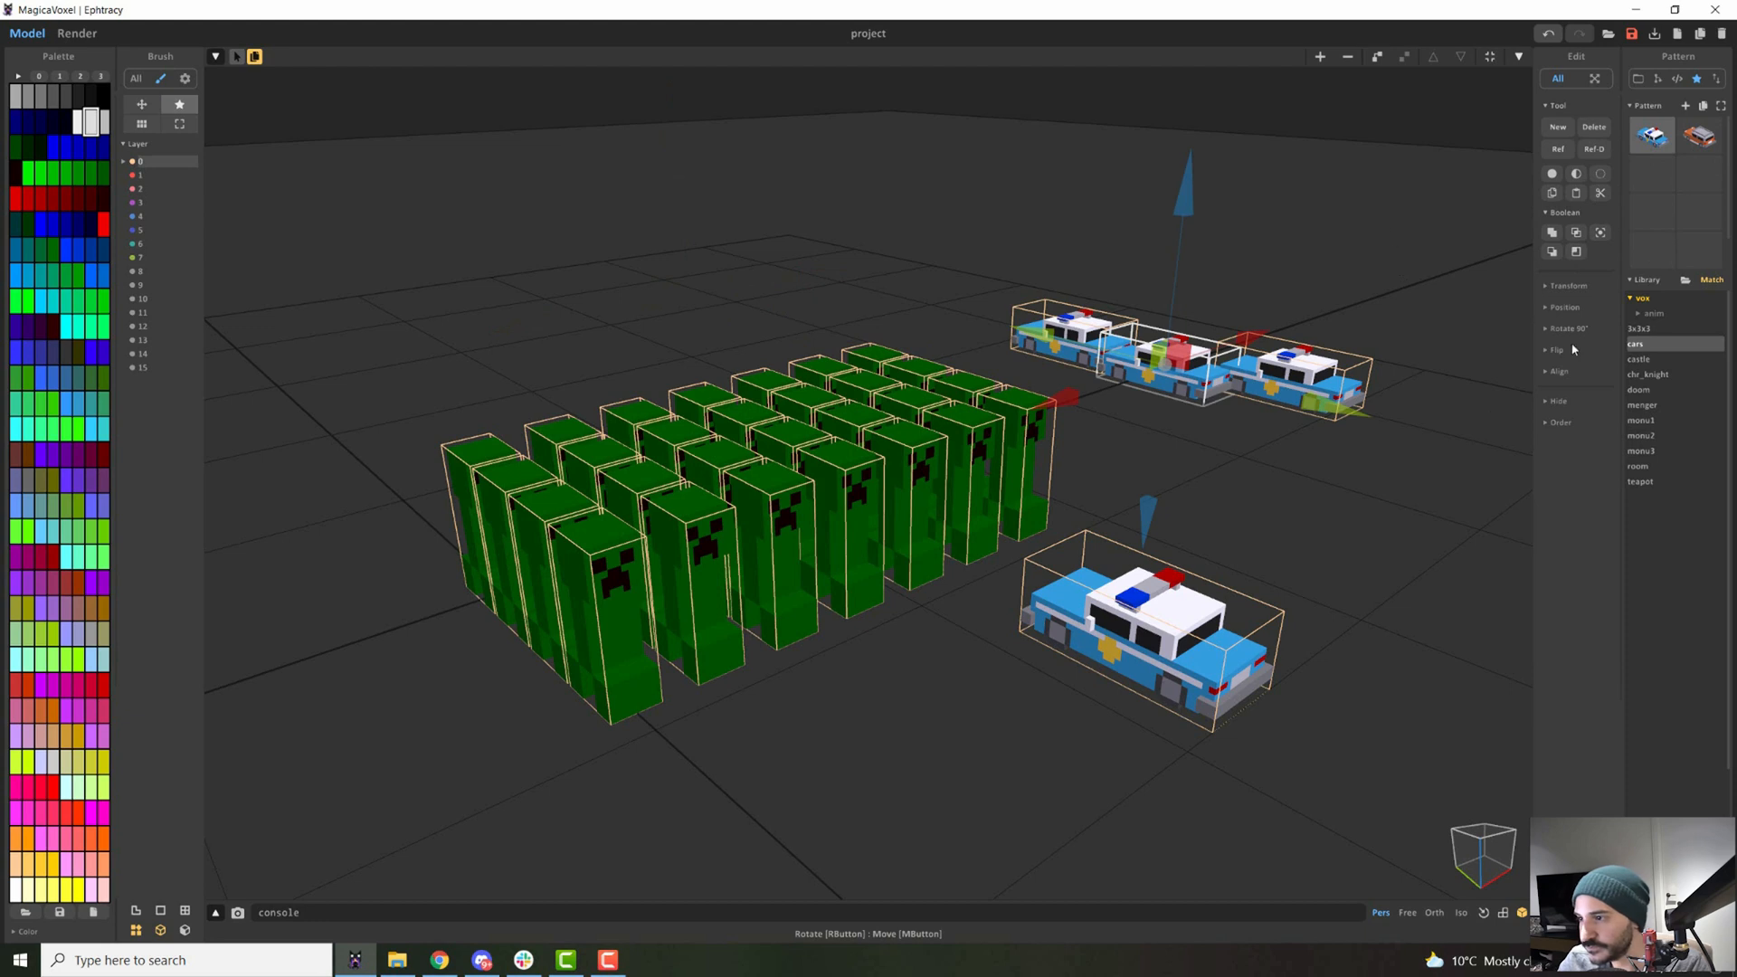
{"action": "left_click", "coordinate": [1643, 434]}
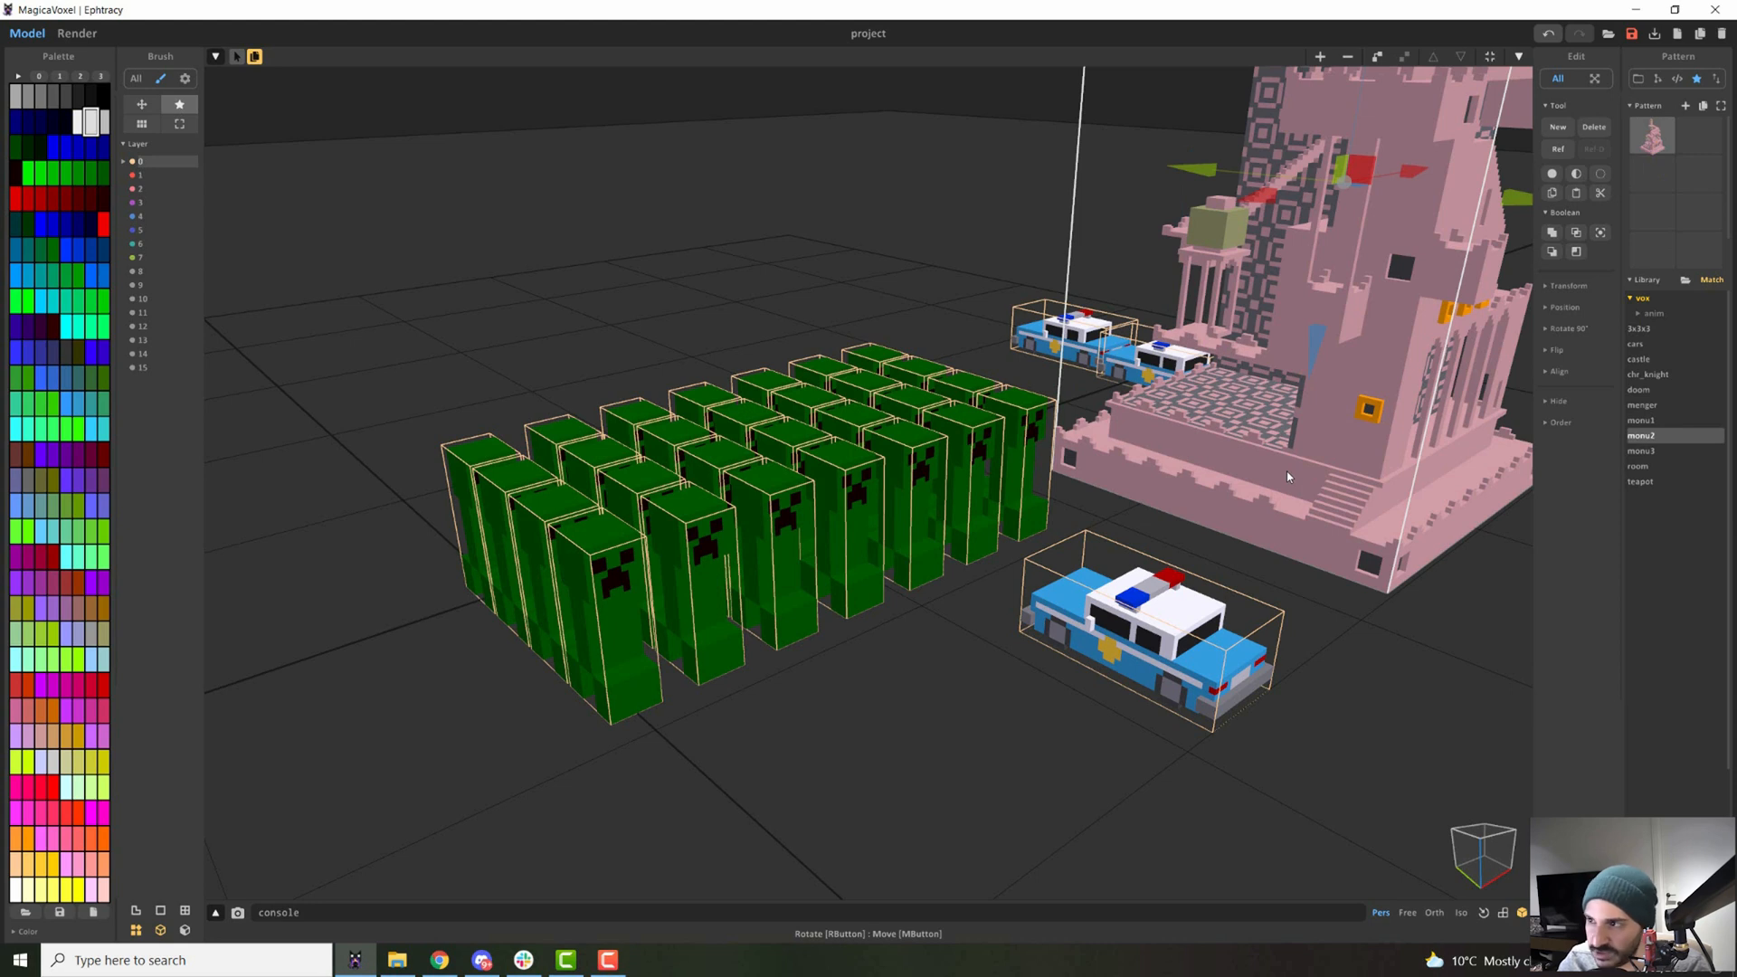
{"action": "mouse_move", "coordinate": [812, 384]}
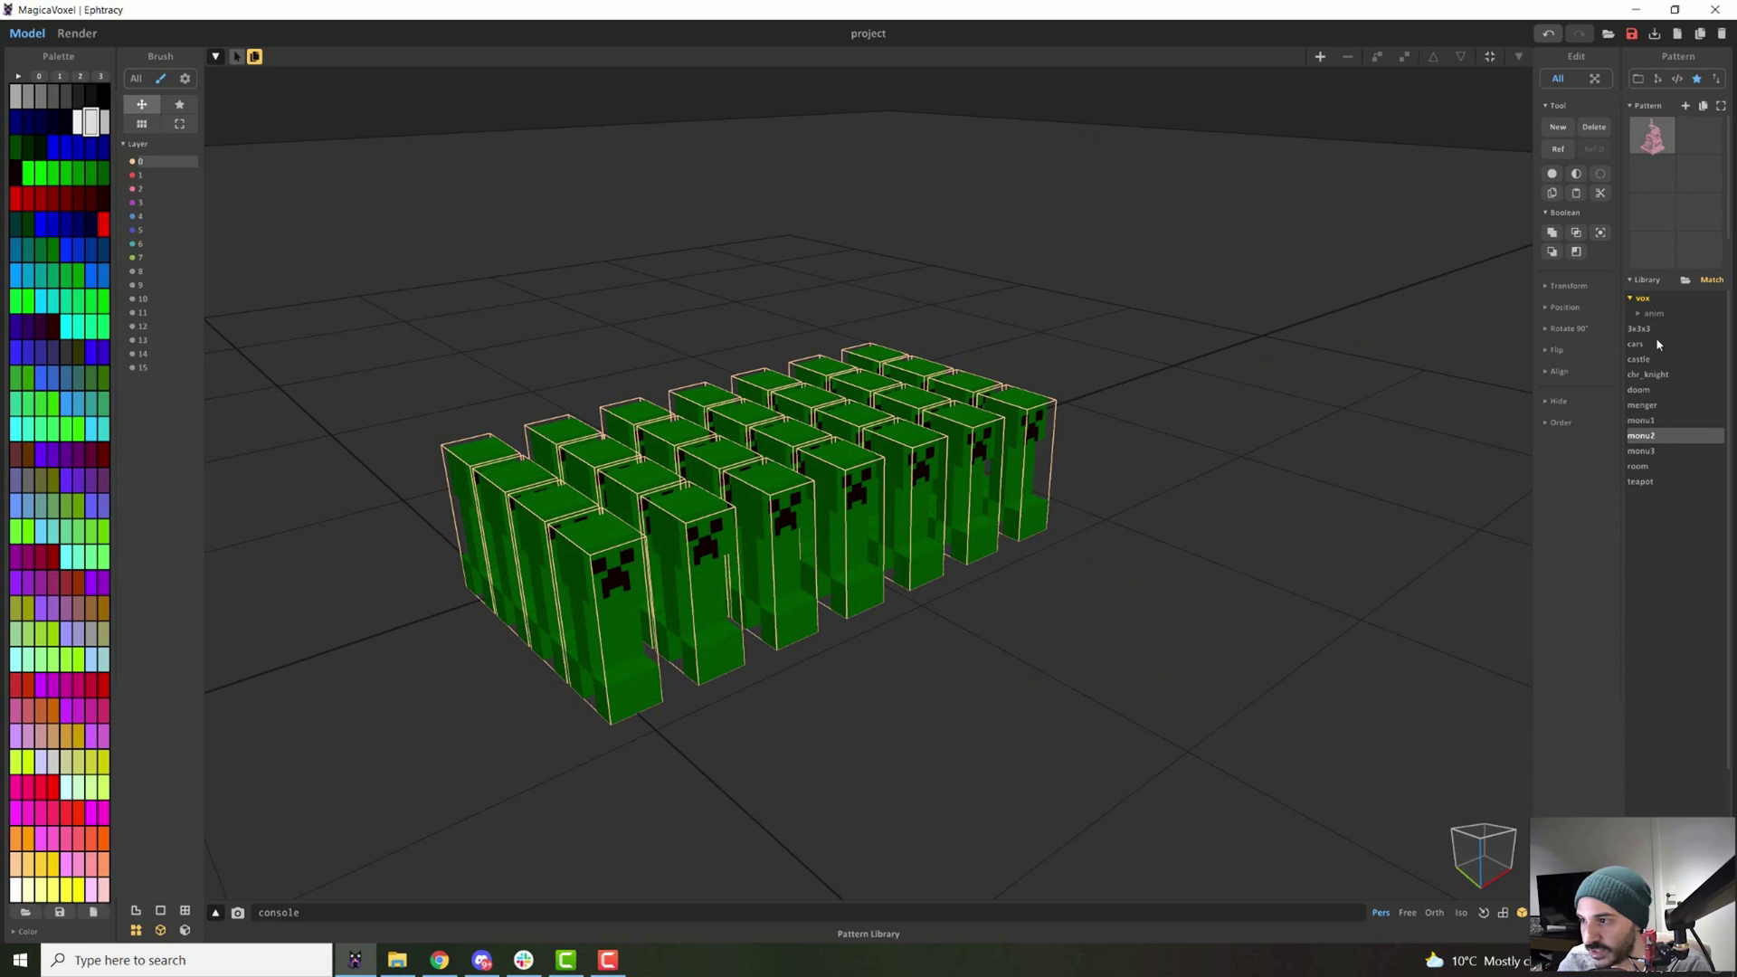
{"action": "mouse_move", "coordinate": [1637, 302]}
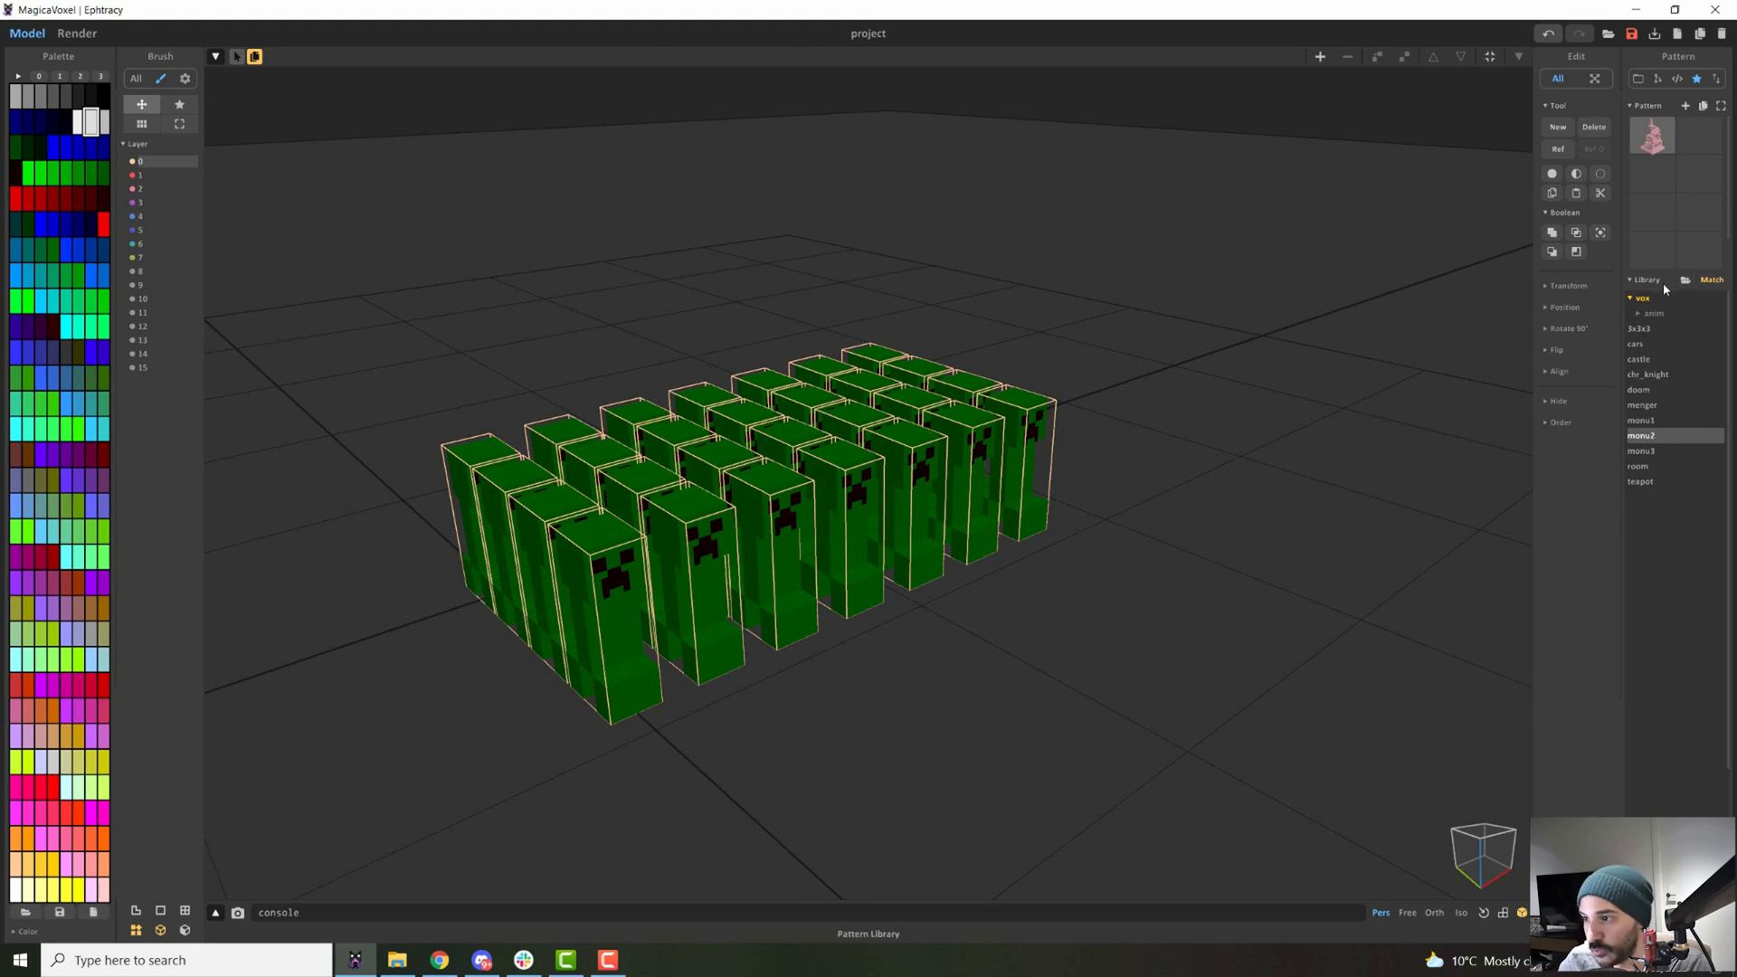
Browse to another folder of pattern models containing the saved creeper.
{"action": "left_click", "coordinate": [1639, 329]}
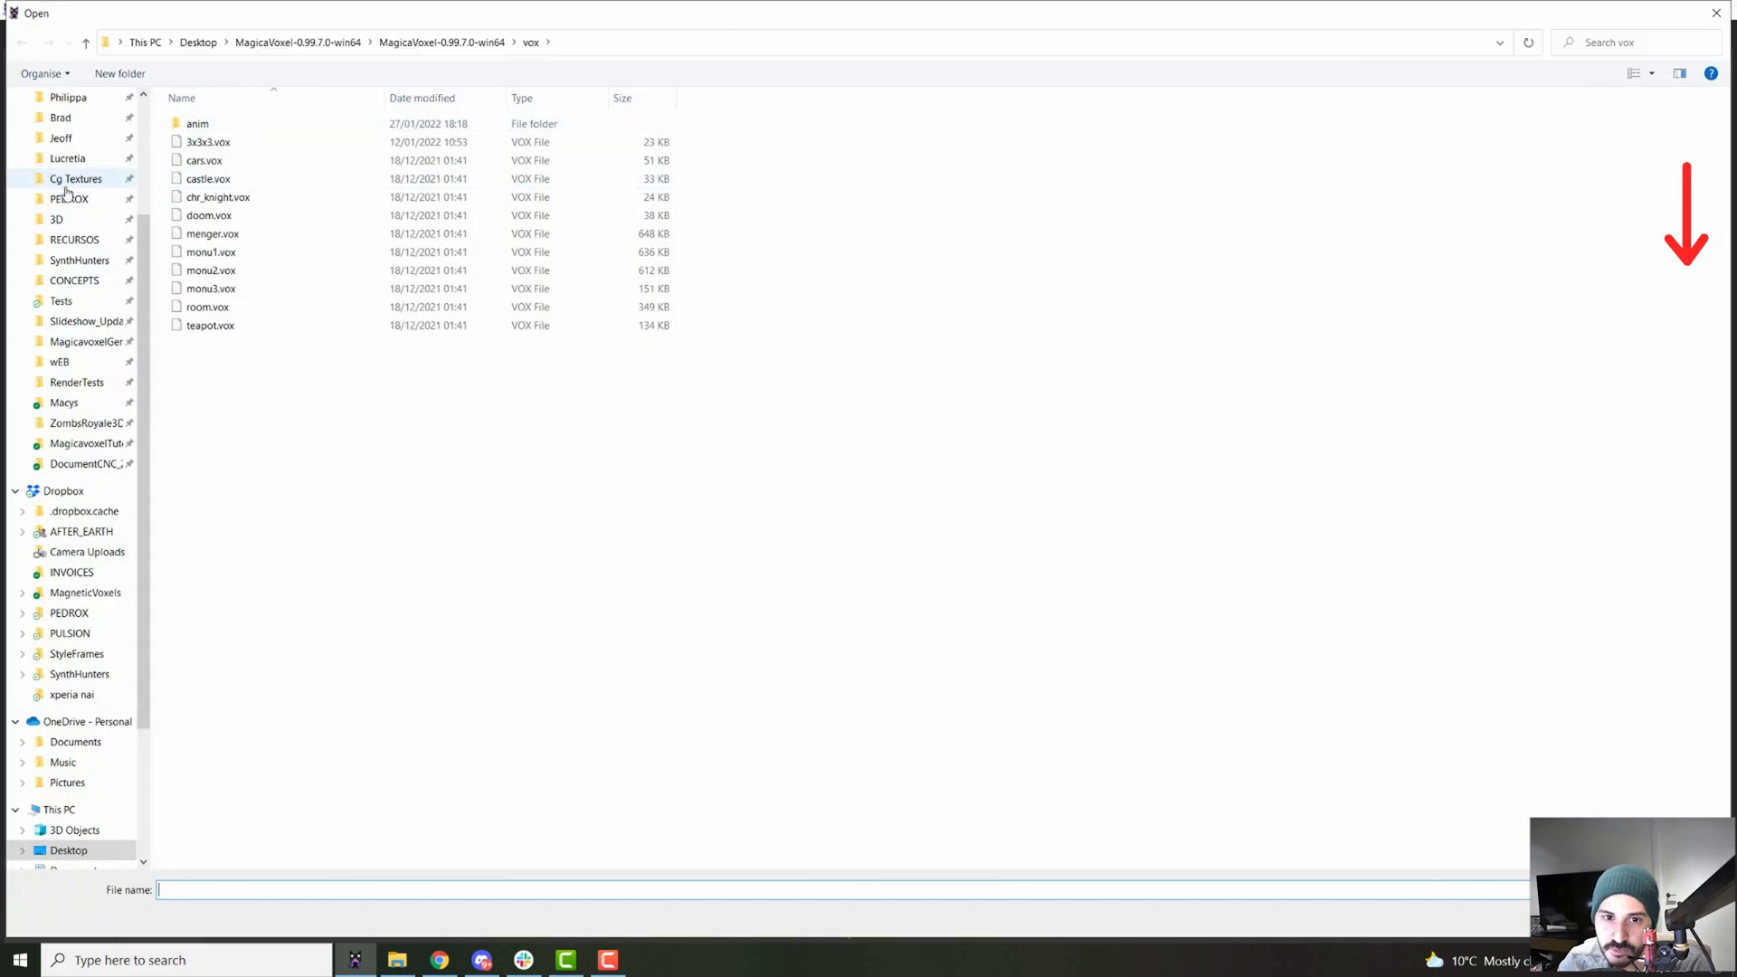
{"action": "left_click", "coordinate": [74, 279]}
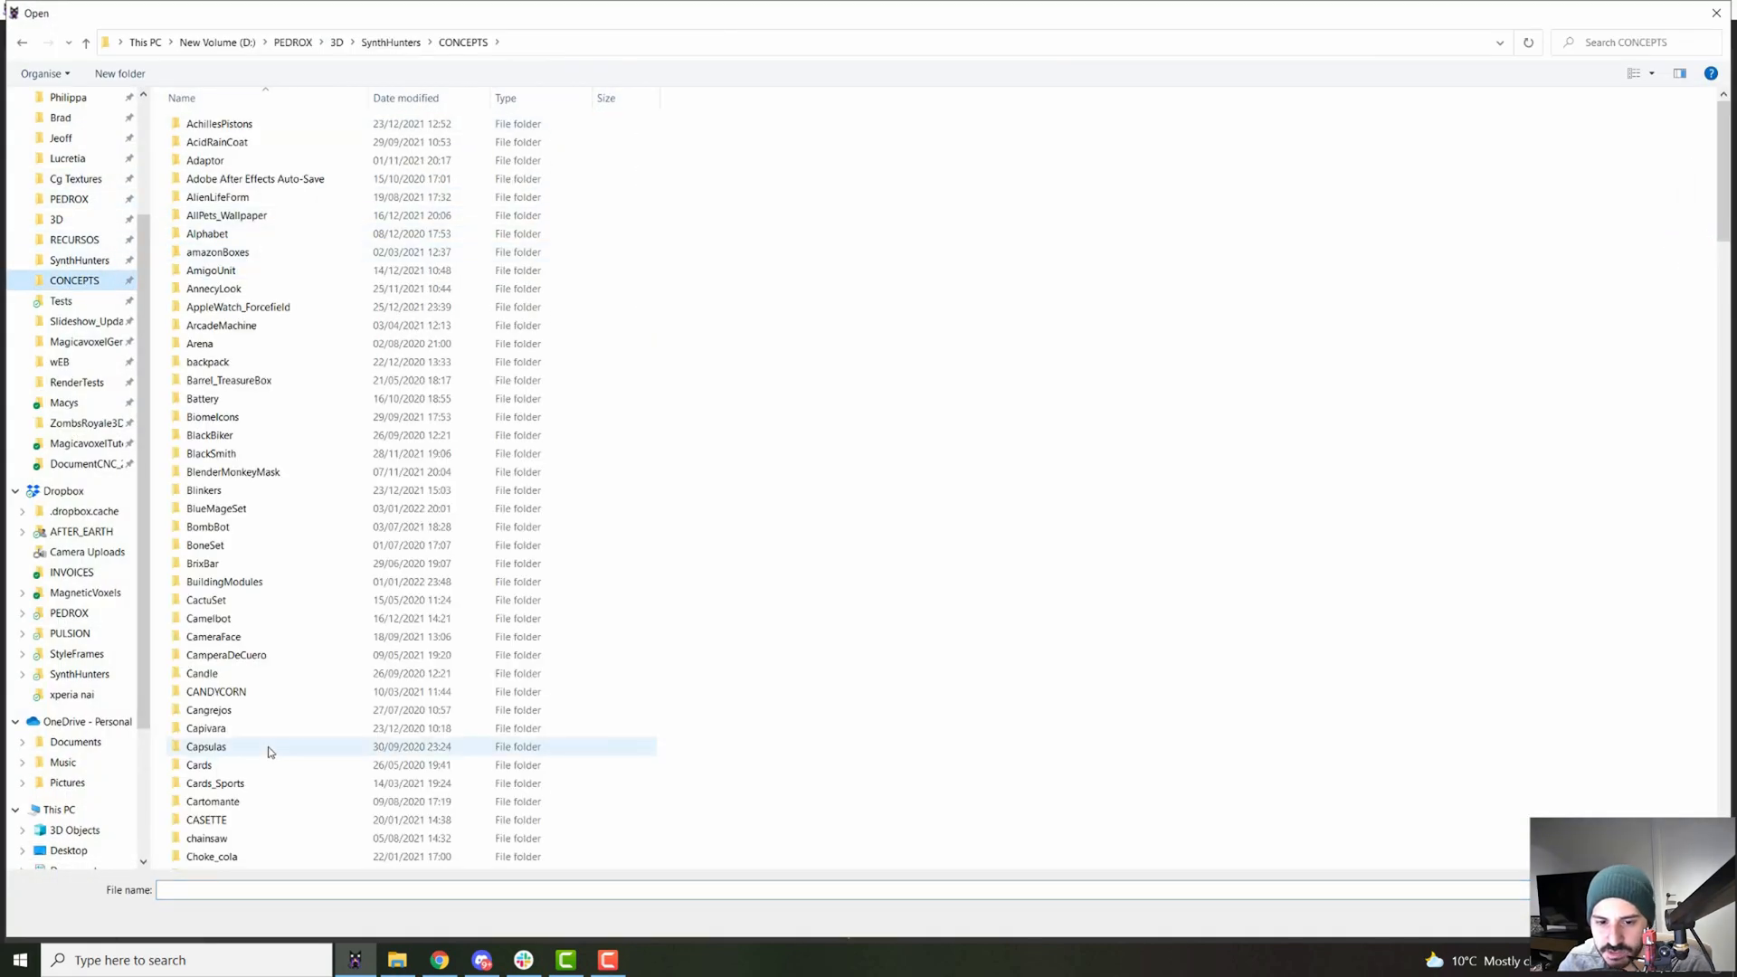
{"action": "scroll", "scroll_direction": "down", "scroll_amount": 3}
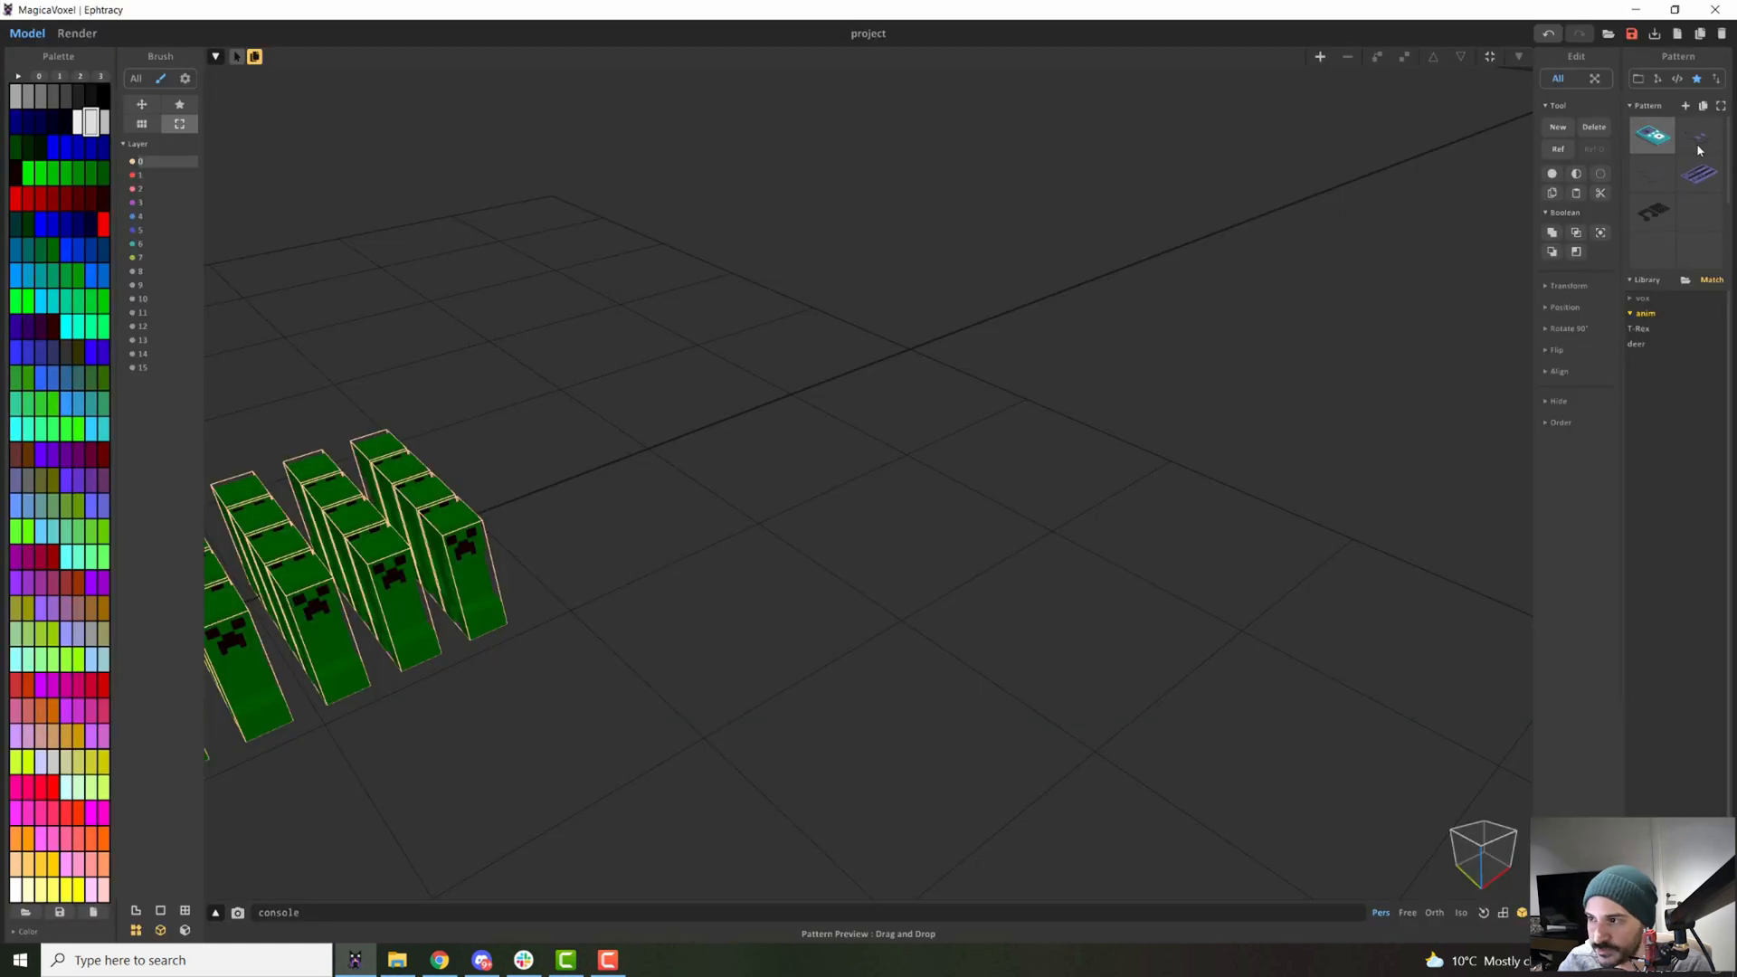
{"action": "mouse_move", "coordinate": [1701, 198]}
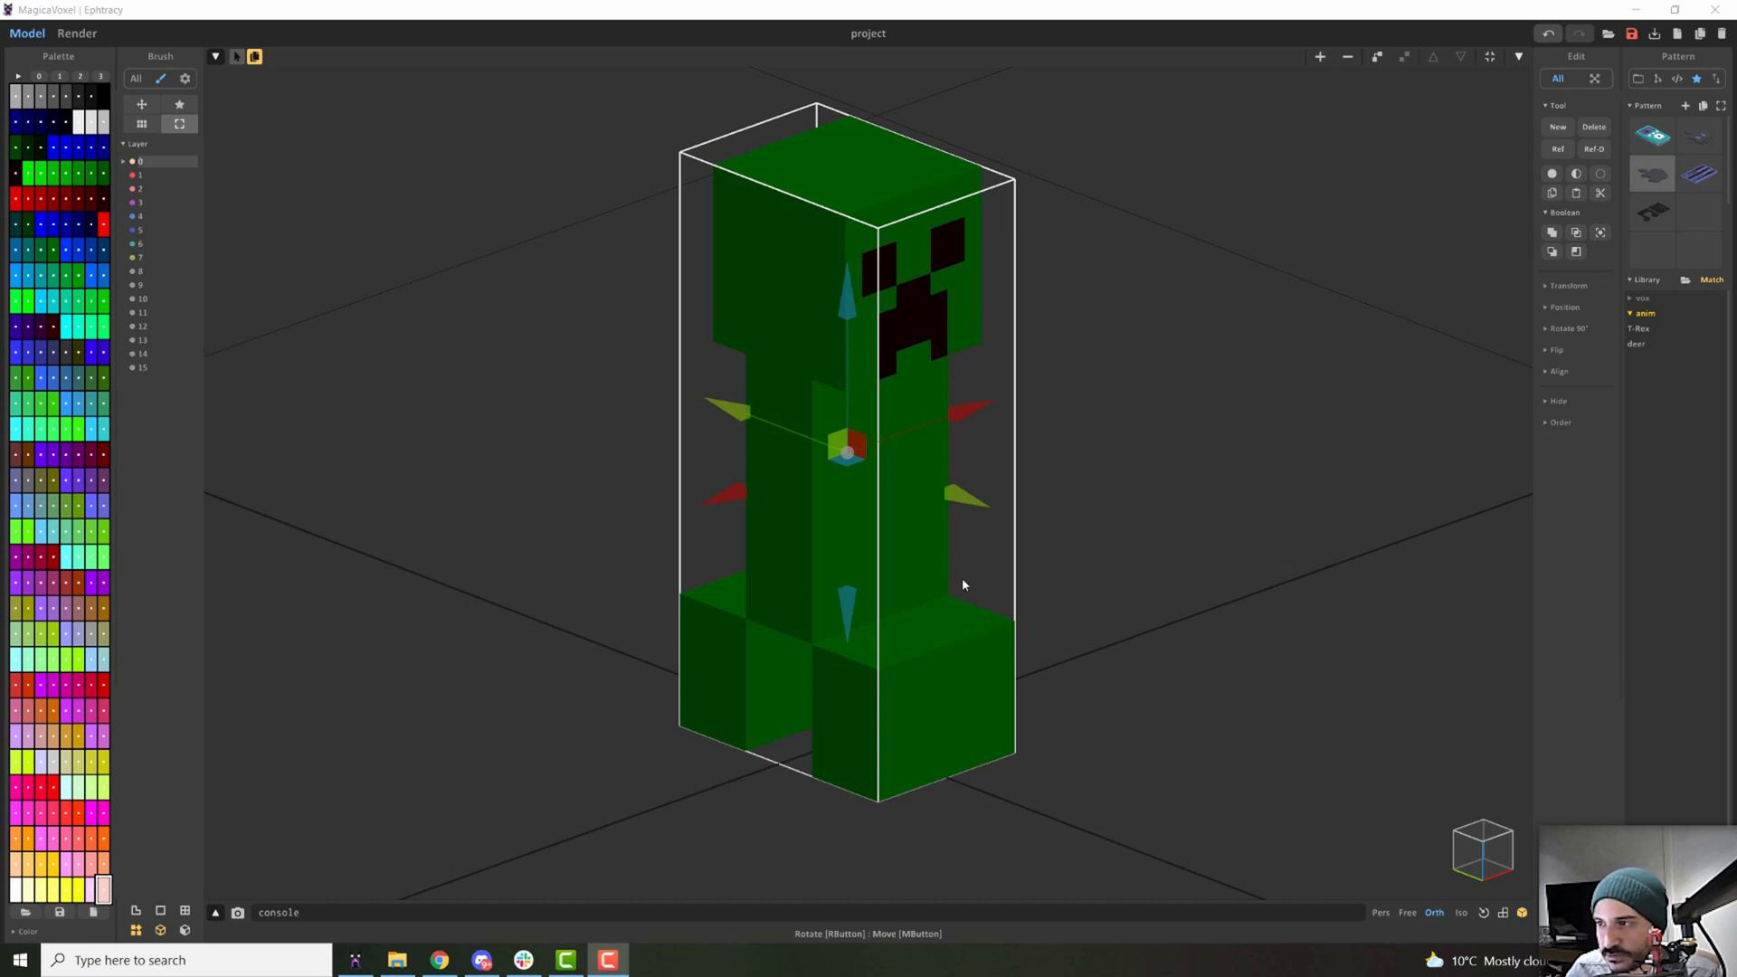
{"action": "mouse_move", "coordinate": [1411, 173]}
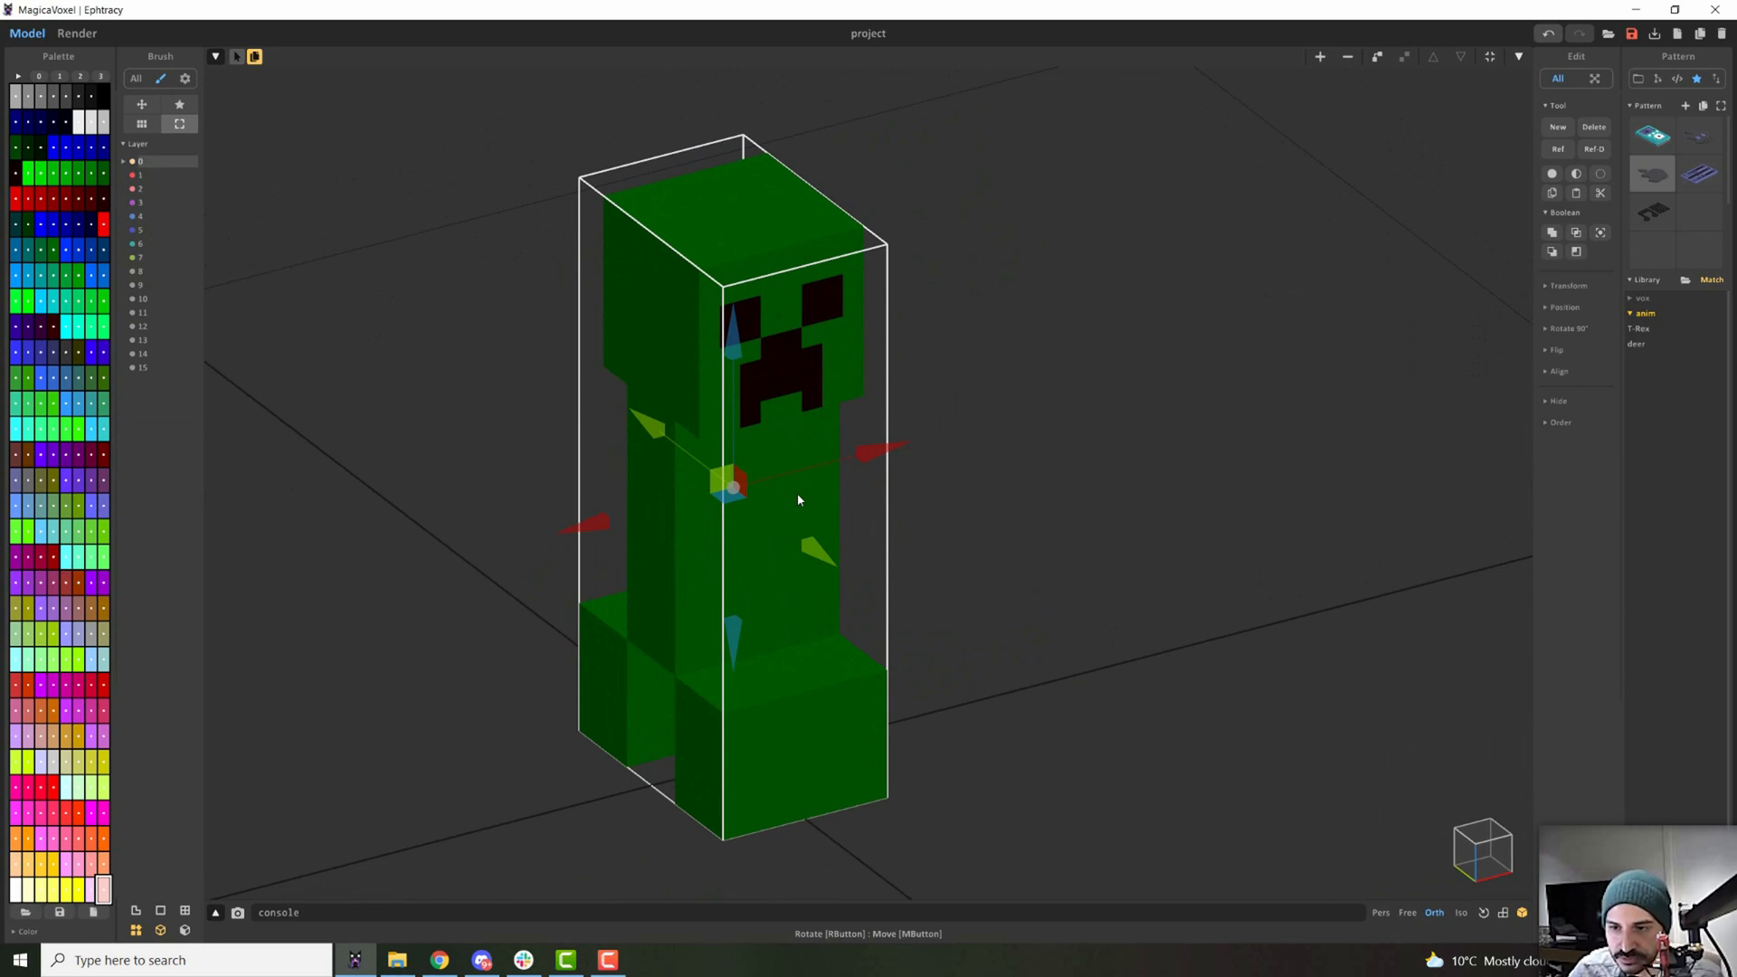
{"action": "mouse_move", "coordinate": [948, 378]}
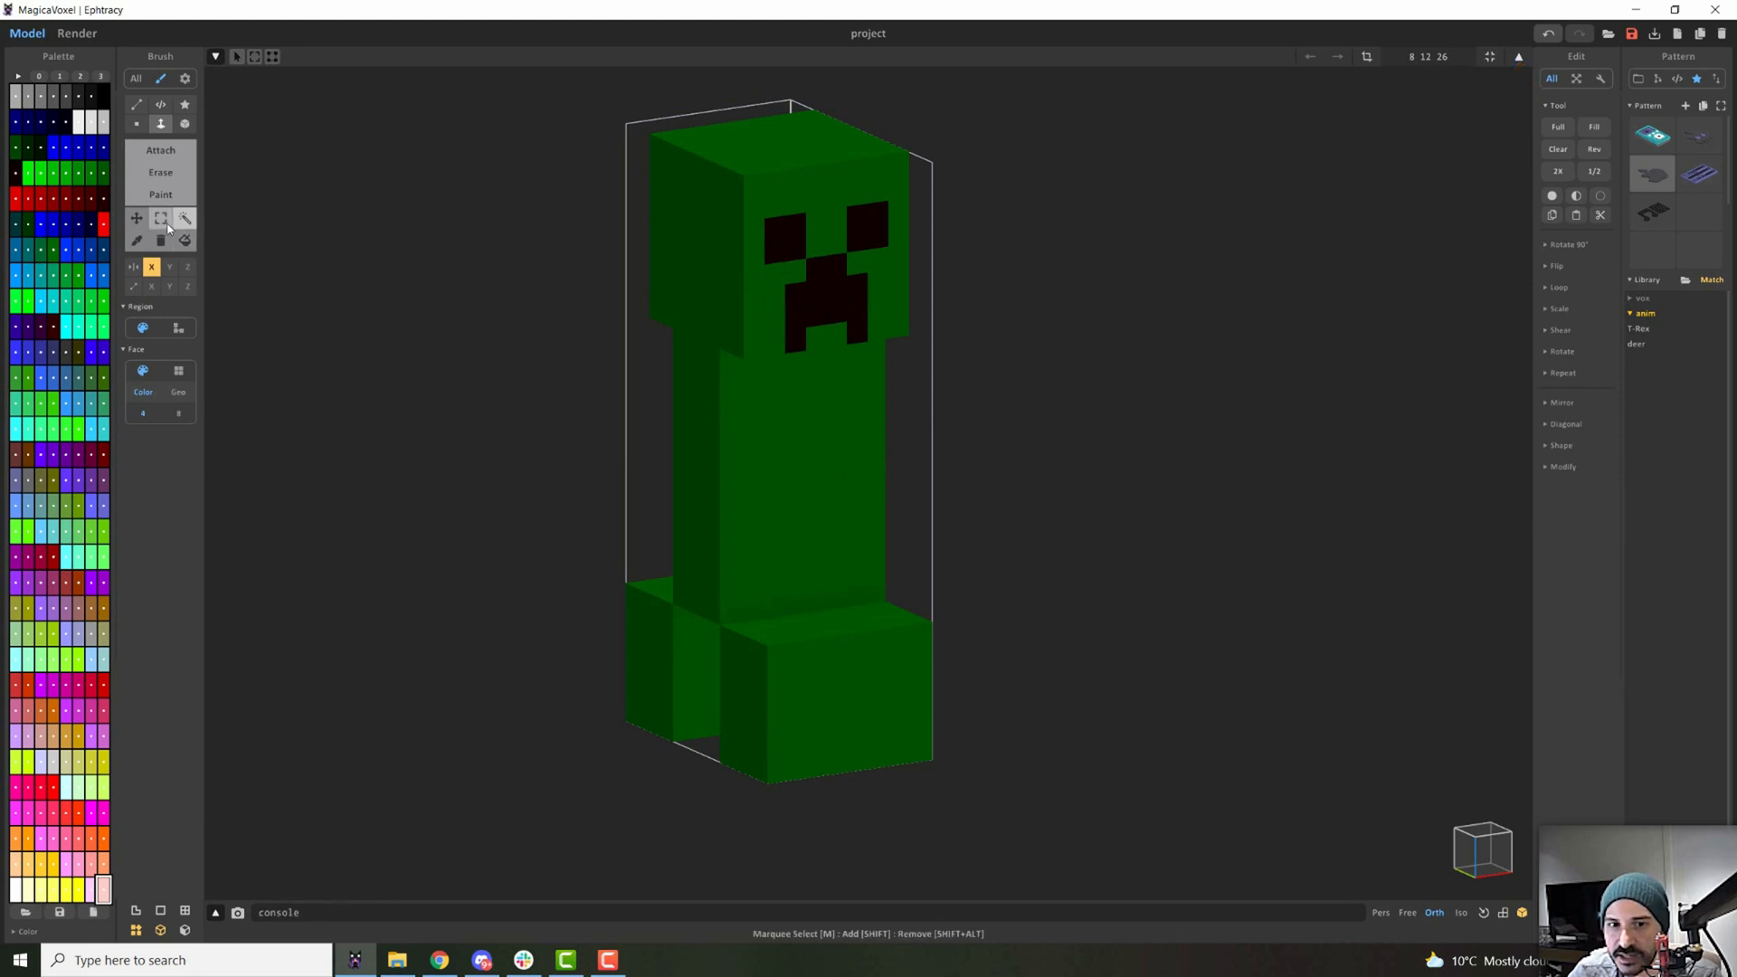
Marquee-select the head voxels and separate them into a new object.
{"action": "left_click", "coordinate": [159, 217]}
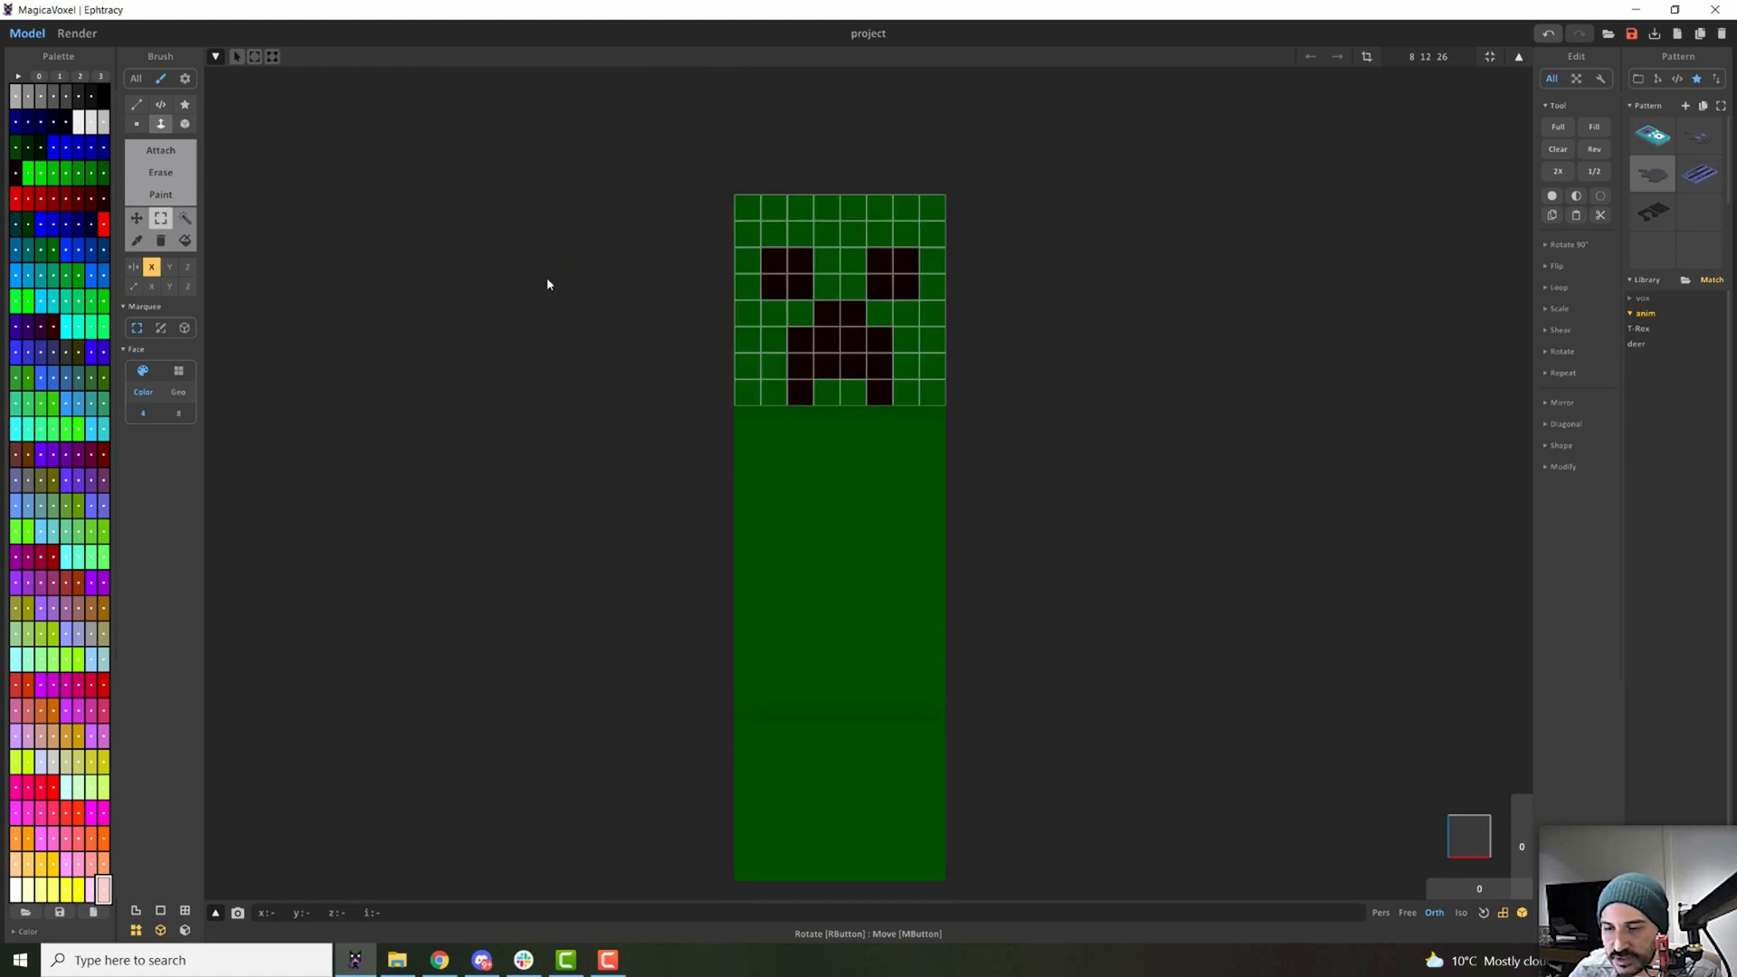
{"action": "mouse_move", "coordinate": [897, 193]}
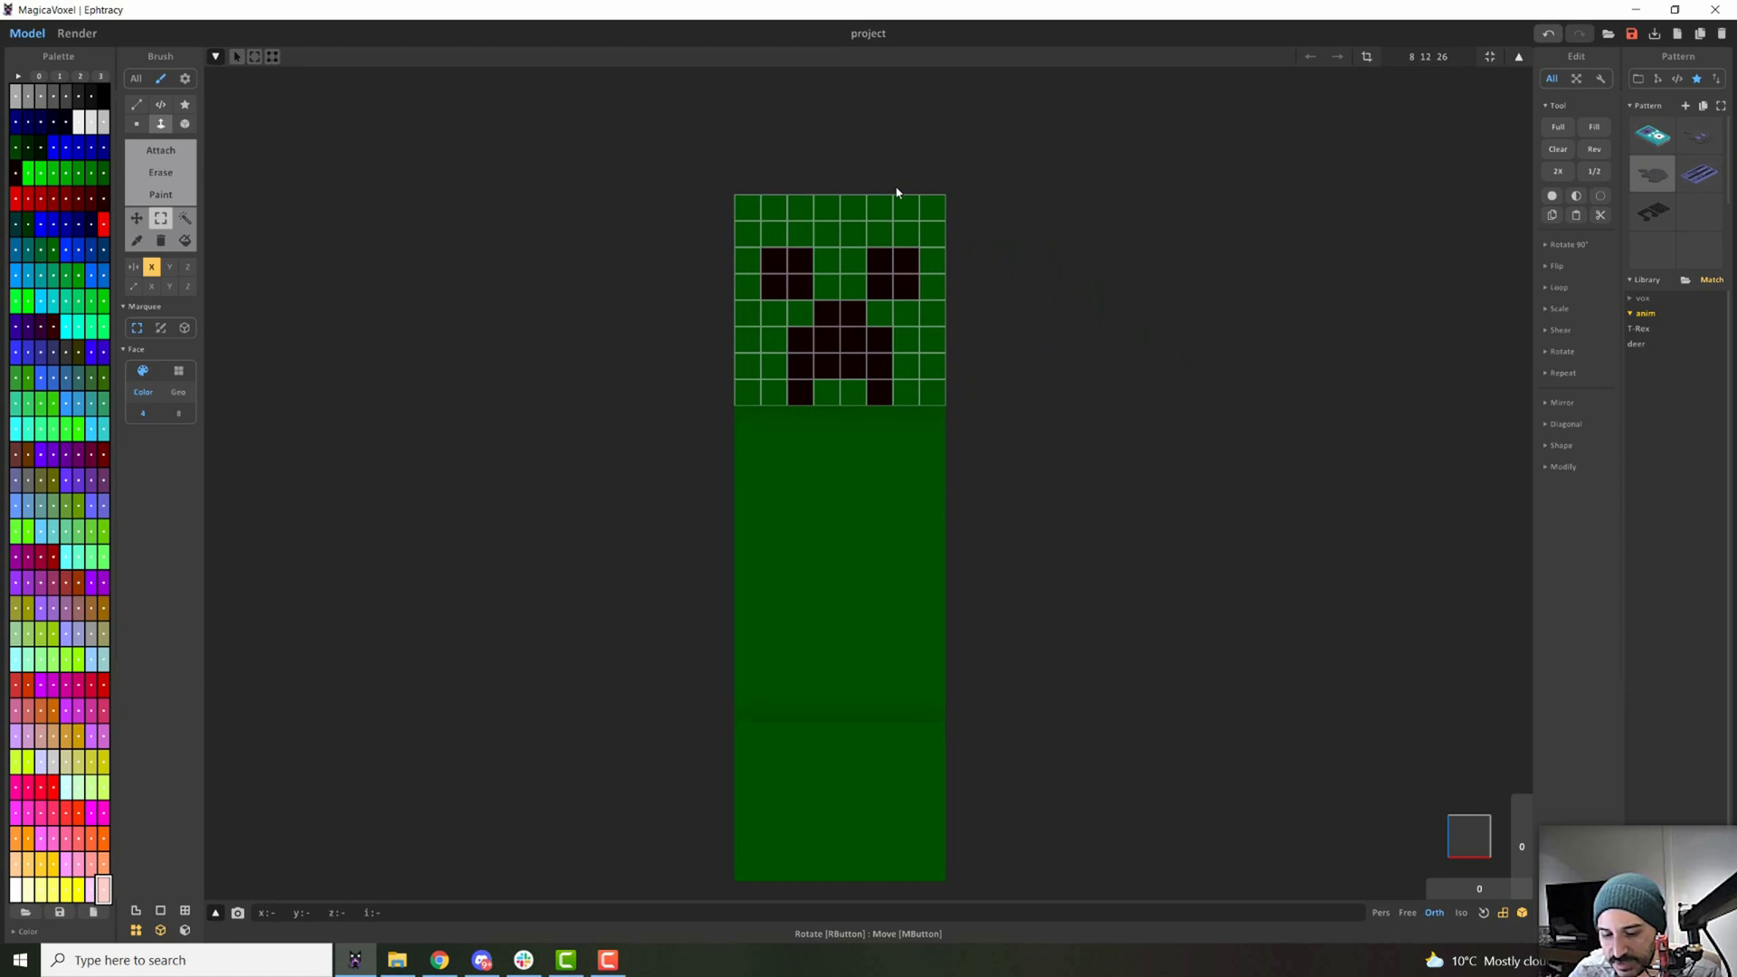
{"action": "left_click", "coordinate": [1518, 56]}
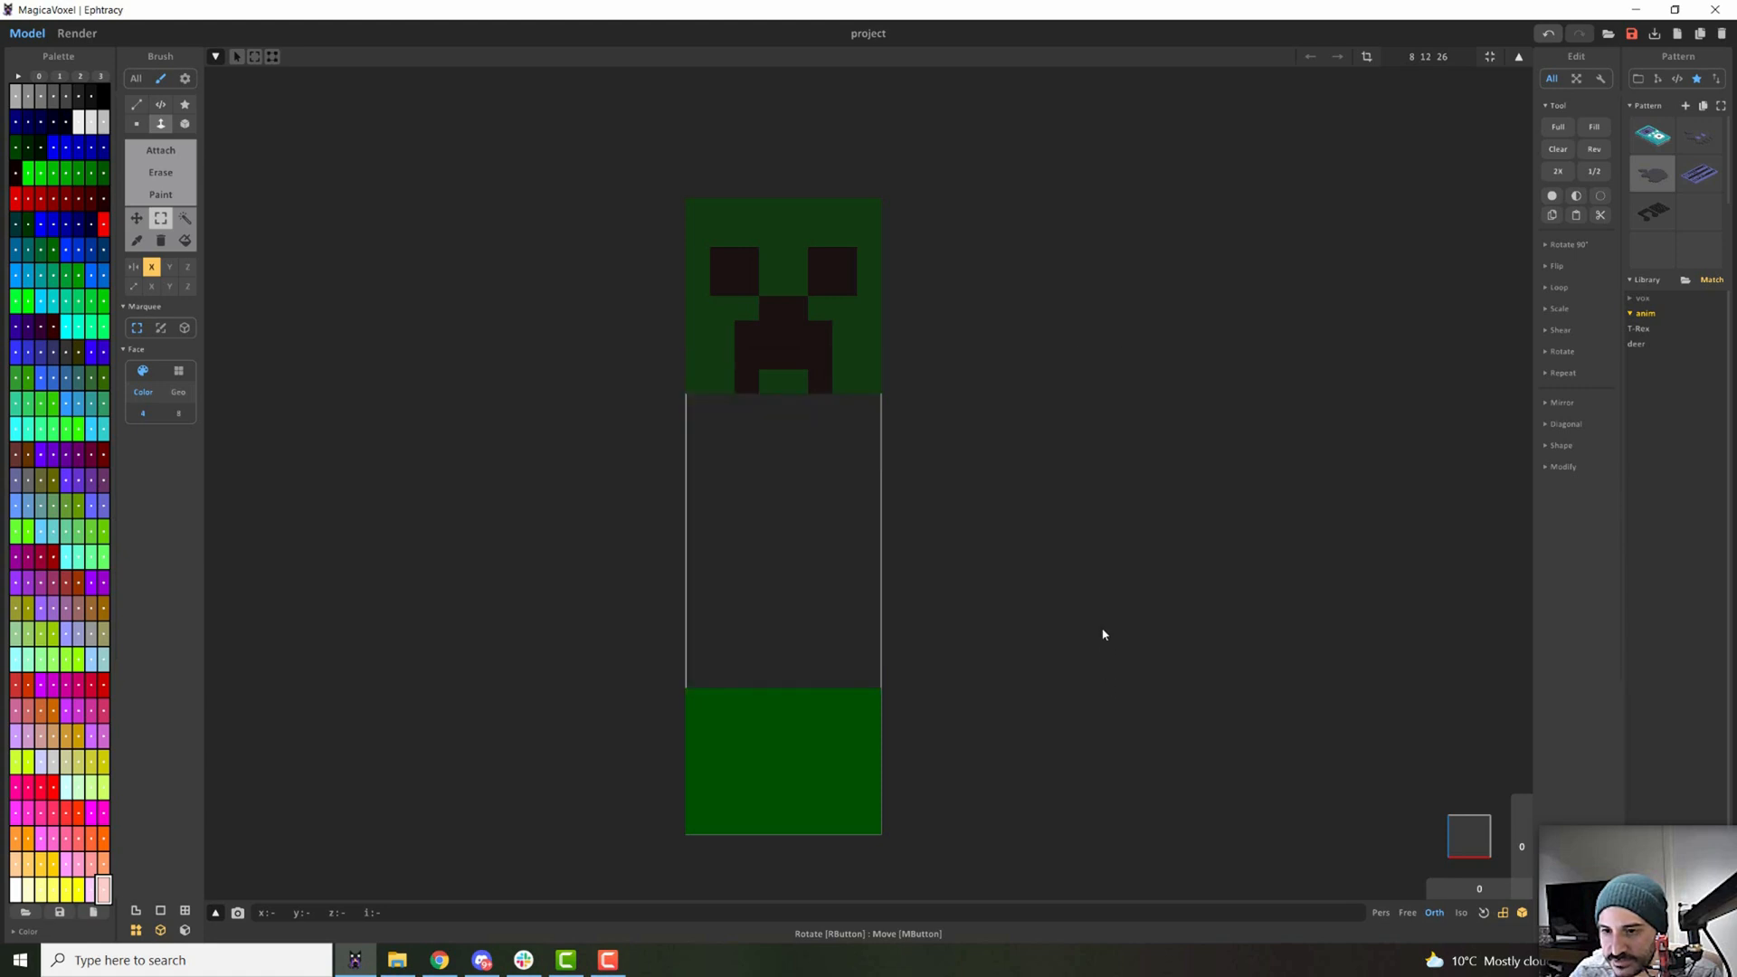
{"action": "left_click", "coordinate": [253, 56]}
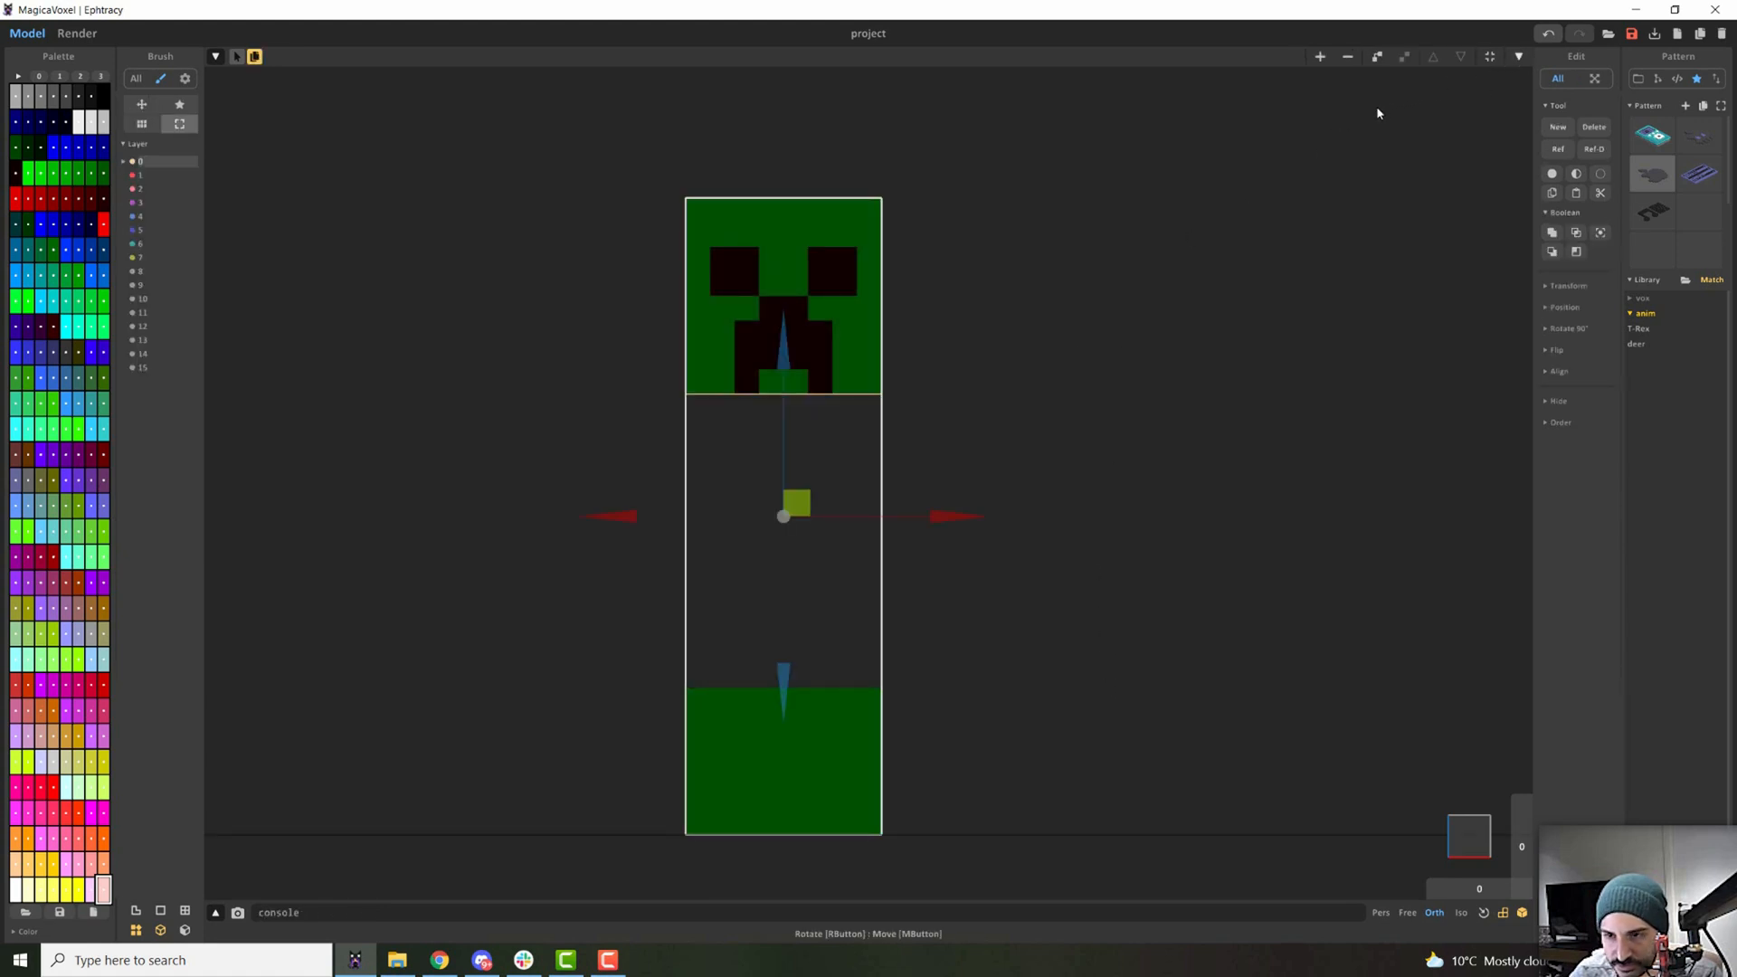
Select the body object and split a leg off as its own object.
{"action": "left_click", "coordinate": [1489, 56]}
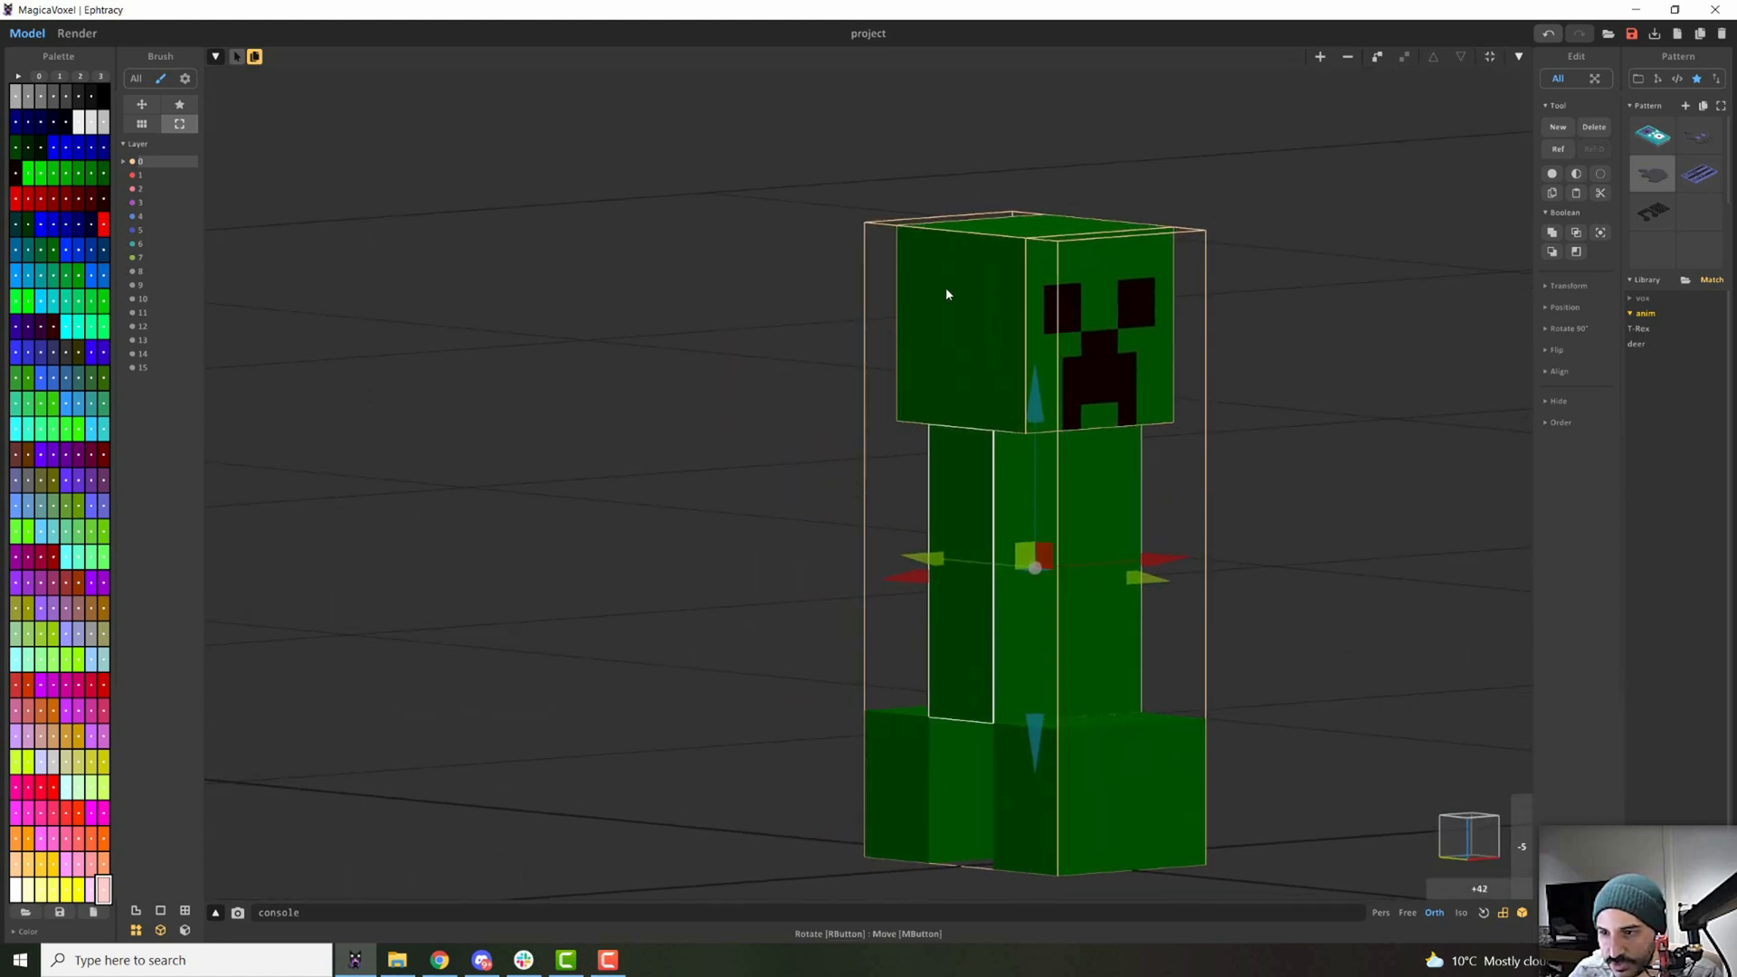
{"action": "mouse_move", "coordinate": [1118, 785]}
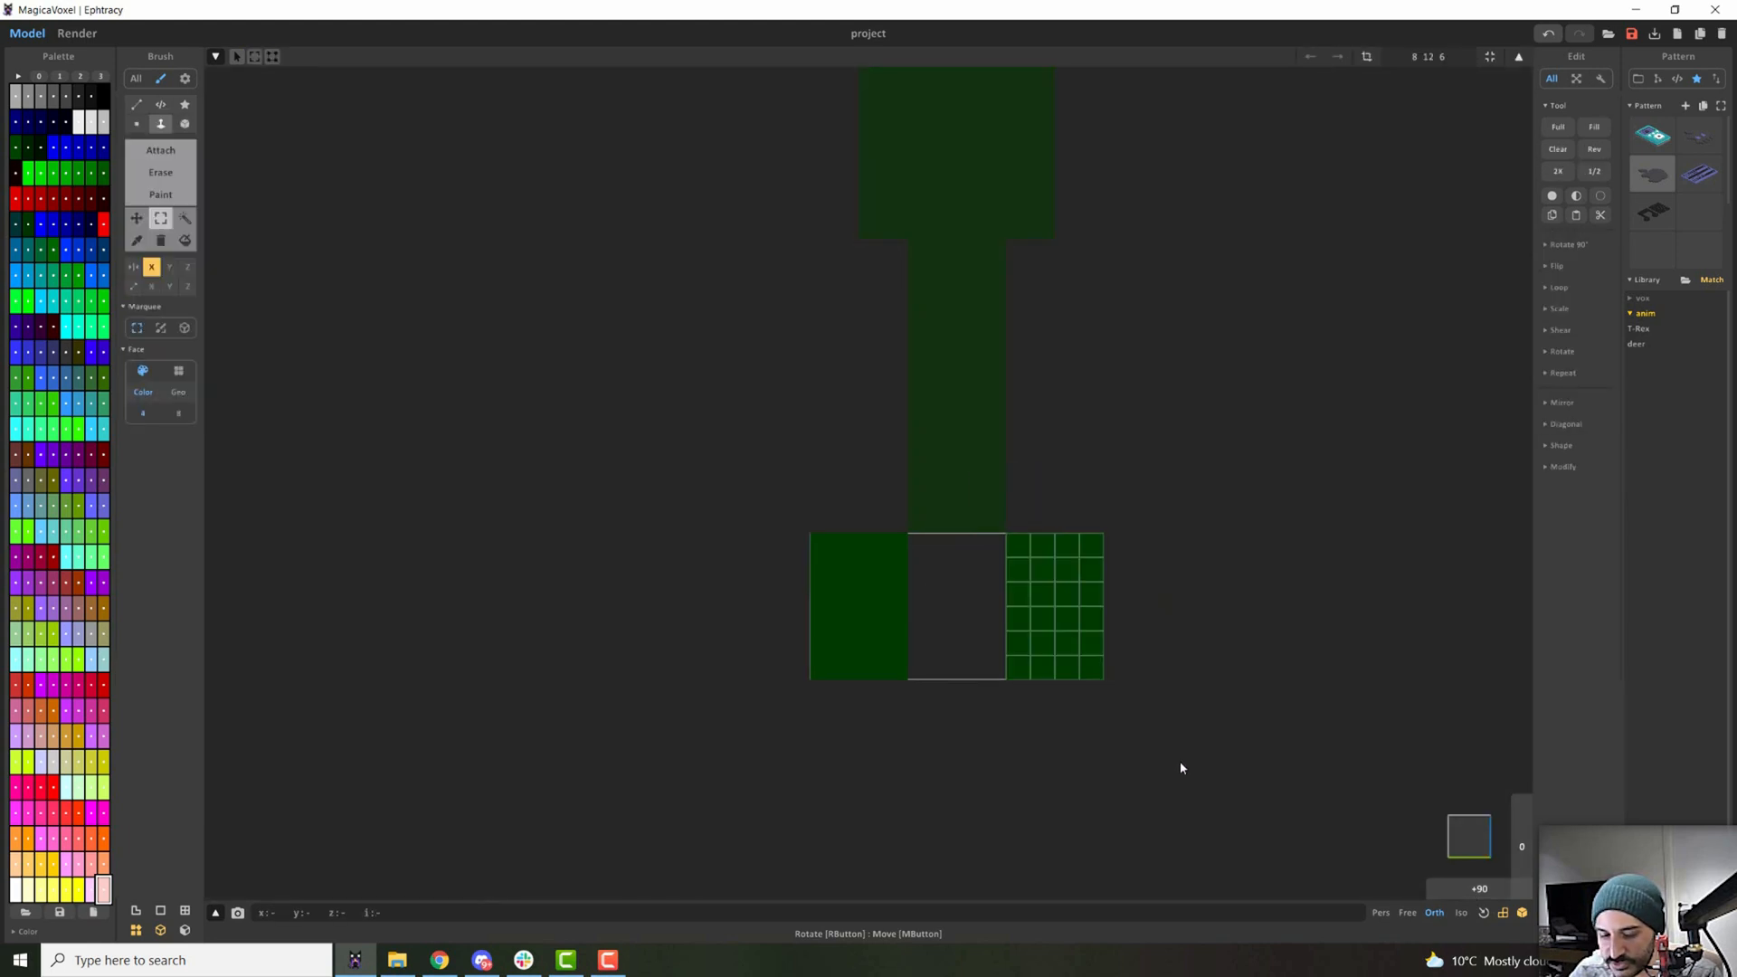
{"action": "left_click", "coordinate": [254, 56]}
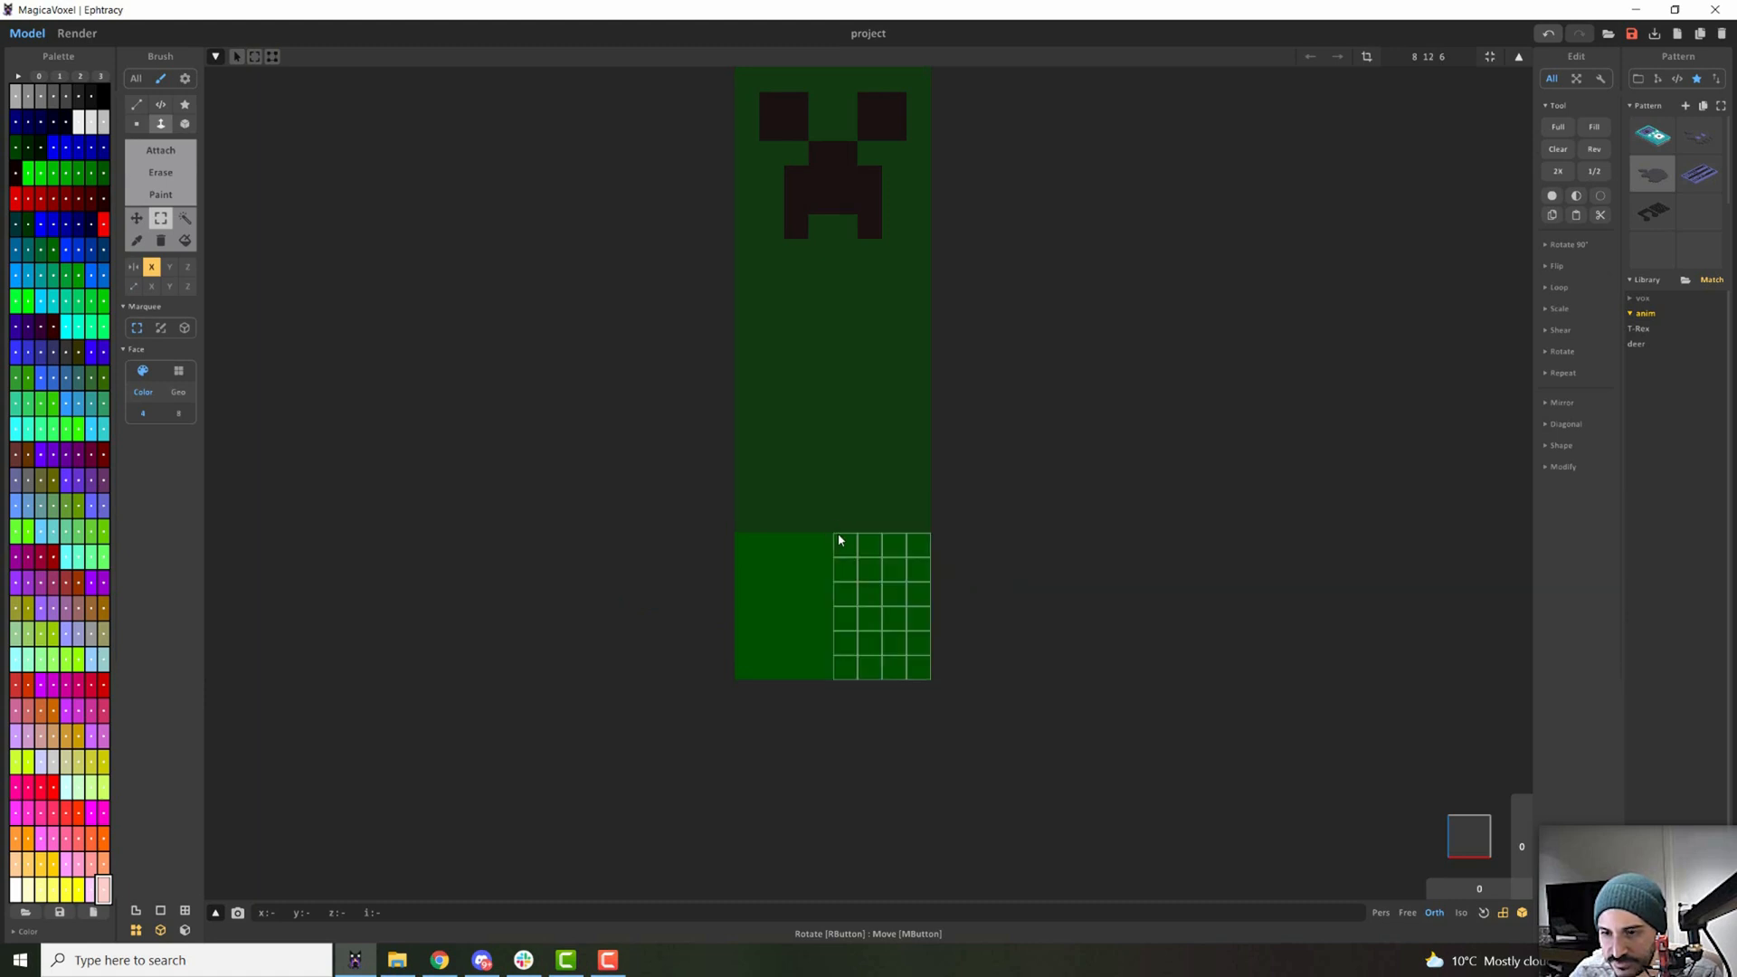
{"action": "mouse_move", "coordinate": [787, 554]}
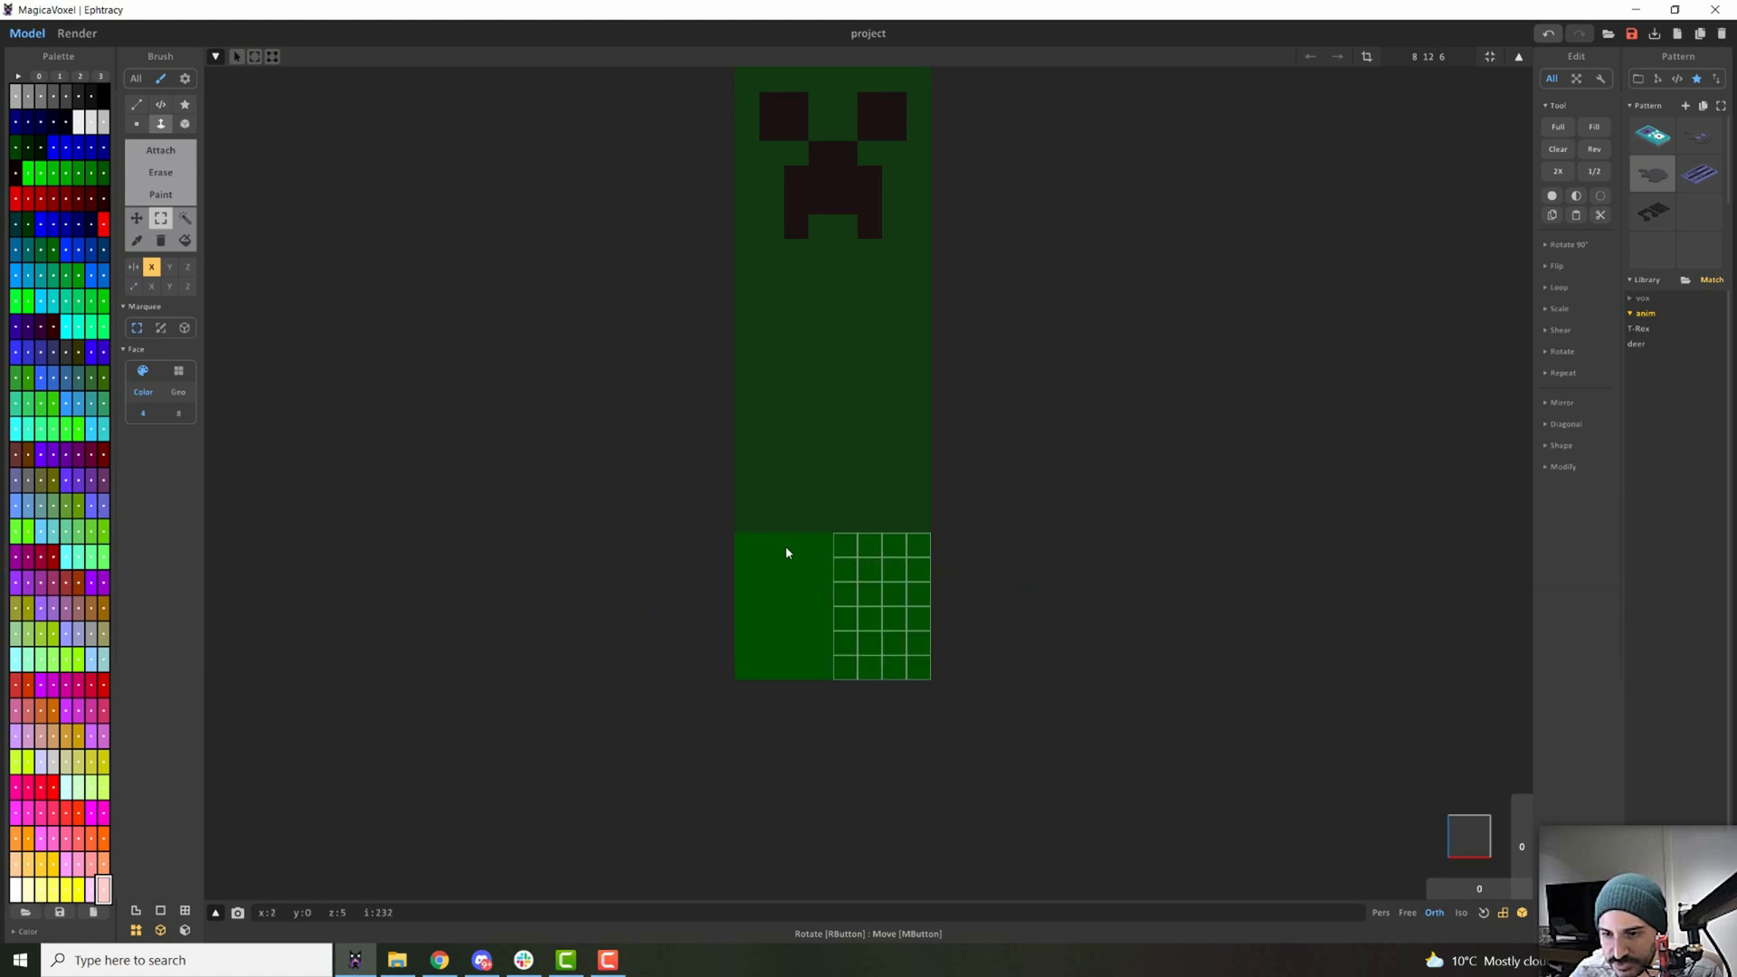
{"action": "mouse_move", "coordinate": [829, 554]}
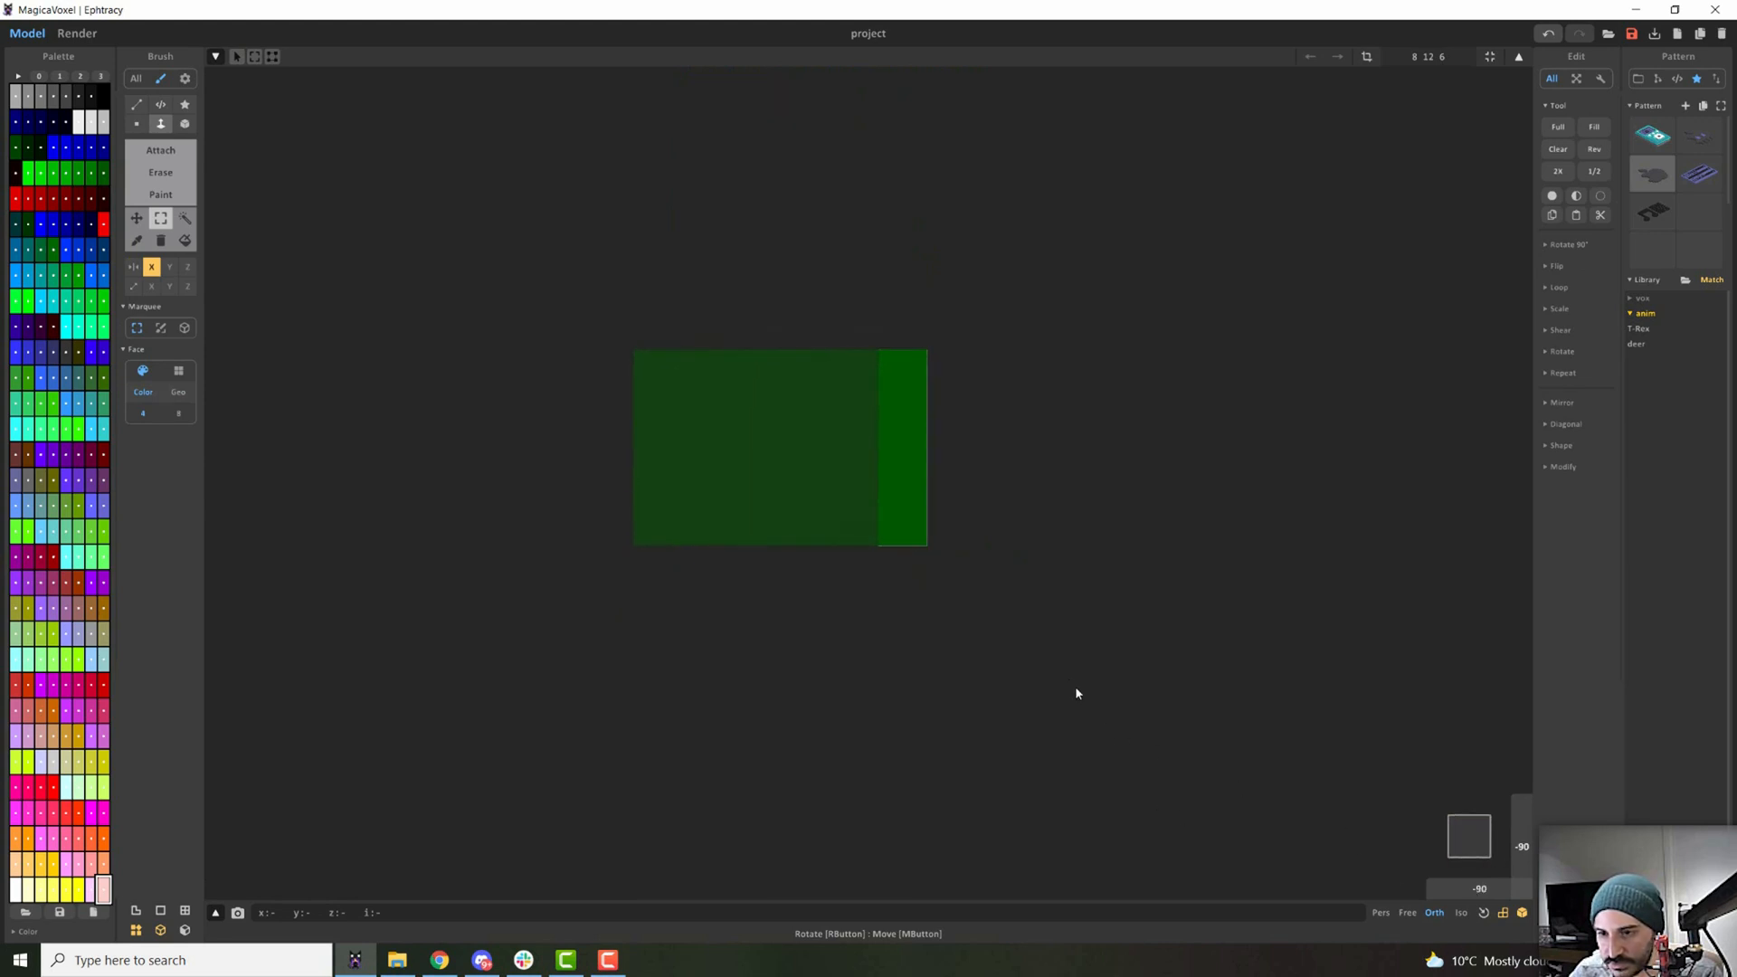
{"action": "mouse_move", "coordinate": [902, 494]}
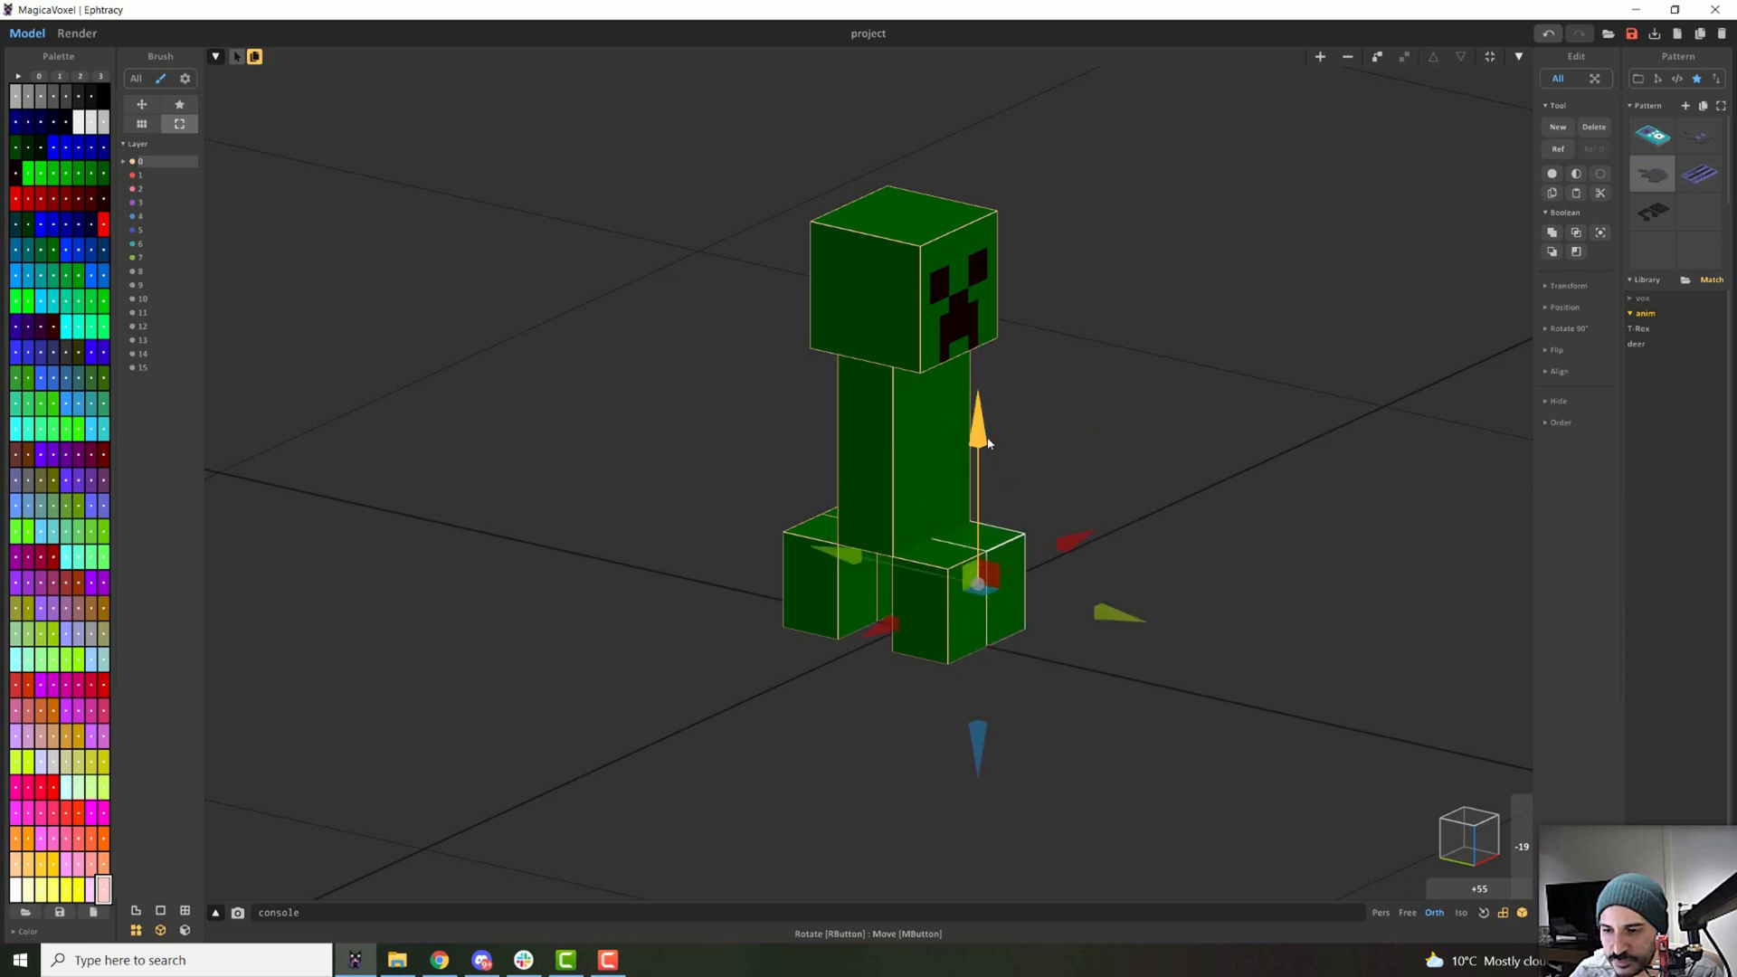
Scroll the Layer list to reach layer 5 for the head object.
{"action": "scroll", "scroll_direction": "up", "scroll_amount": 3}
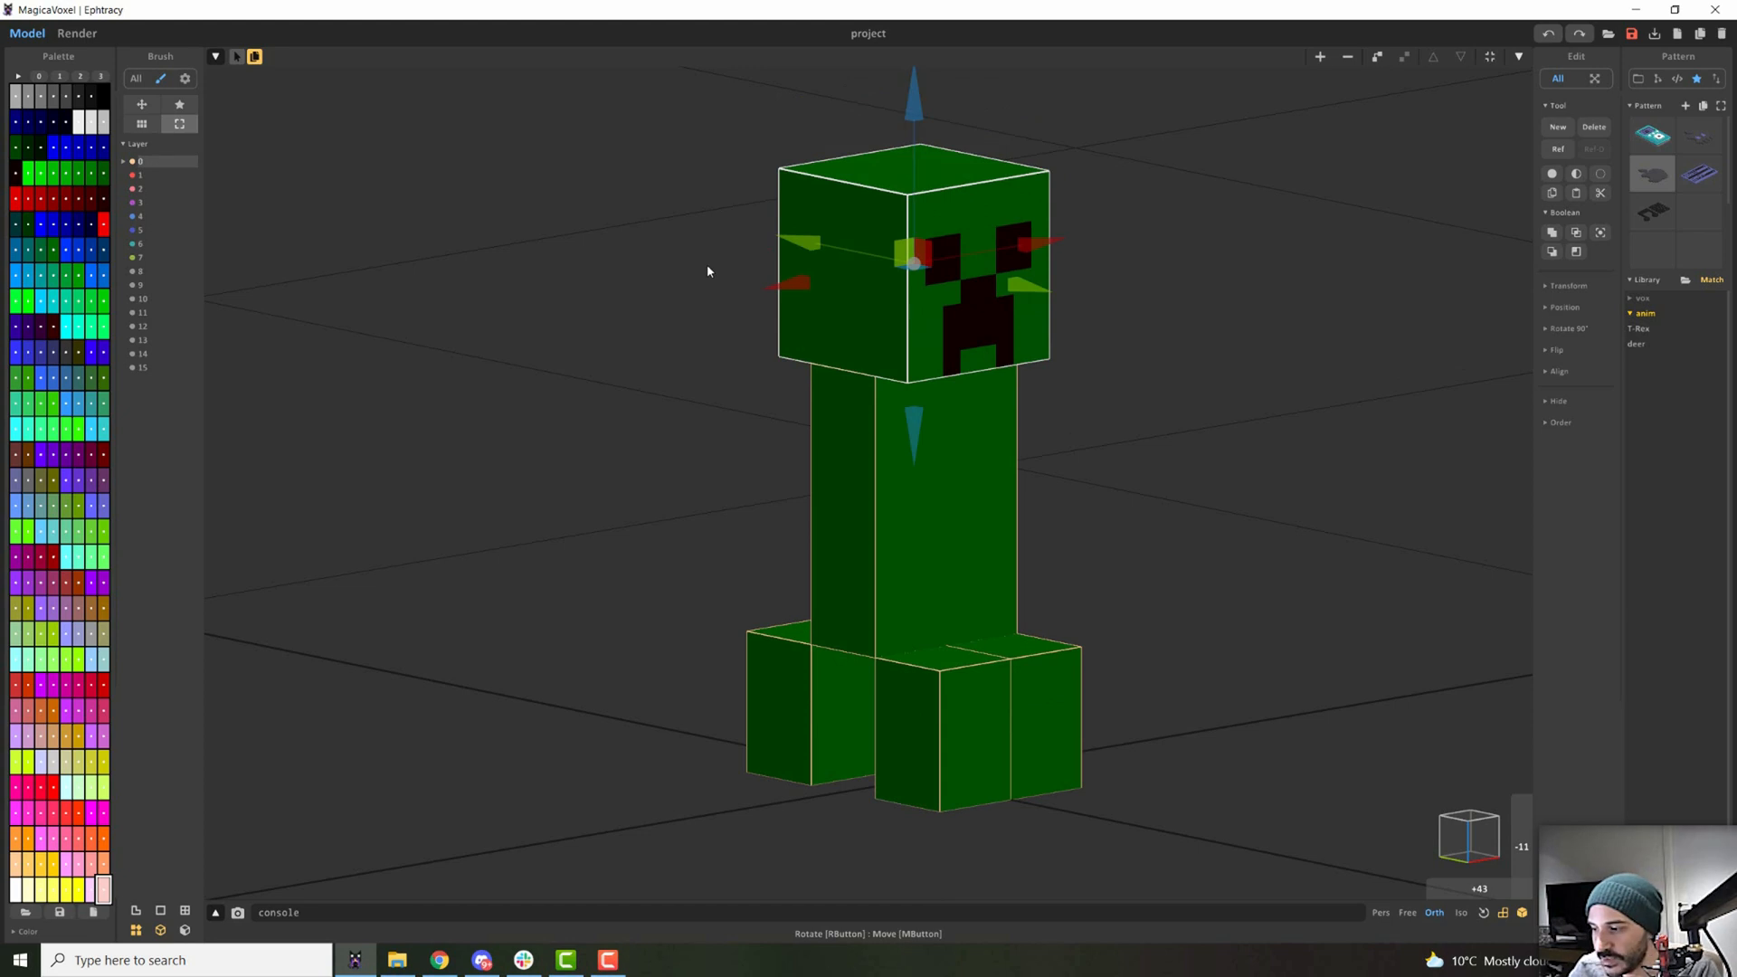
{"action": "mouse_move", "coordinate": [282, 284]}
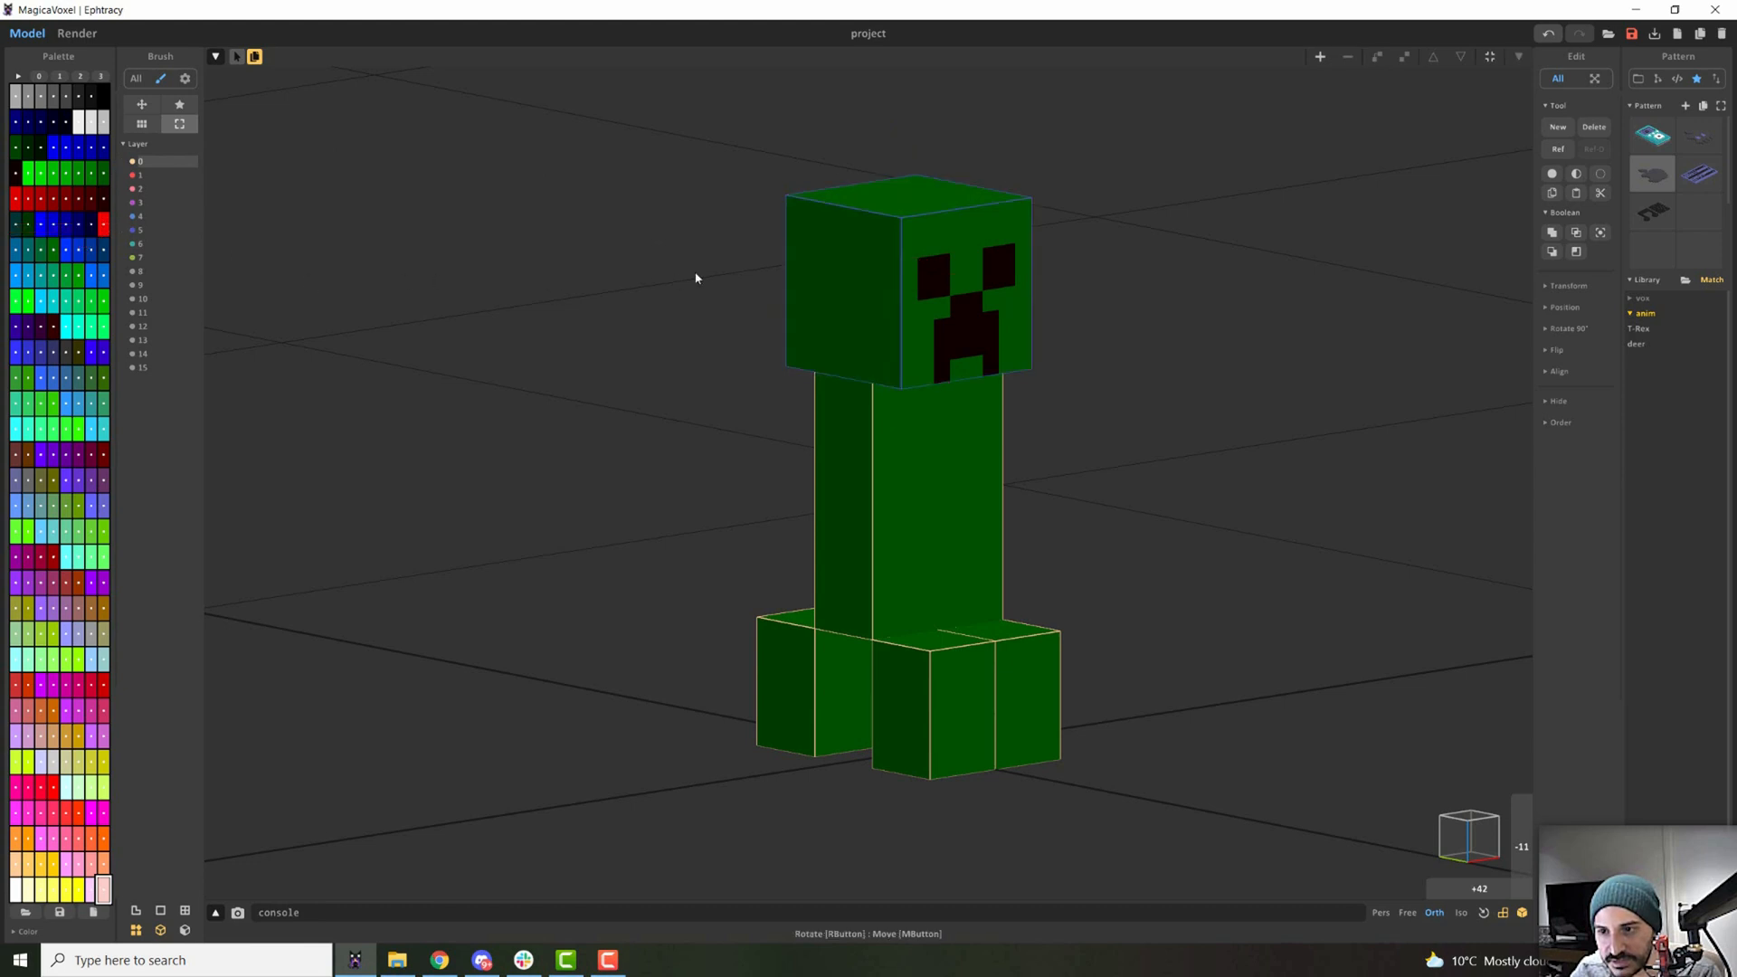
{"action": "mouse_move", "coordinate": [326, 251]}
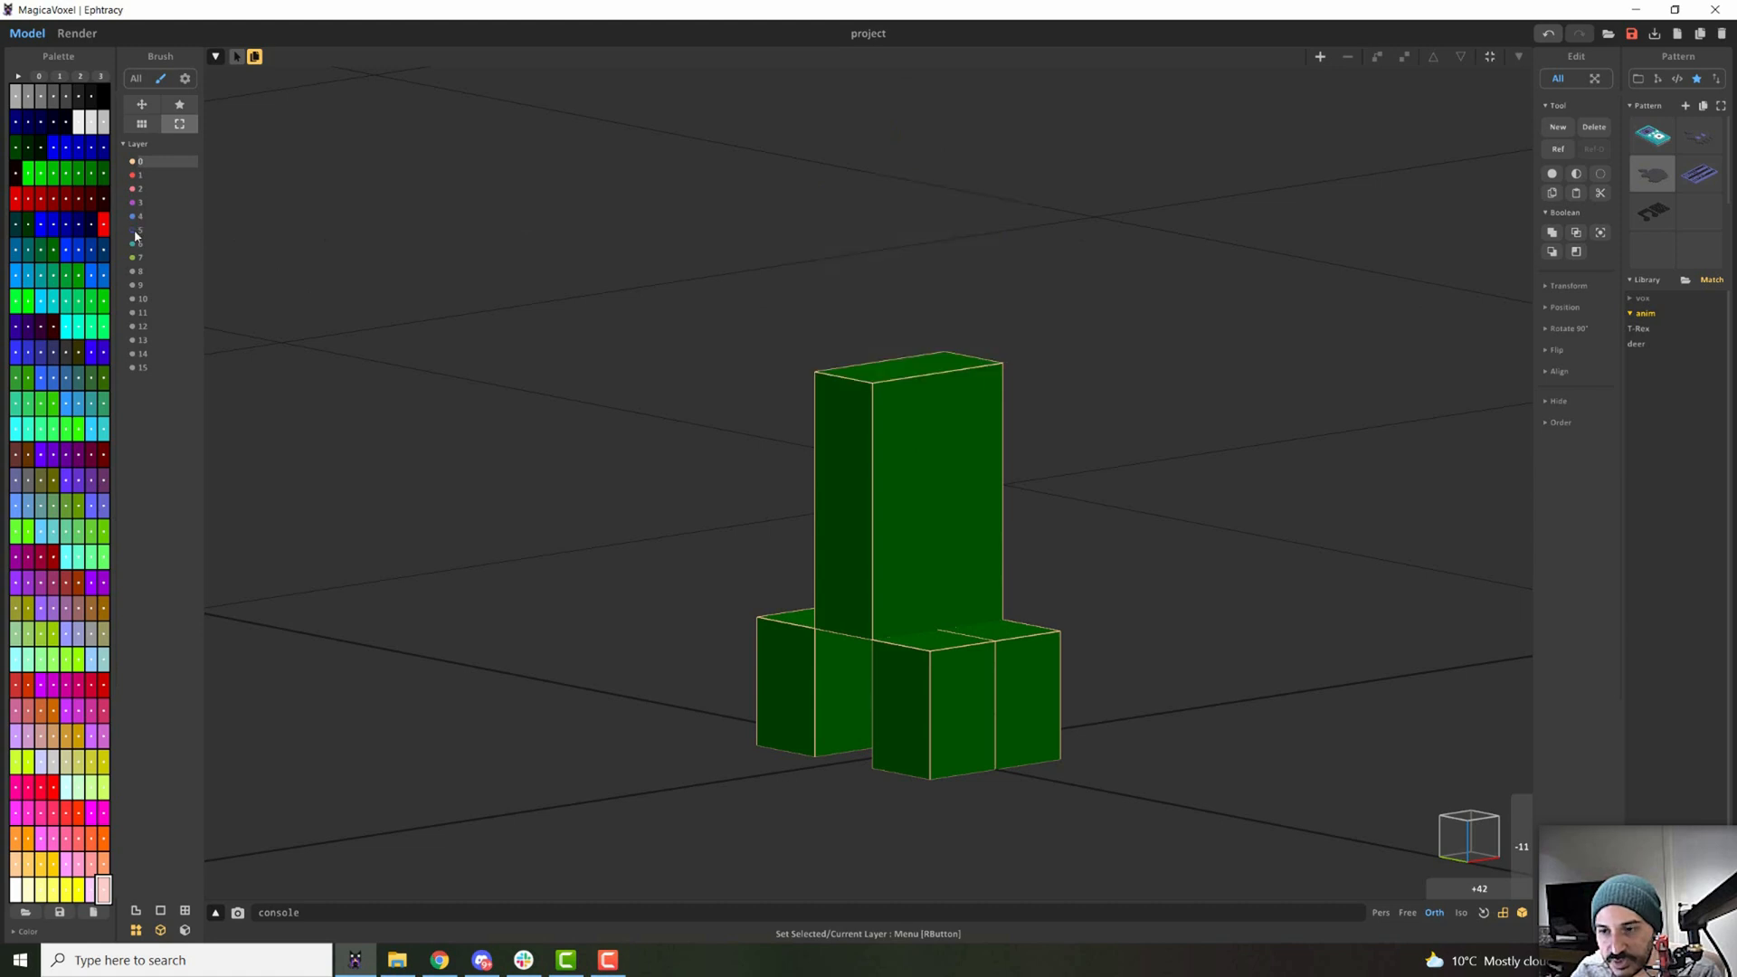
{"action": "mouse_move", "coordinate": [698, 305]}
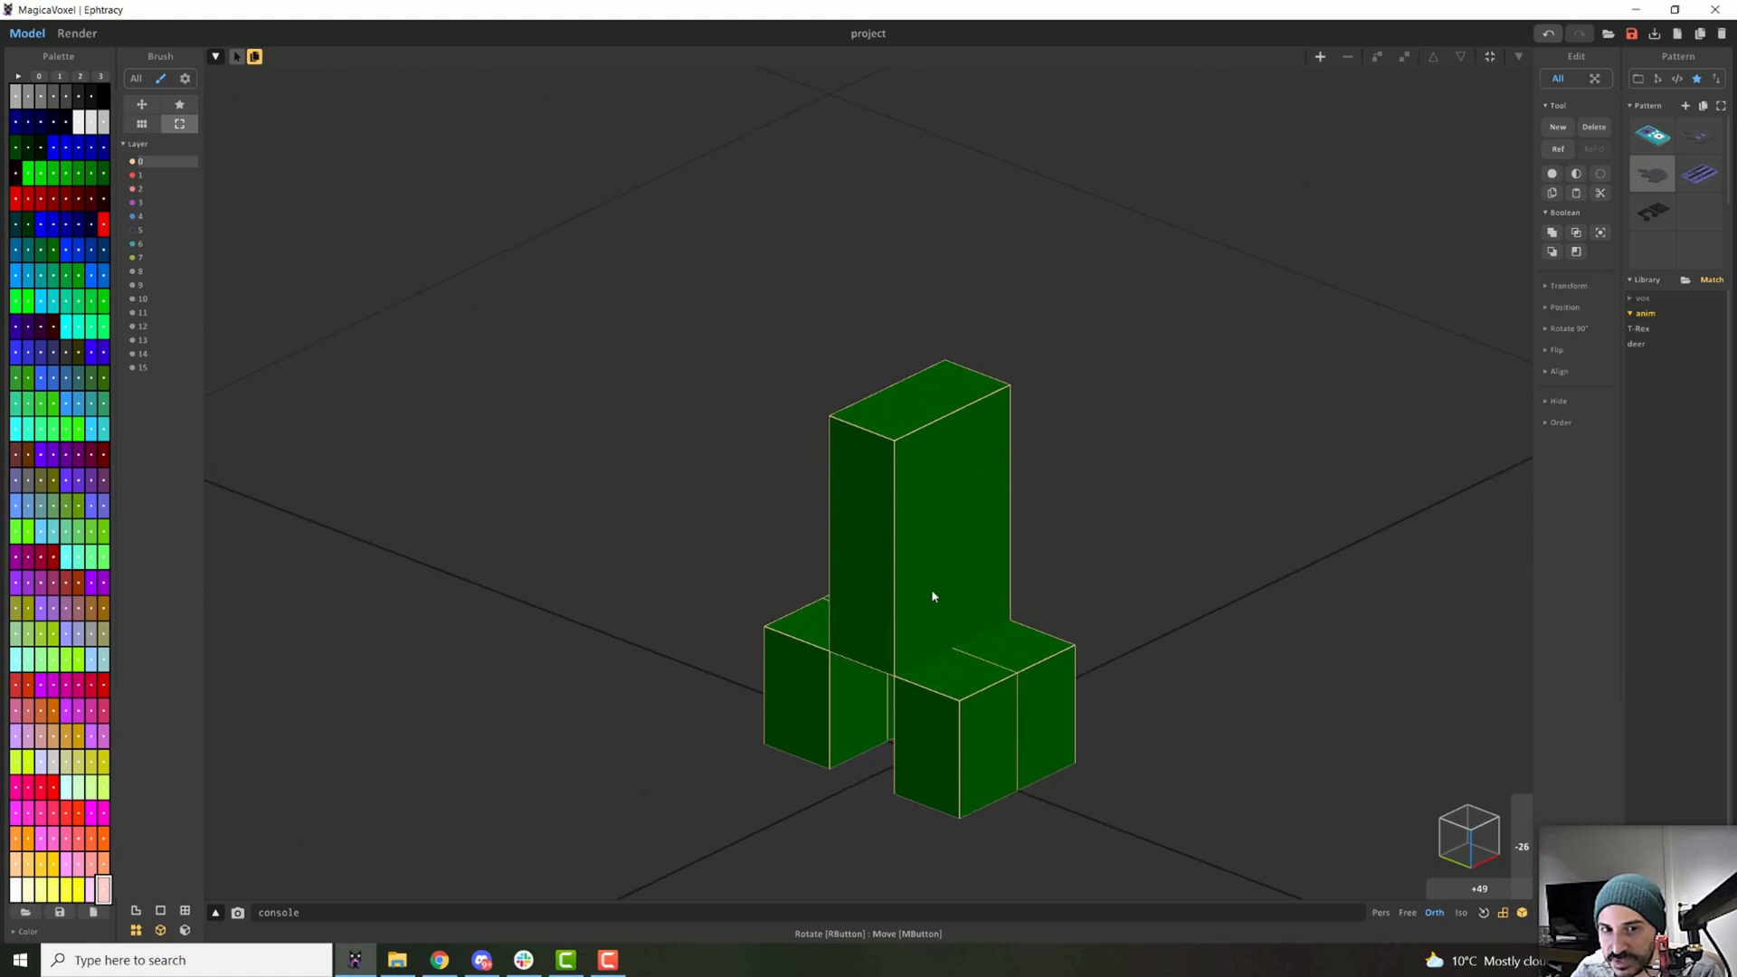
Show layer 5 again and rename it 'head'.
{"action": "left_click", "coordinate": [161, 229]}
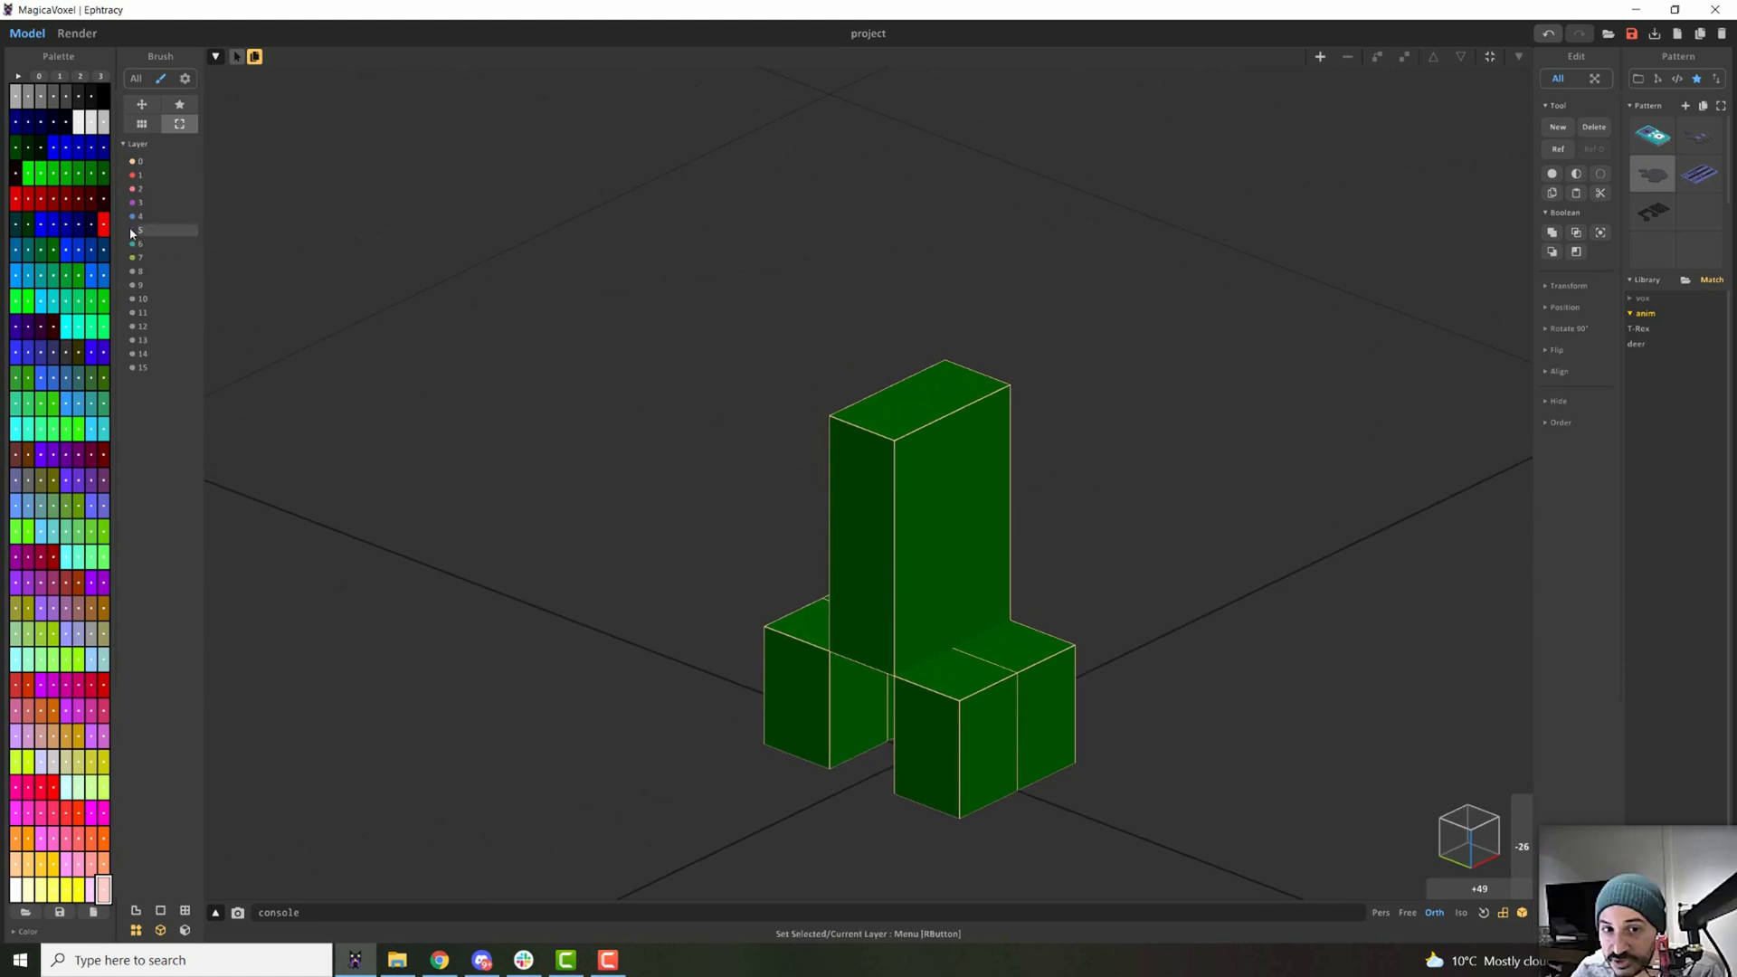
{"action": "right_click", "coordinate": [161, 230]}
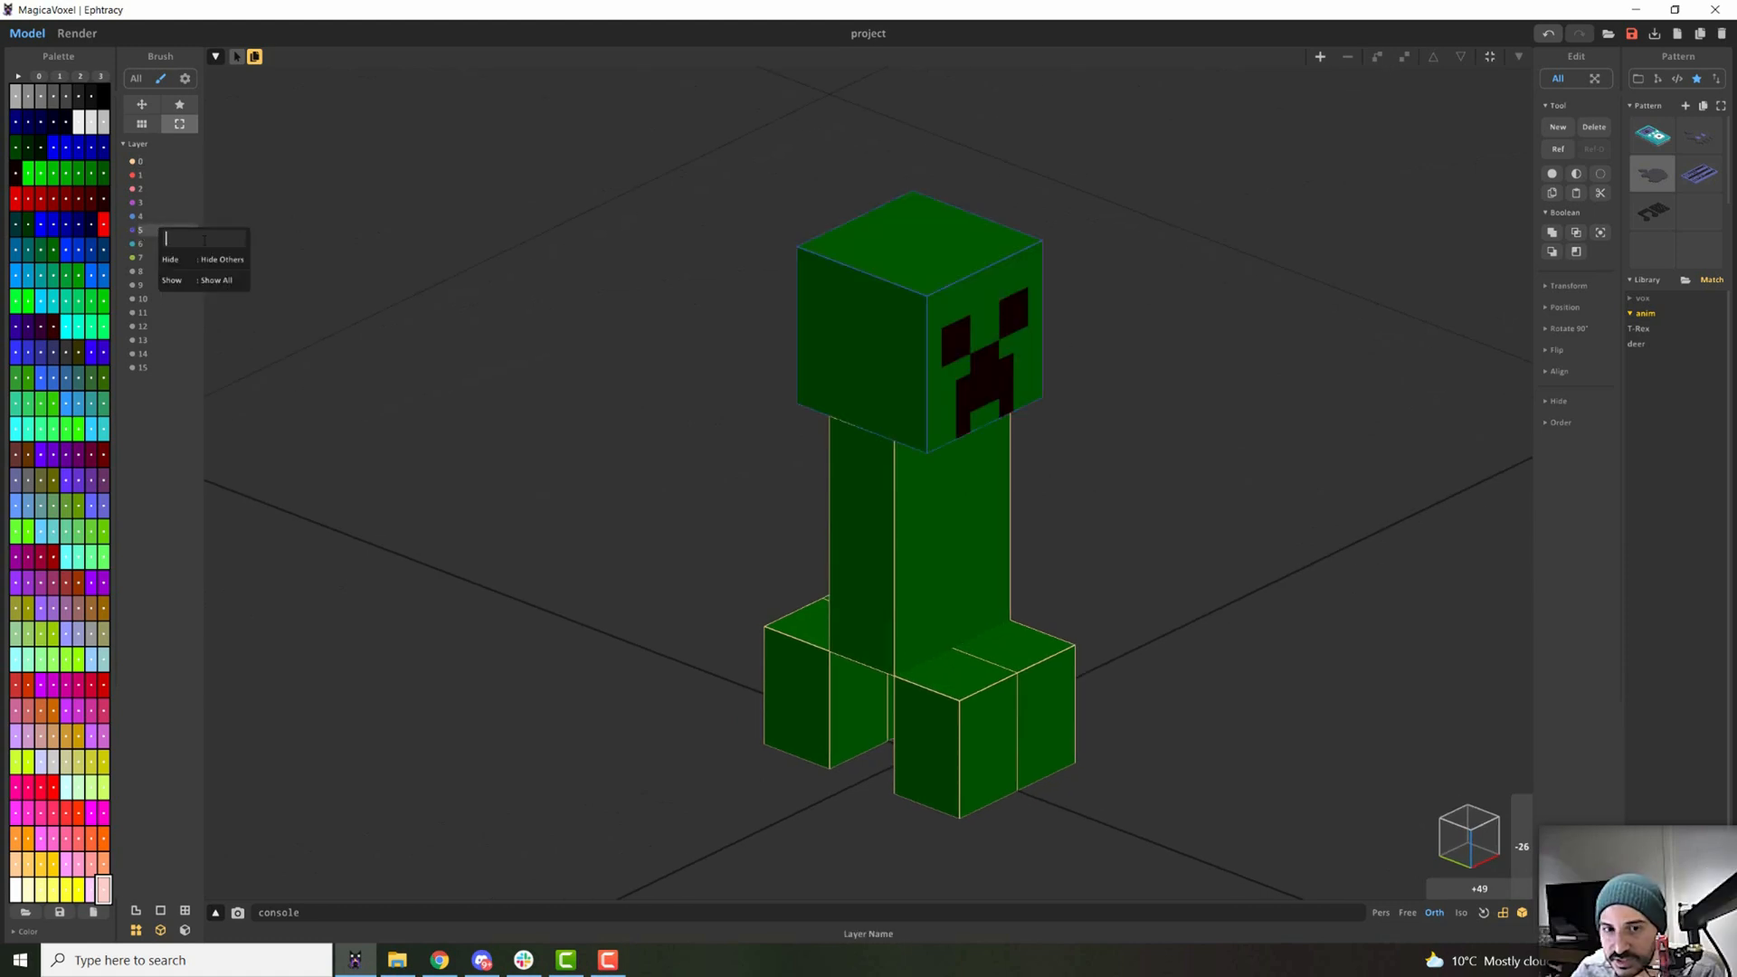
{"action": "type", "text": "head"}
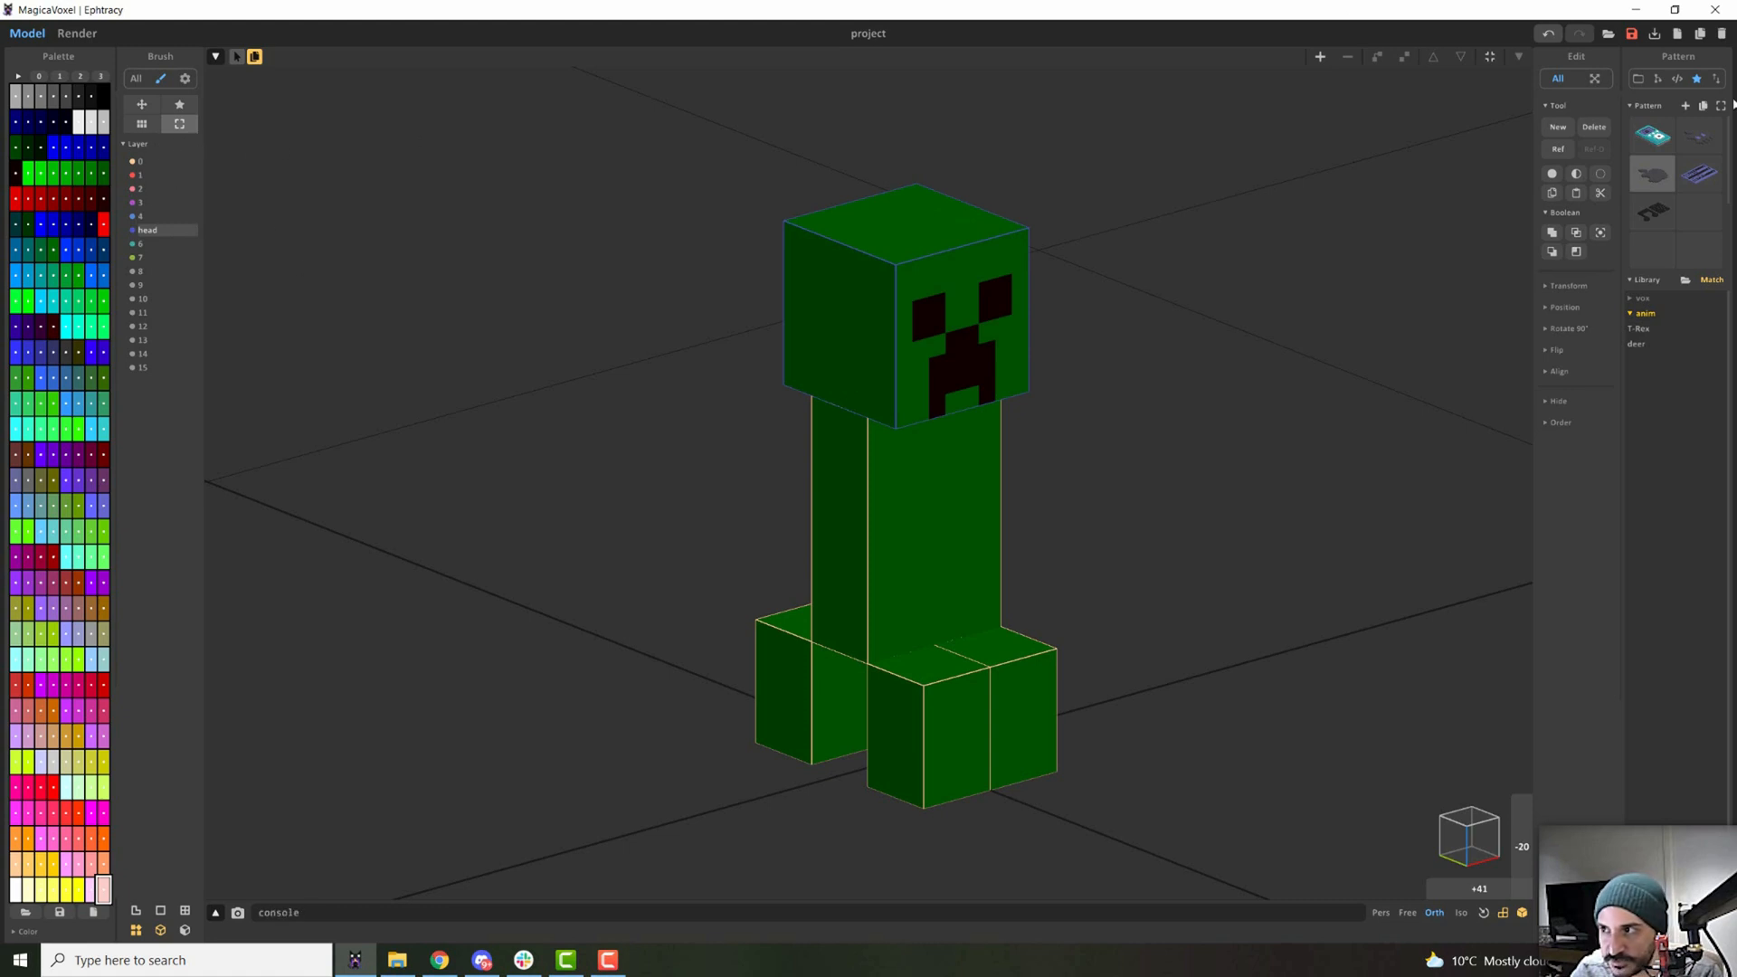
{"action": "mouse_move", "coordinate": [1661, 78]}
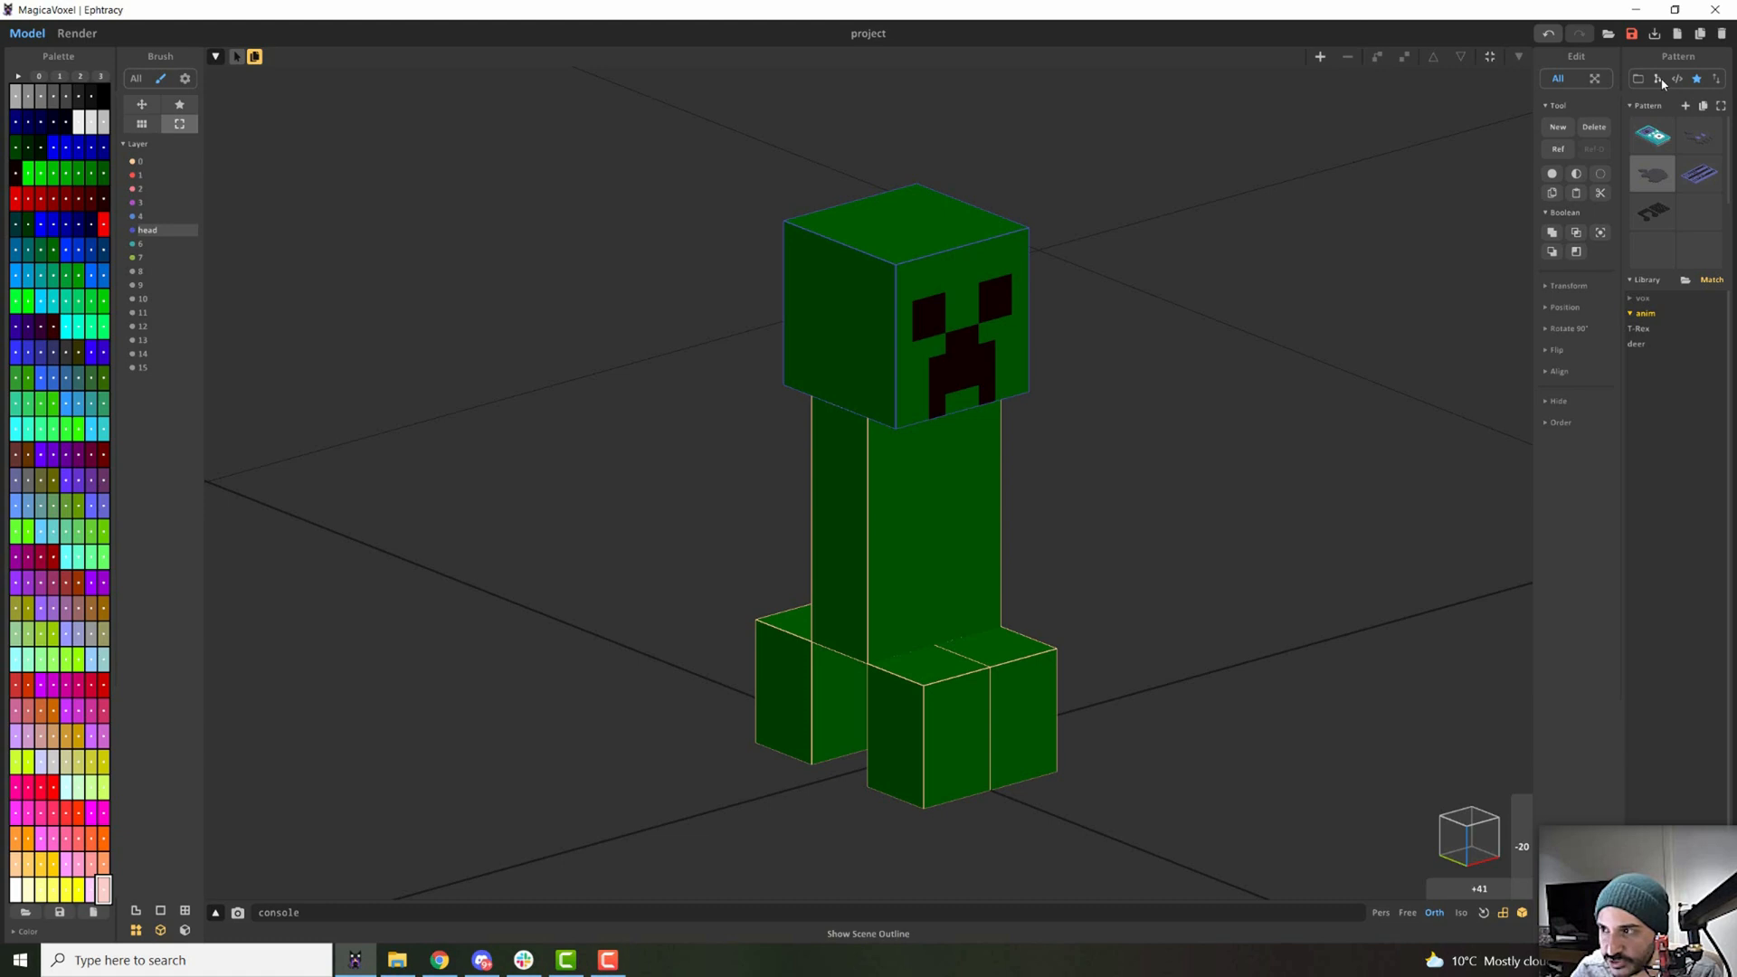
Show the scene outline listing the root and the creeper's voxel objects.
{"action": "left_click", "coordinate": [1658, 78]}
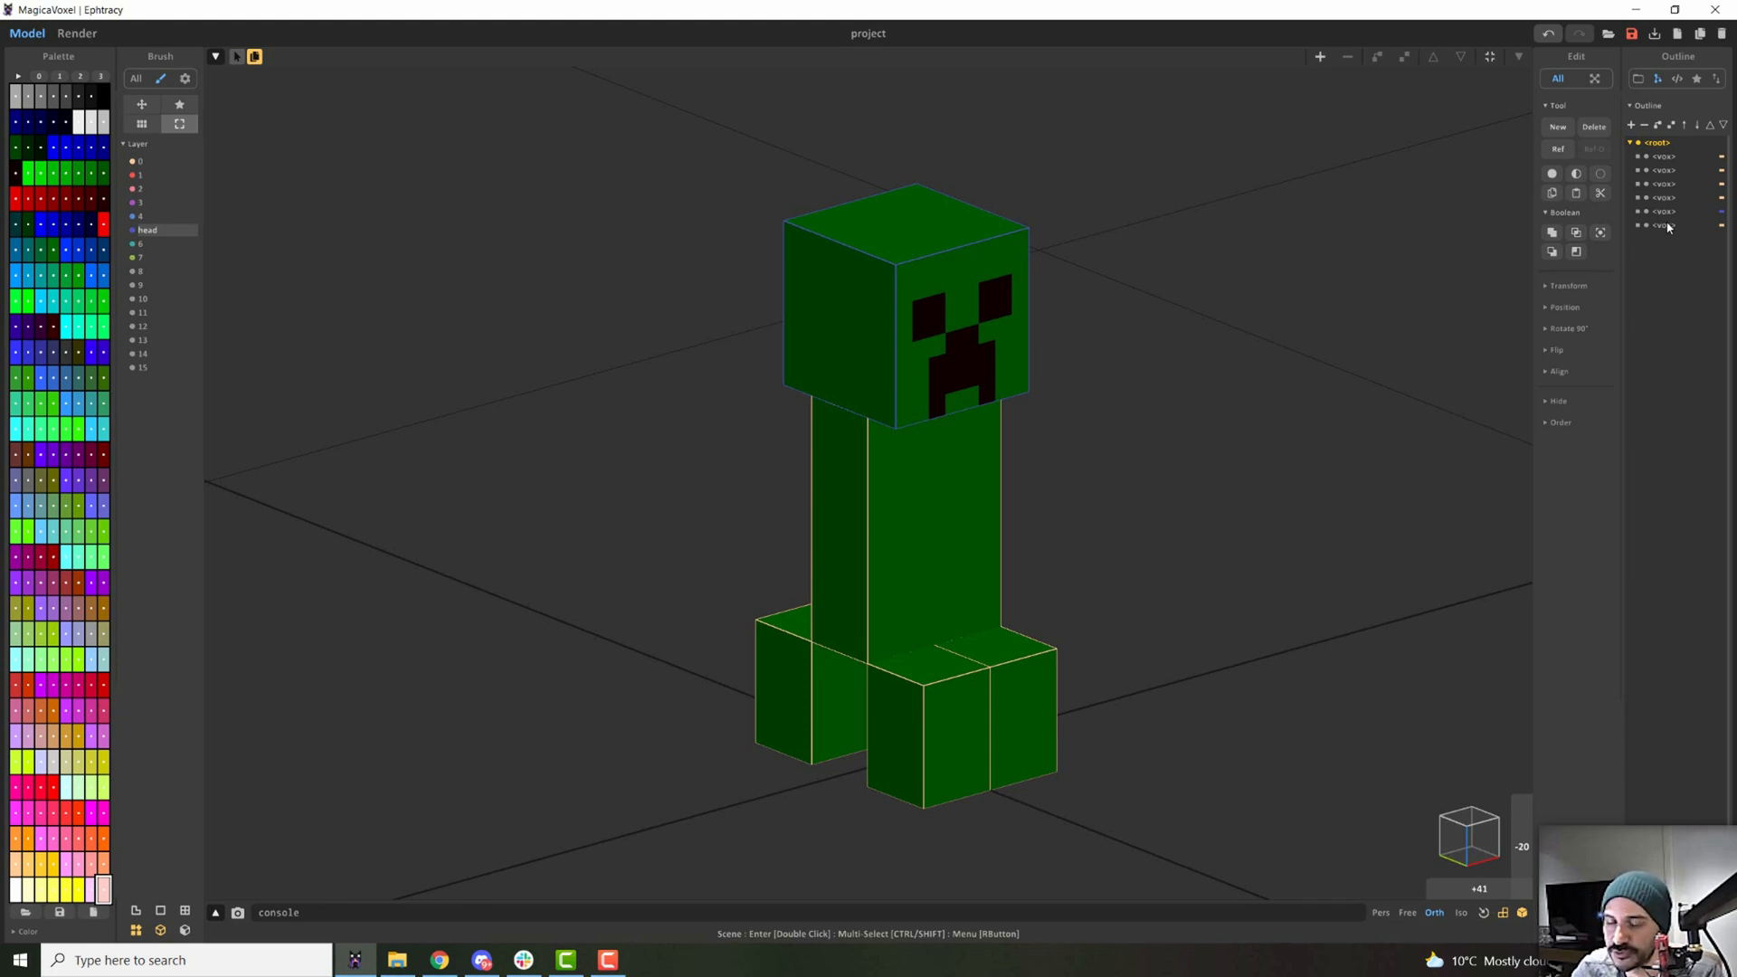
{"action": "mouse_move", "coordinate": [1693, 240]}
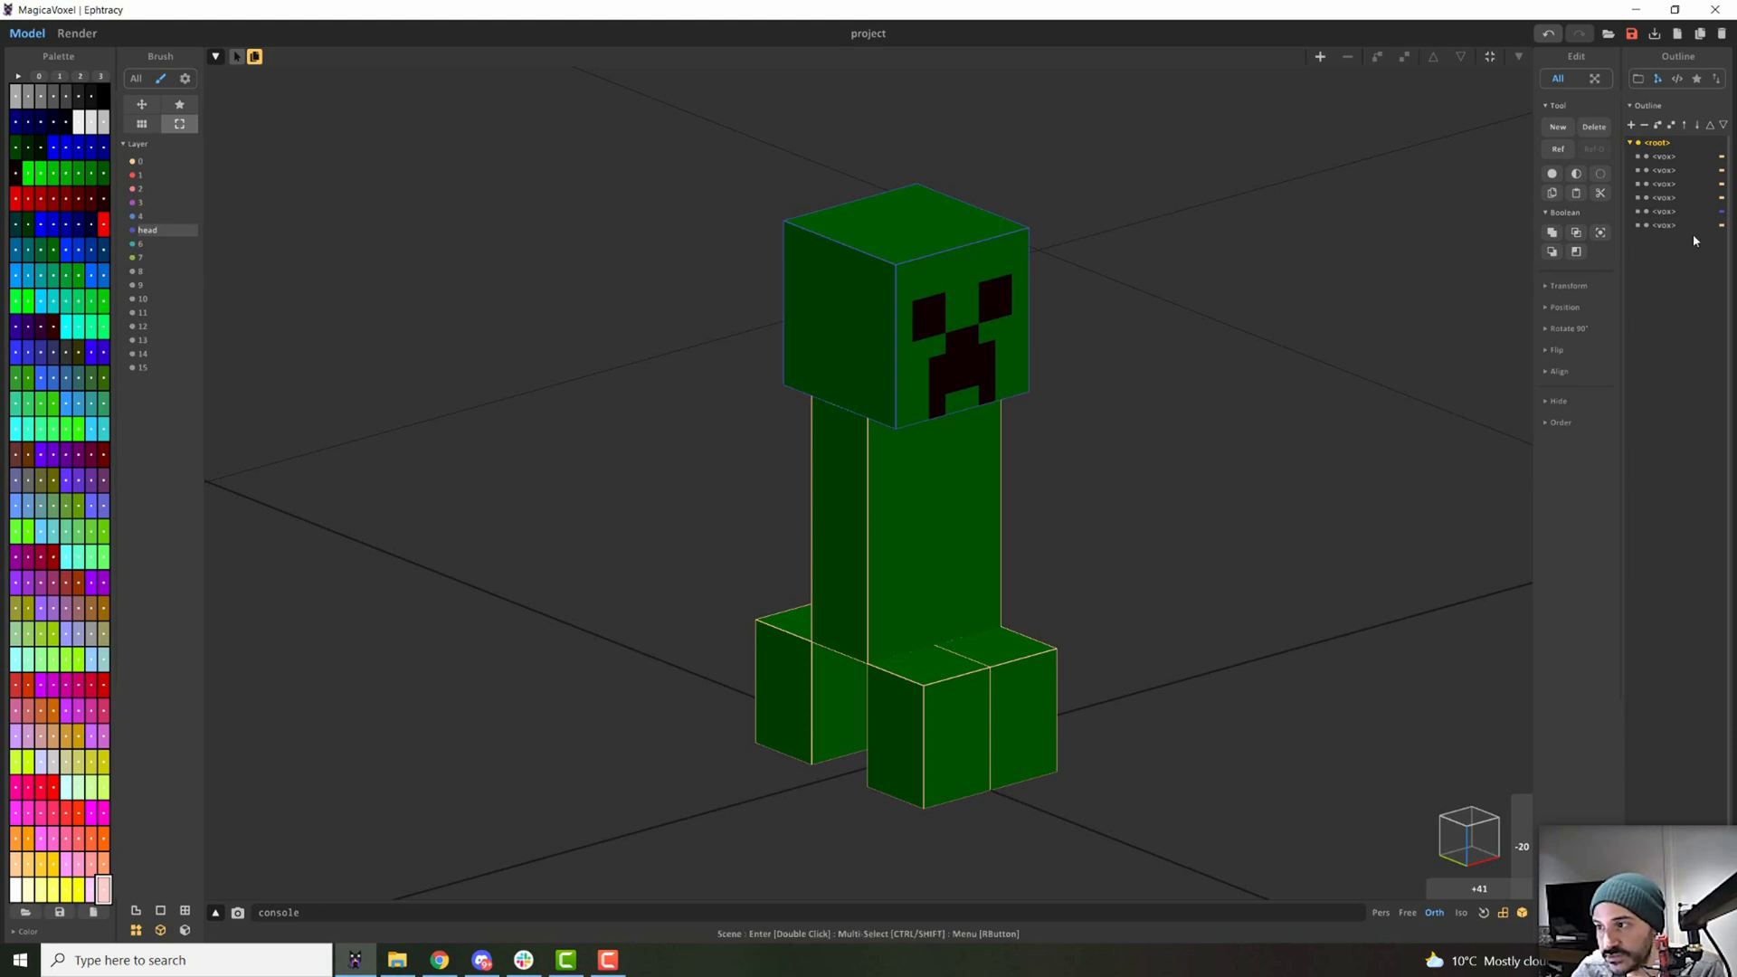